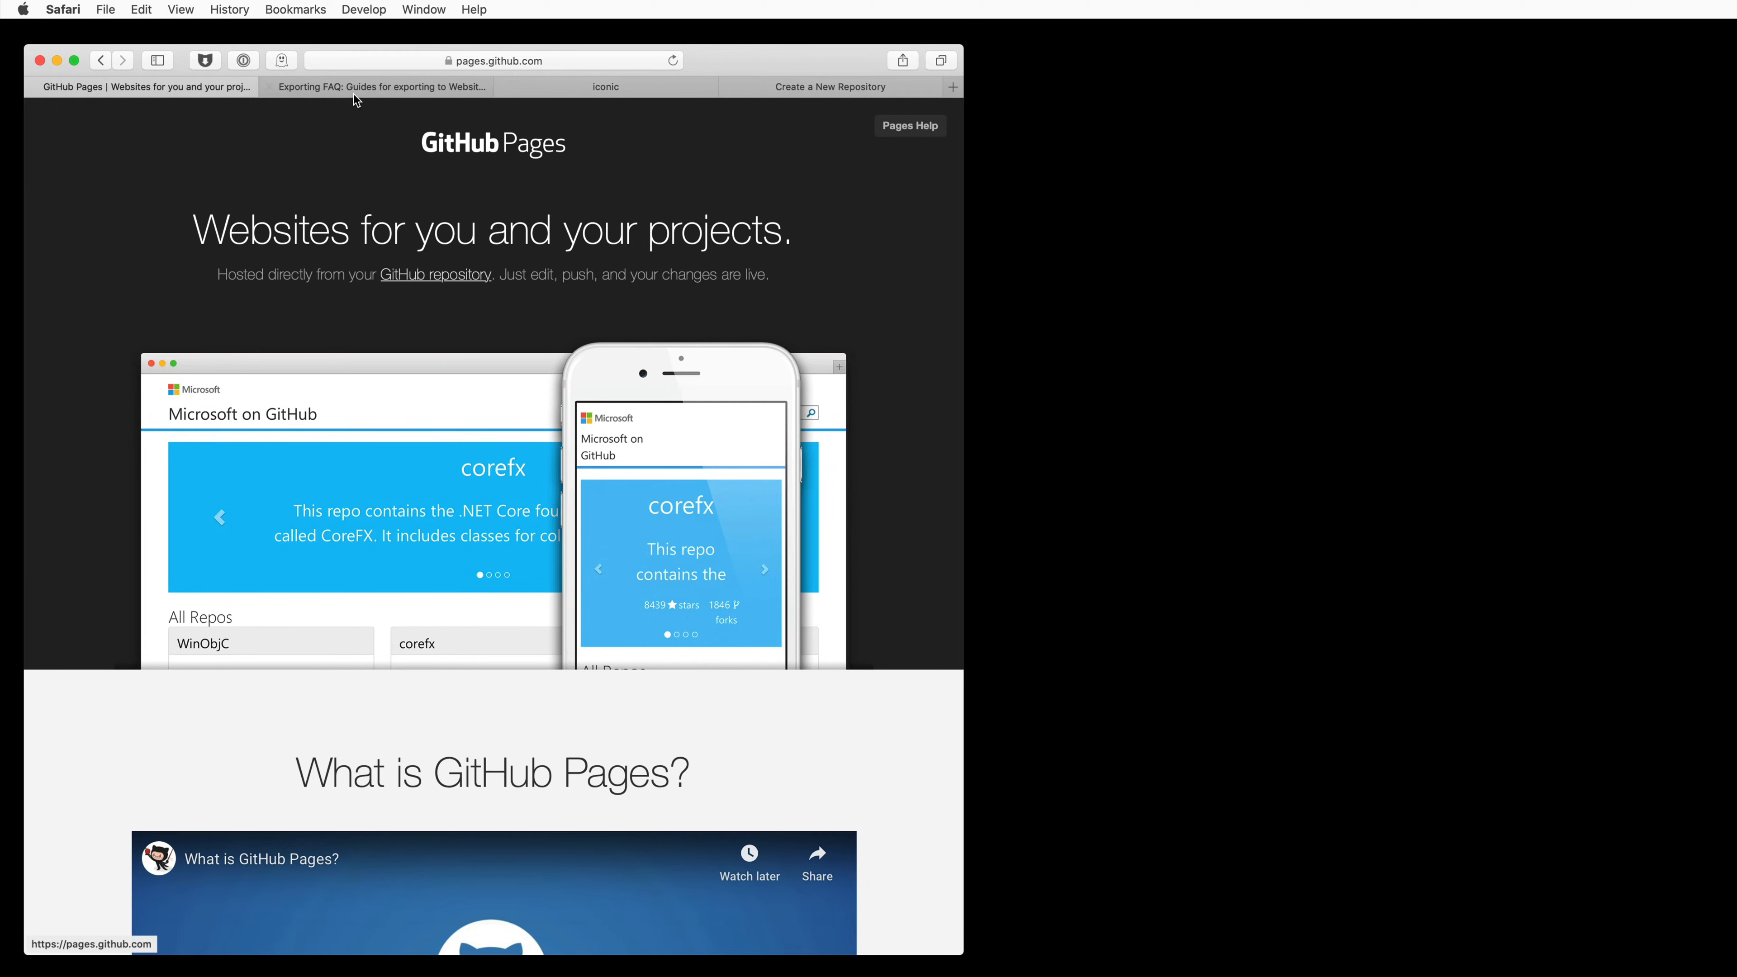
- View the Tumult forum Exporting FAQ and scroll through its export guide lists
click(355, 87)
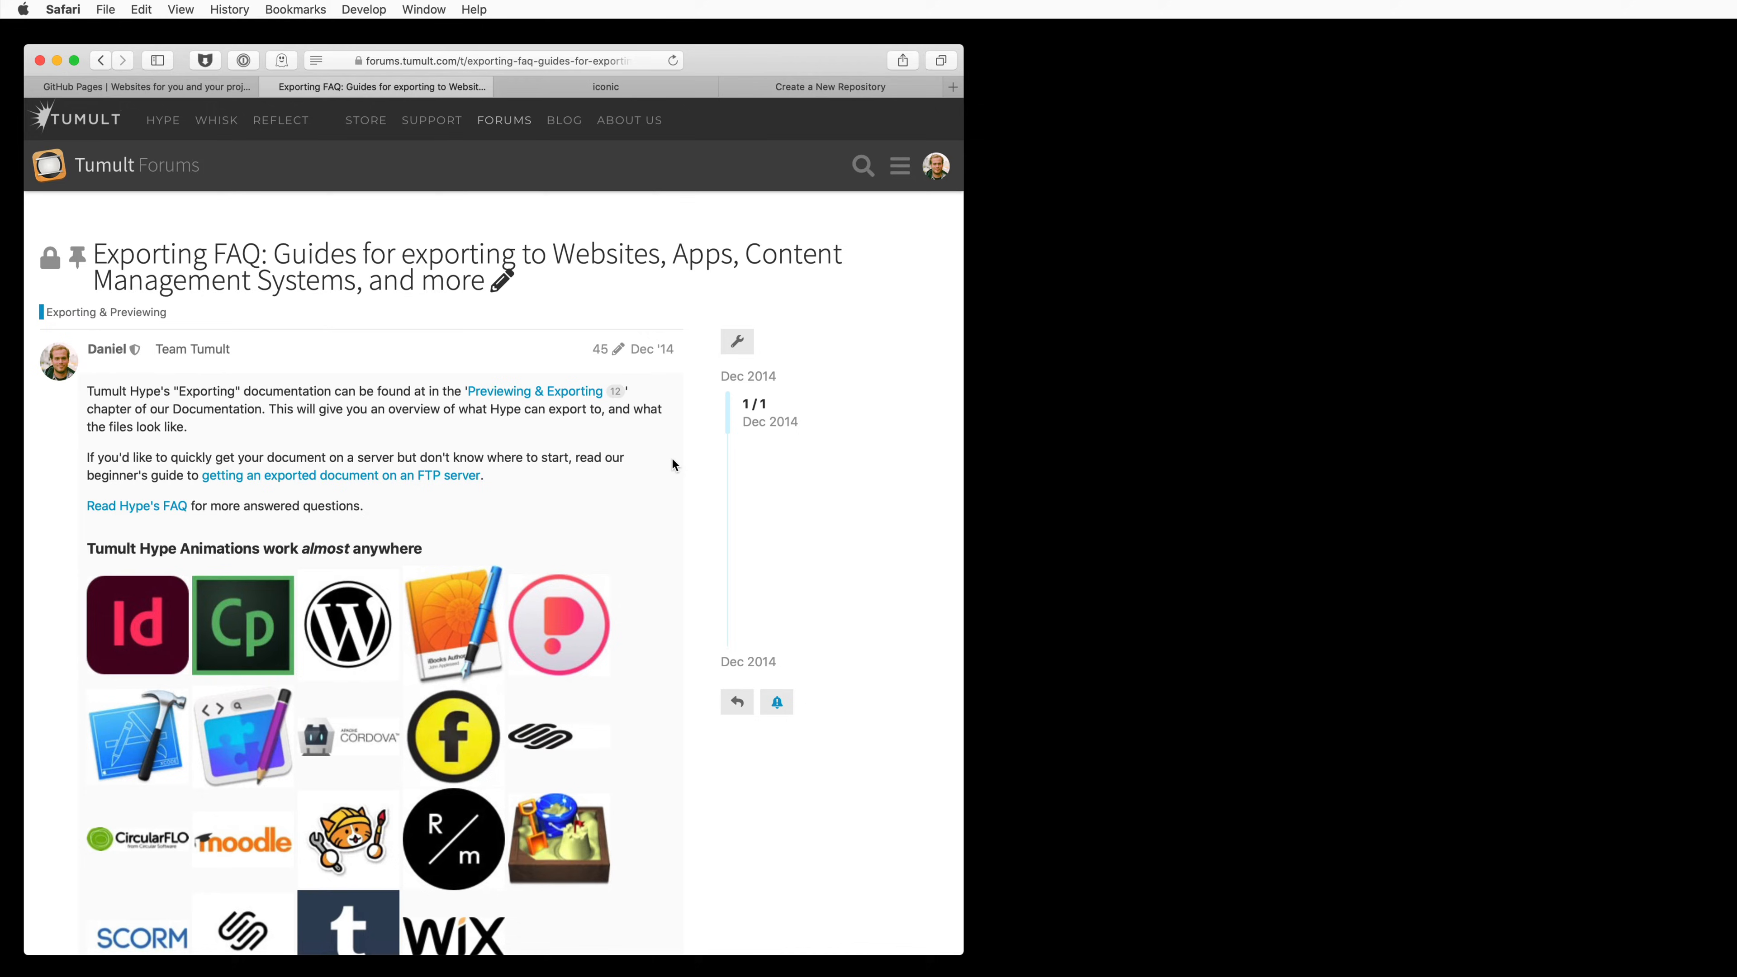
scroll(down, 3)
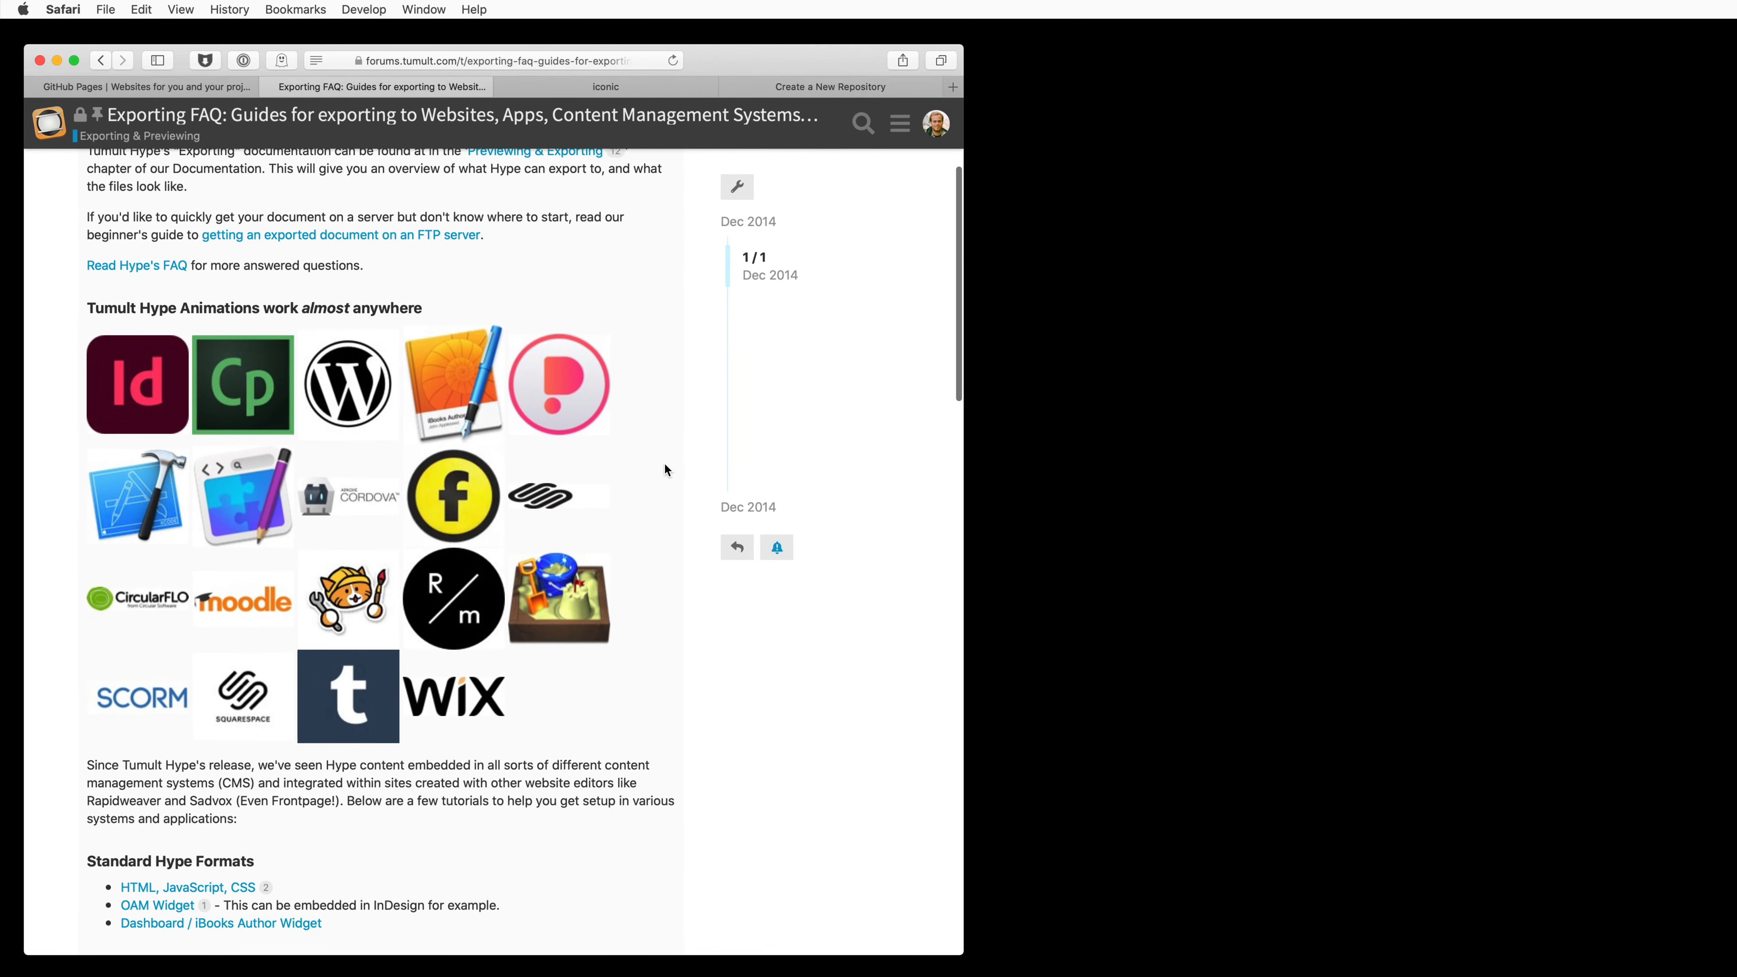
scroll(down, 3)
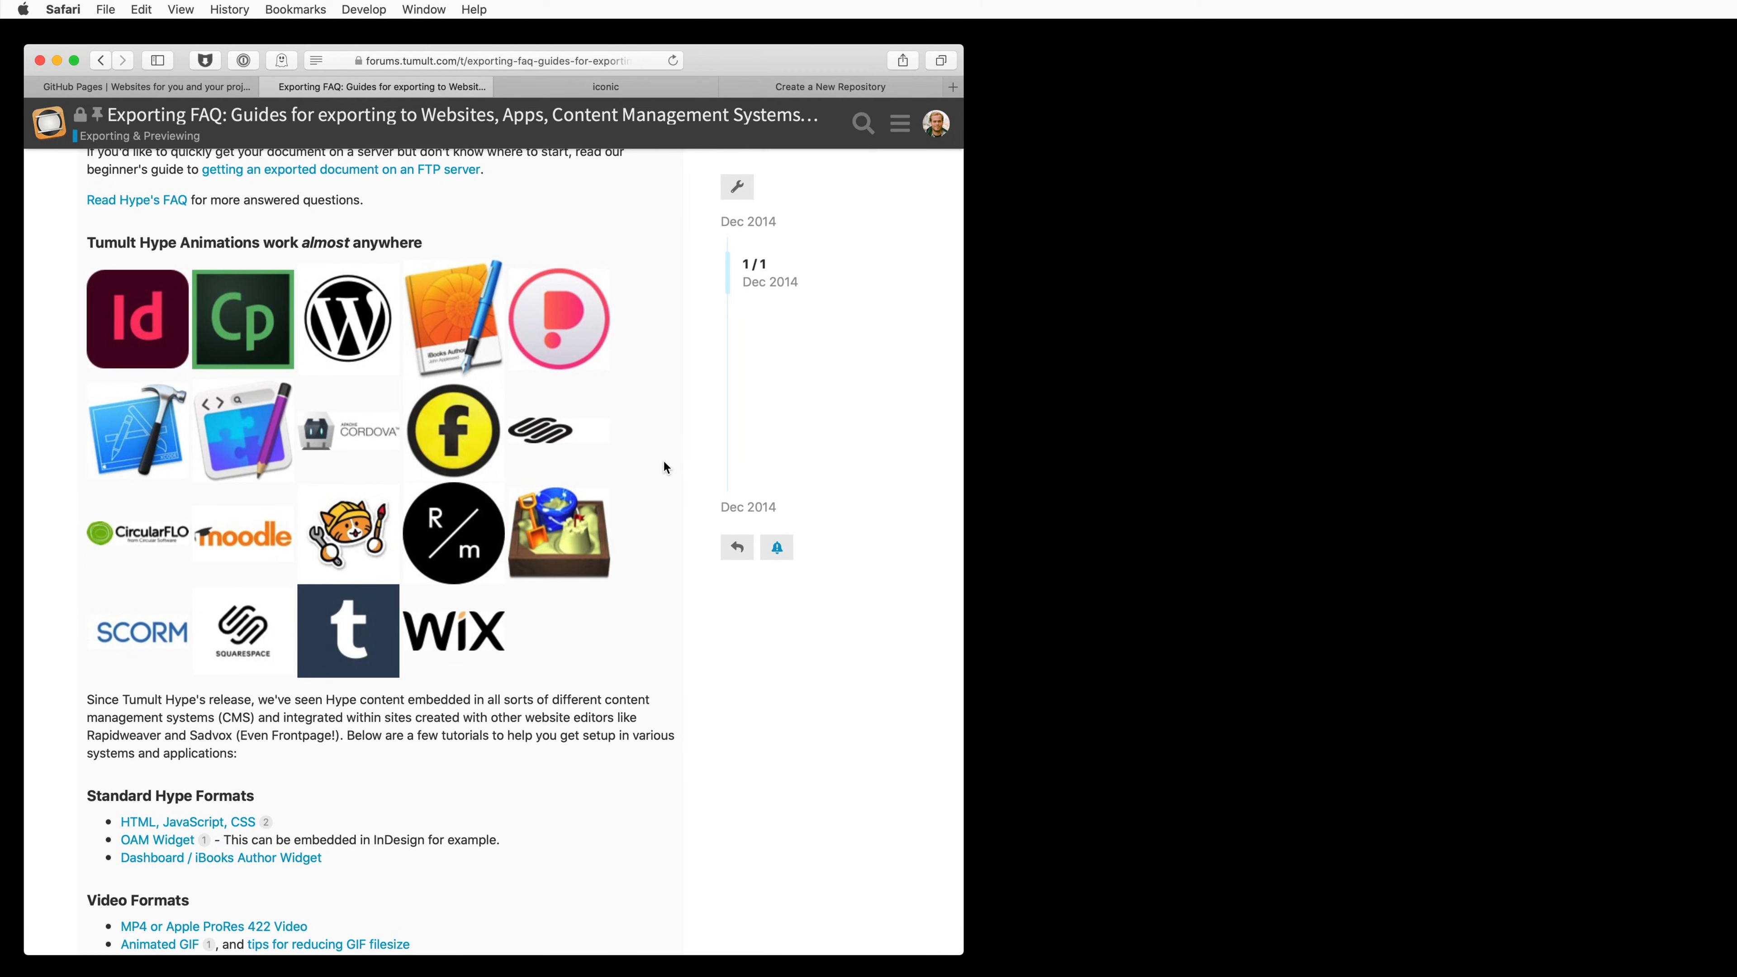
scroll(down, 3)
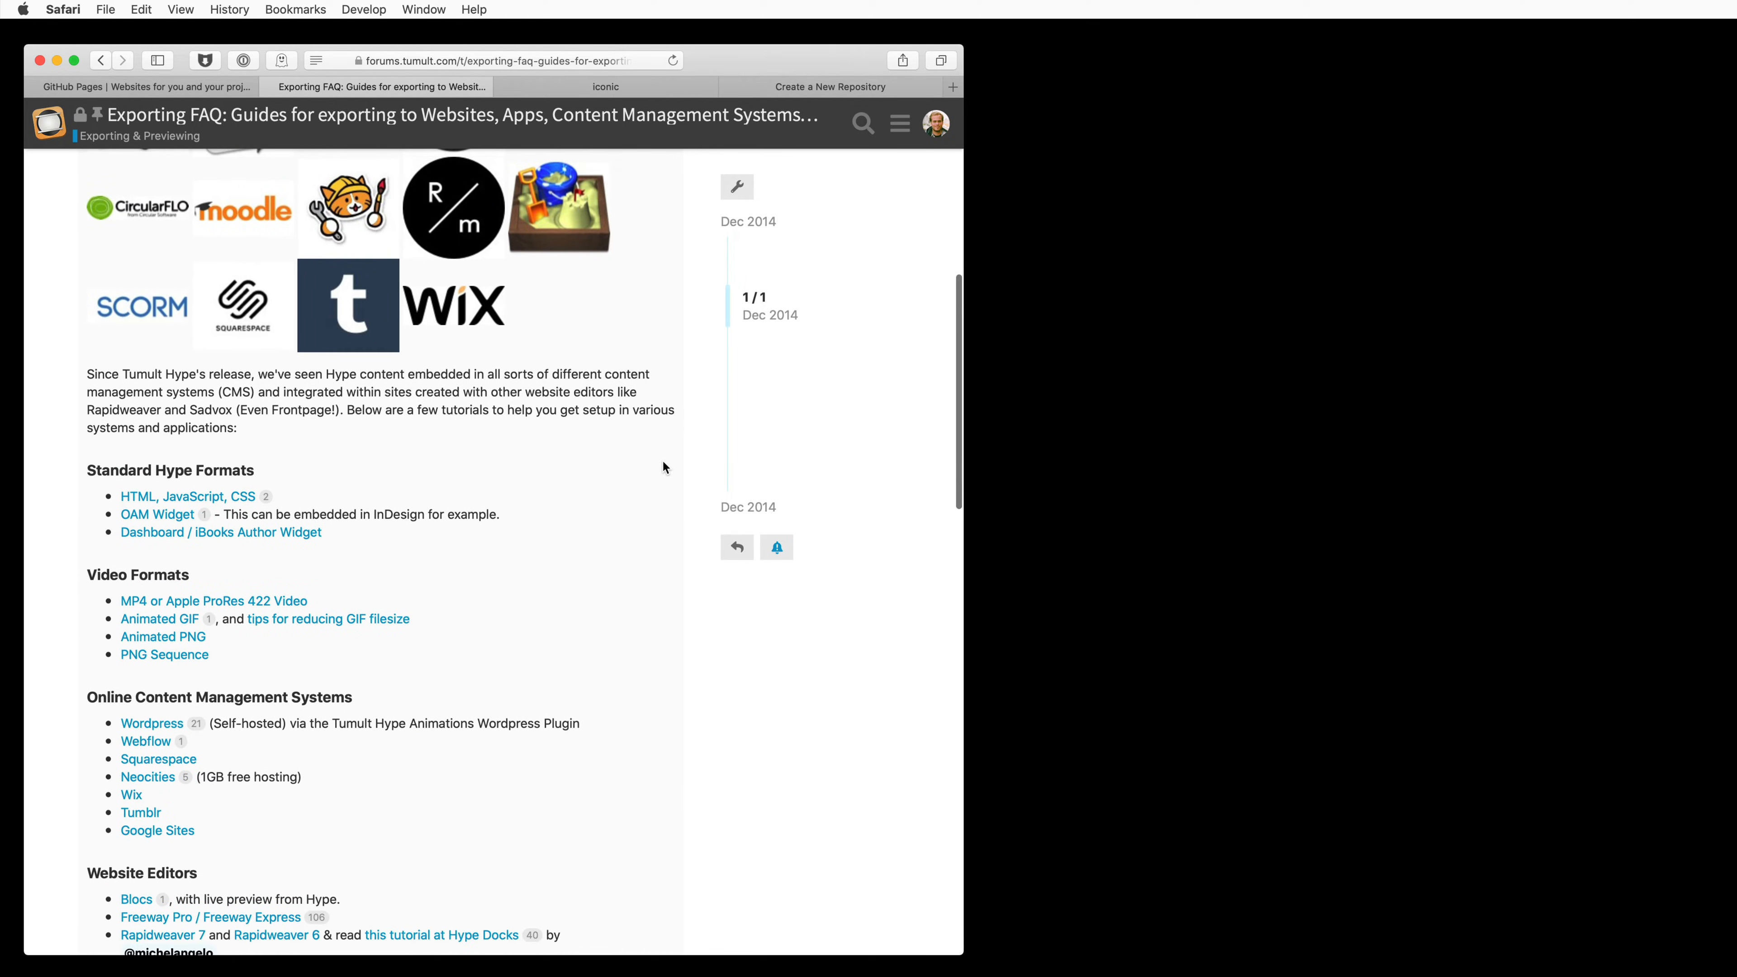
scroll(down, 3)
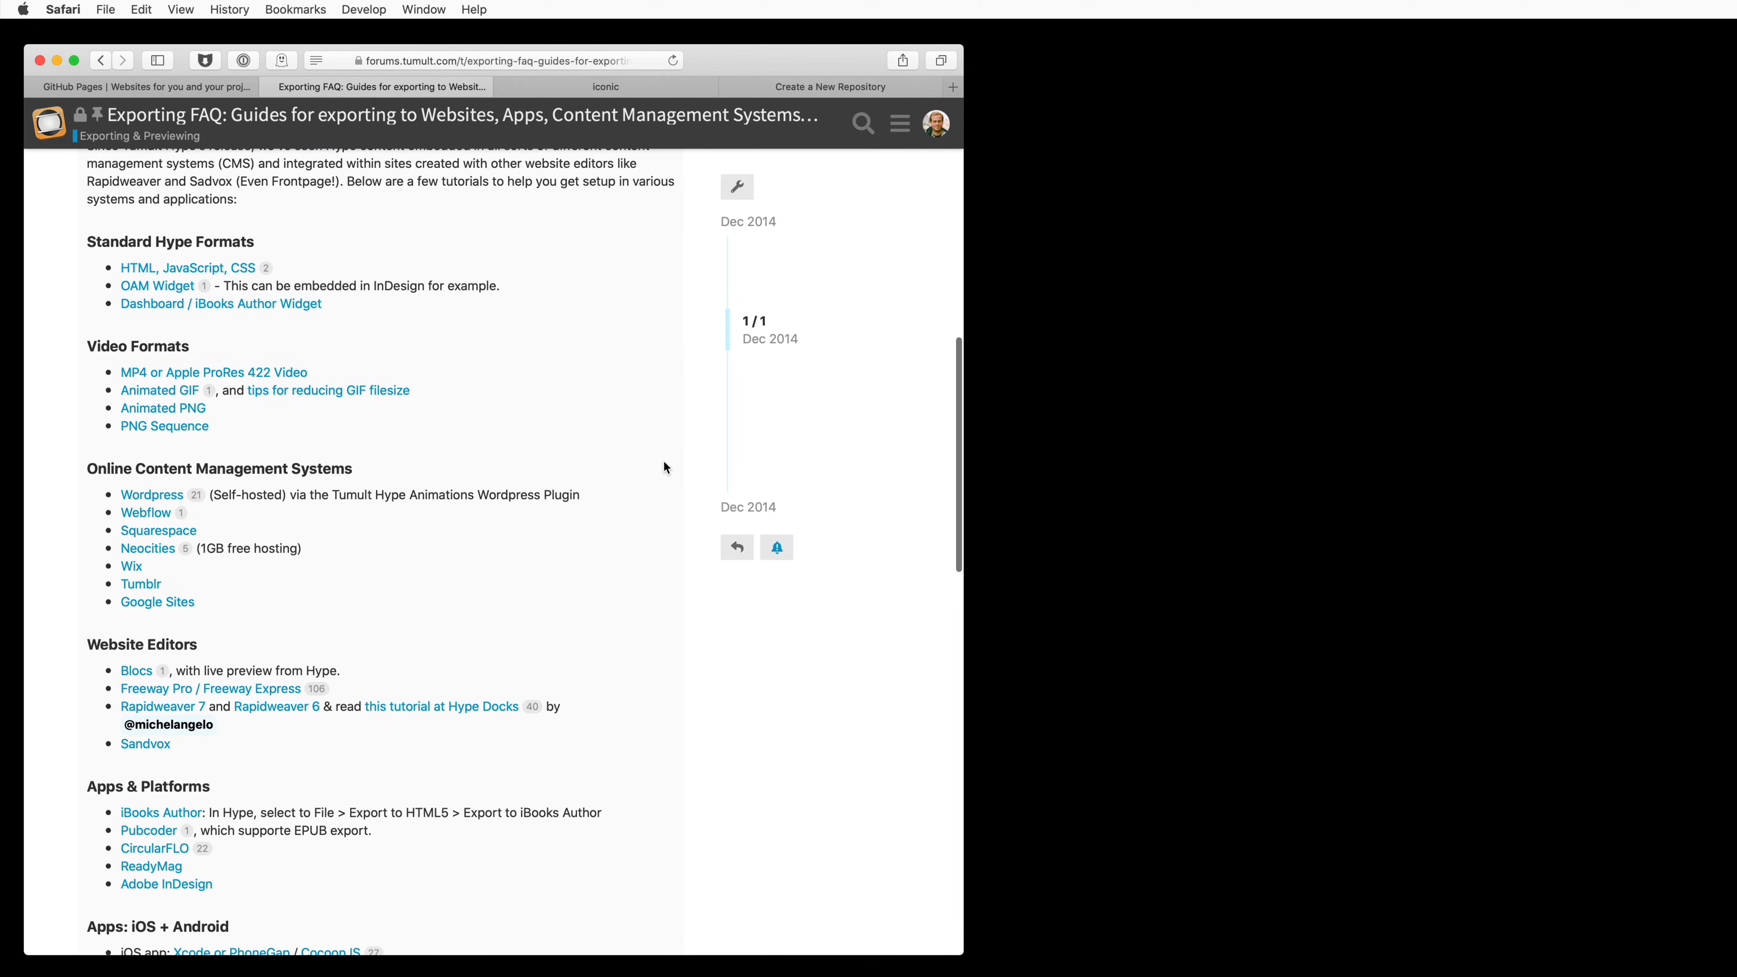
scroll(down, 3)
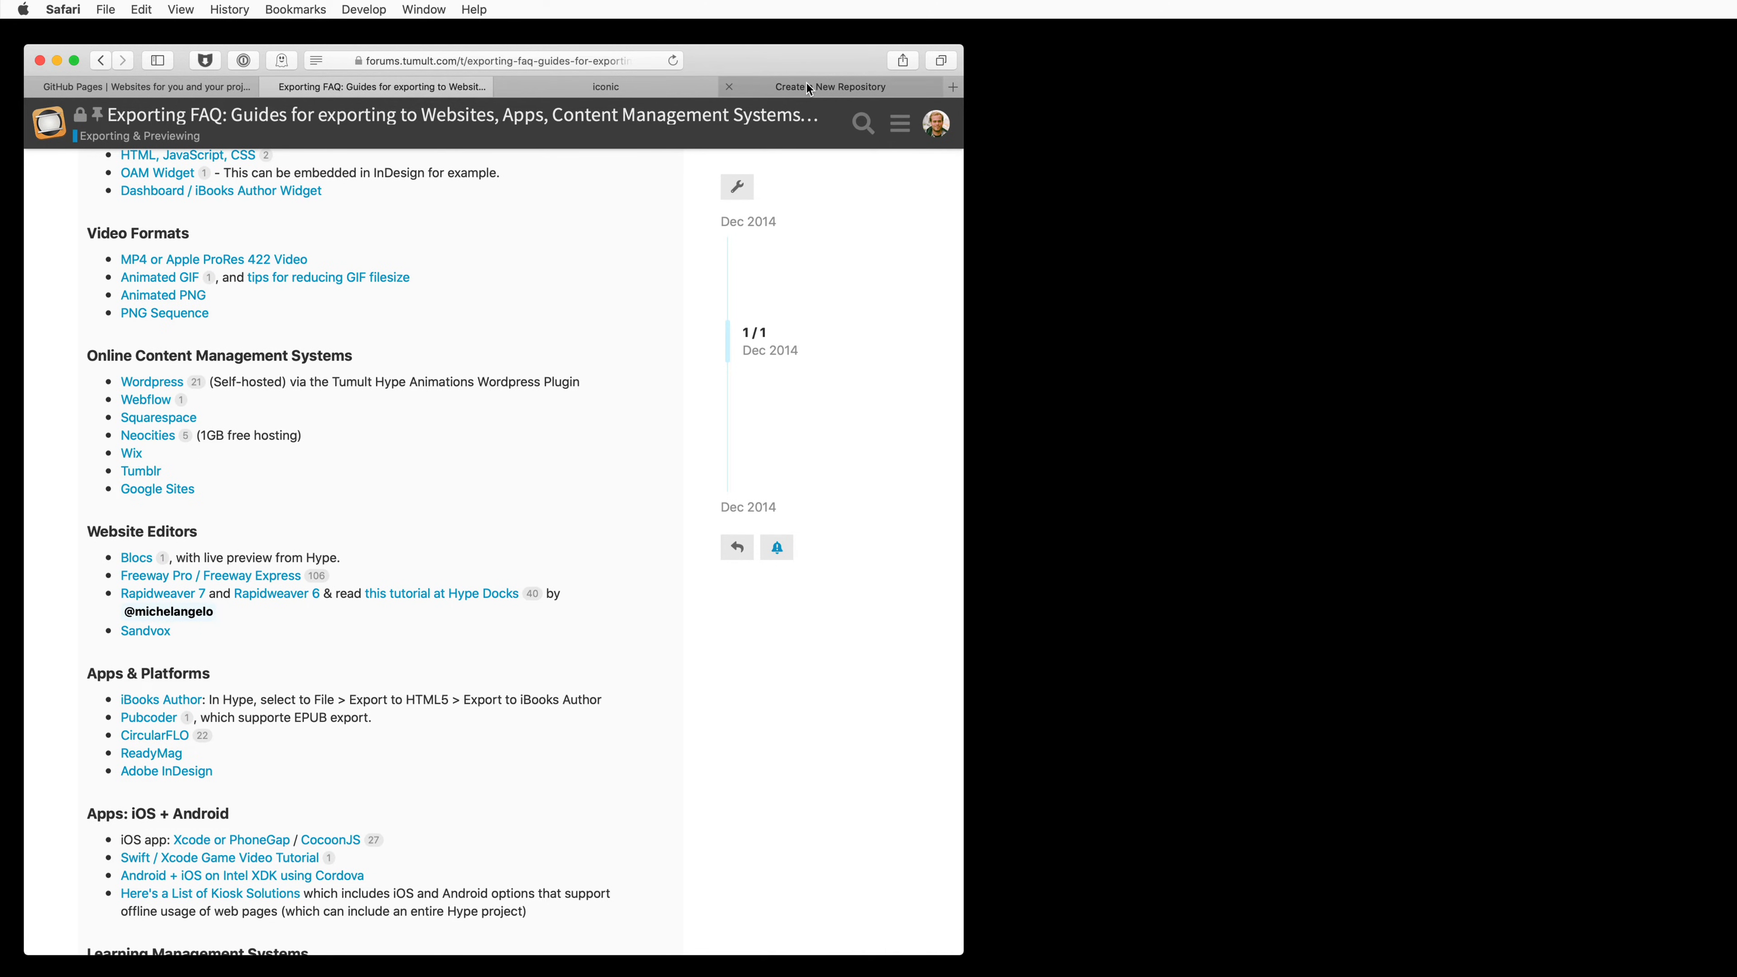
- Create public repository mygithubrepo initialized with a README
click(830, 87)
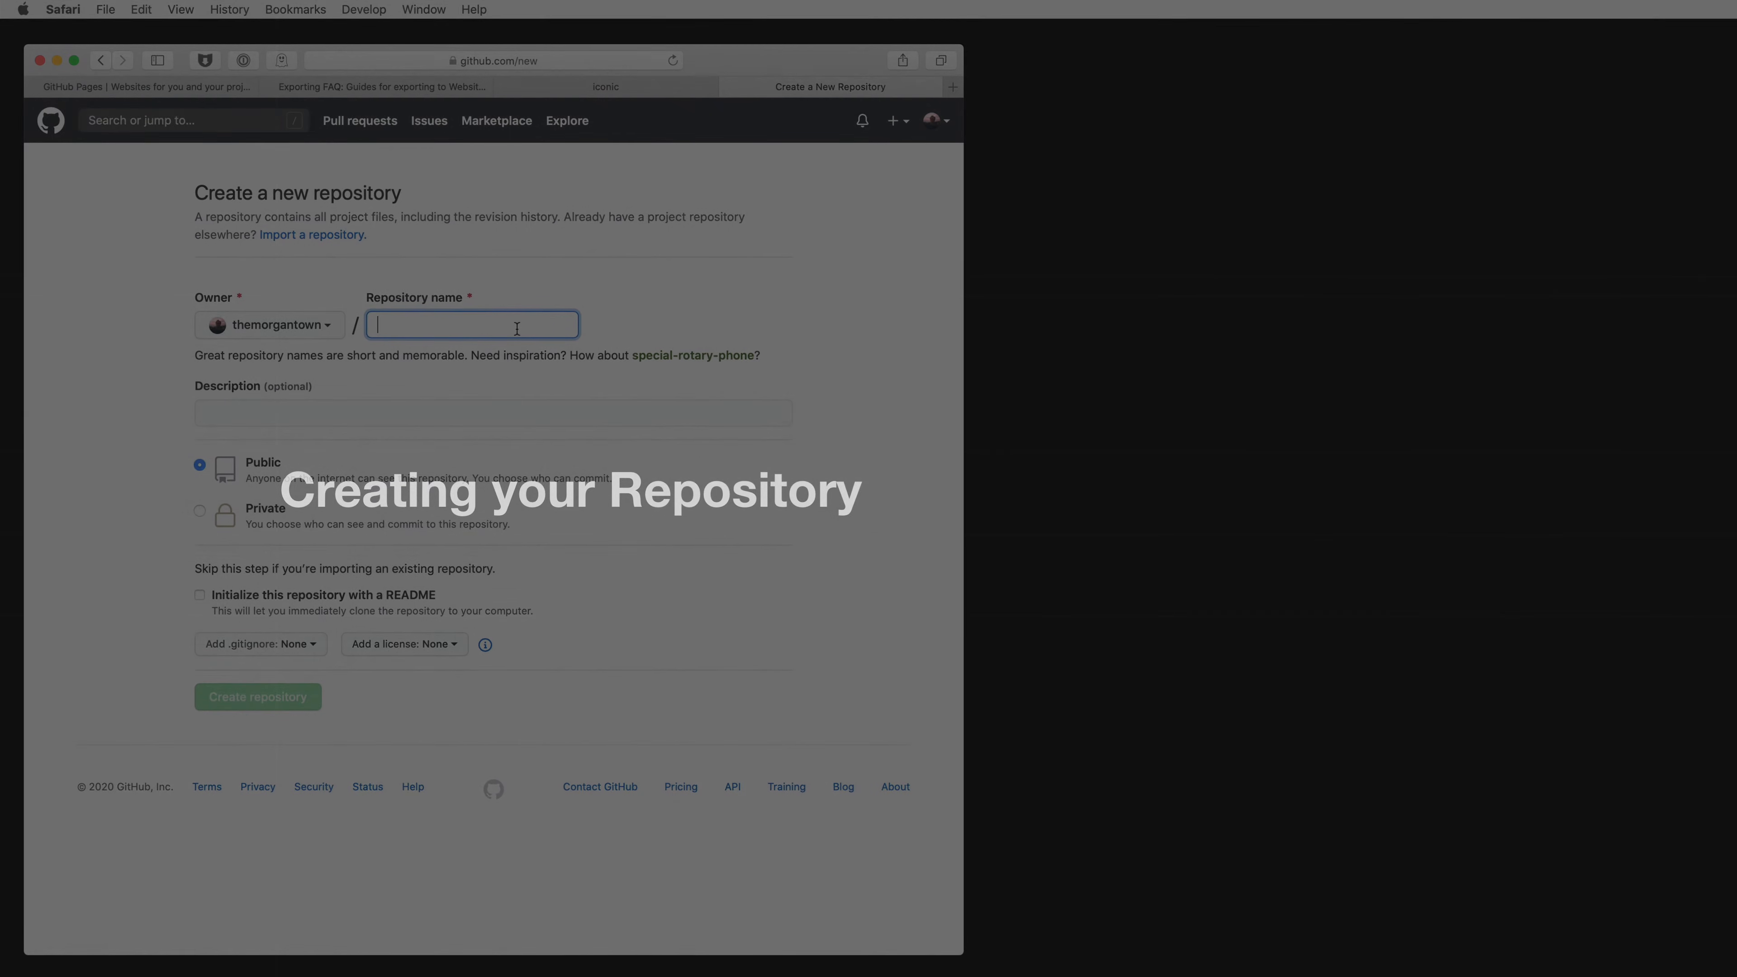
text(mygithubrepo)
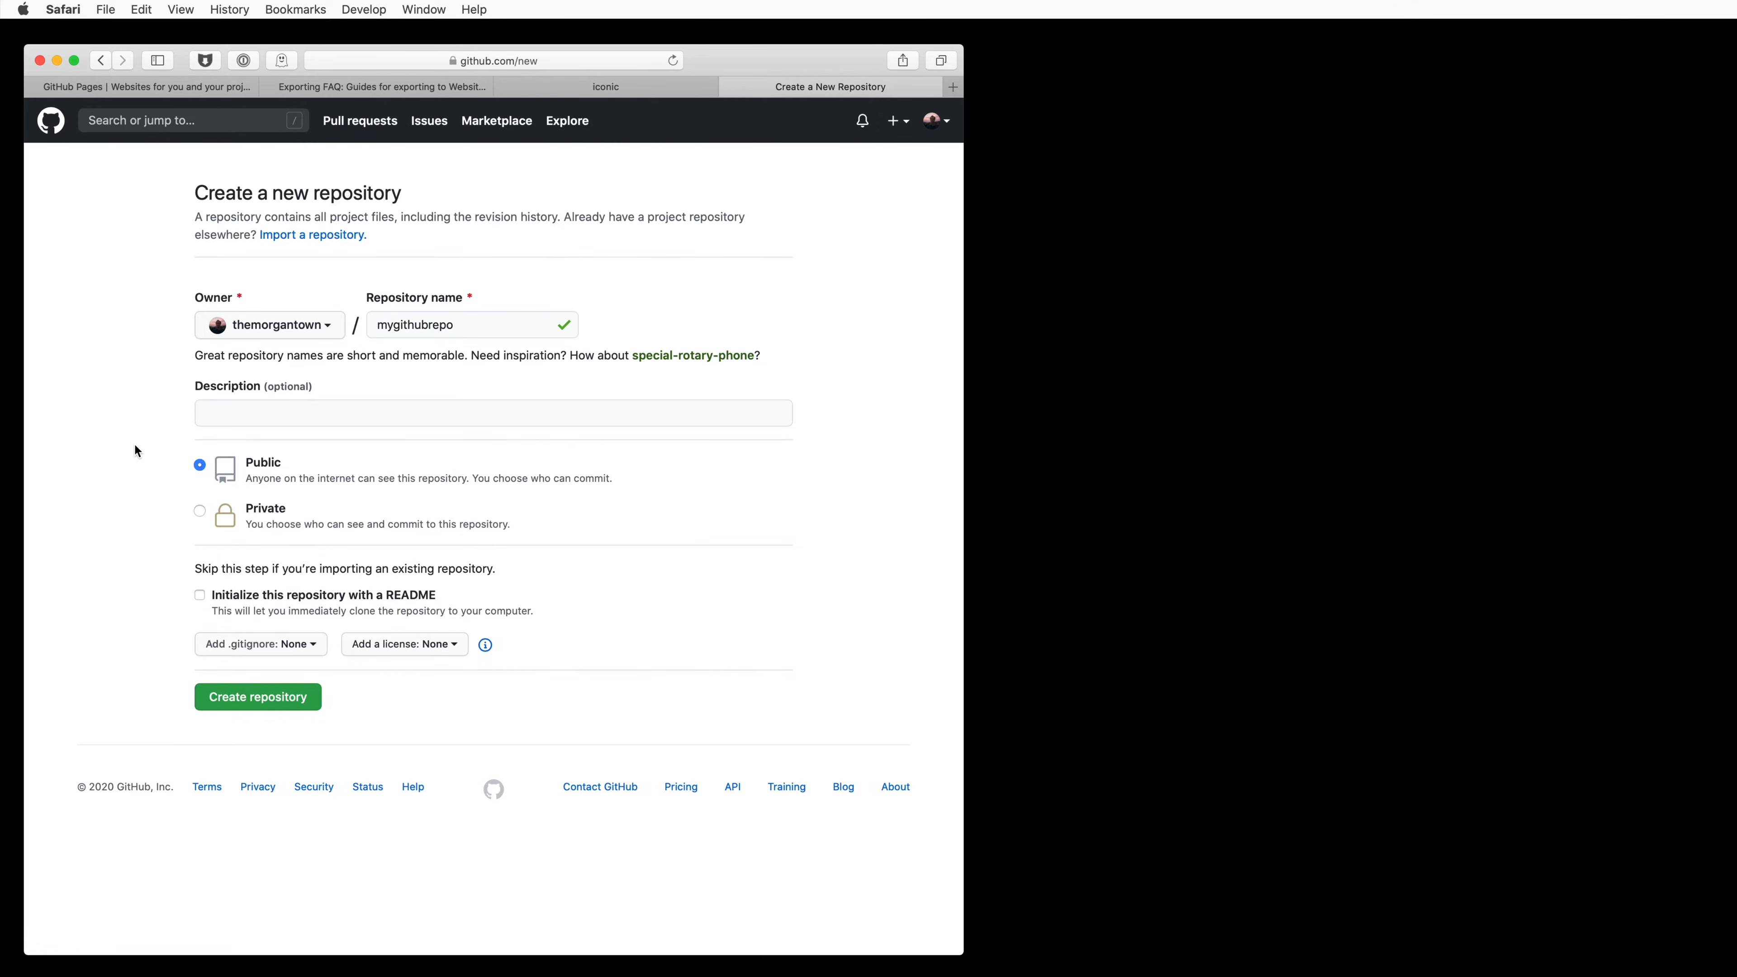
click(199, 595)
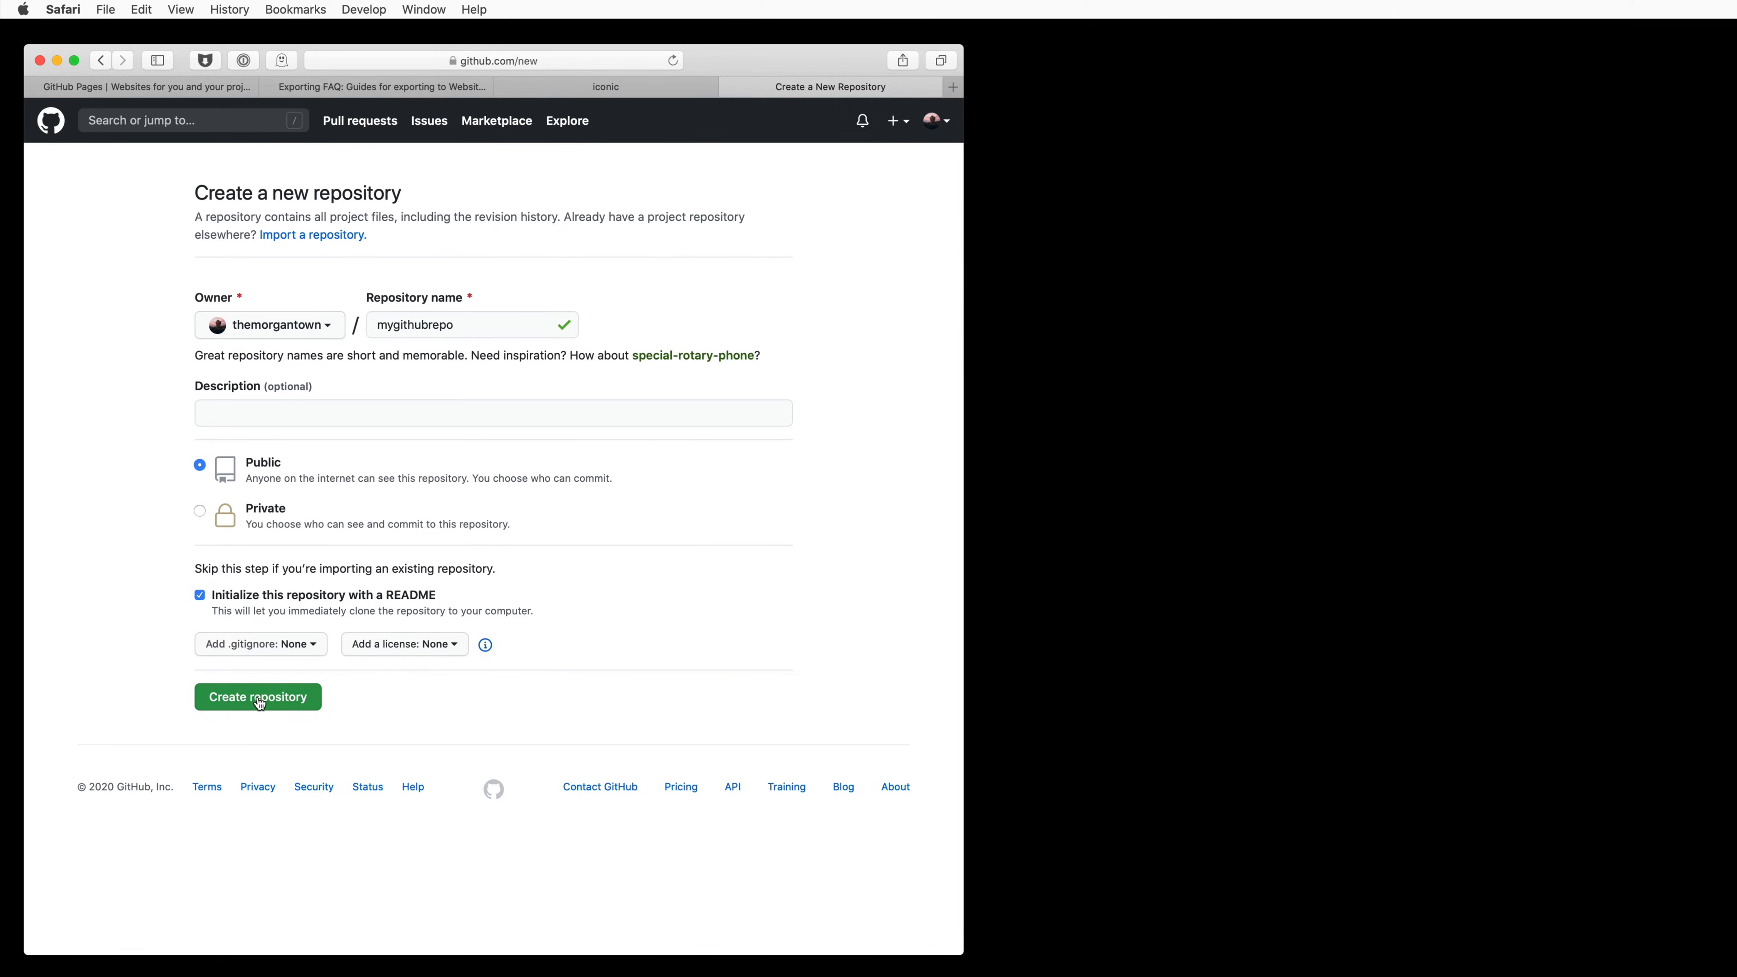
click(258, 697)
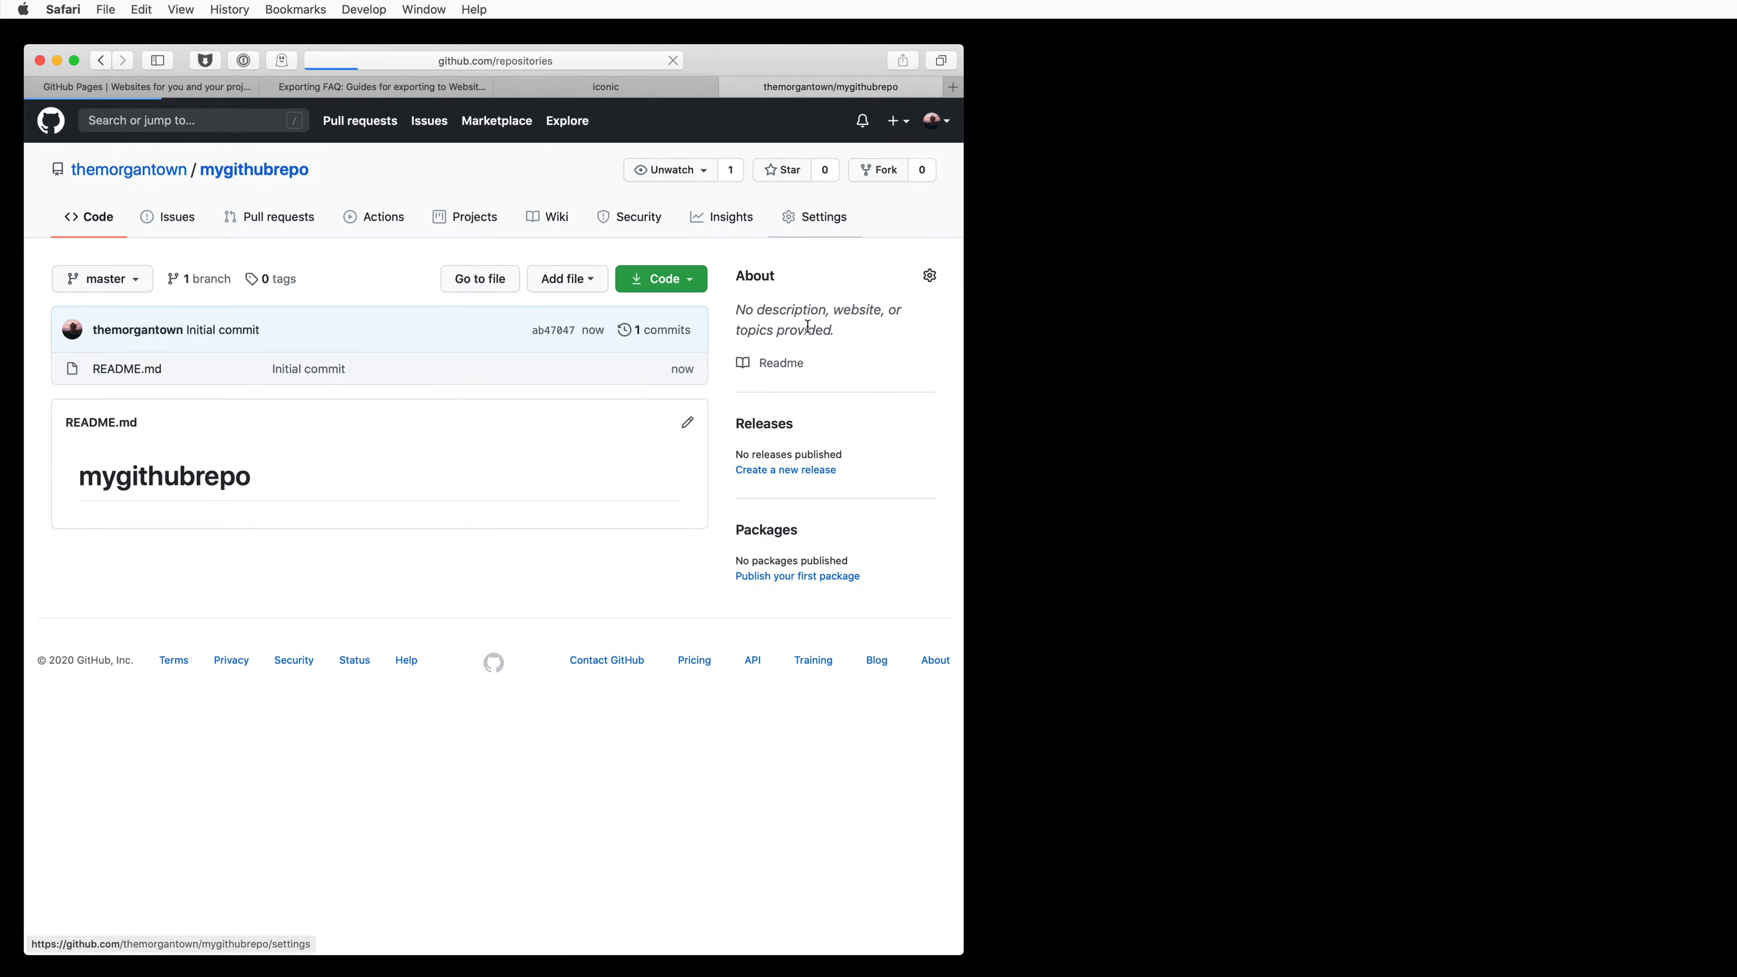
- In repository Settings, set GitHub Pages source to Branch: master and save
click(823, 217)
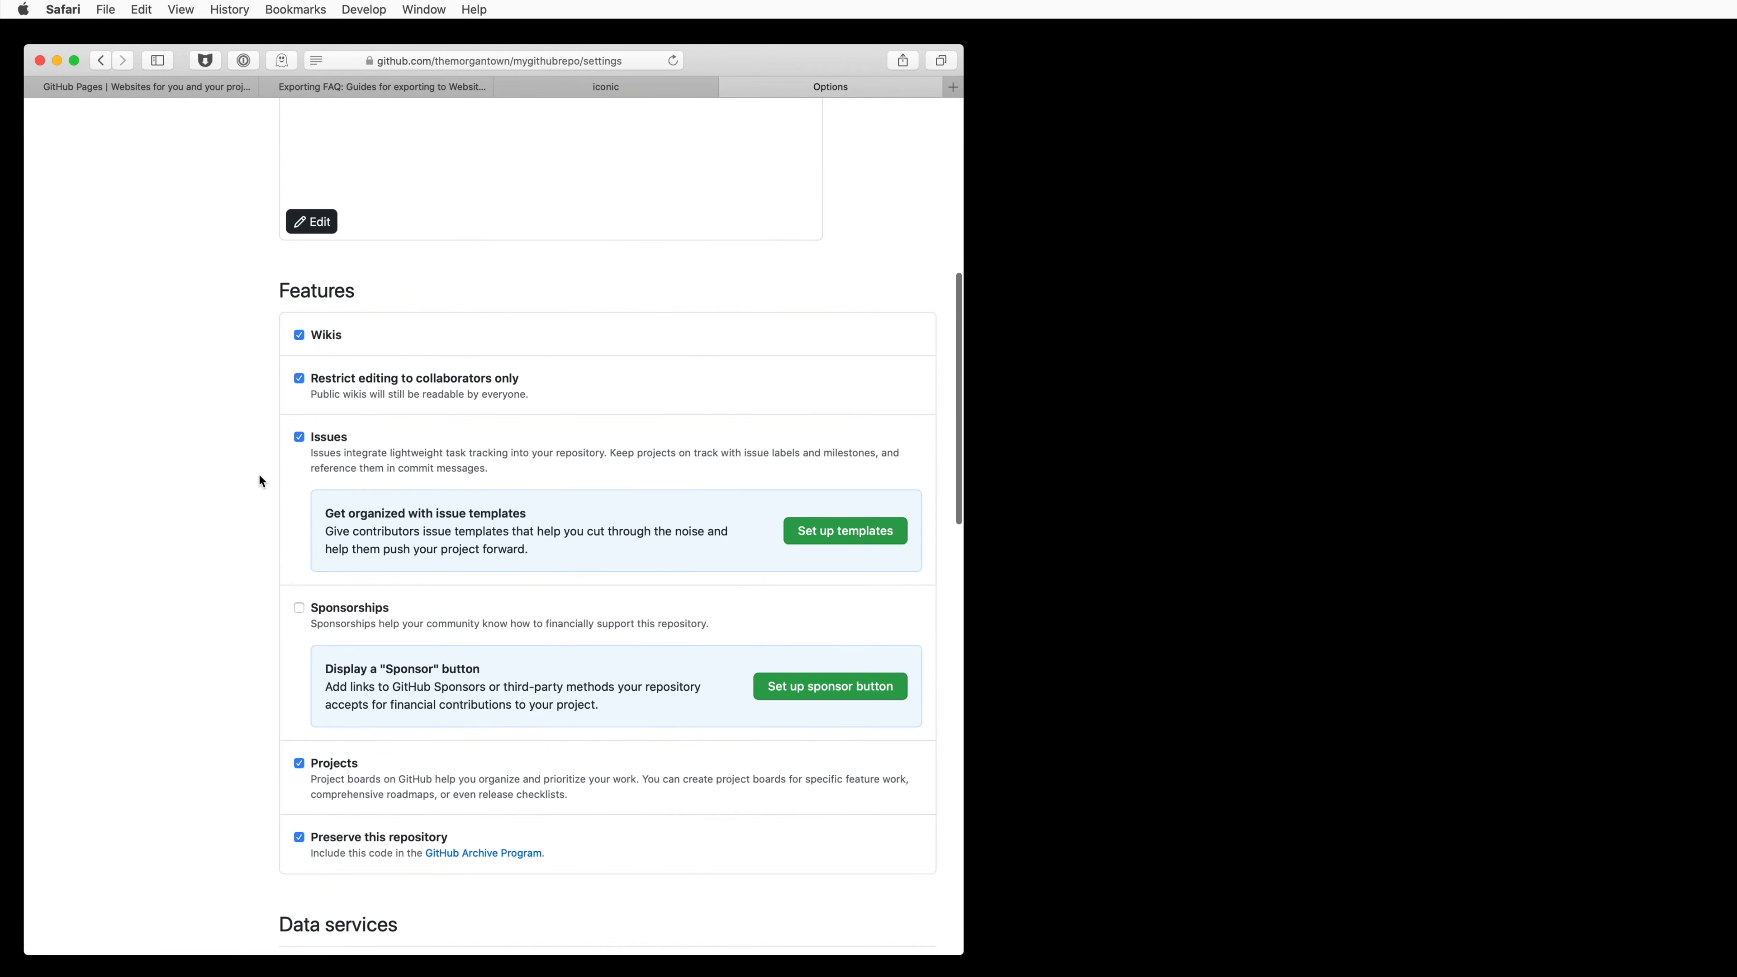
scroll(down, 3)
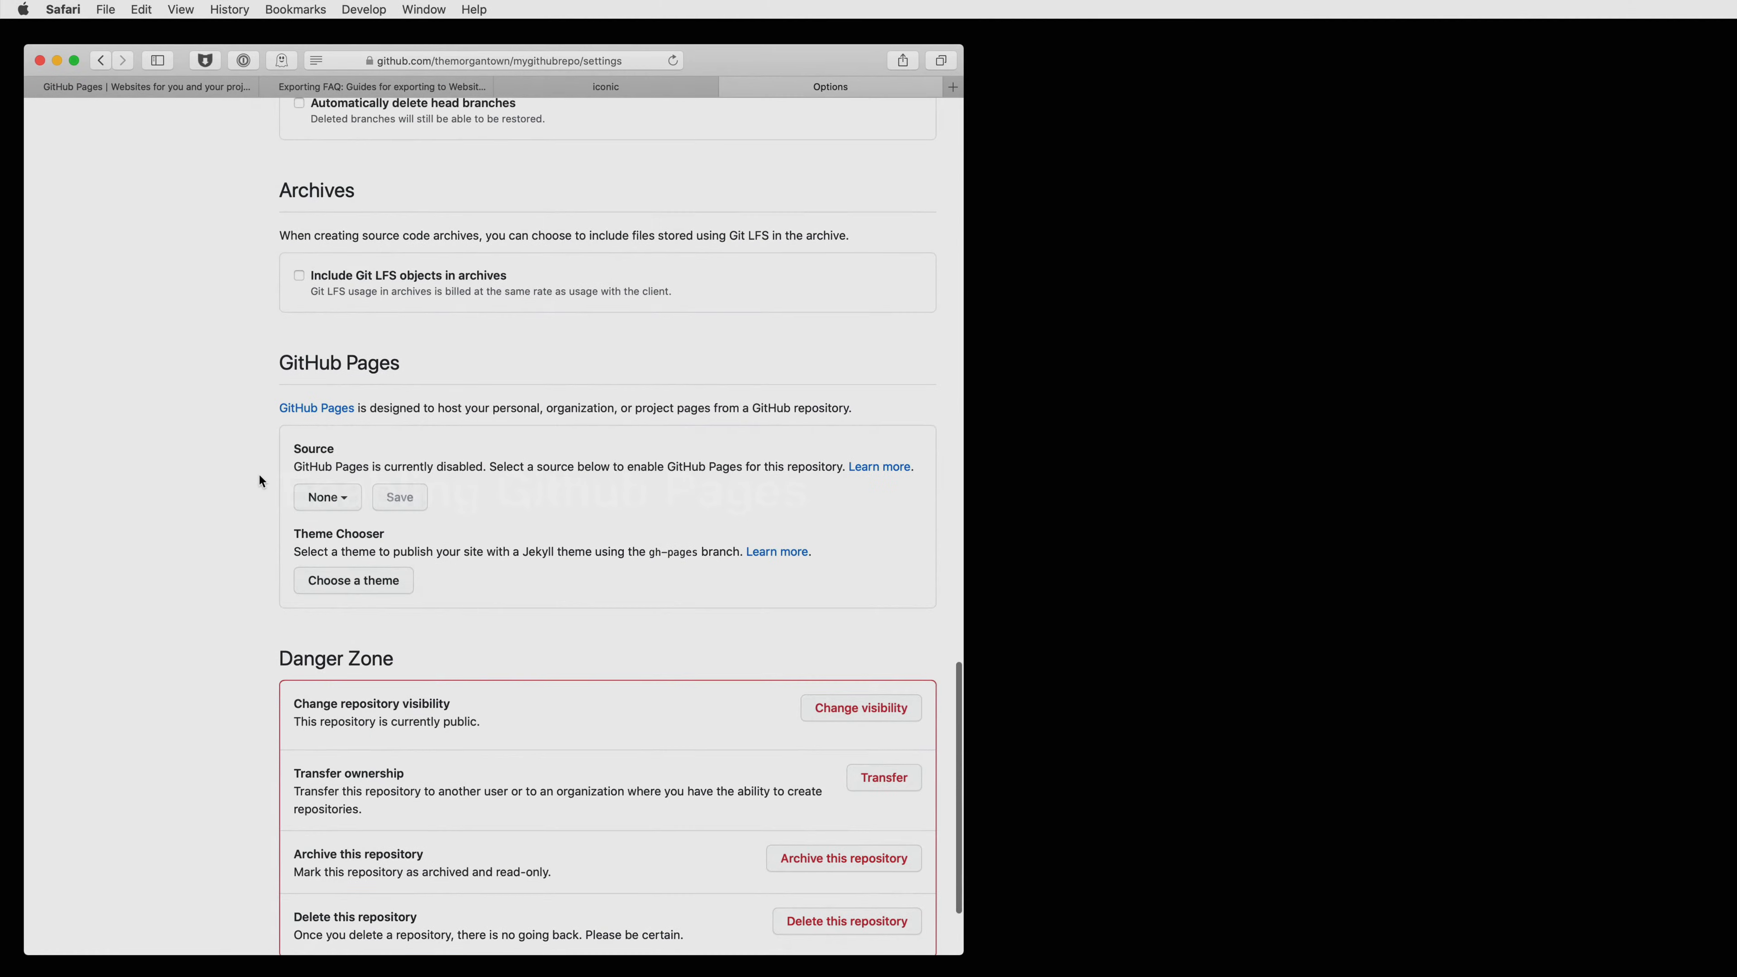
scroll(down, 3)
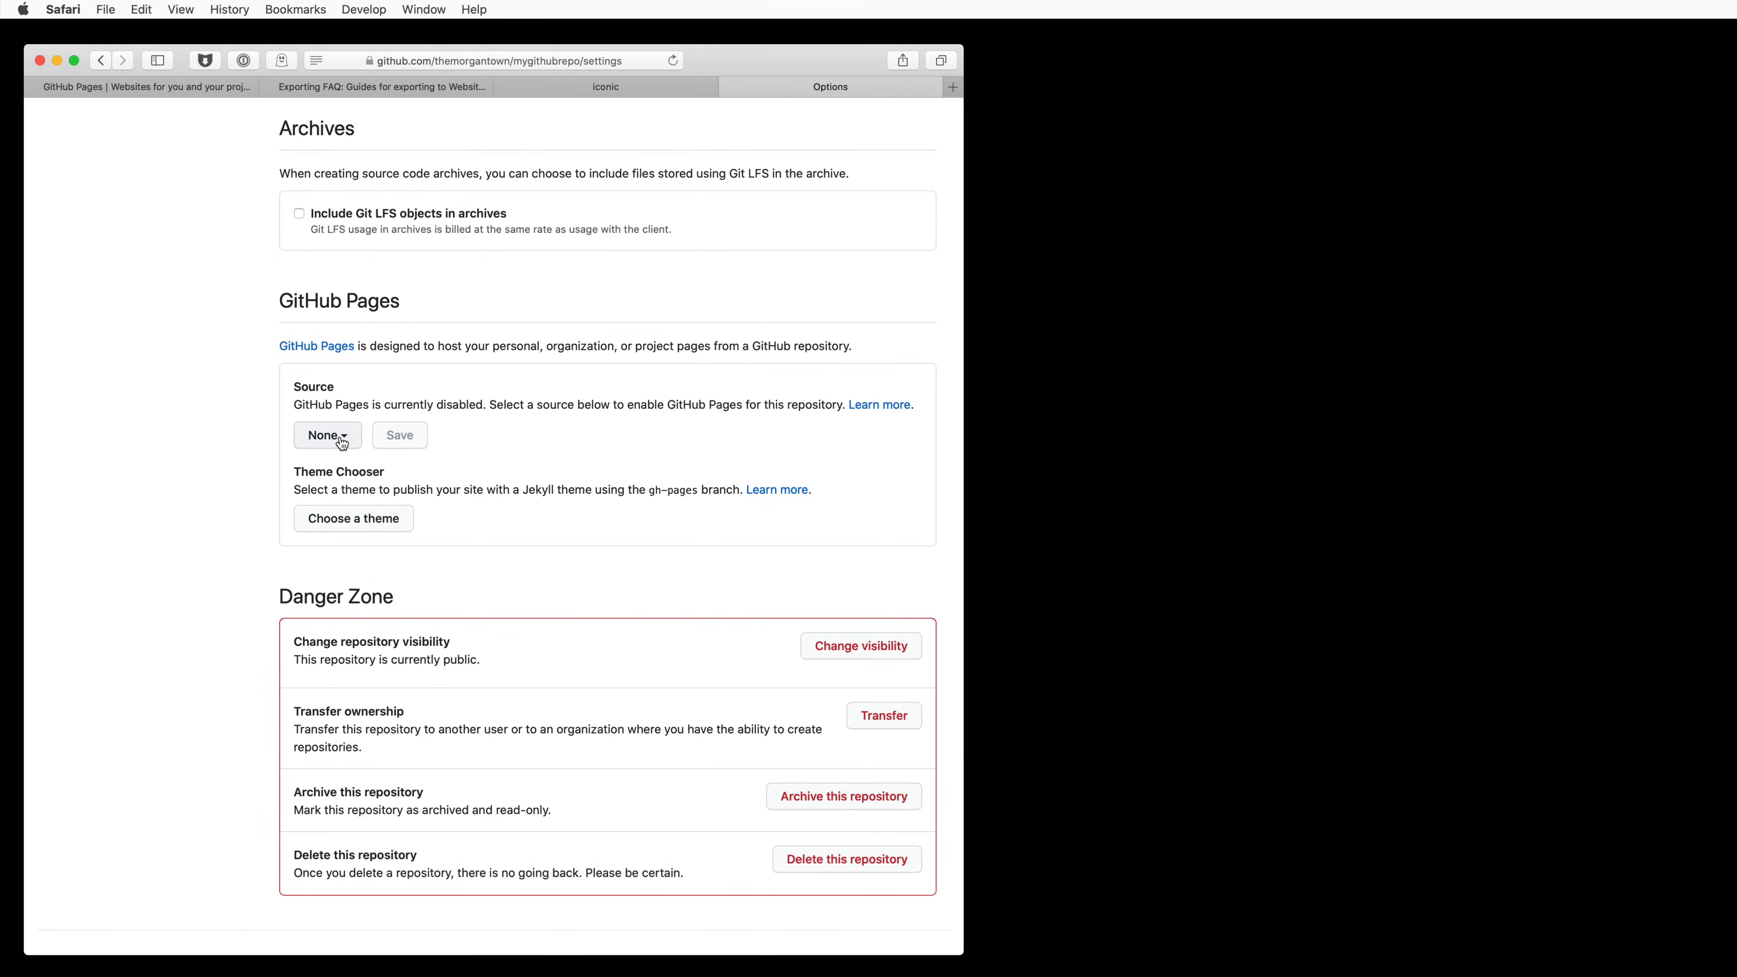
click(328, 435)
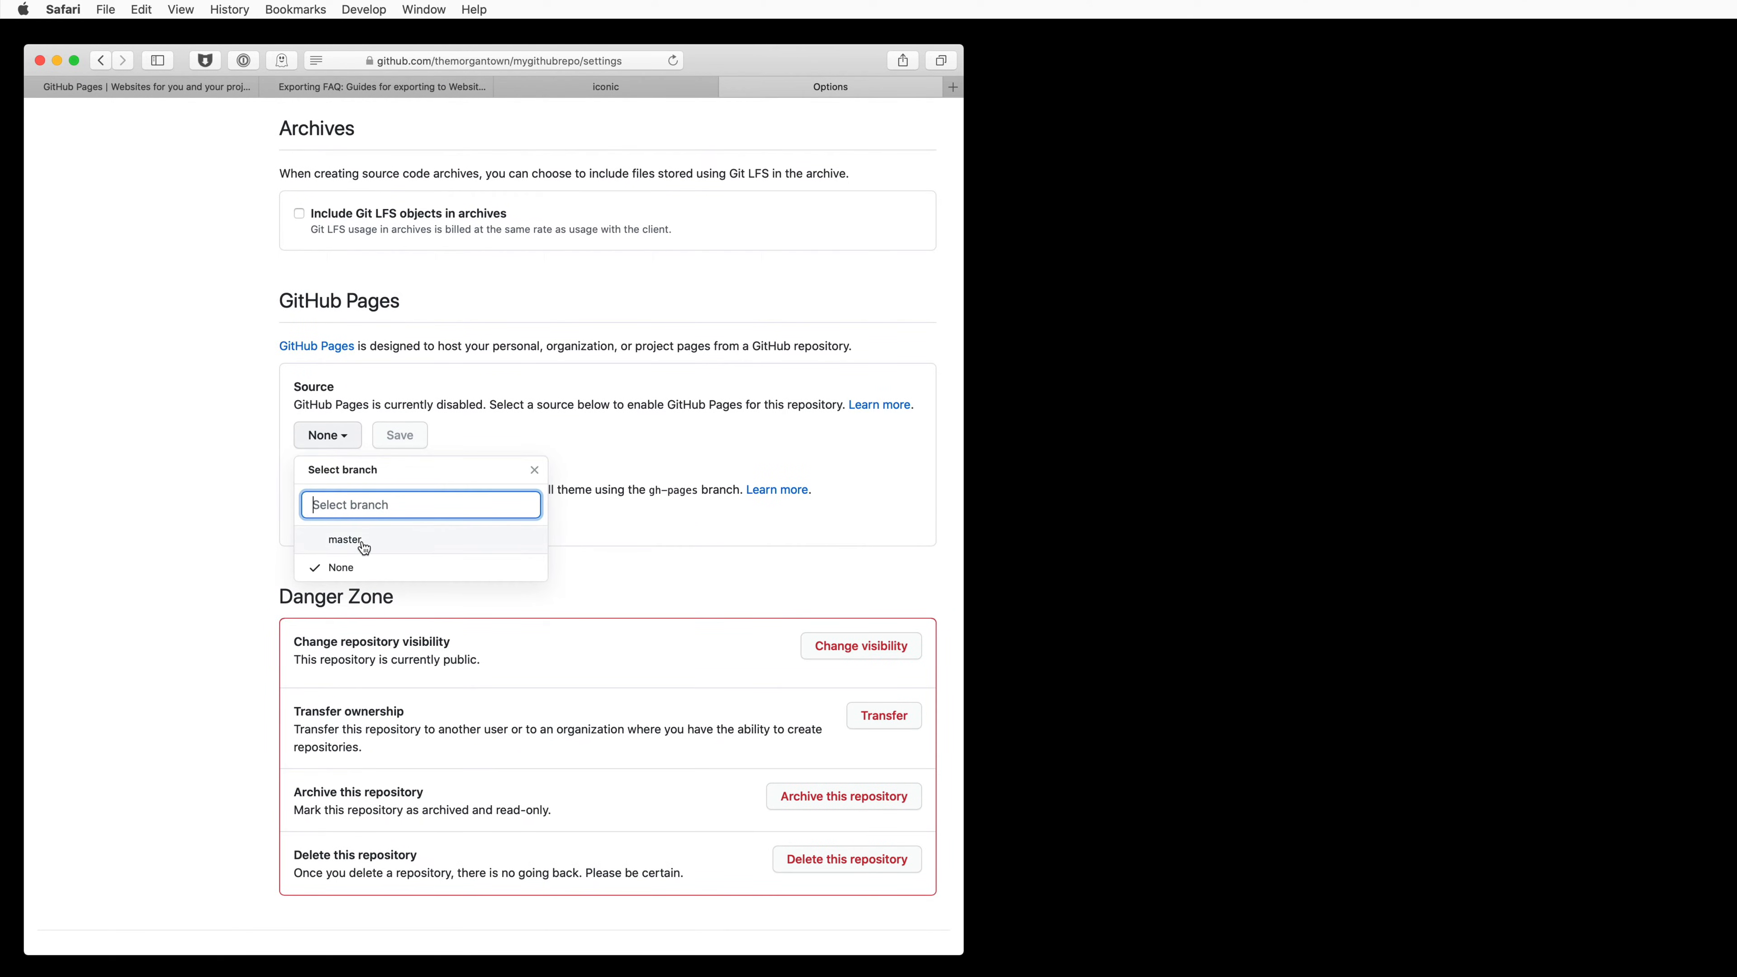
click(345, 540)
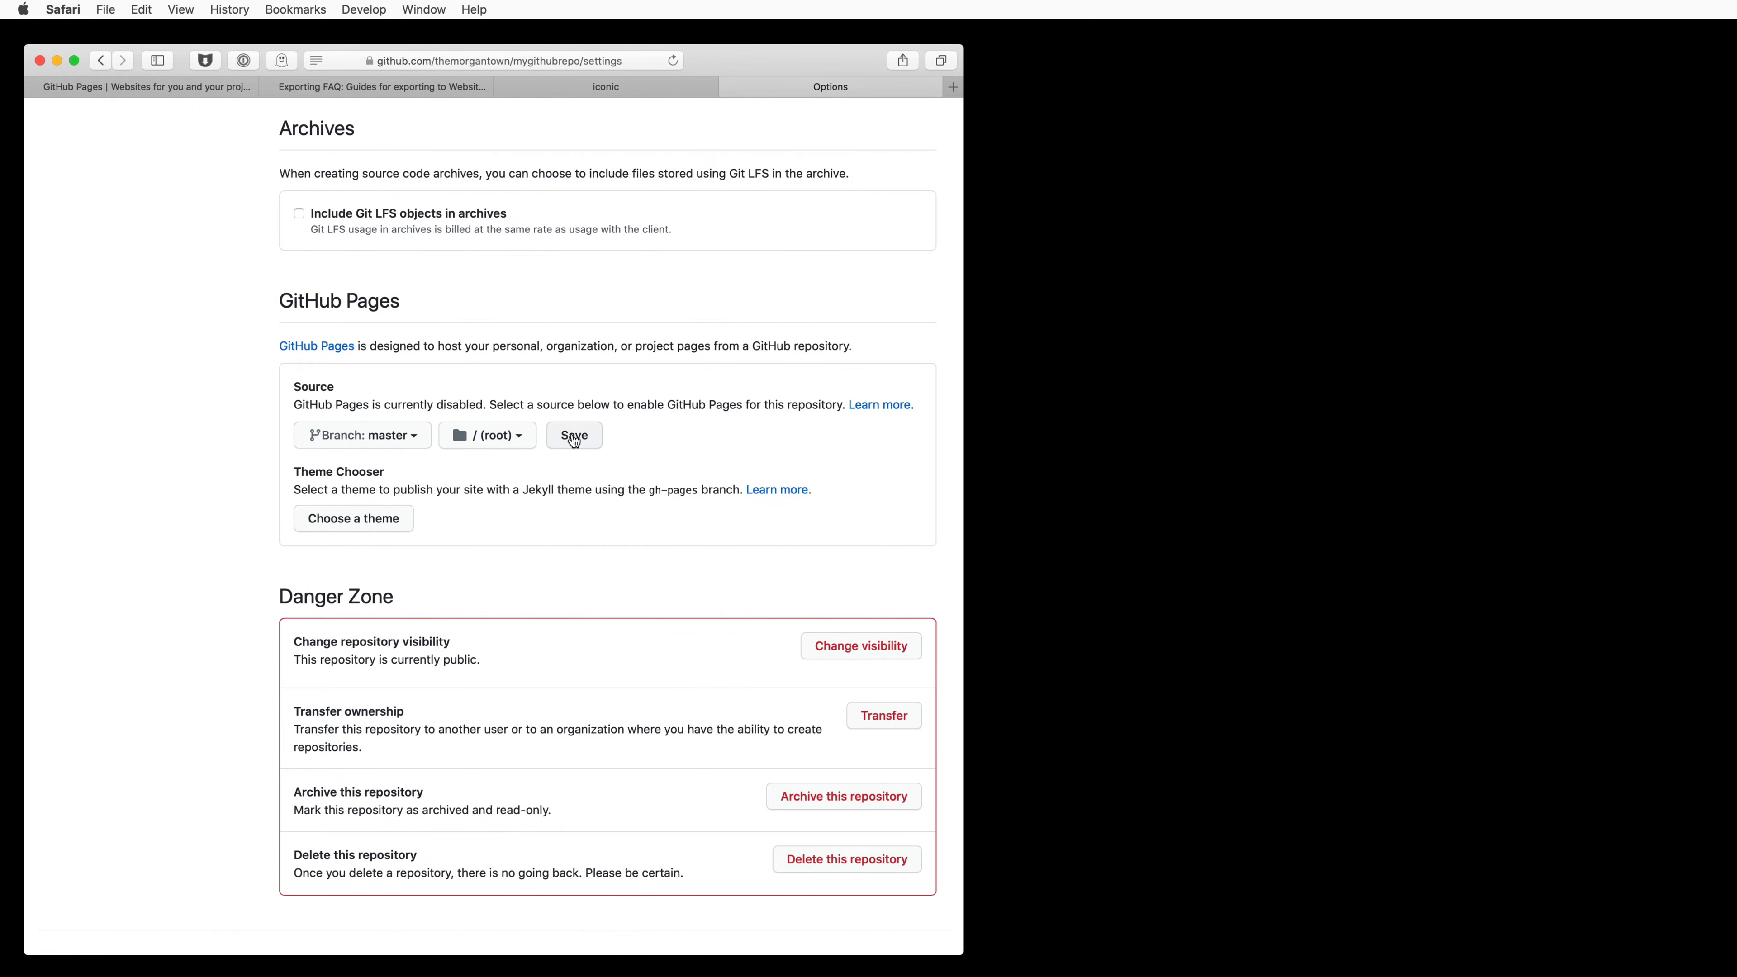
click(573, 435)
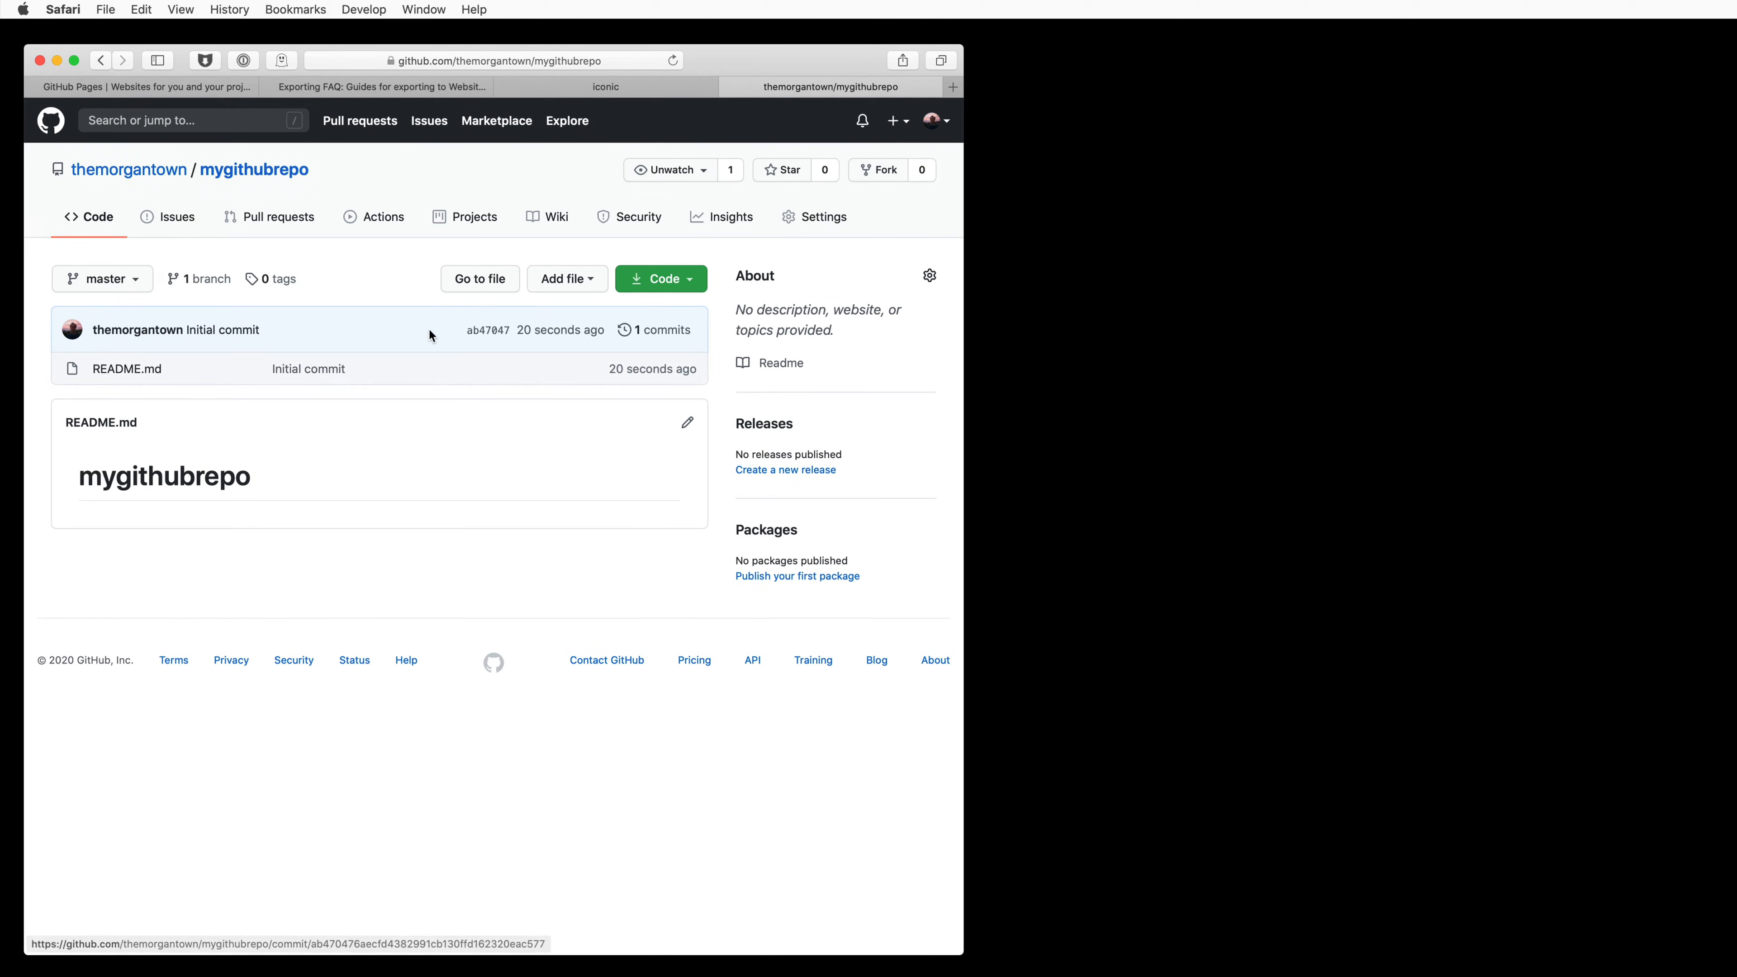
- From the repo's Code menu, launch GitHub Desktop to open mygithubrepo
click(567, 278)
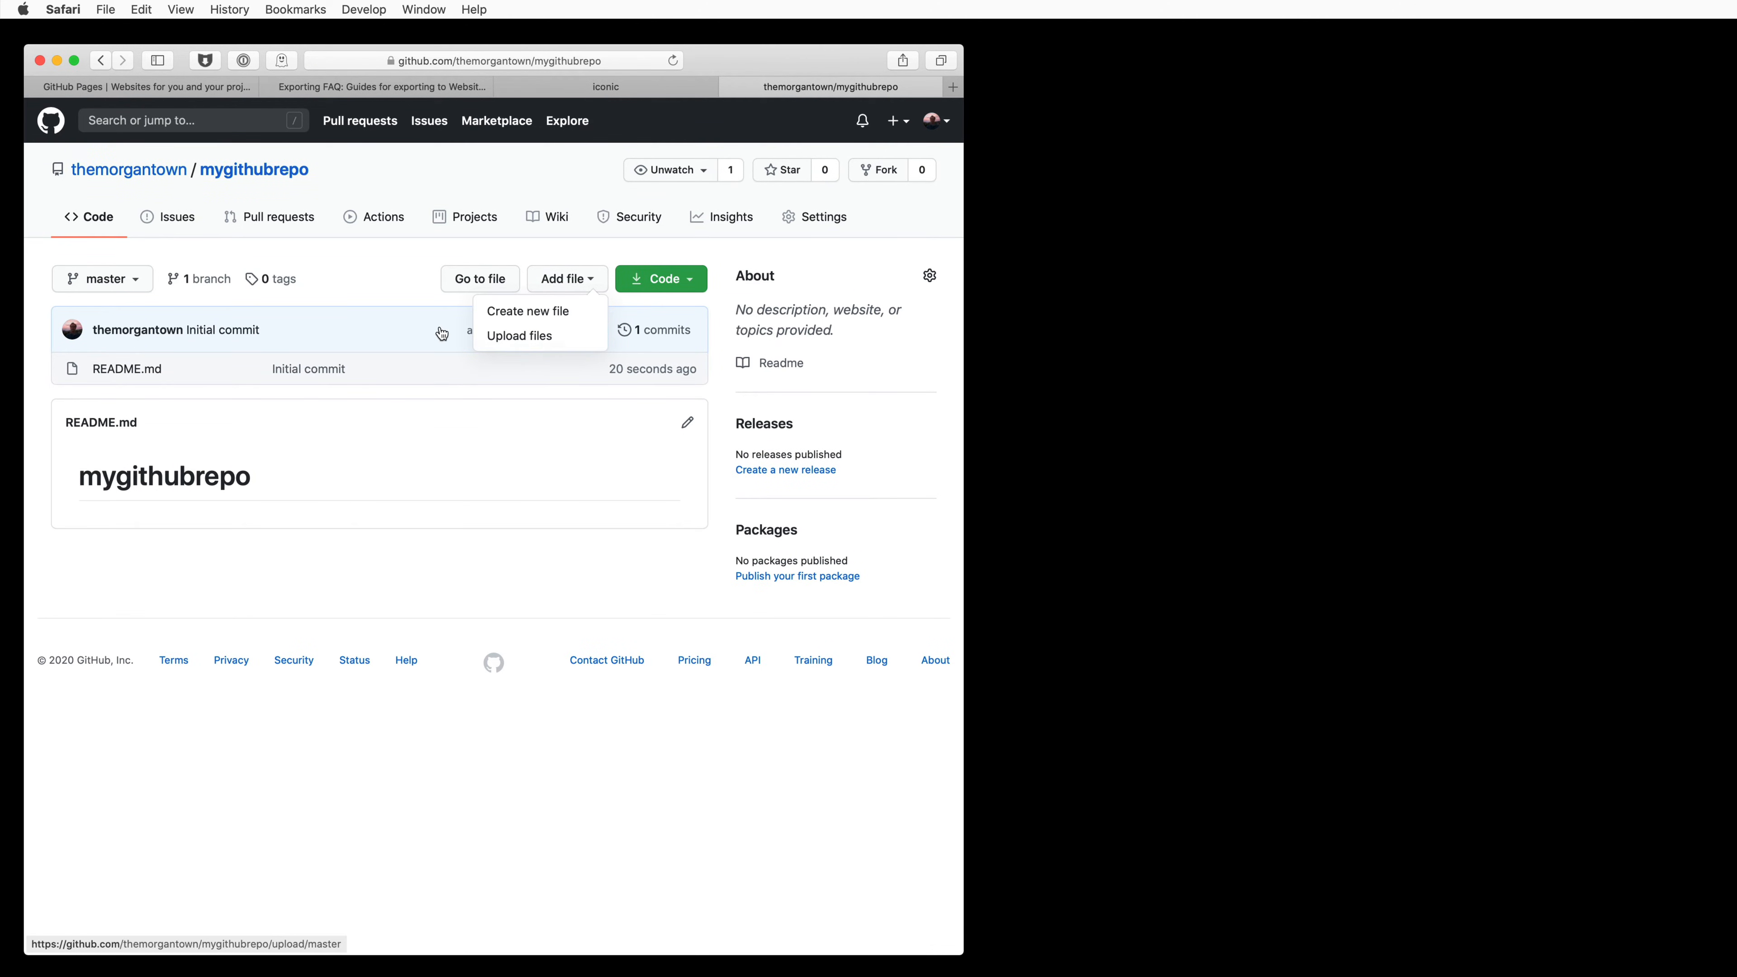
click(660, 279)
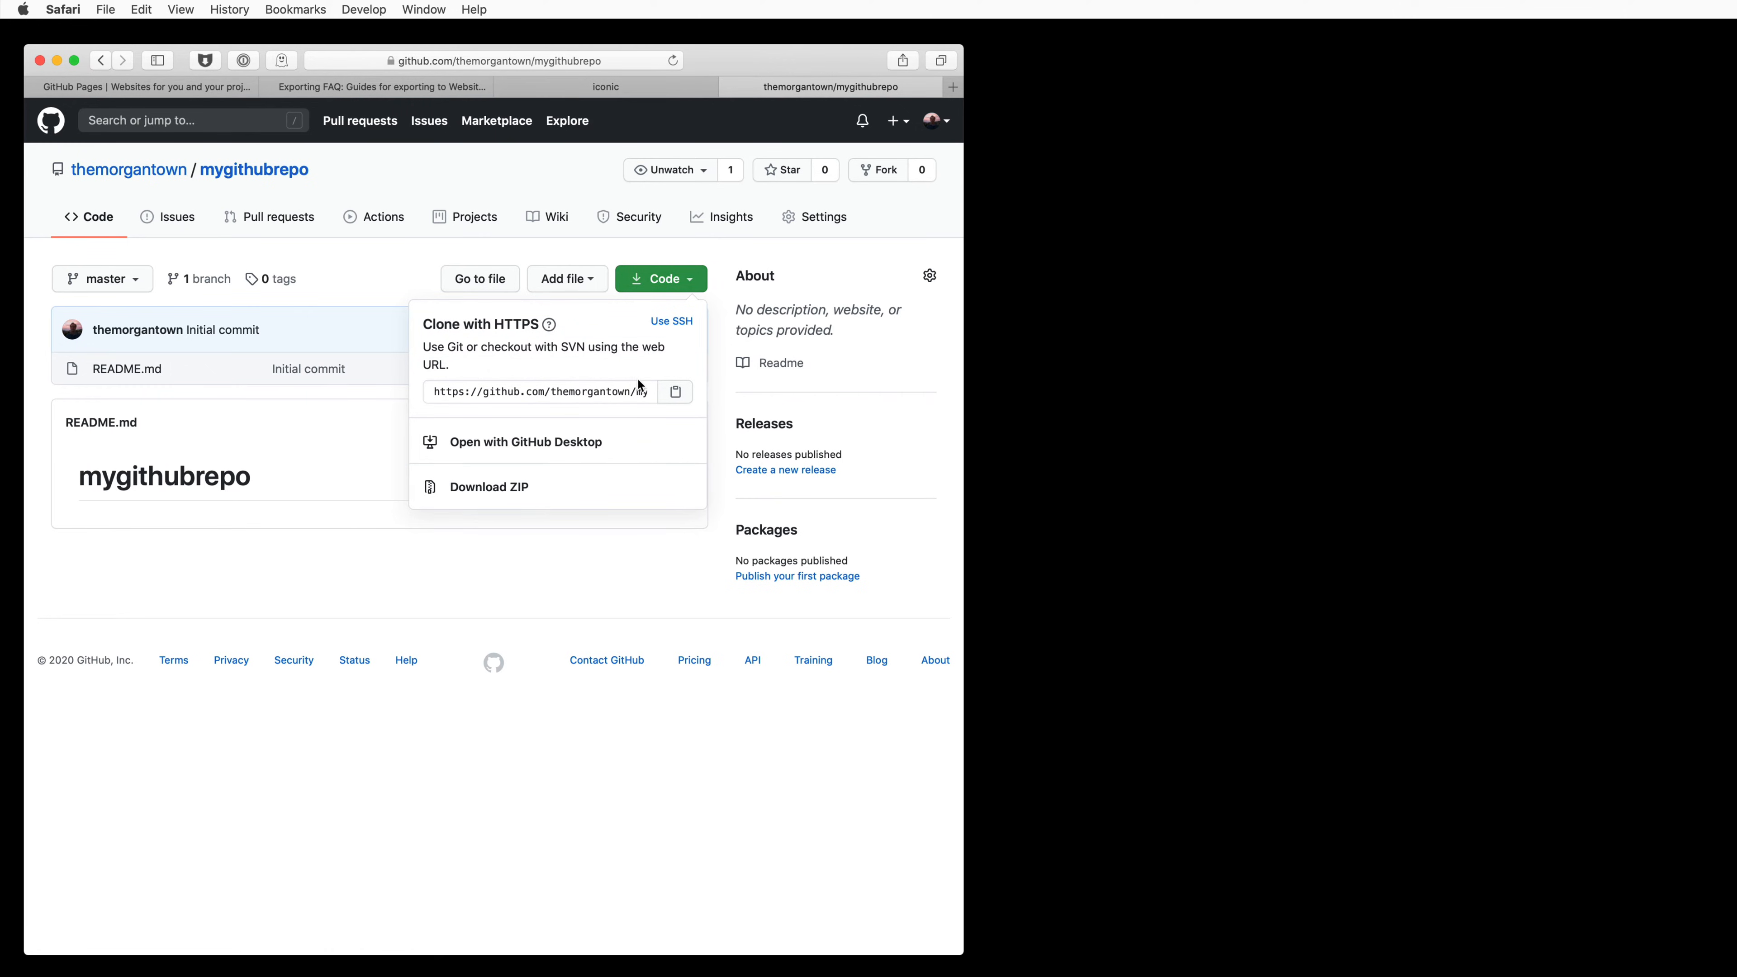
mouse_move(570, 447)
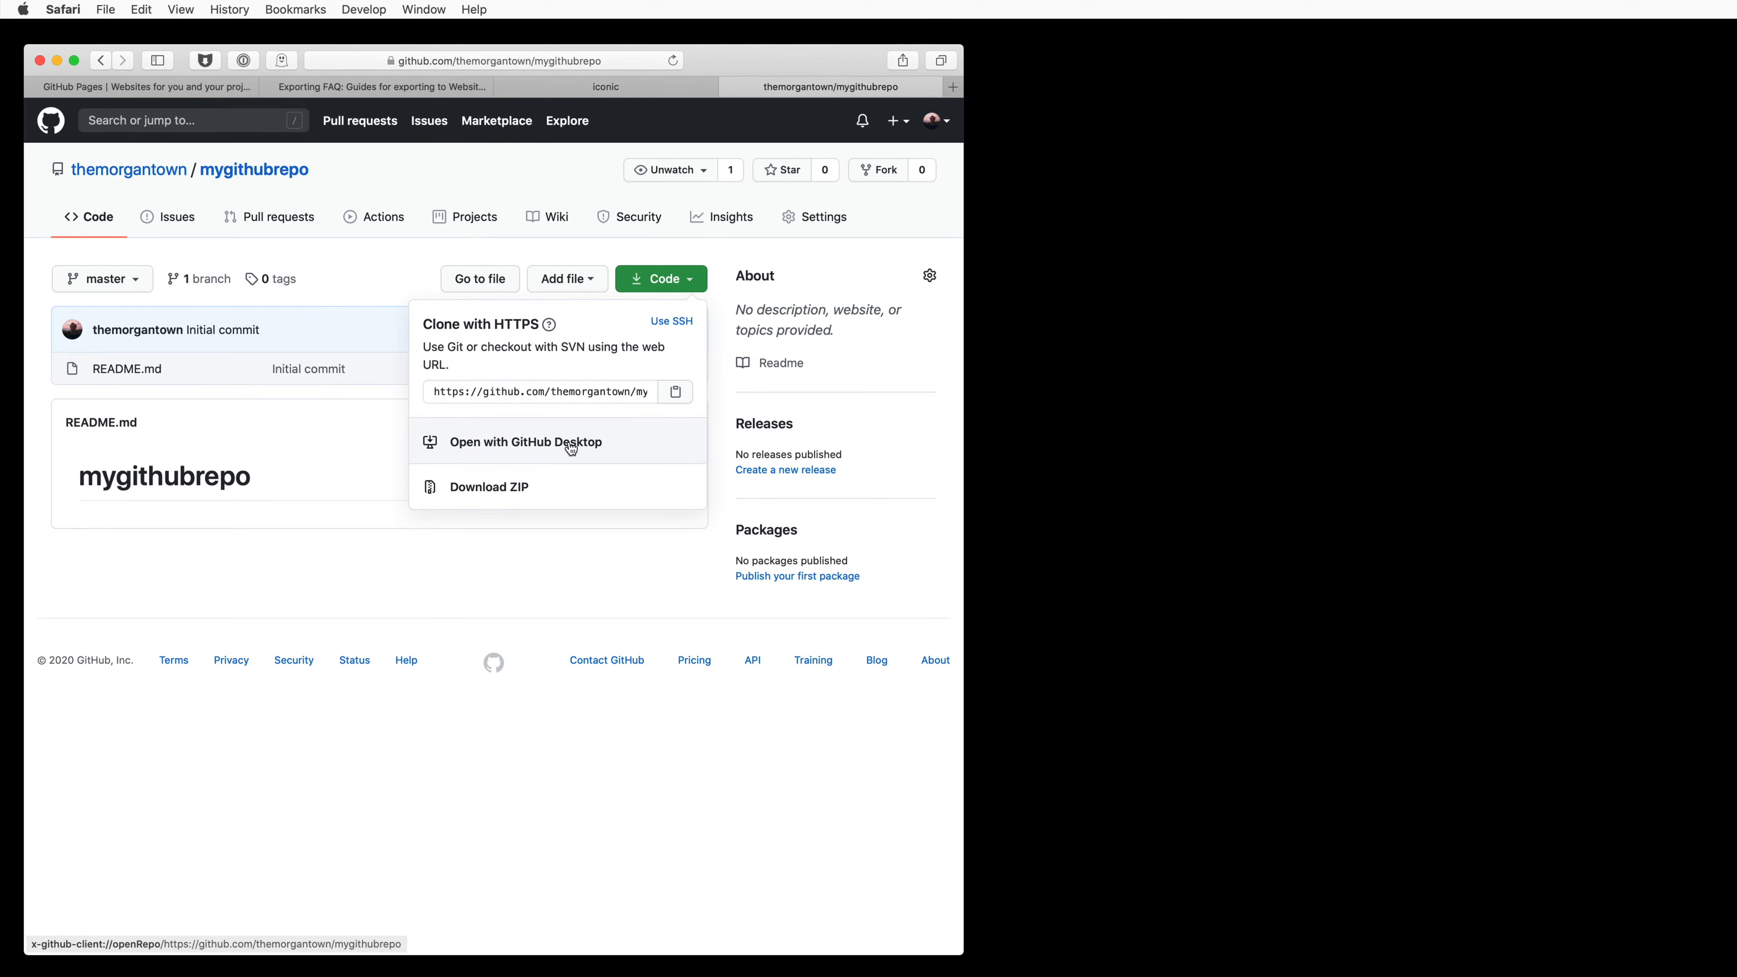
click(526, 442)
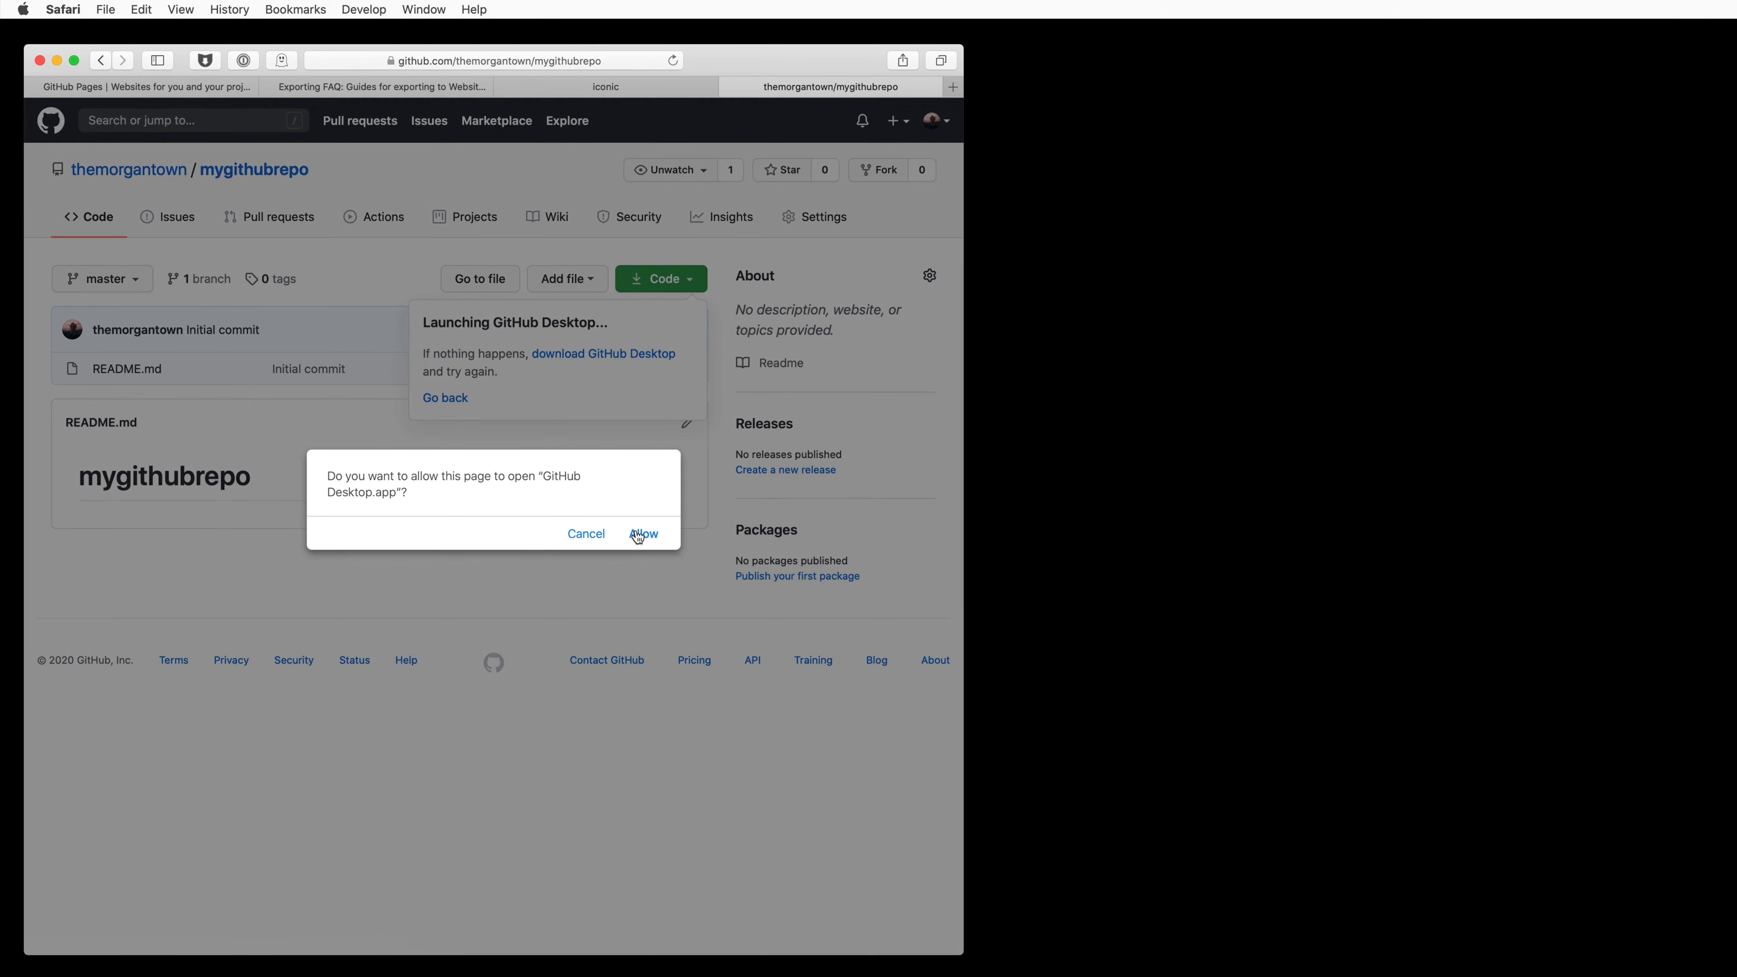
click(644, 533)
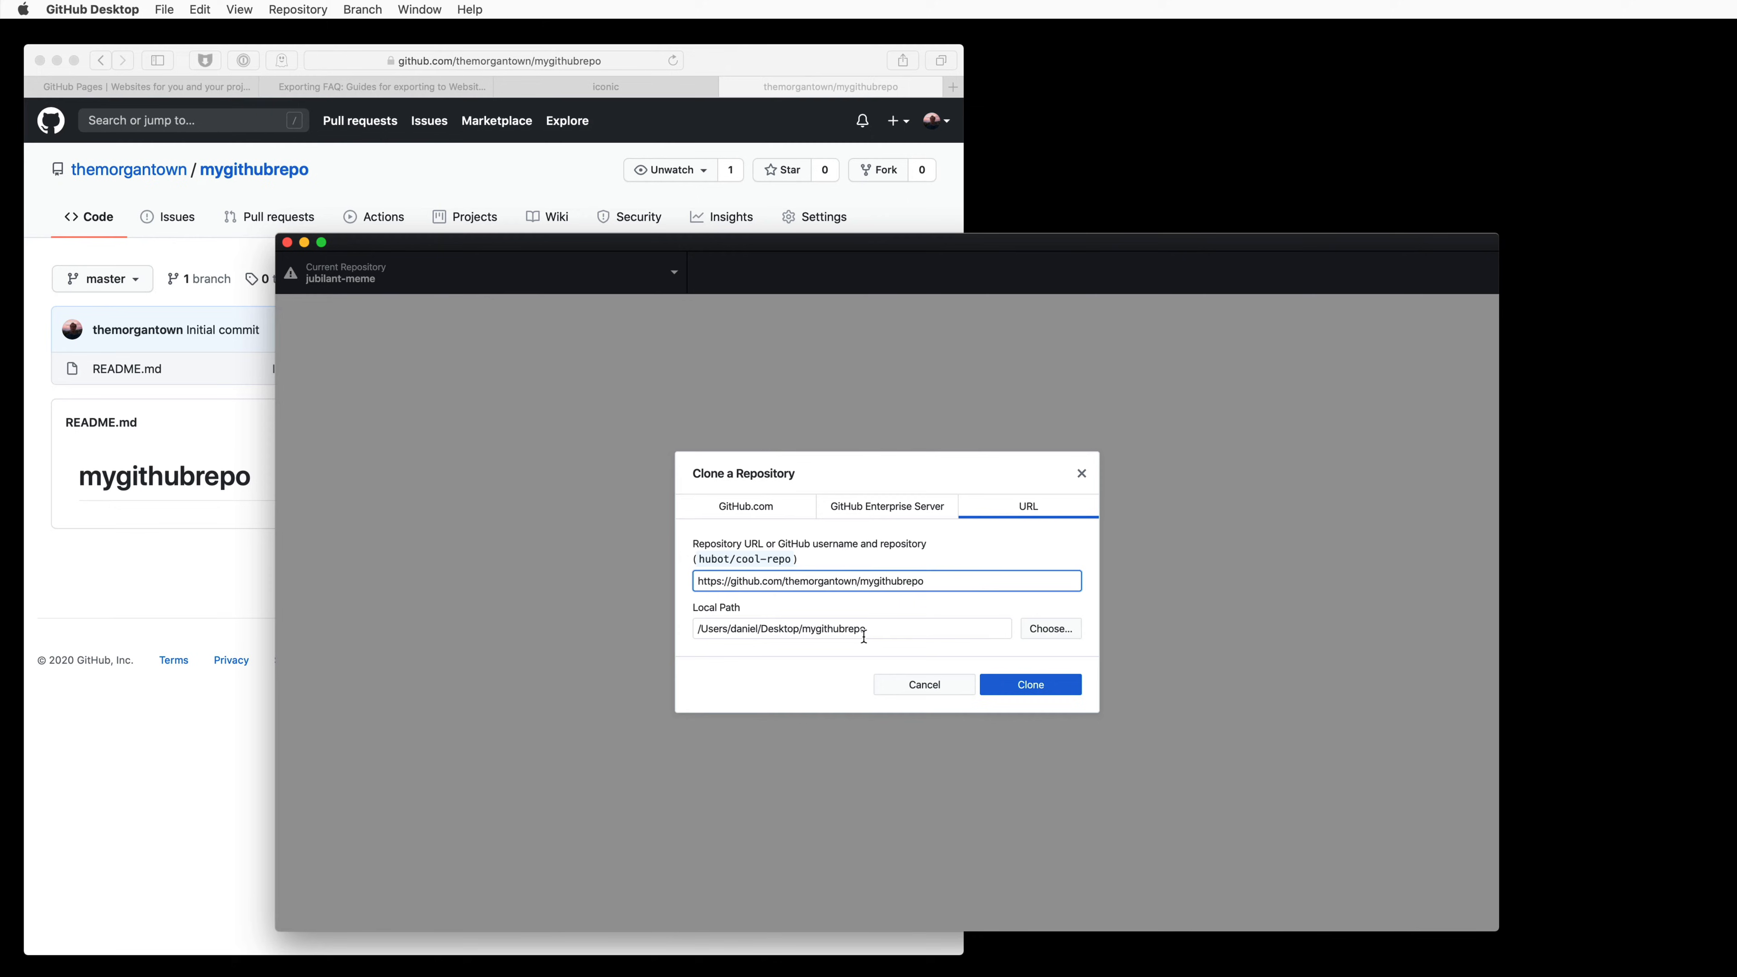
mouse_move(219, 554)
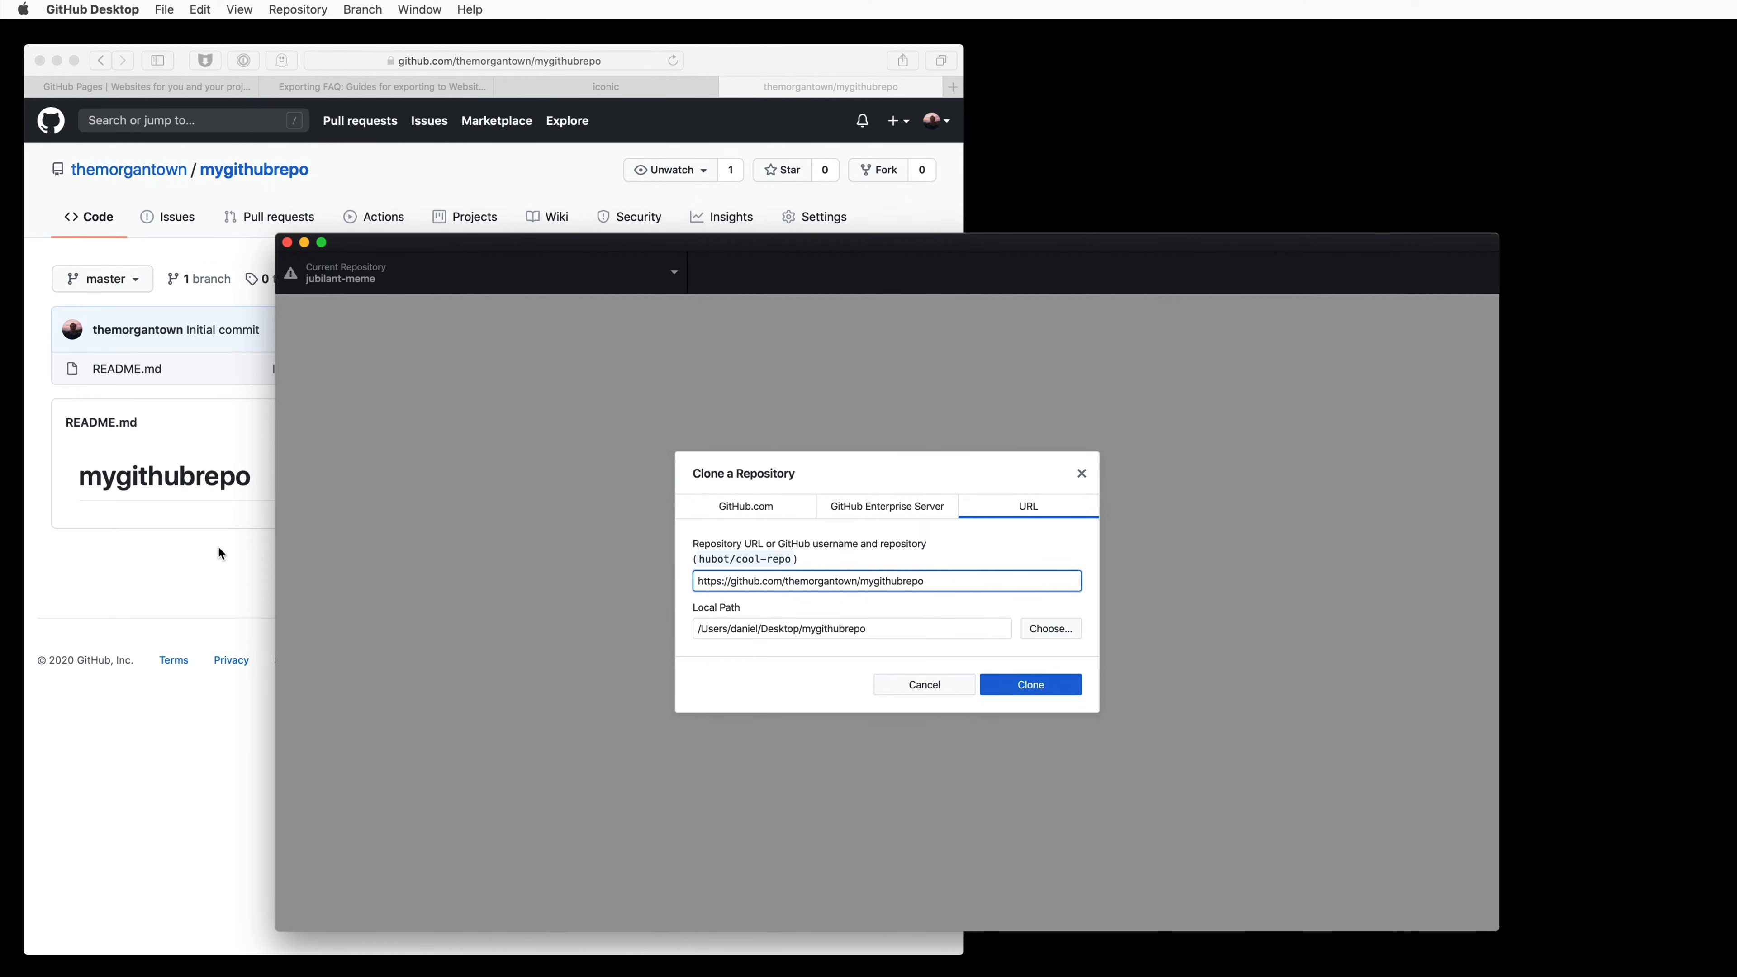
- Clone mygithubrepo to a local Desktop folder in GitHub Desktop
click(666, 279)
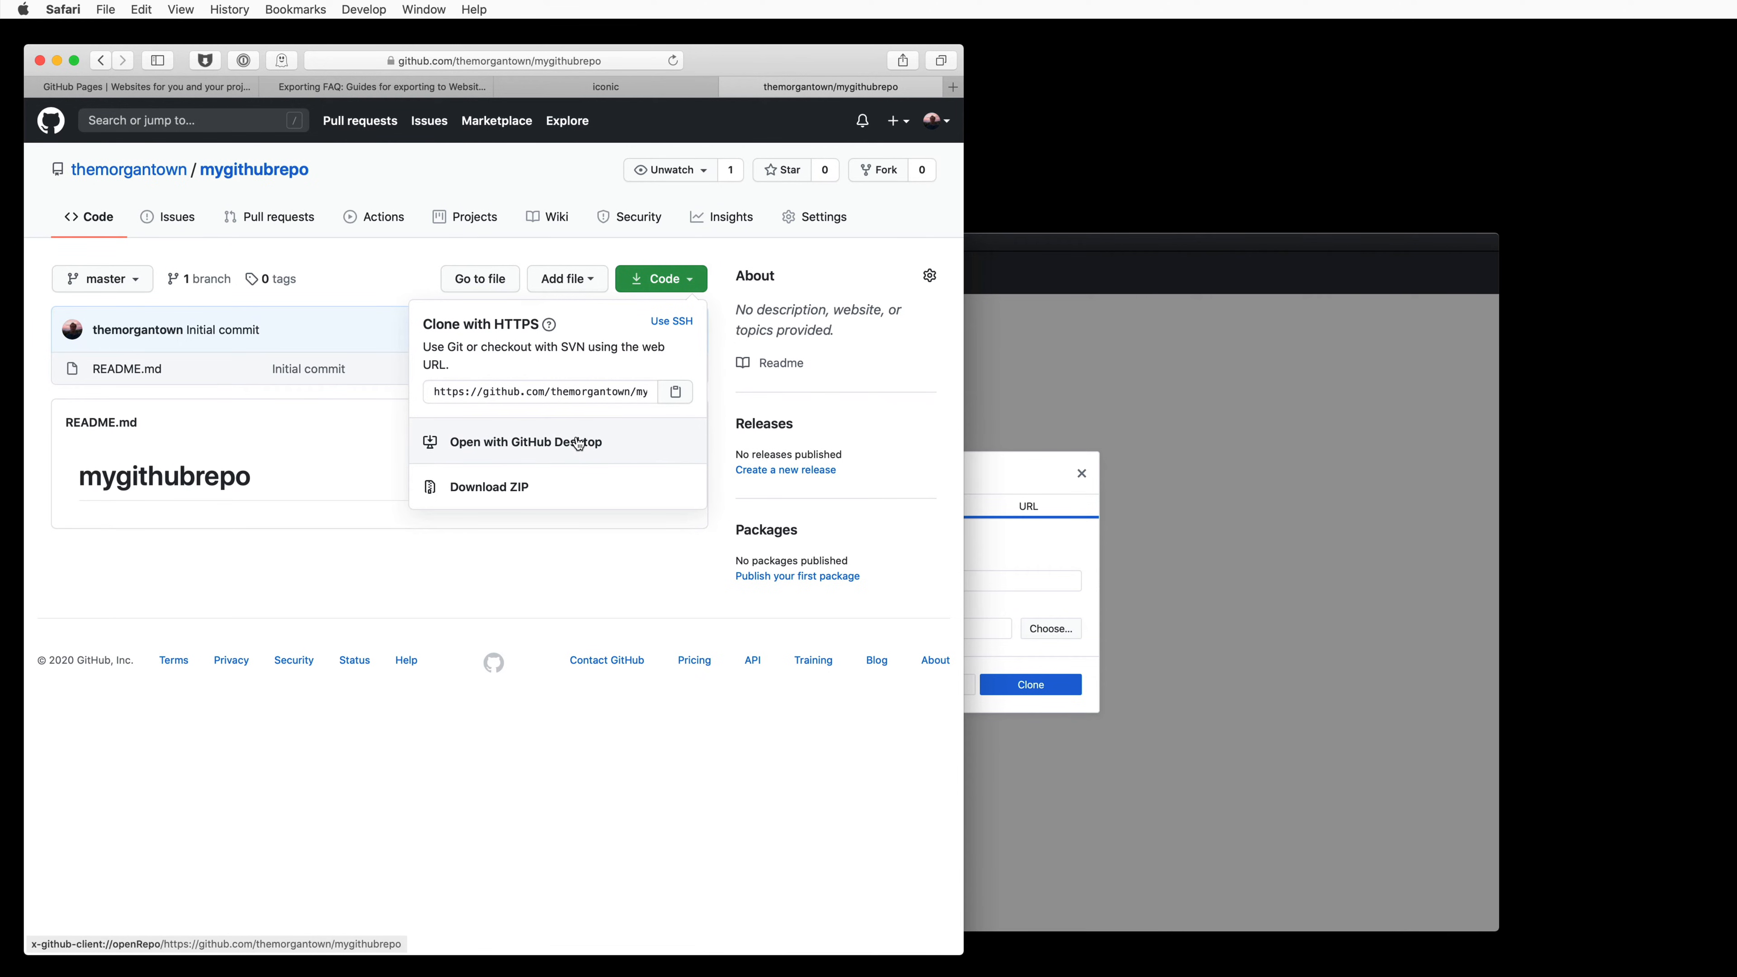
mouse_move(977, 469)
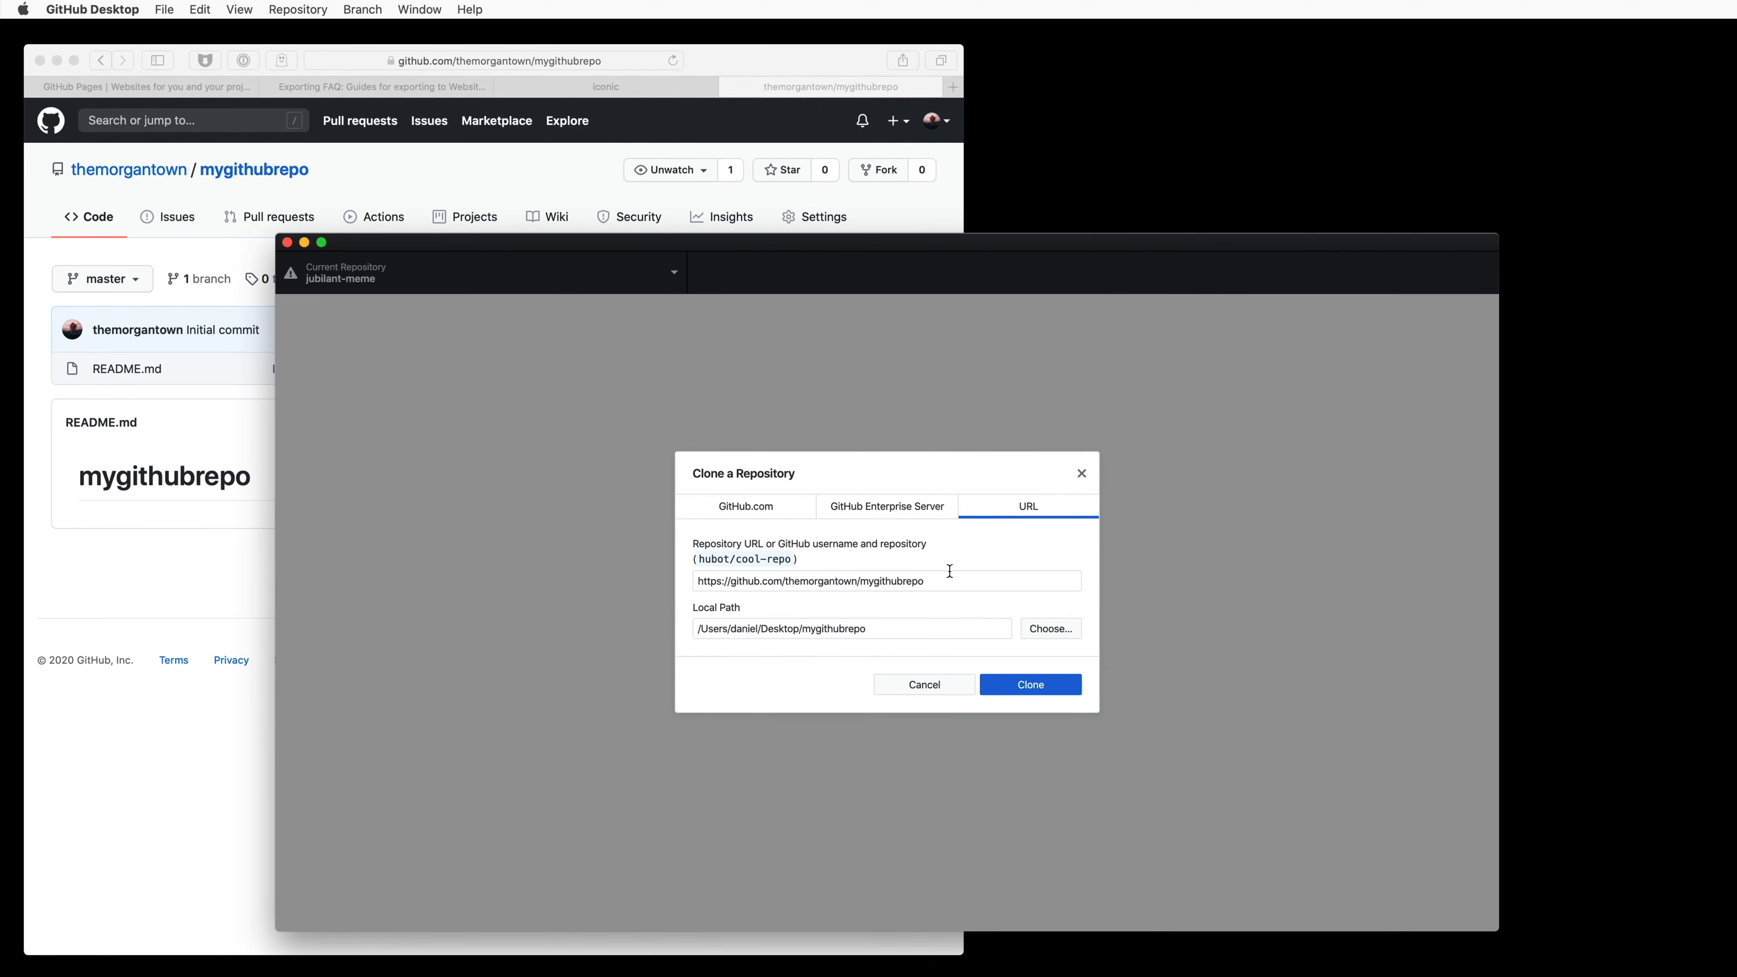
click(867, 628)
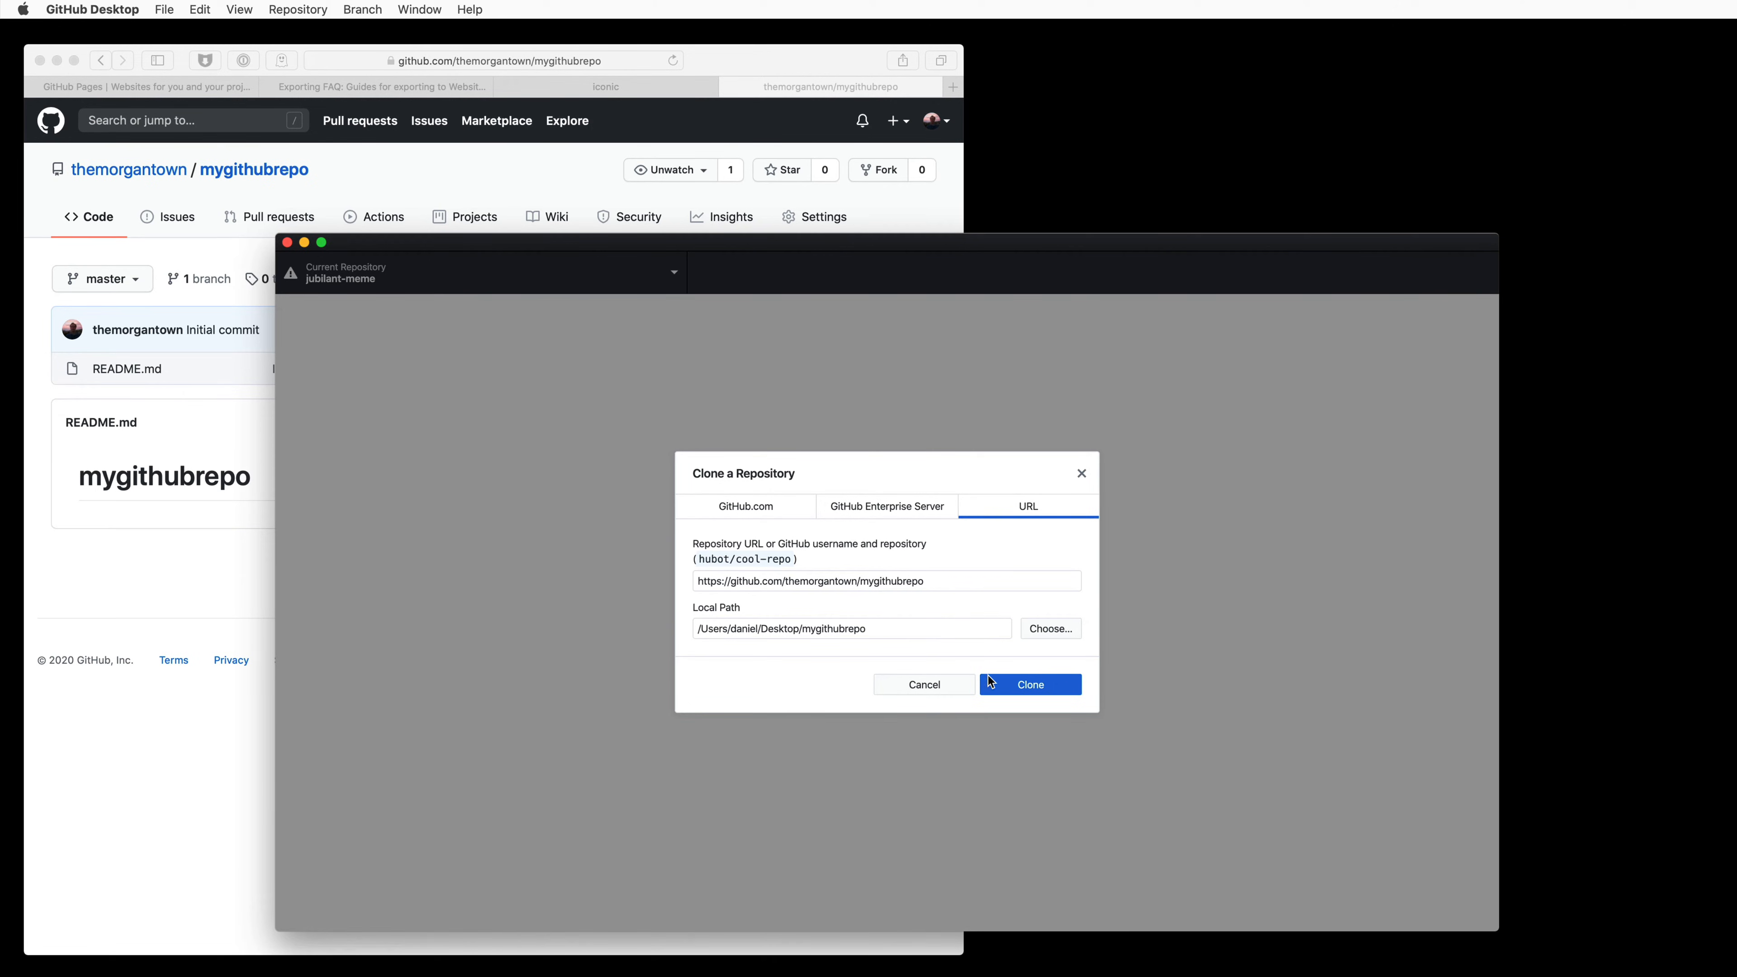
click(1031, 684)
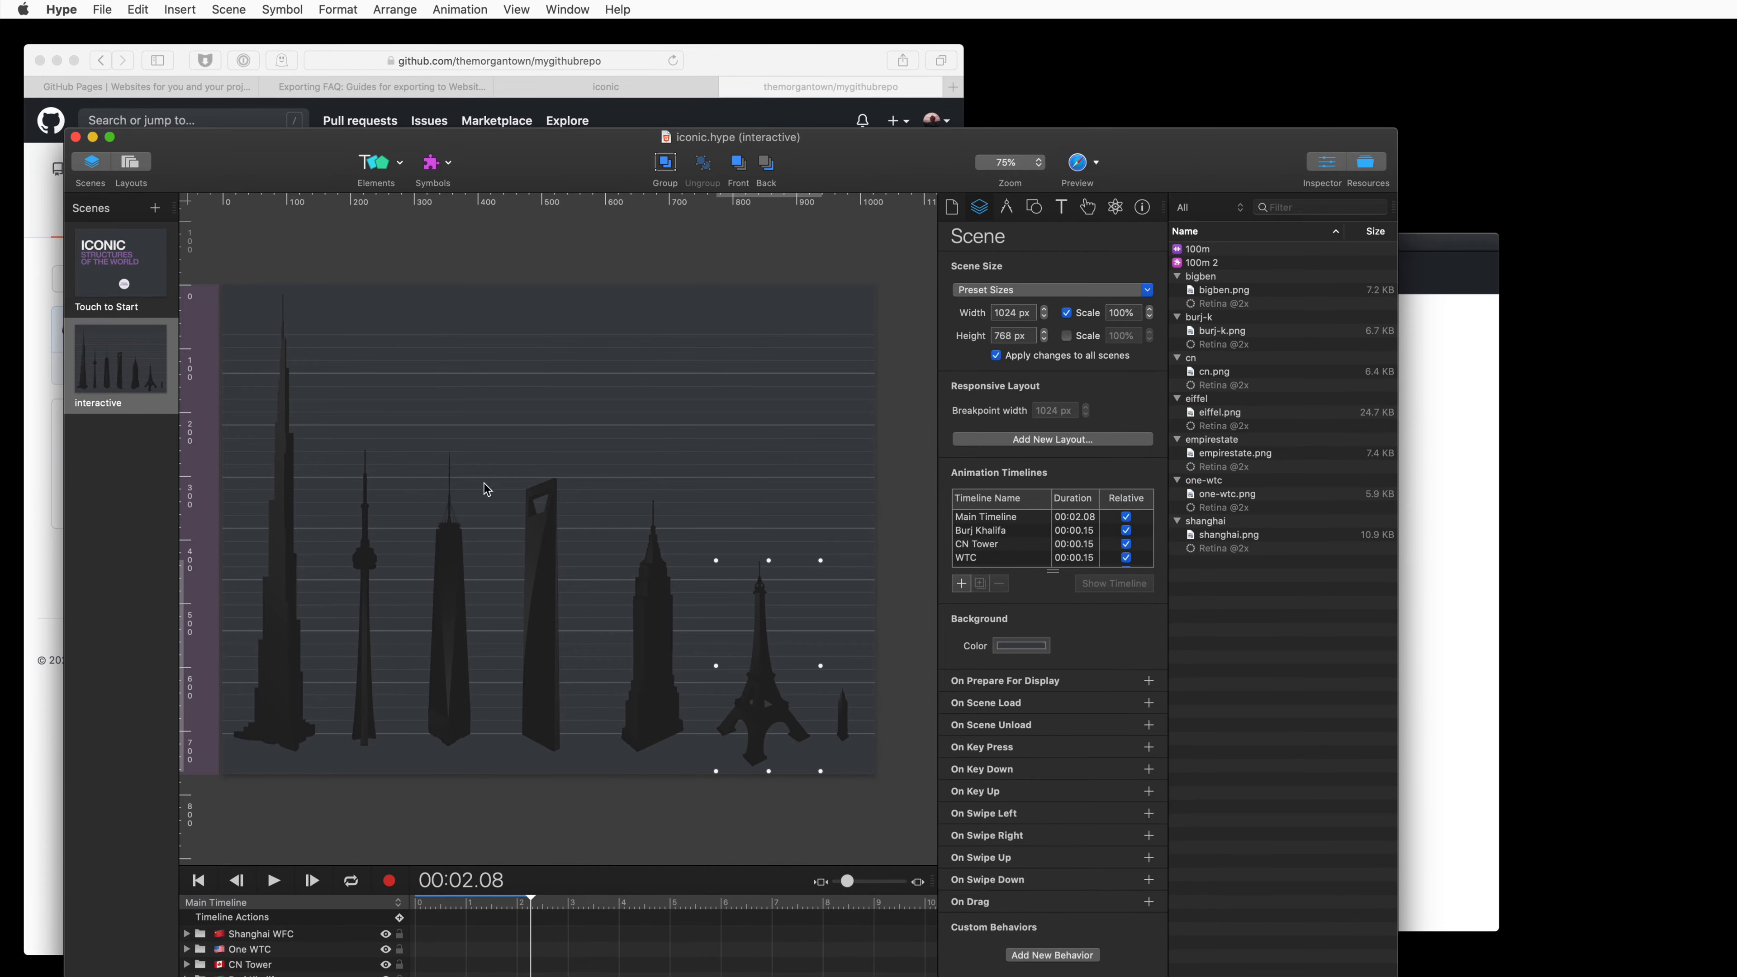
- Preview iconic.hype's Touch to Start scene in the browser and start its animation
click(119, 263)
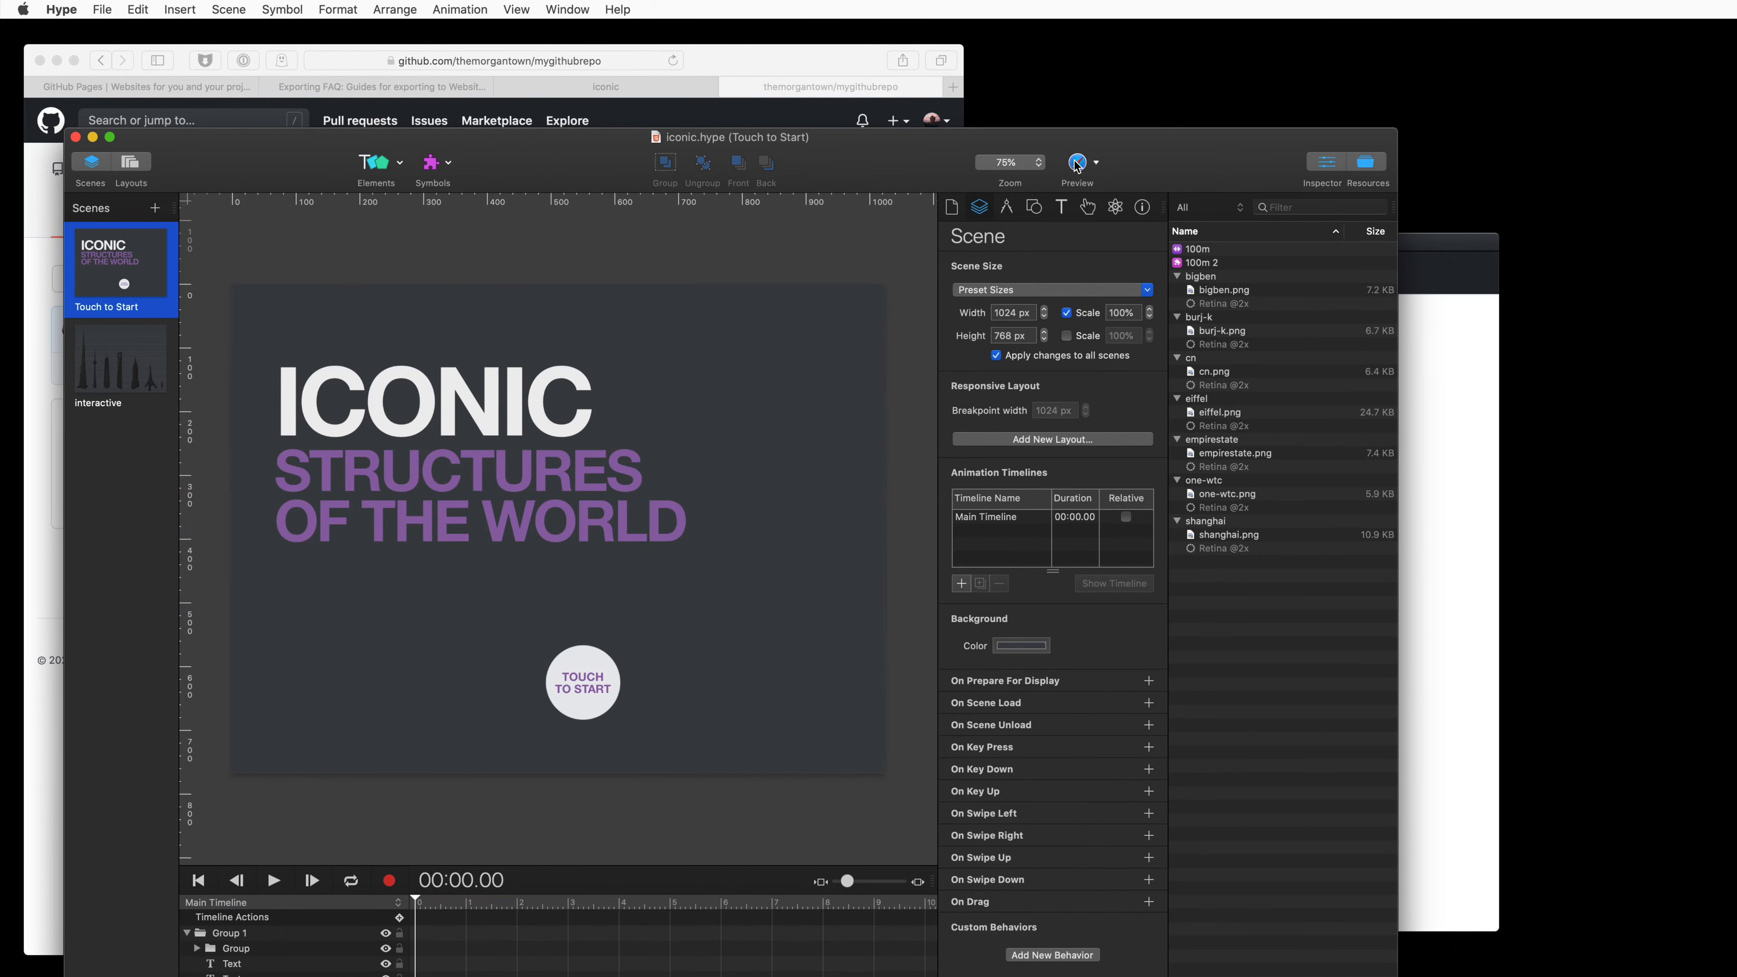
click(1076, 163)
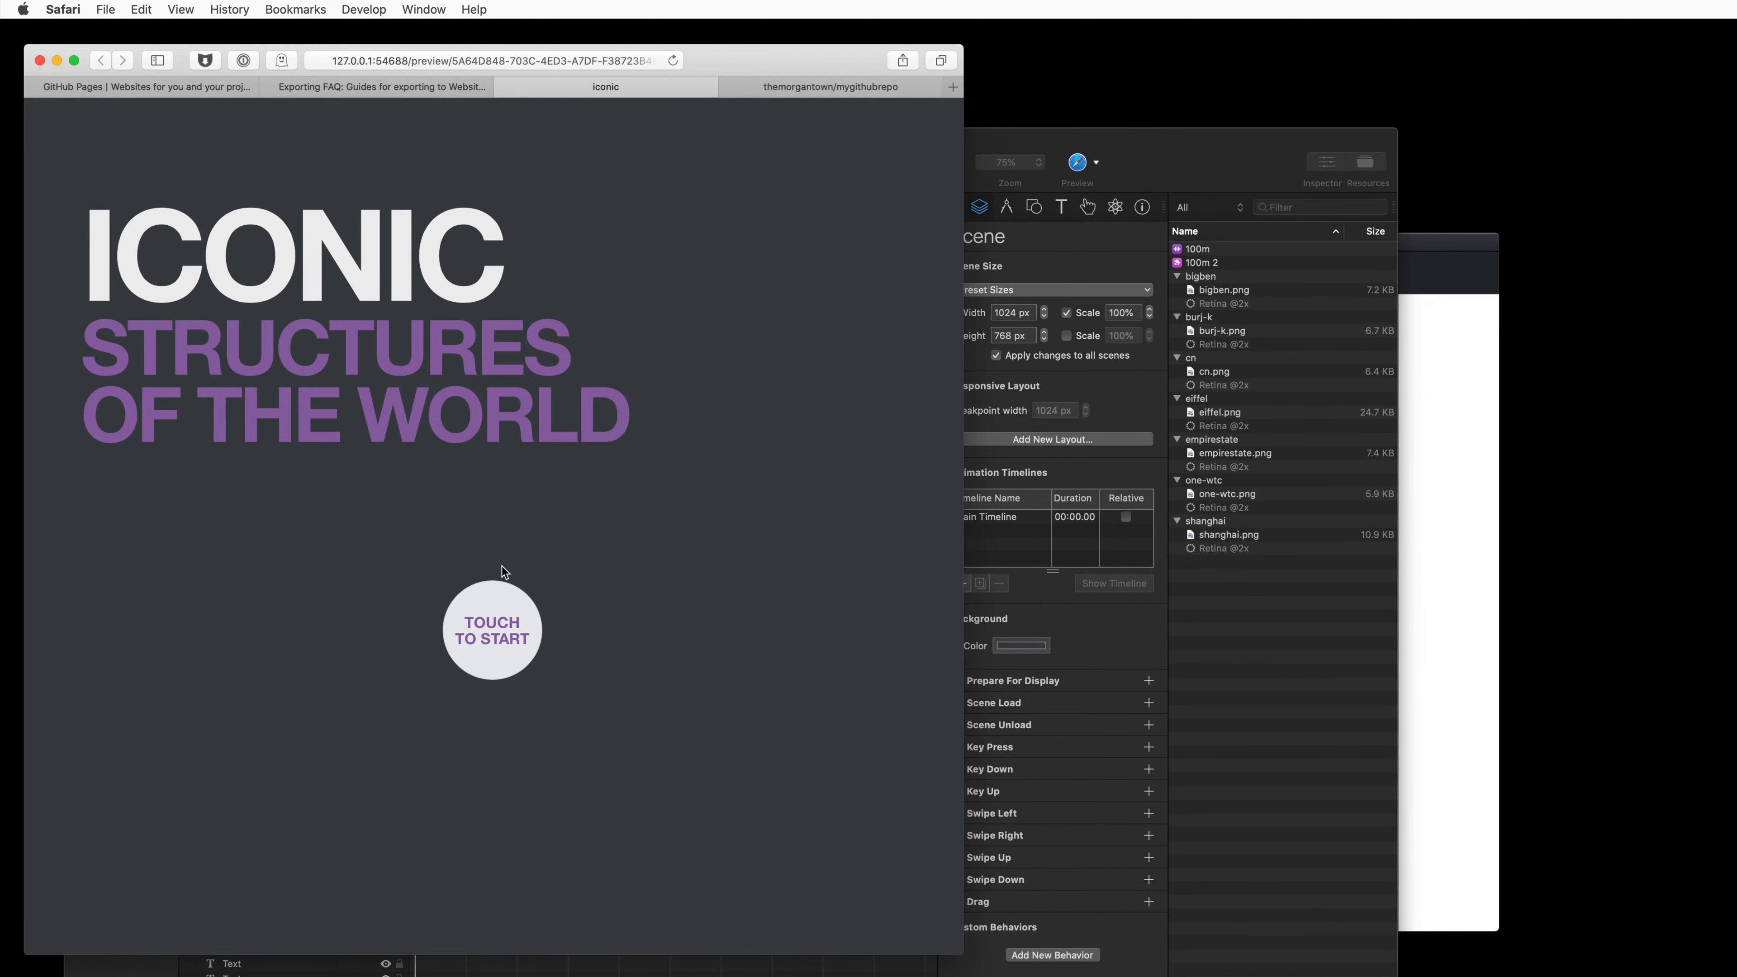
click(492, 635)
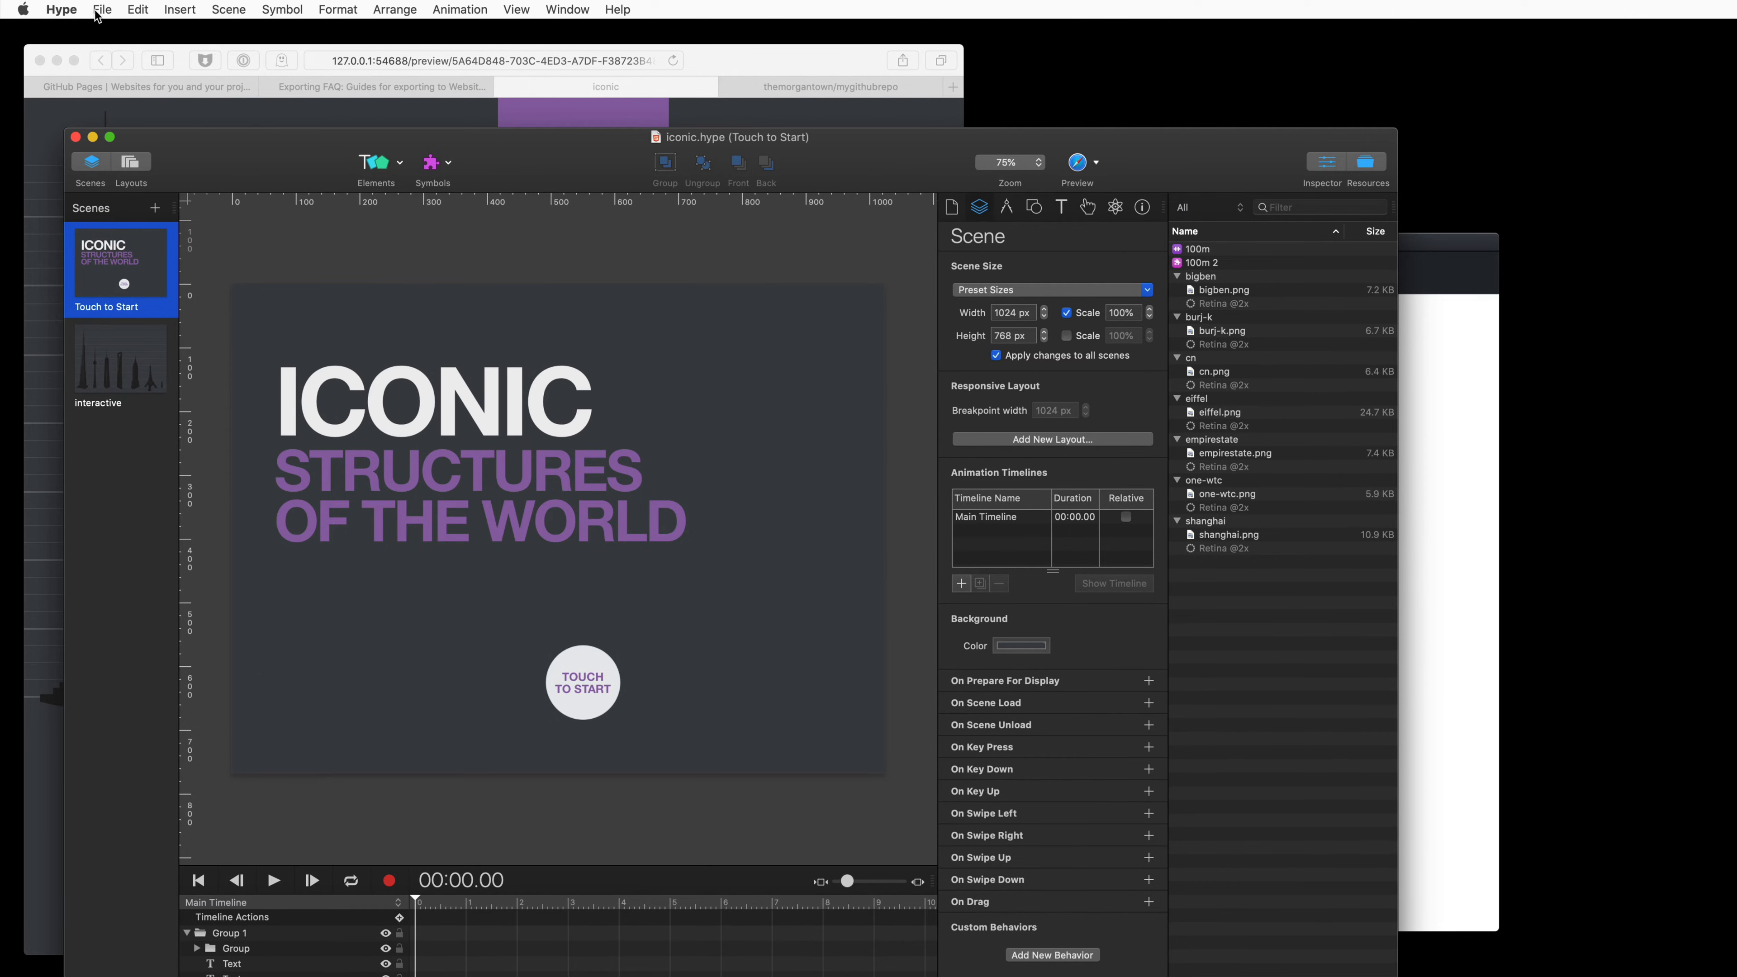
- Export the document as HTML5 folder index.html into mygithubrepo
click(102, 9)
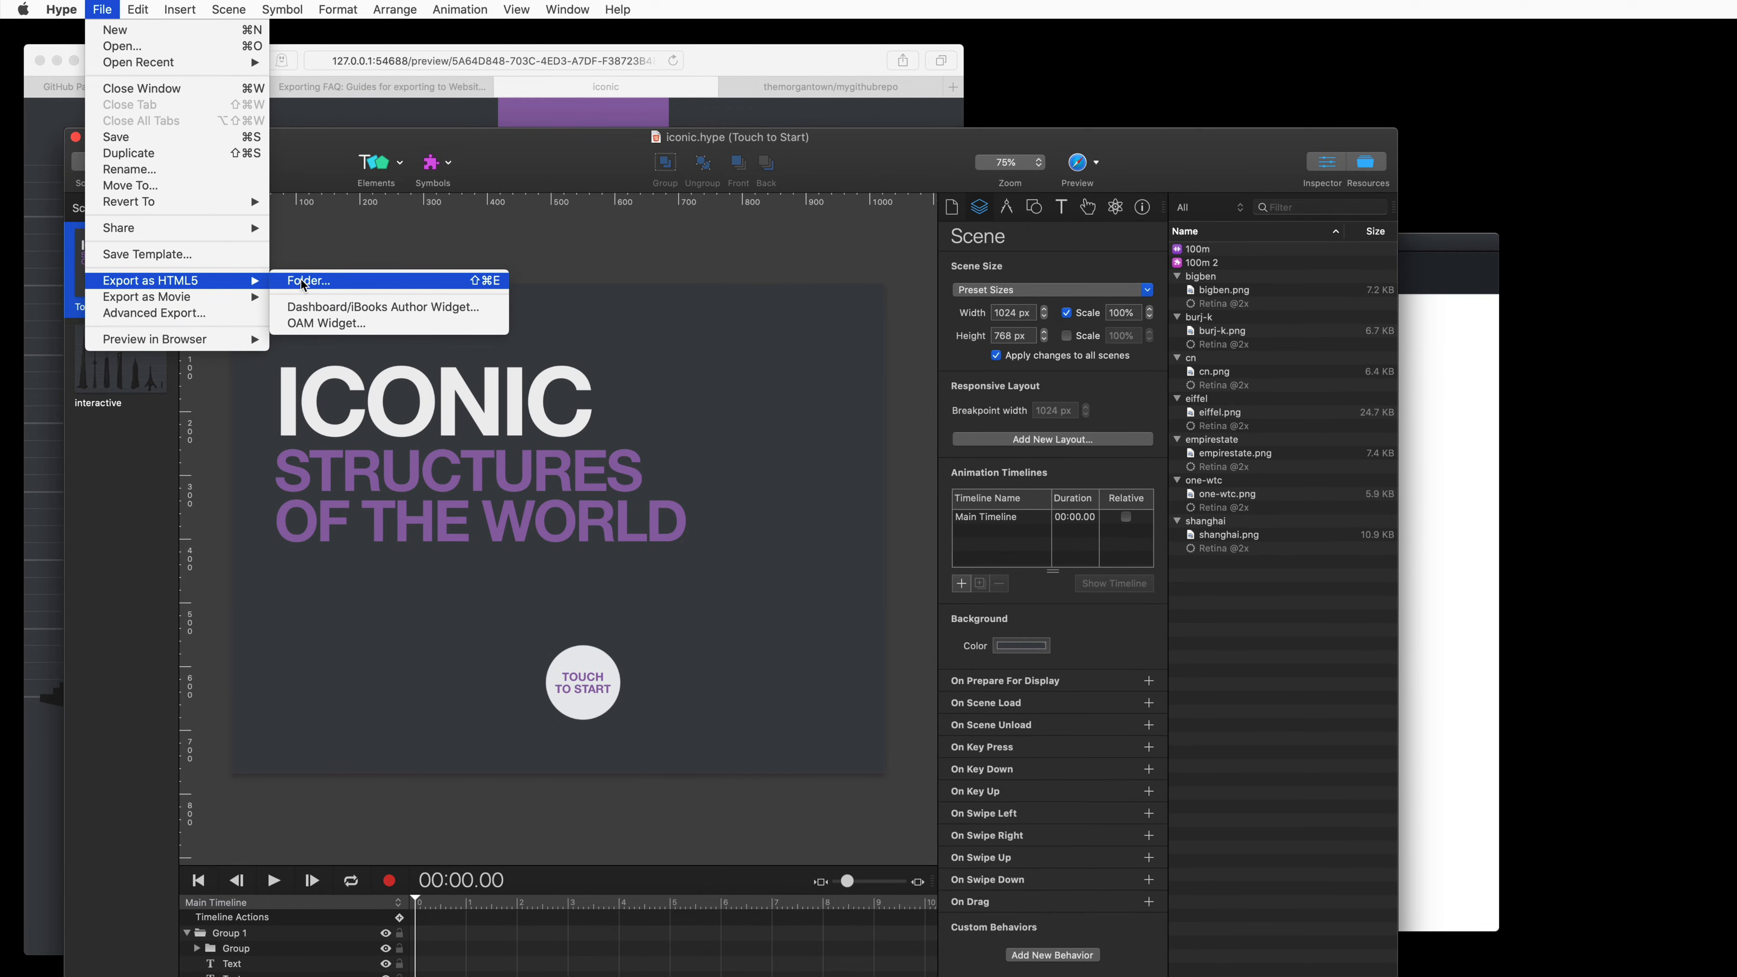
click(307, 280)
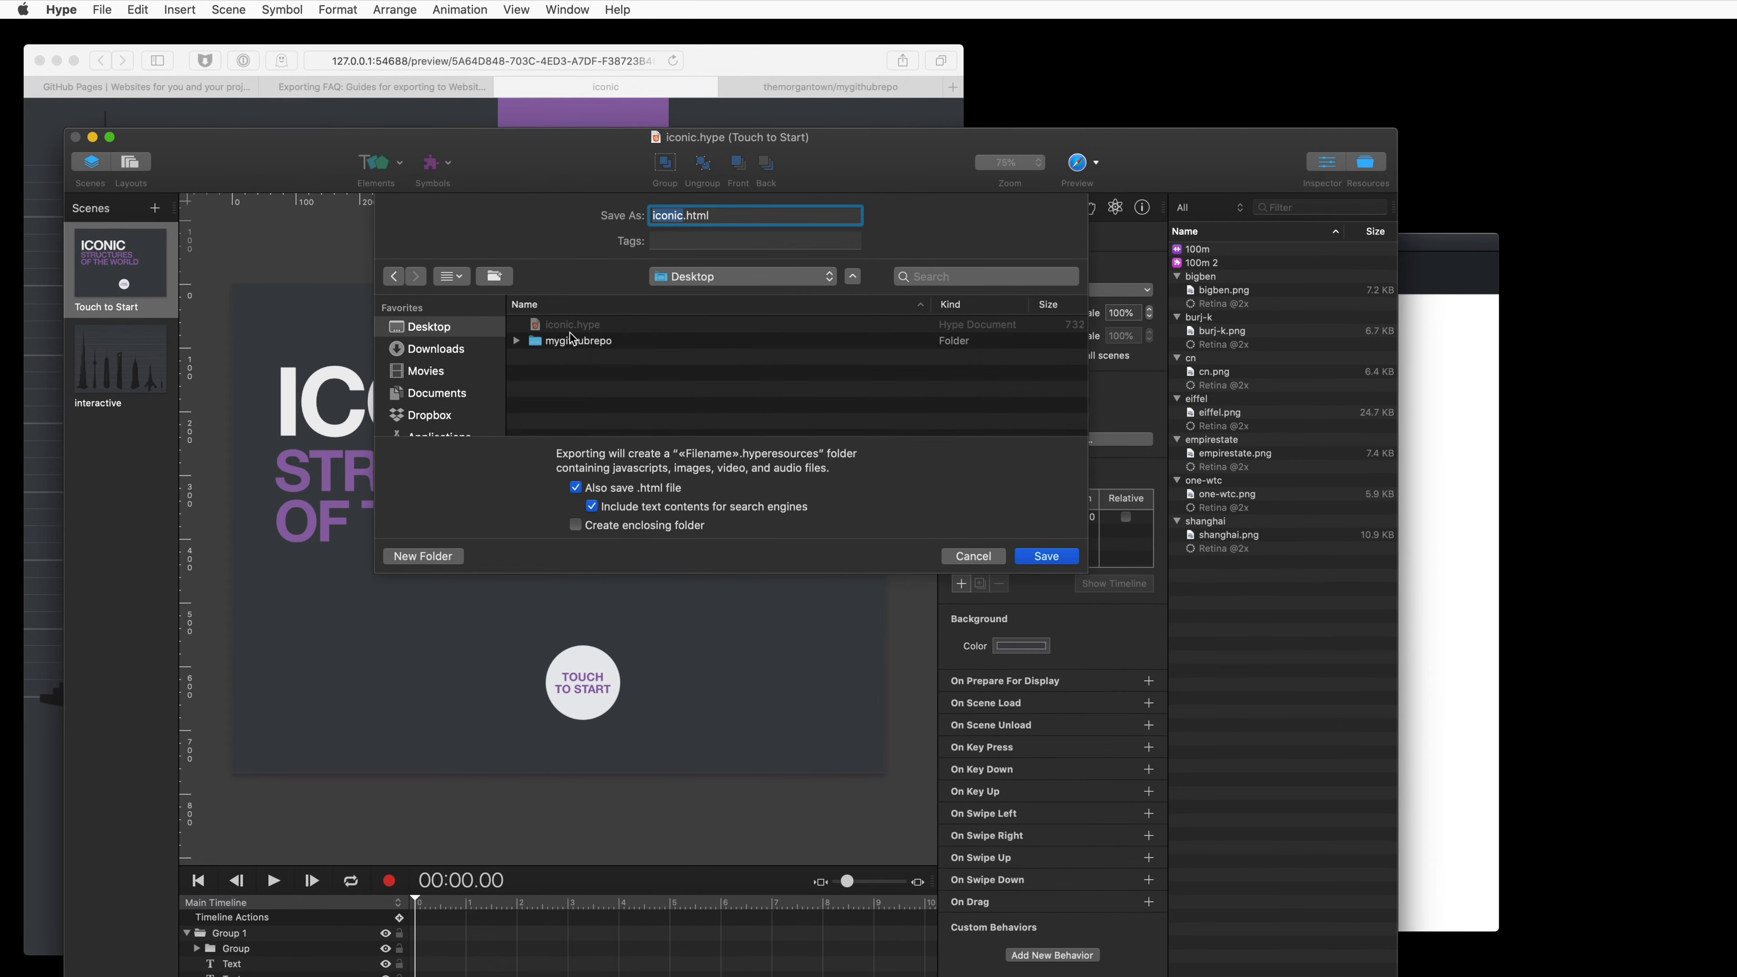
double_click(578, 340)
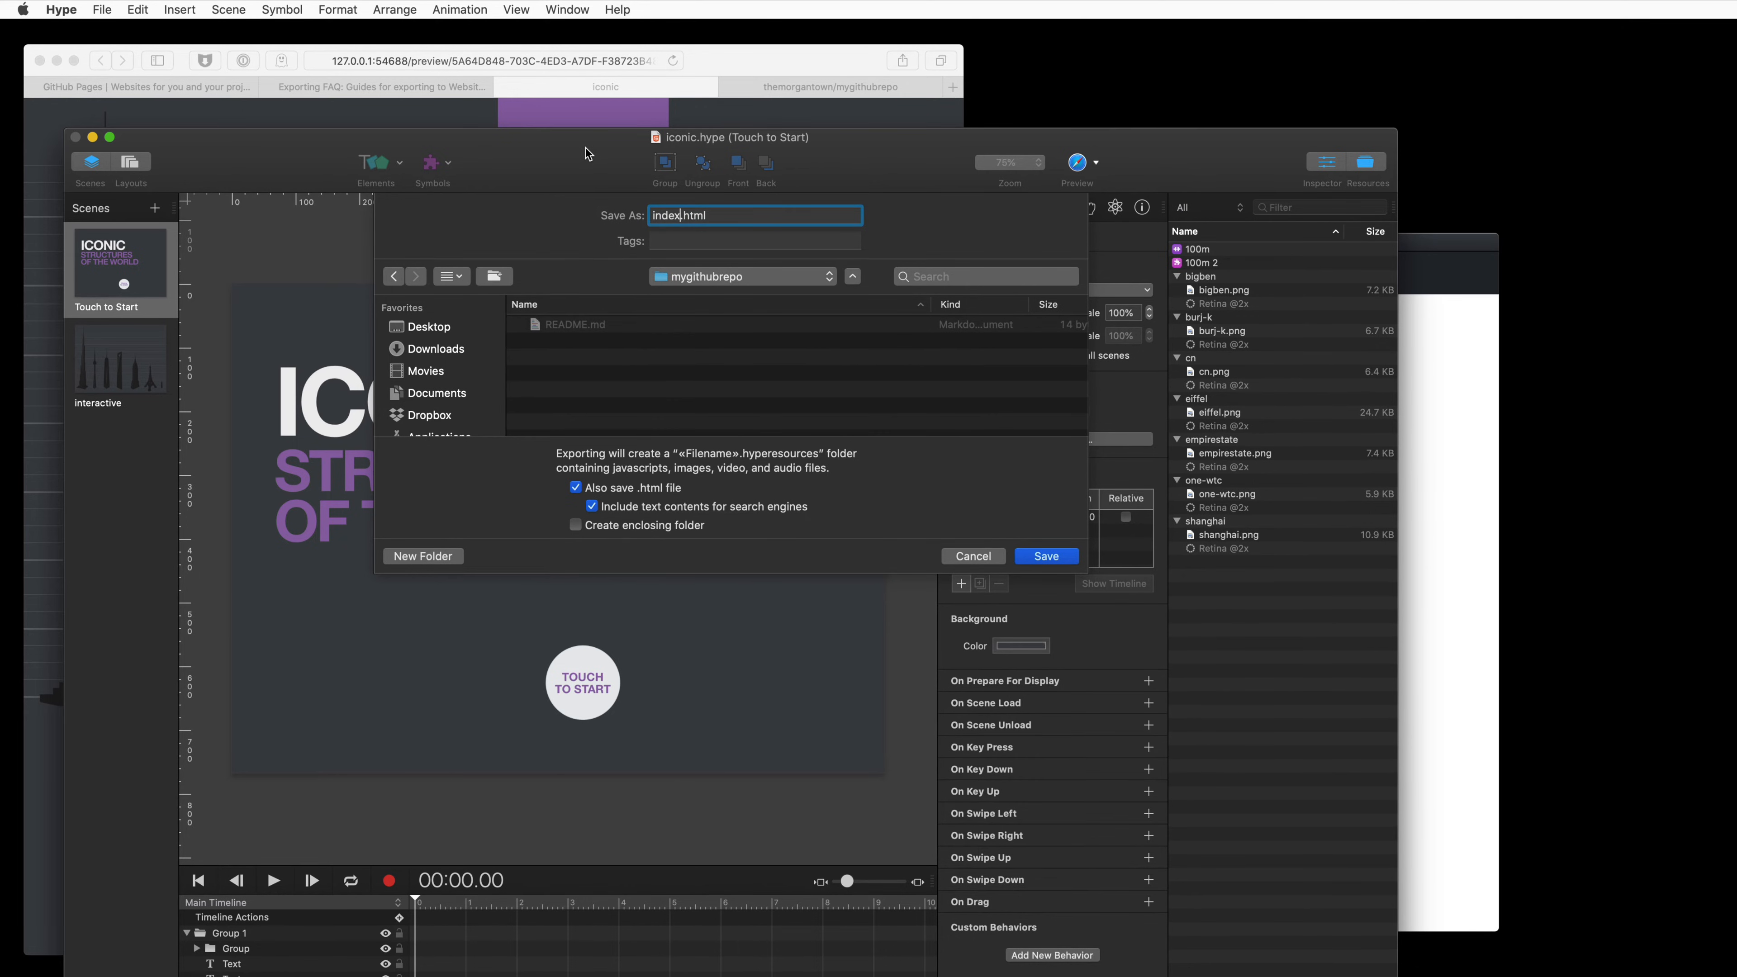
mouse_move(595, 166)
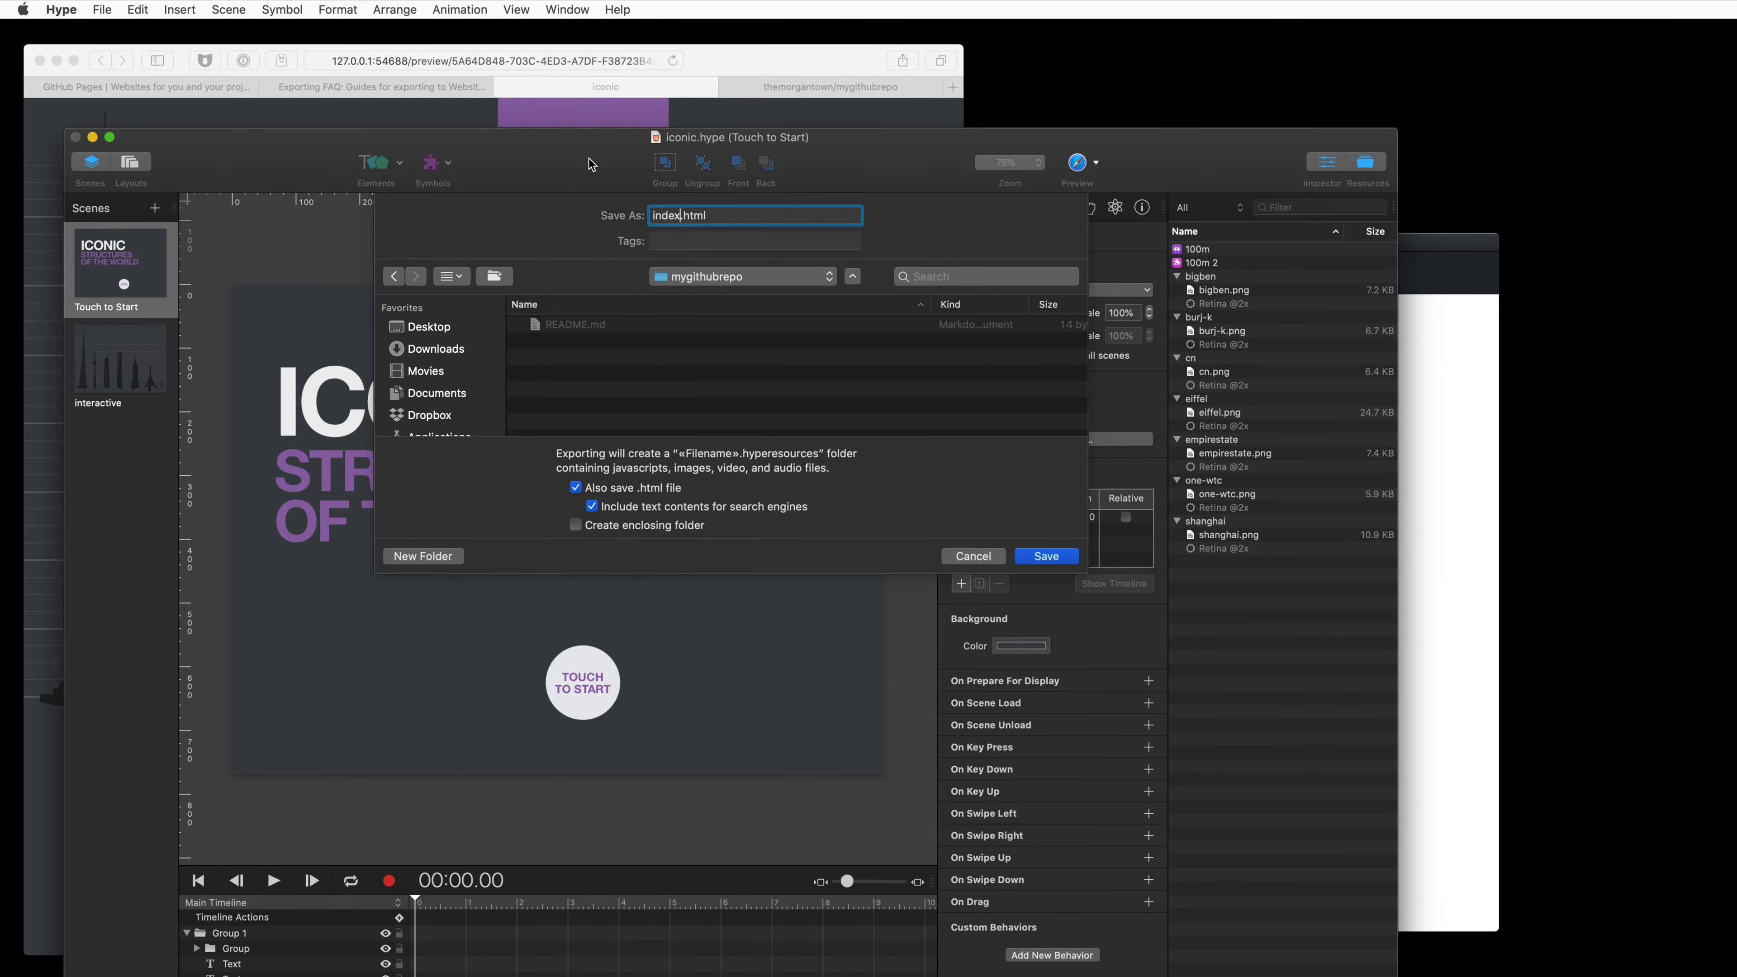
mouse_move(582, 152)
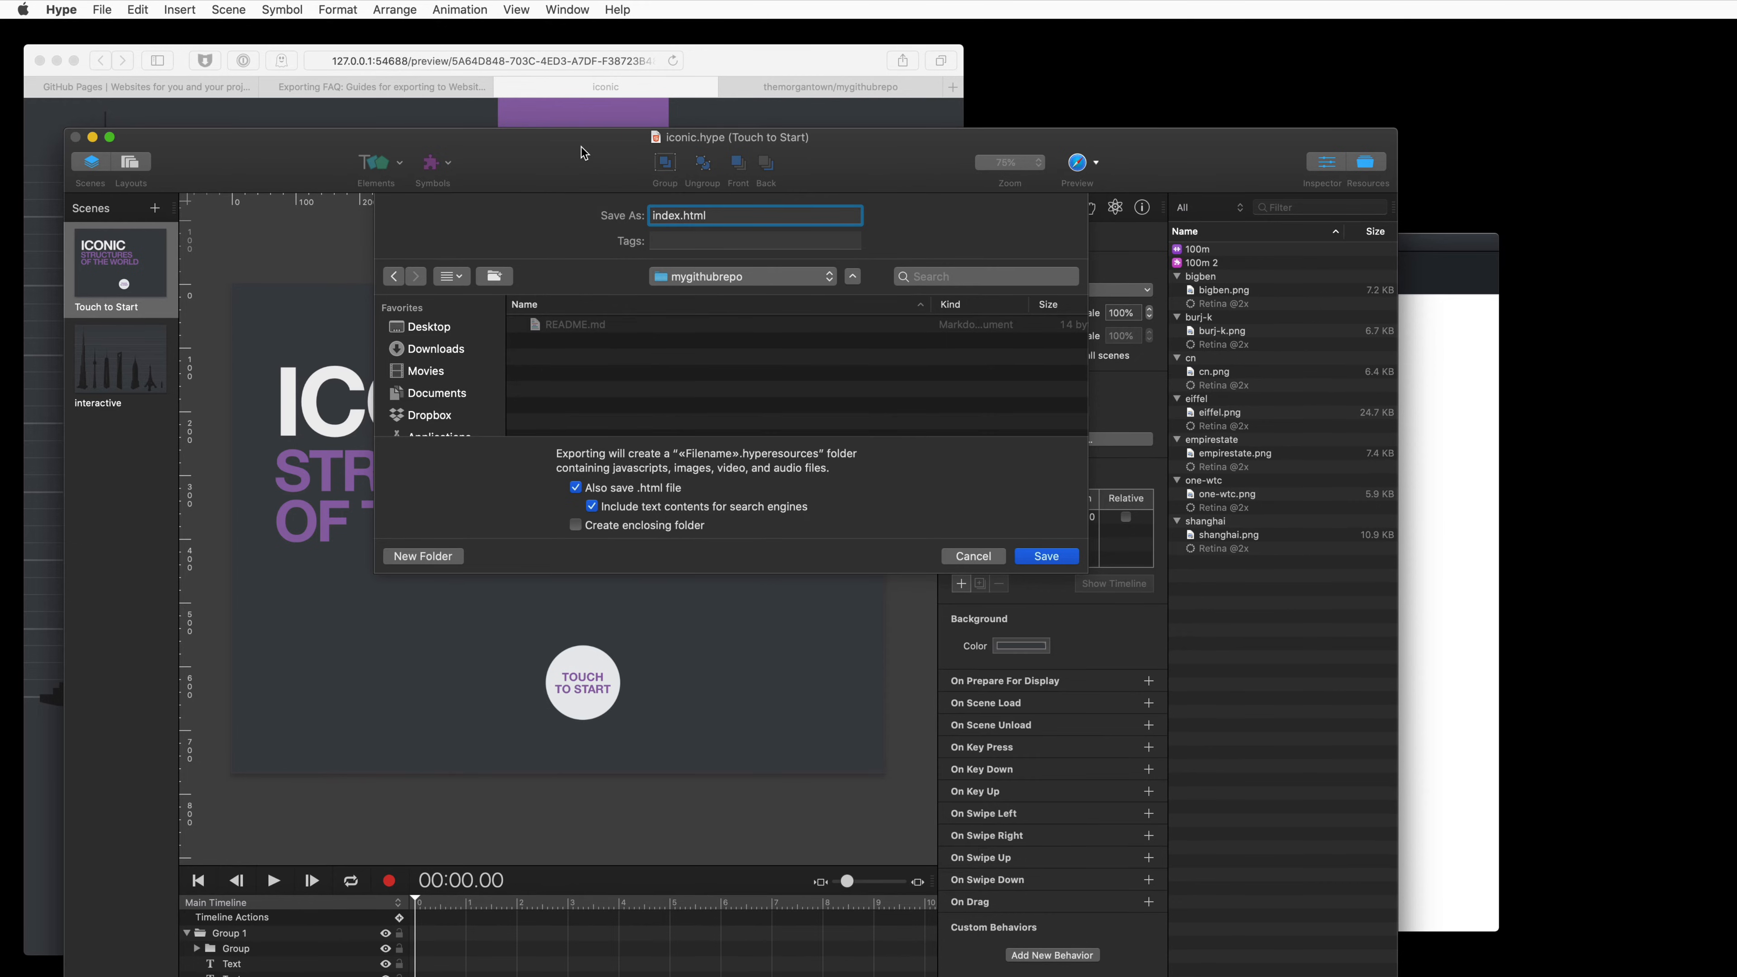
mouse_move(589, 232)
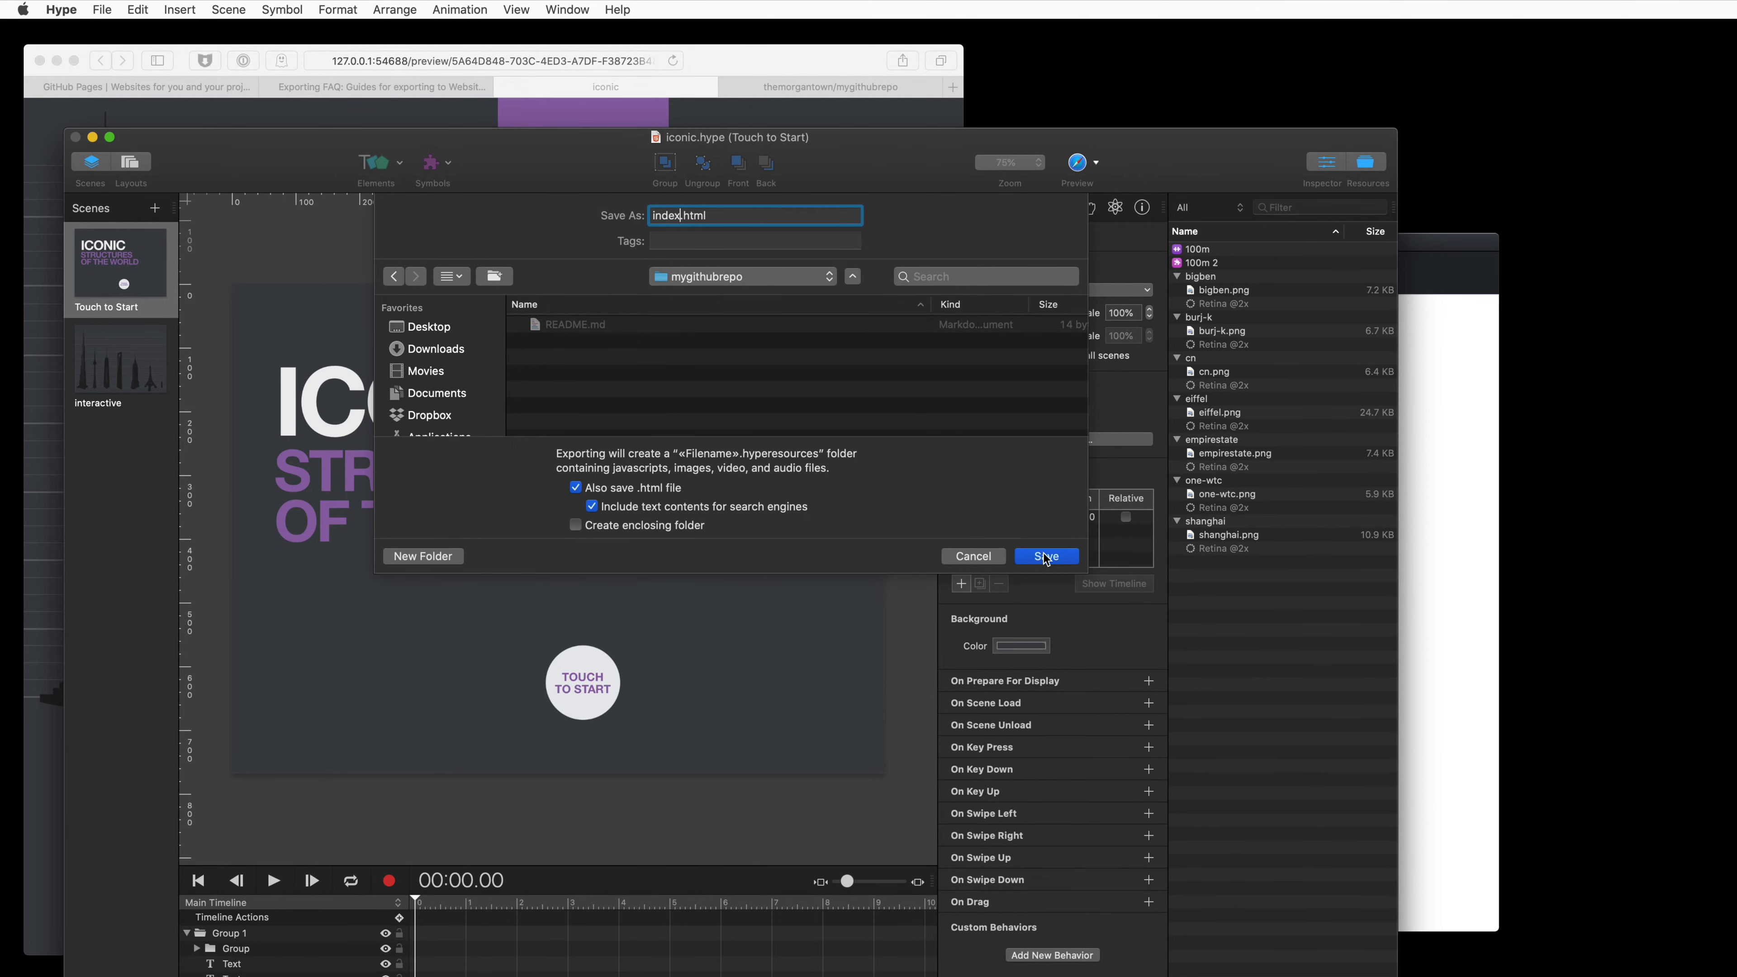
click(1046, 557)
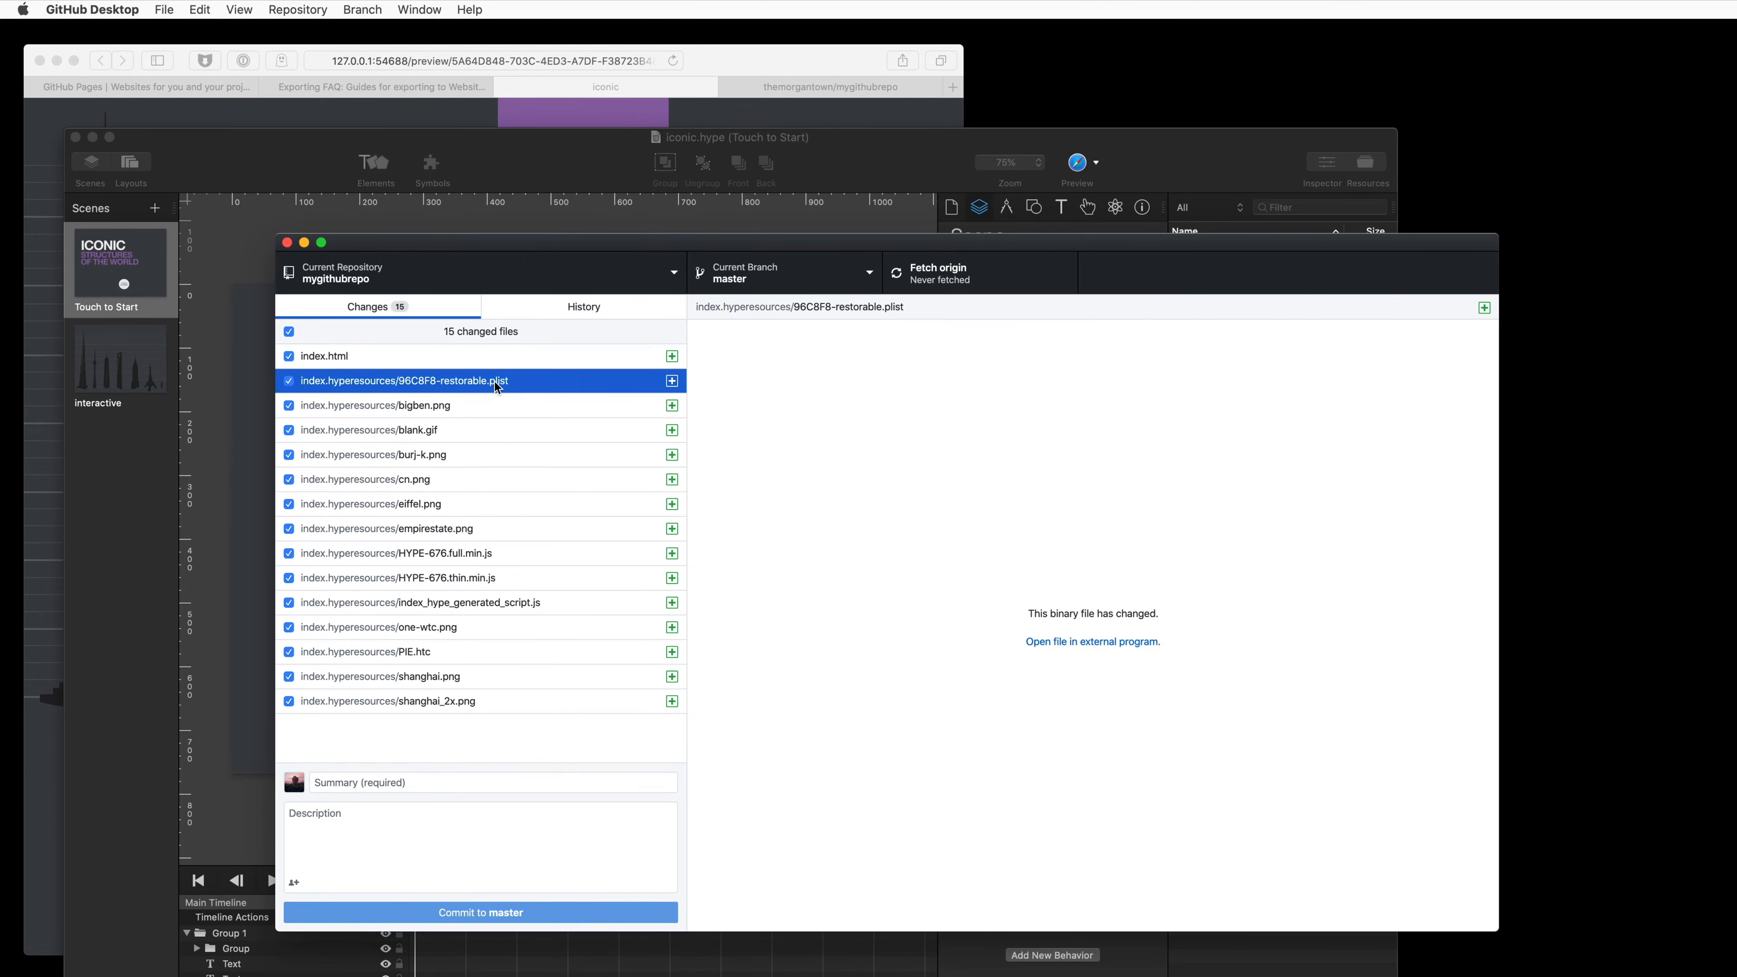
mouse_move(481, 390)
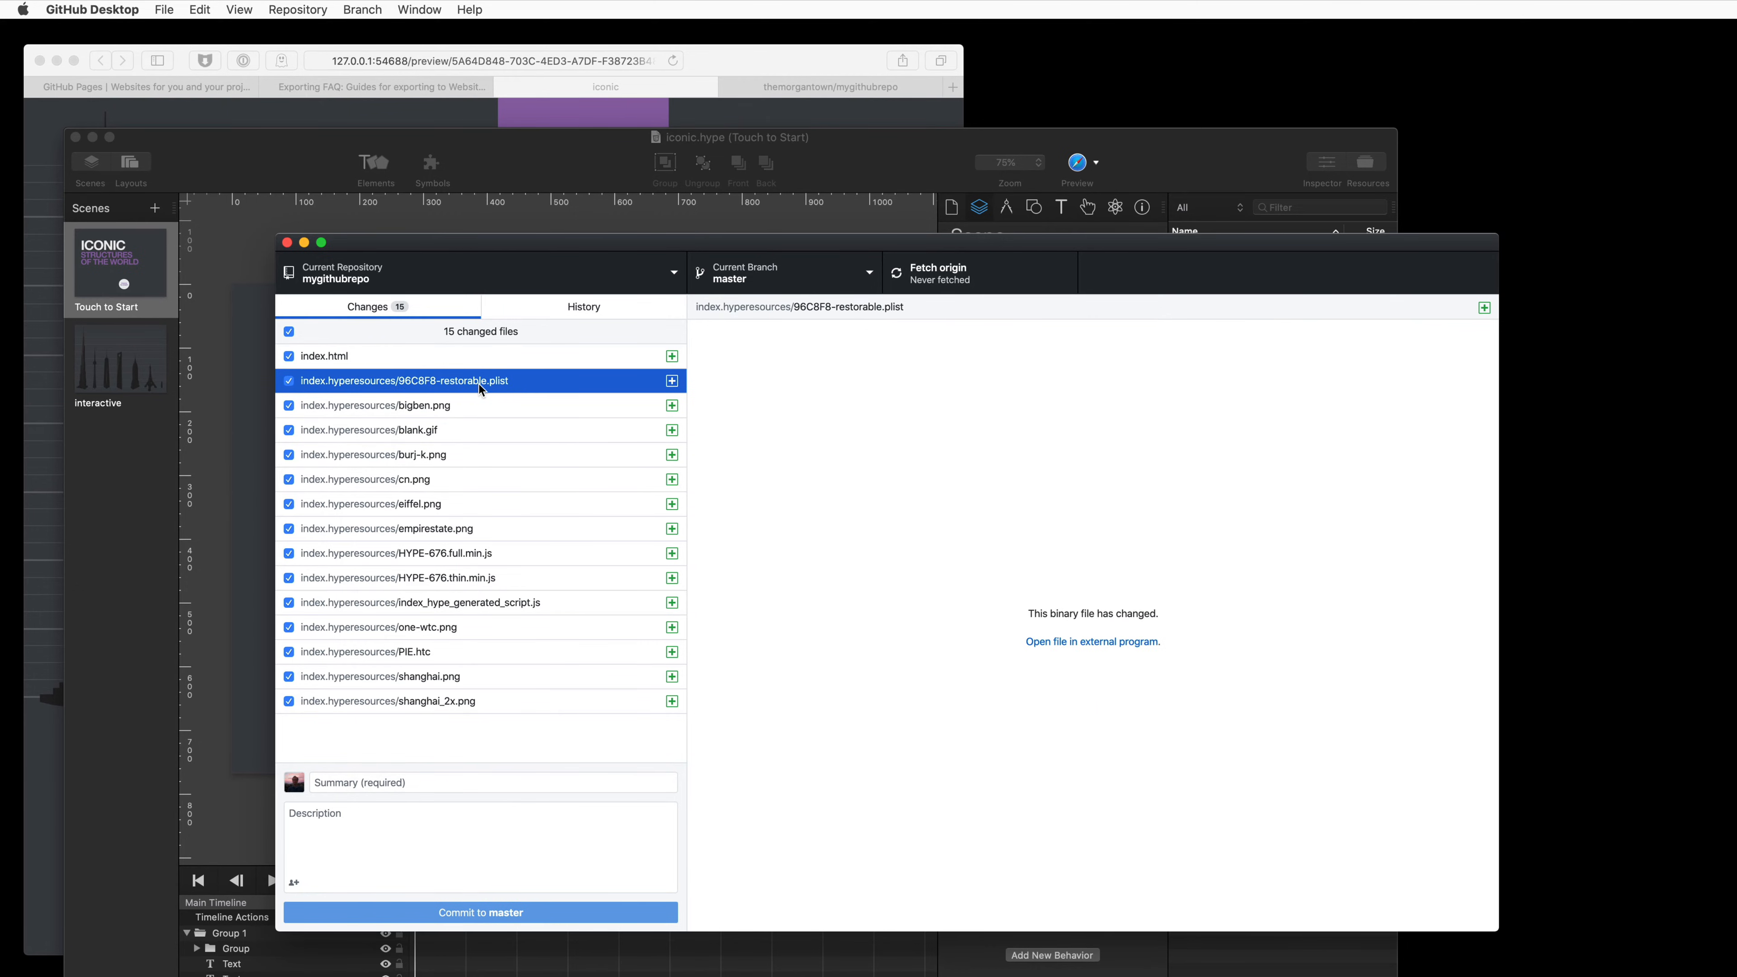
mouse_move(485, 389)
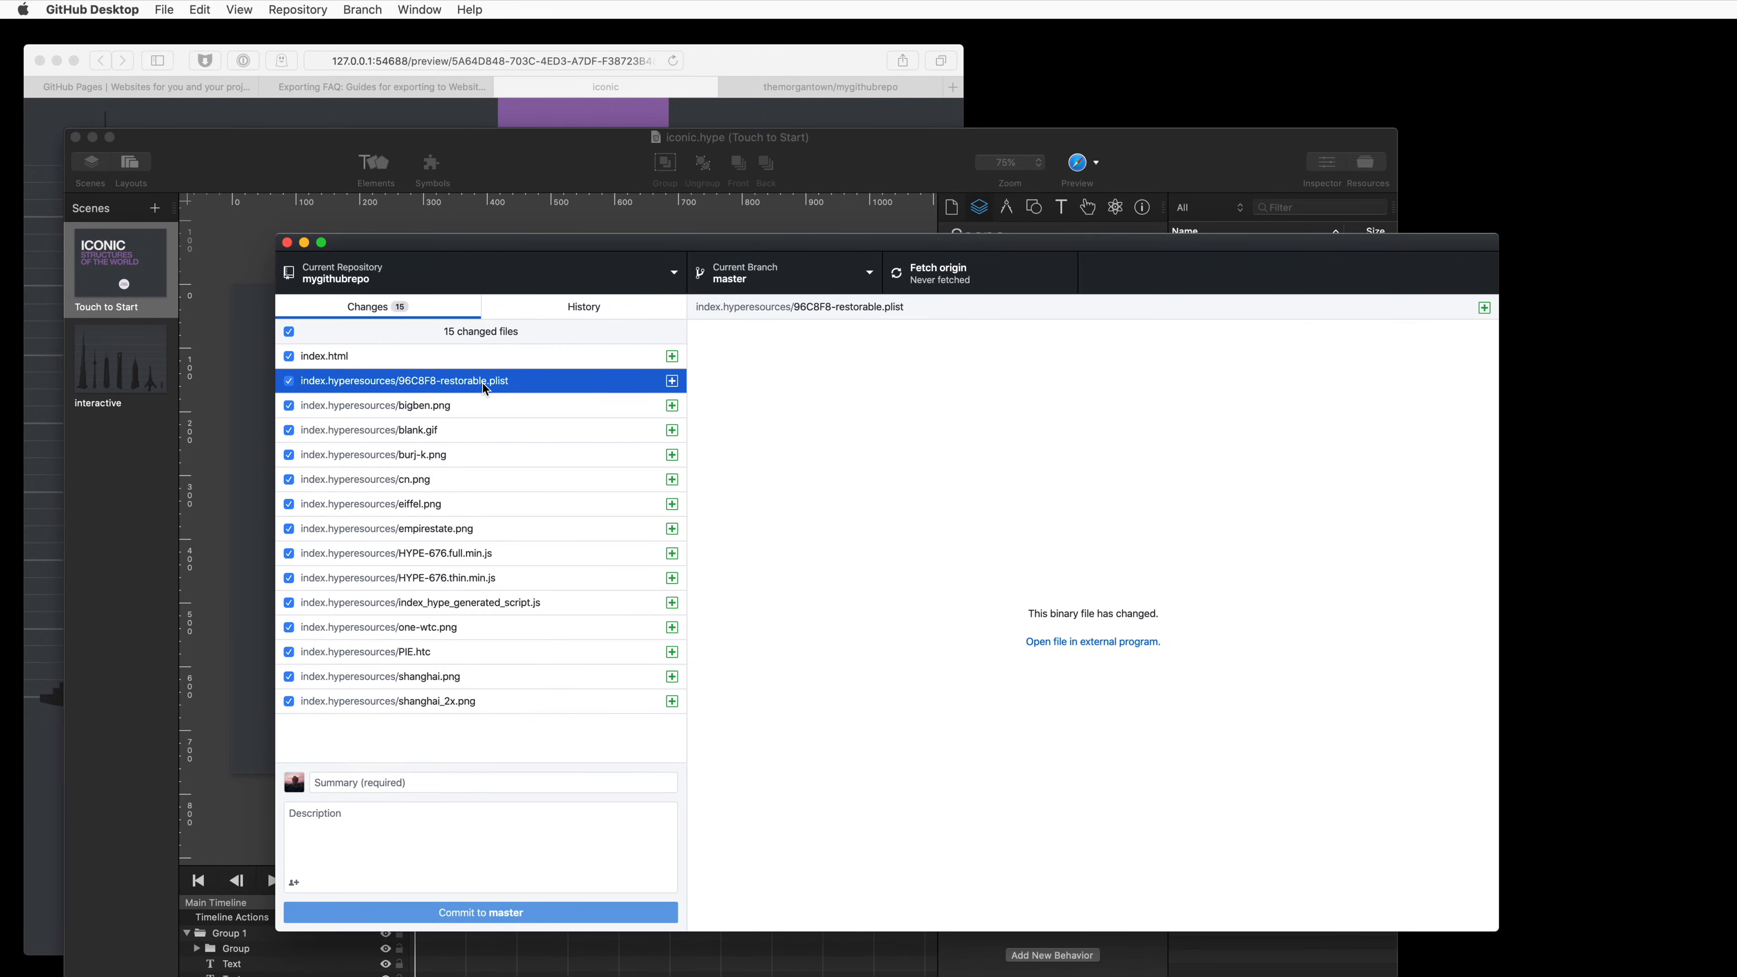
mouse_move(495, 381)
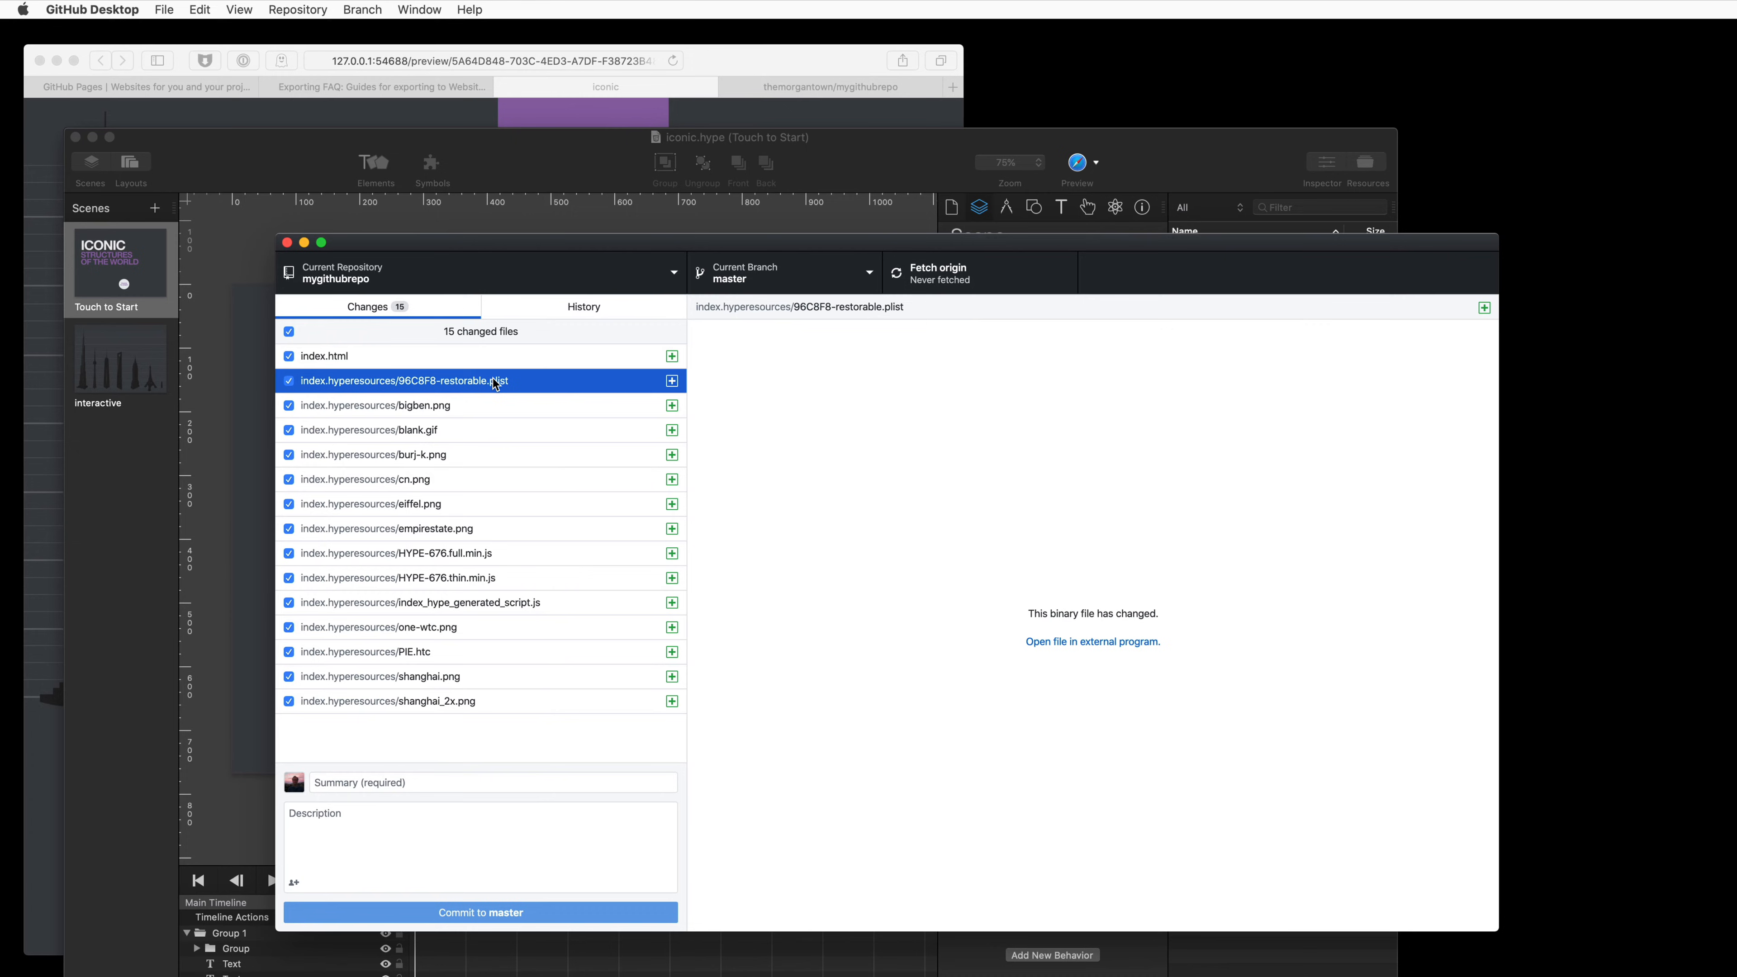
- Commit the 15 changed files to master with summary 'First Commit'
click(465, 783)
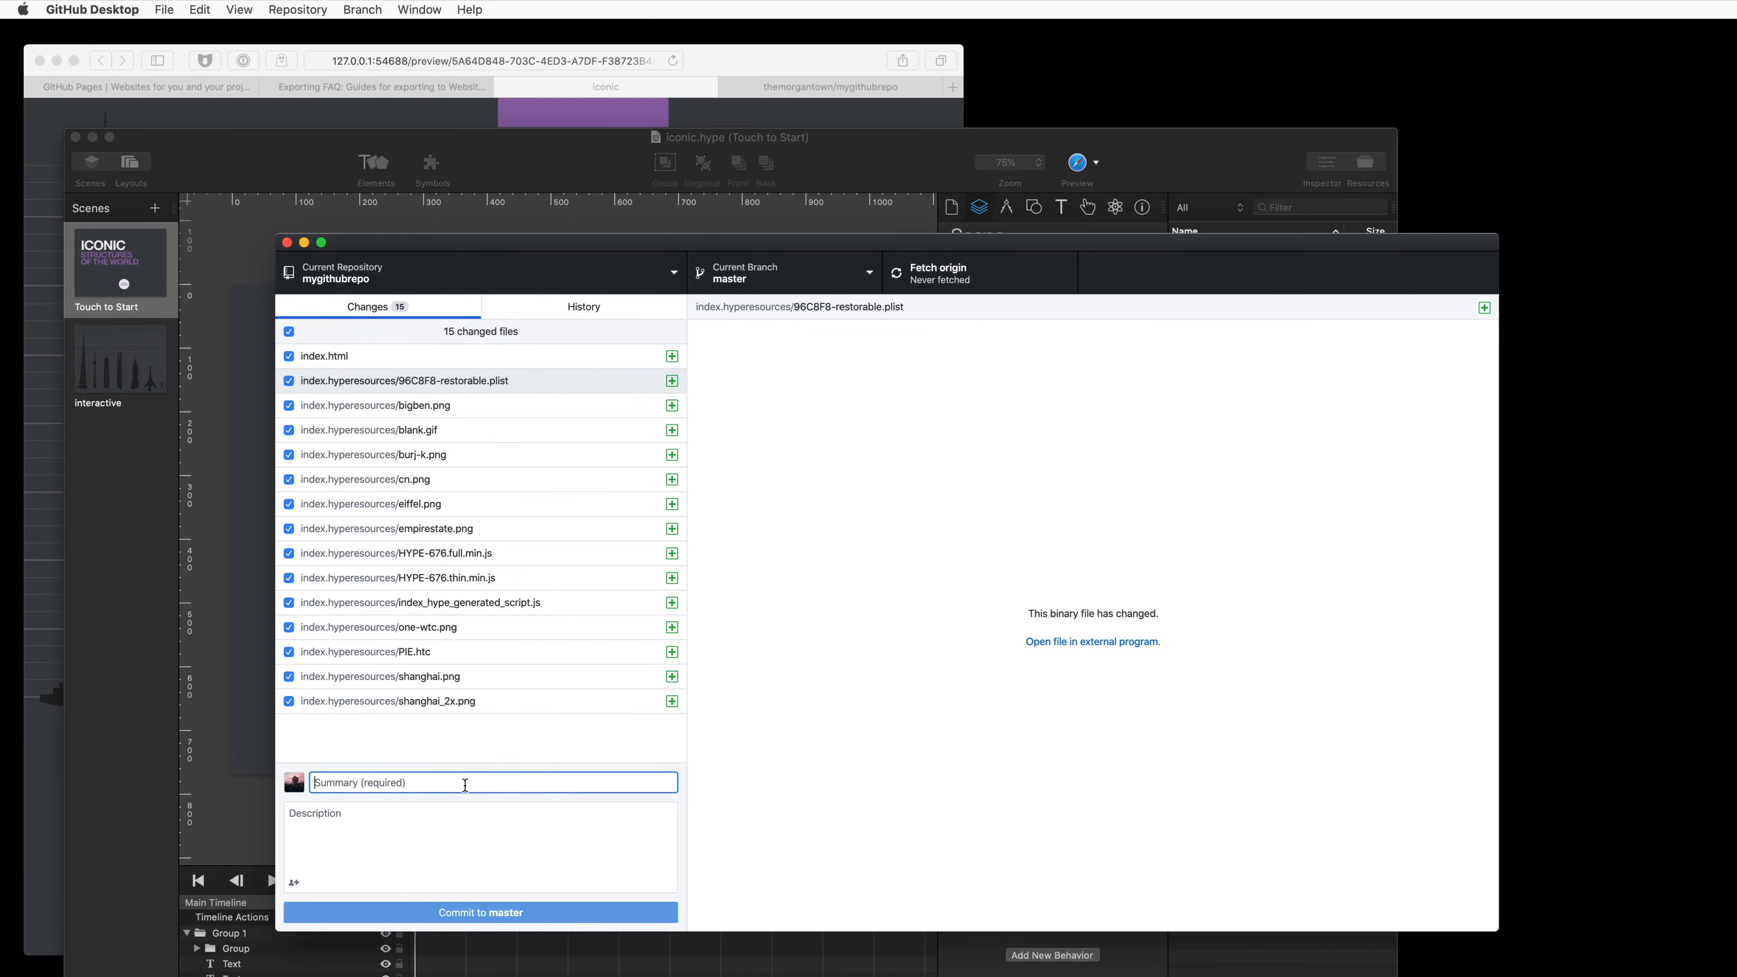
text(First)
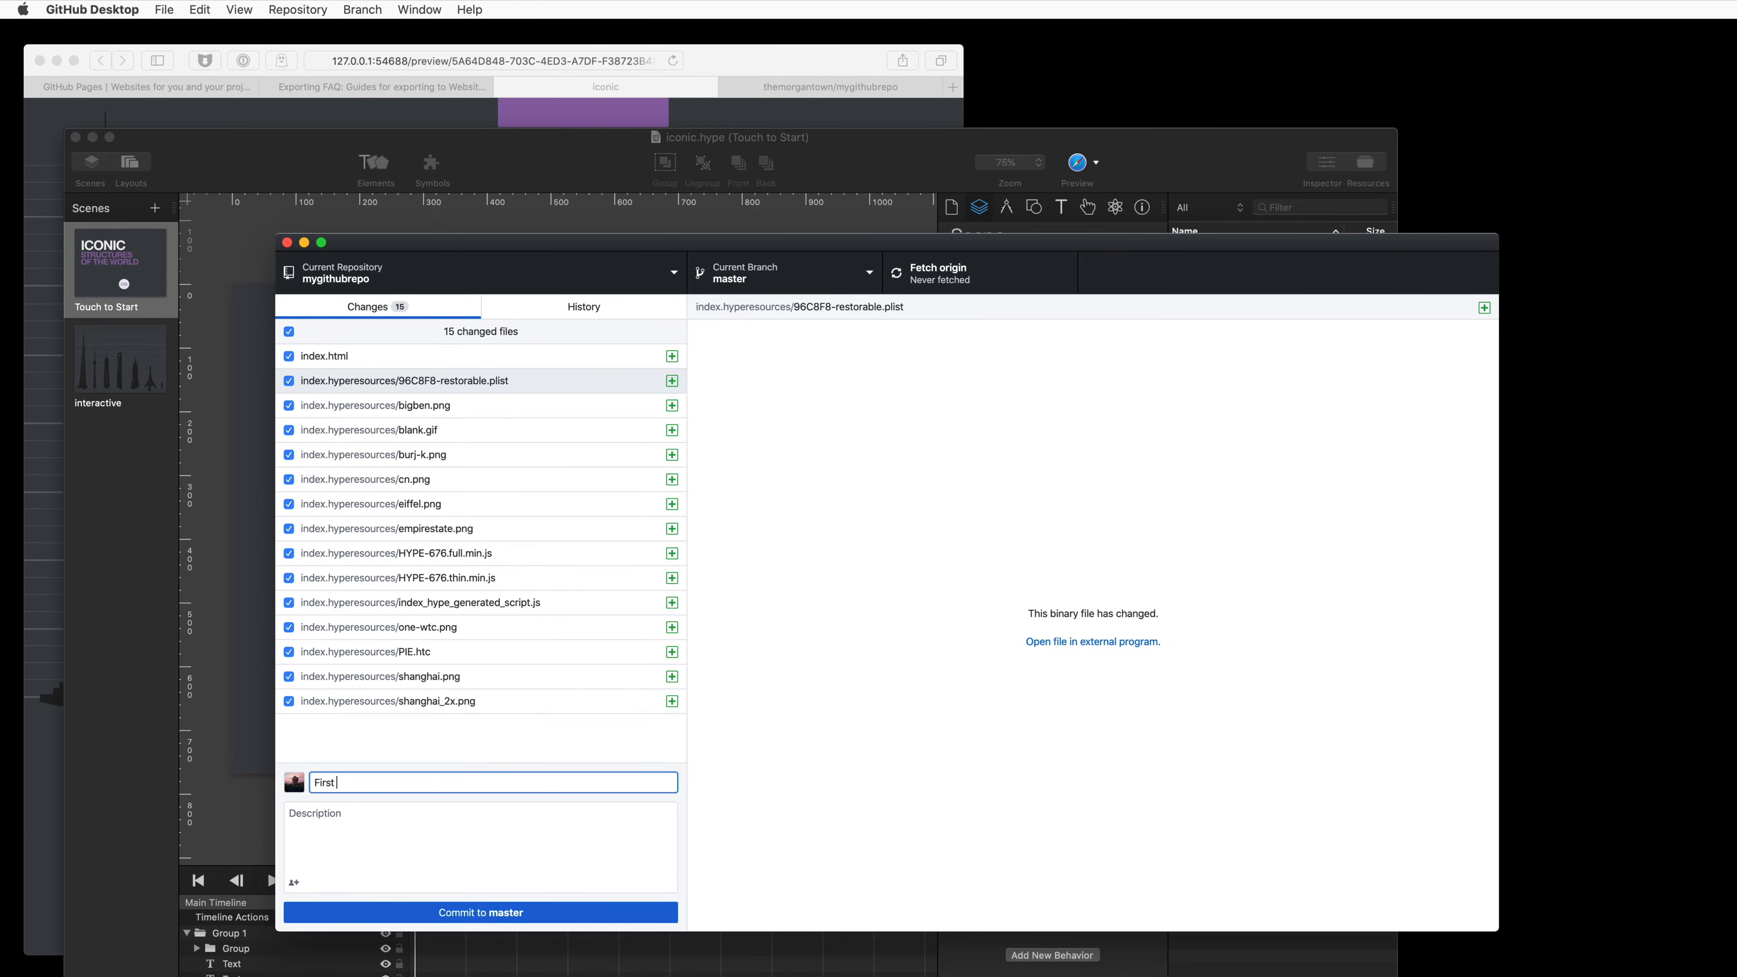
text(Commit)
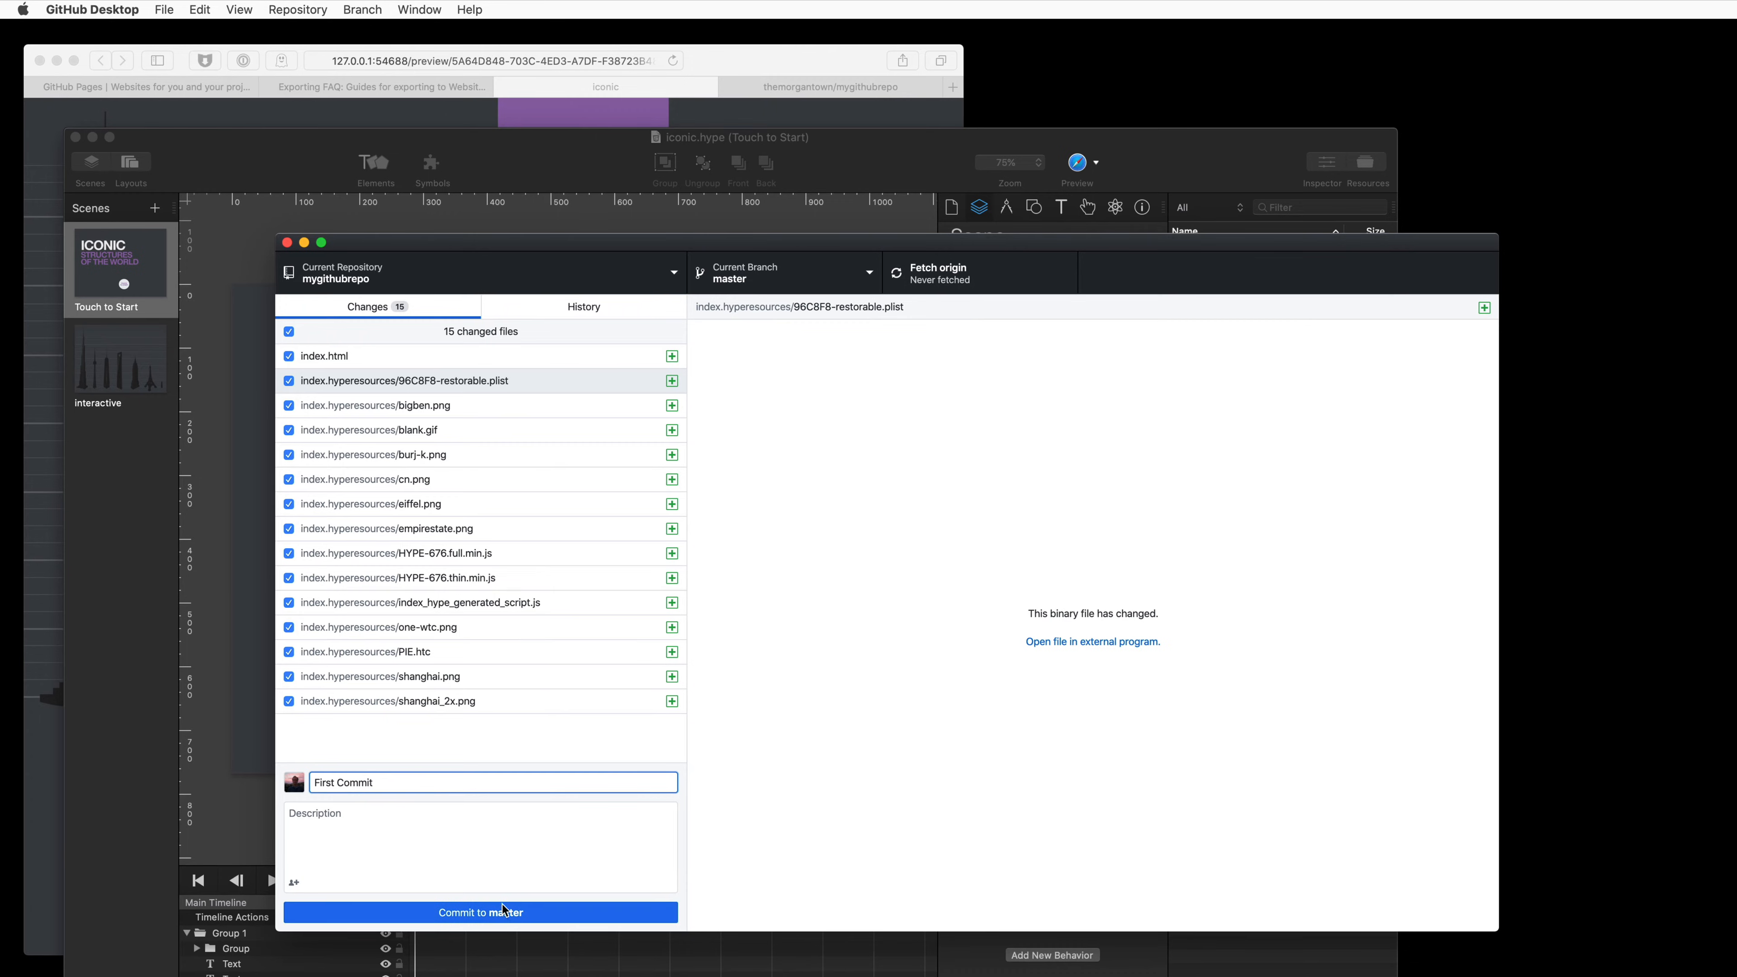
click(481, 912)
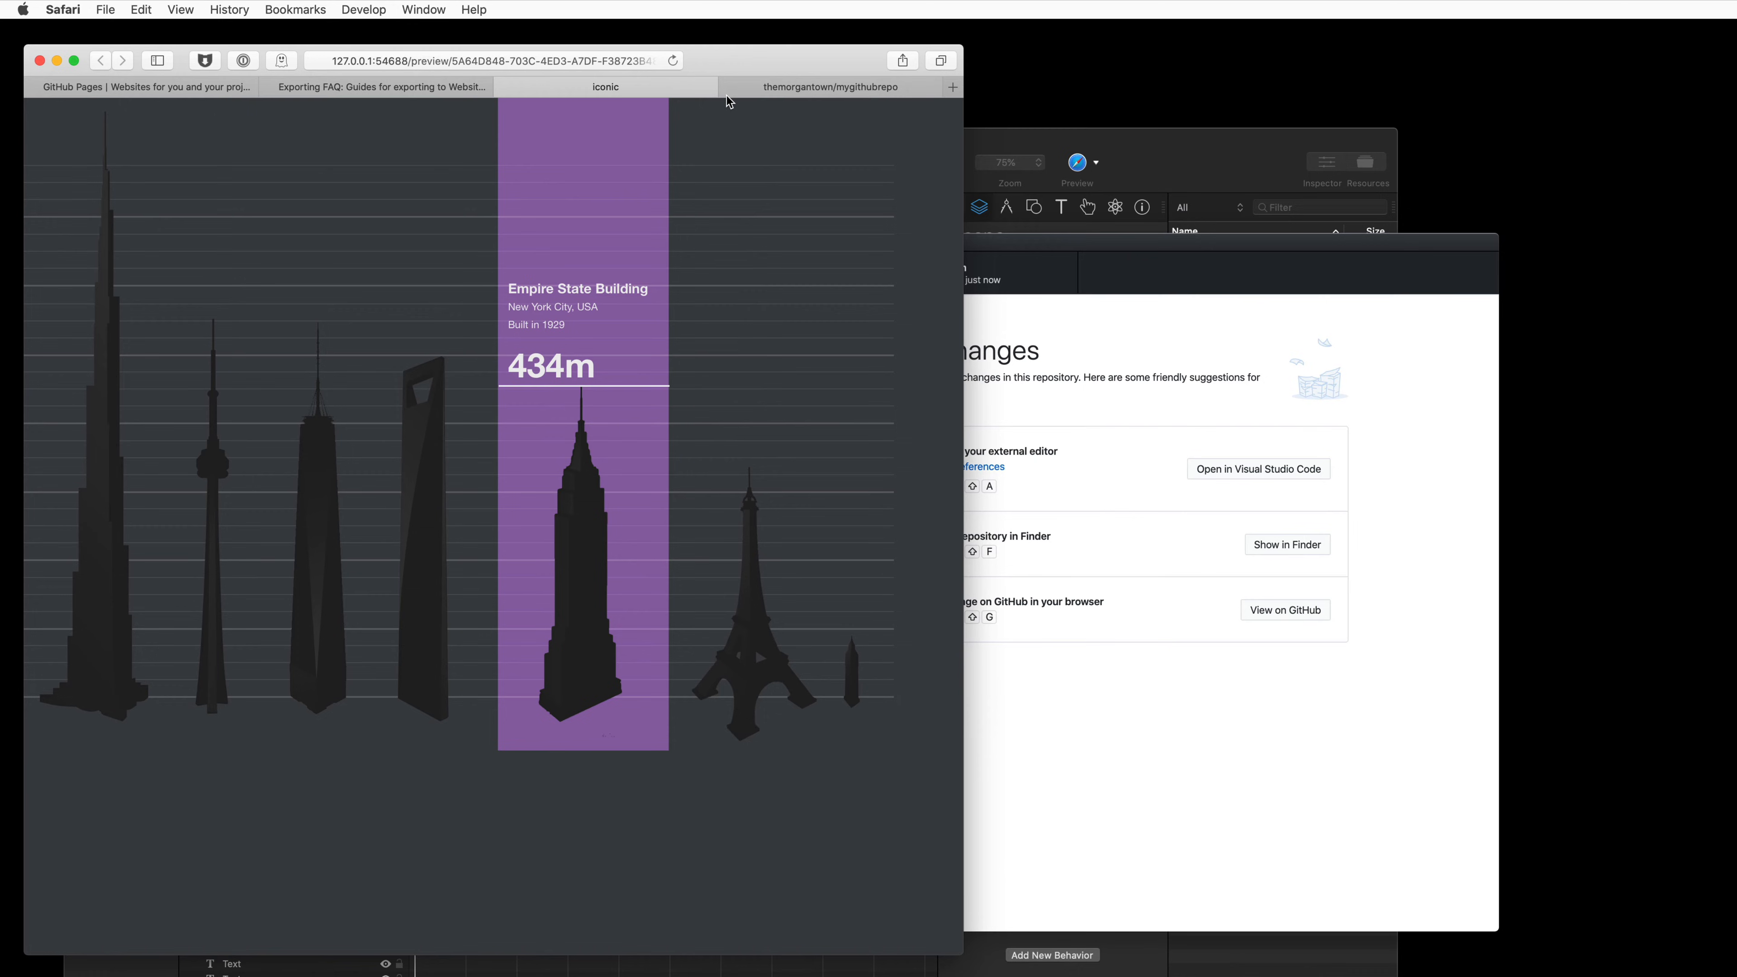
- View the mygithubrepo page listing index.html and index.hyperesources
click(836, 87)
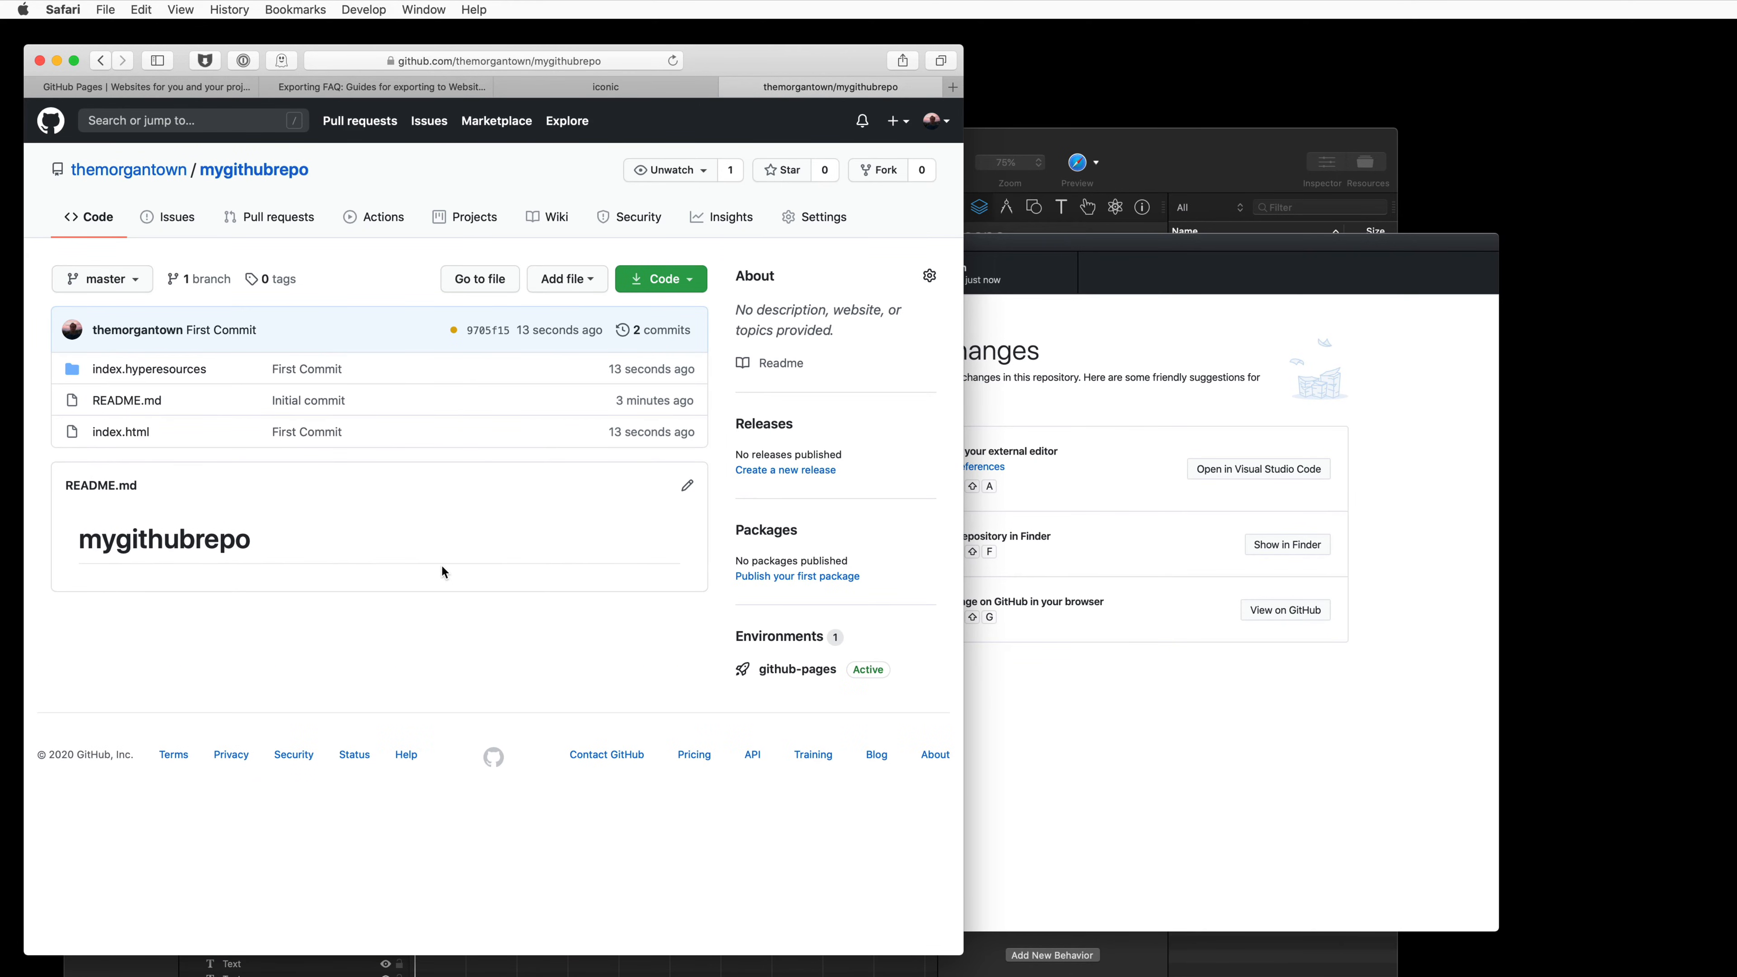
mouse_move(465, 510)
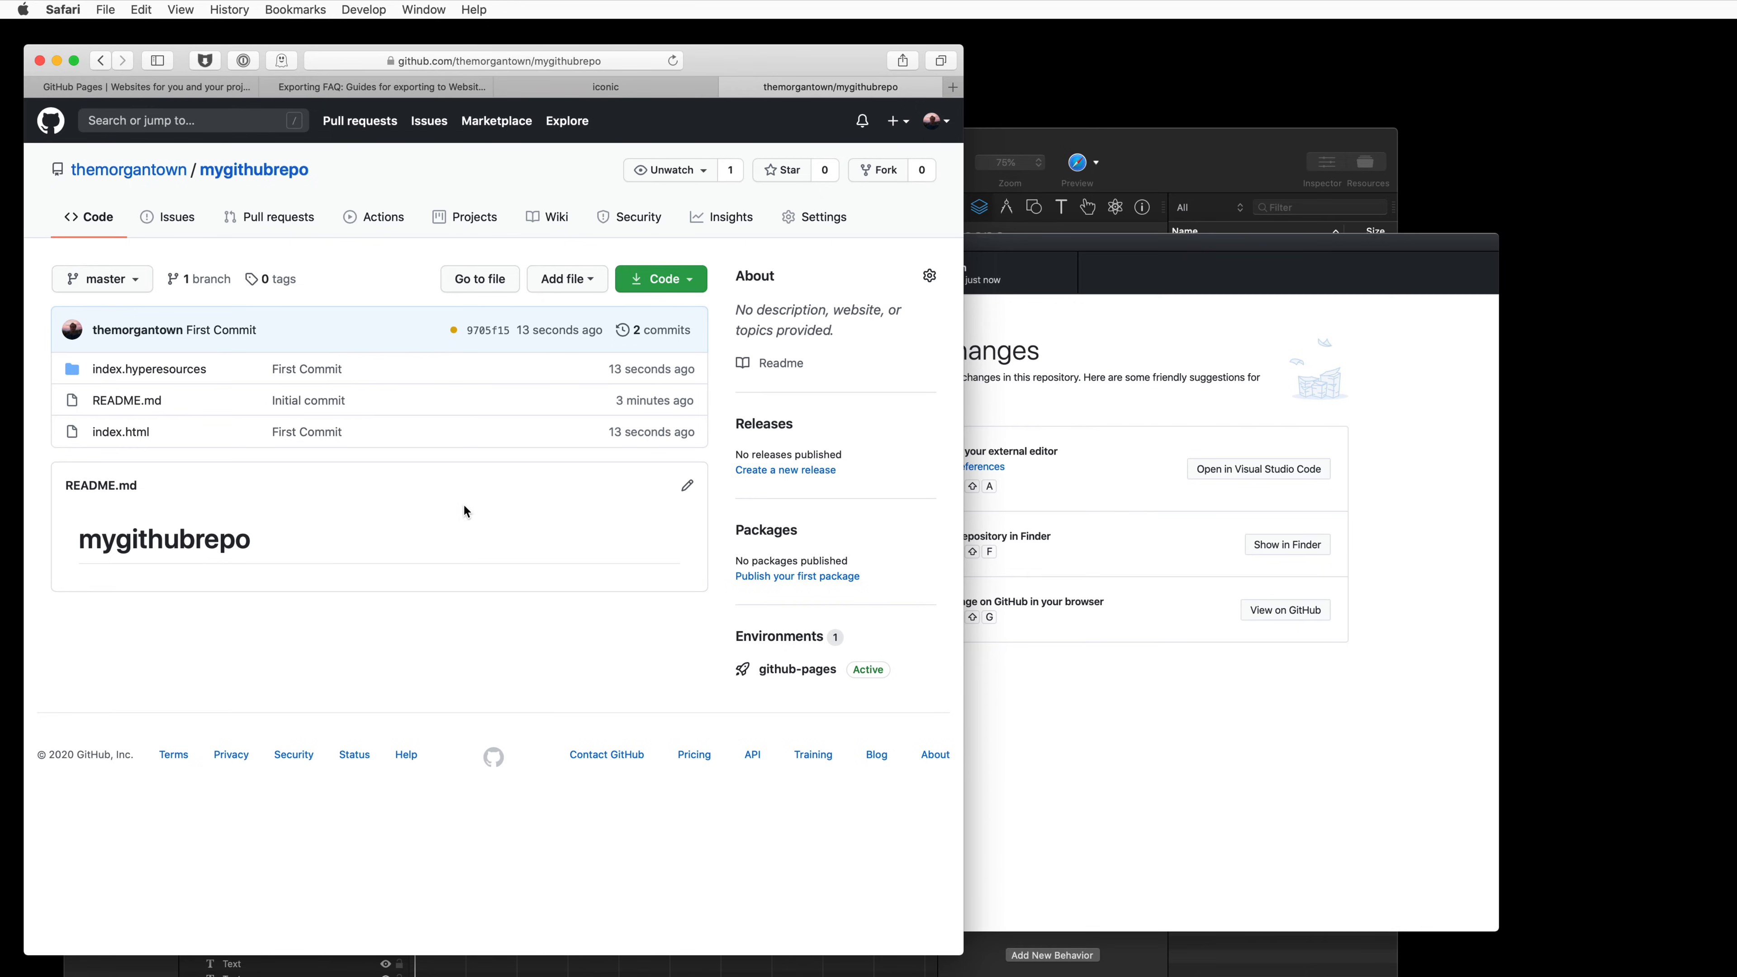
mouse_move(223, 404)
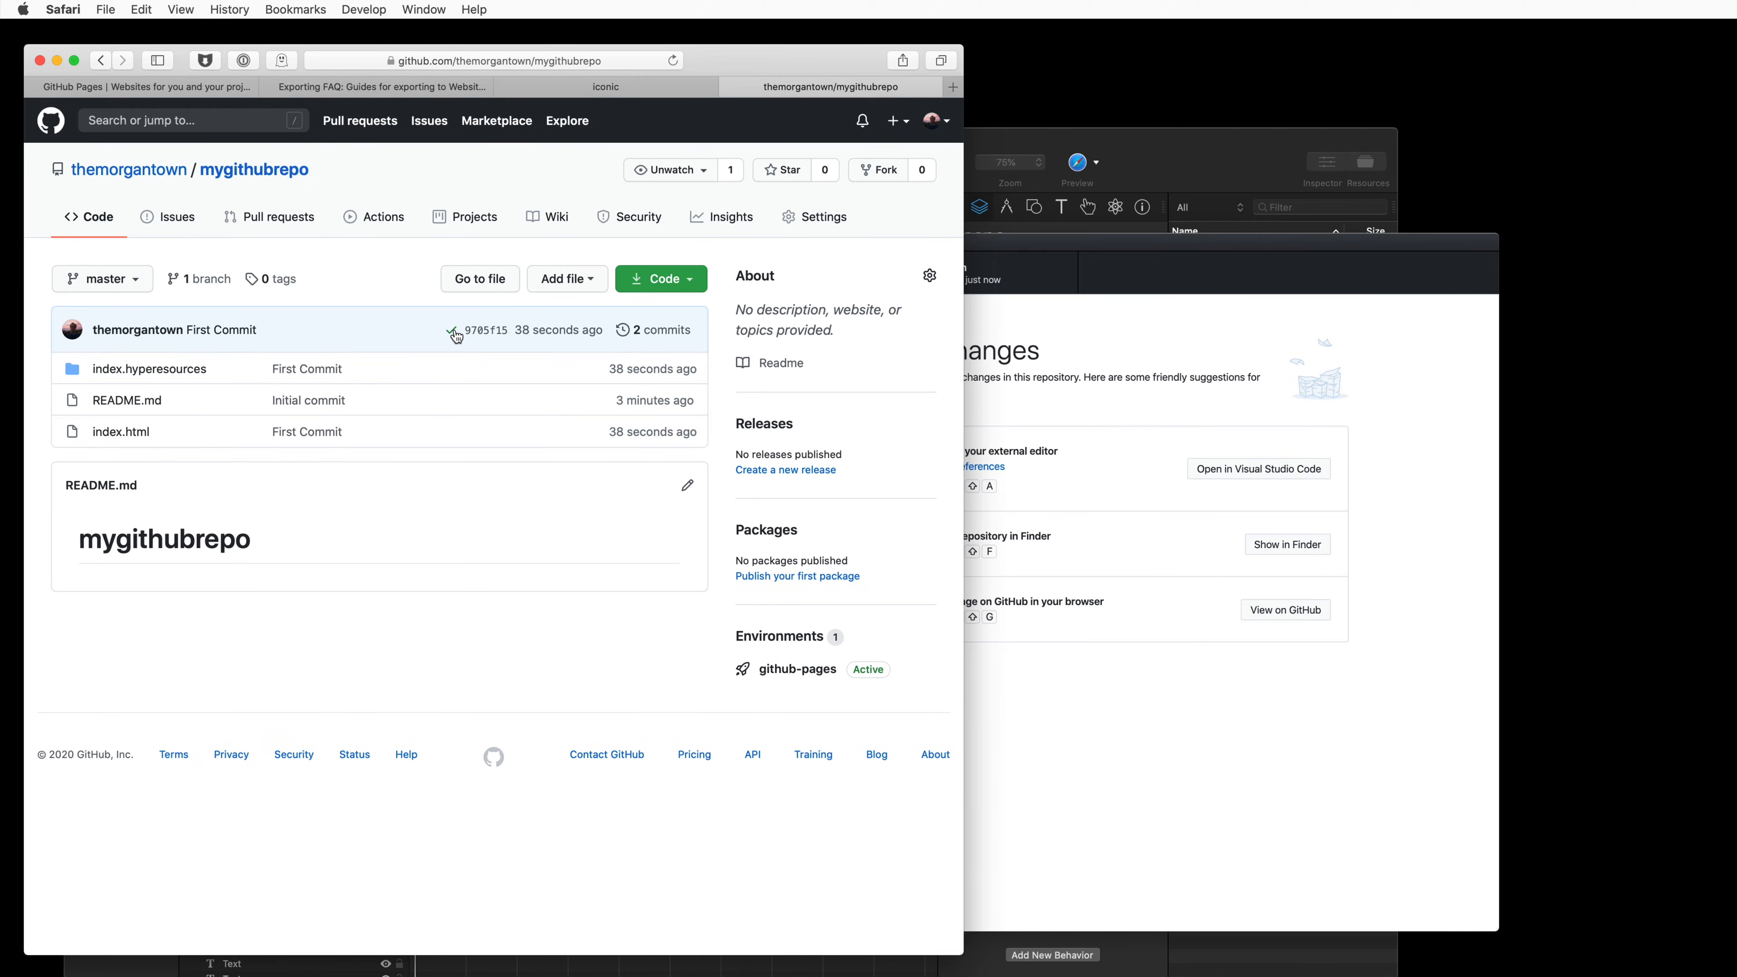
mouse_move(747, 642)
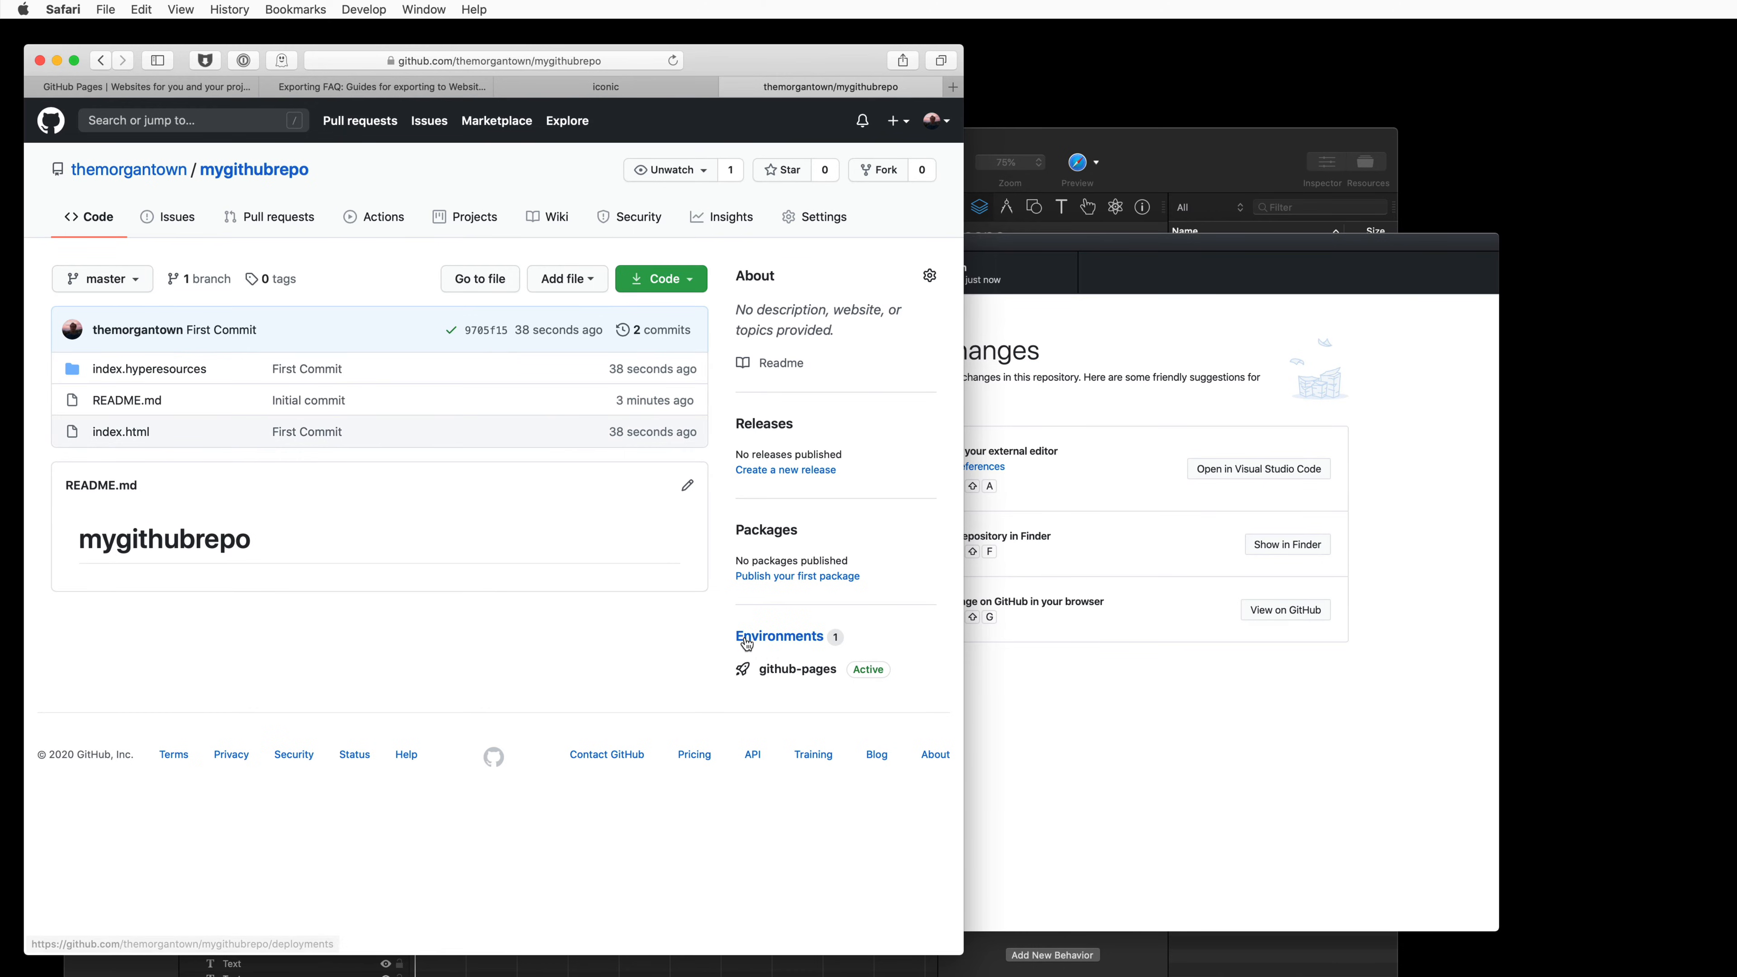
mouse_move(794, 675)
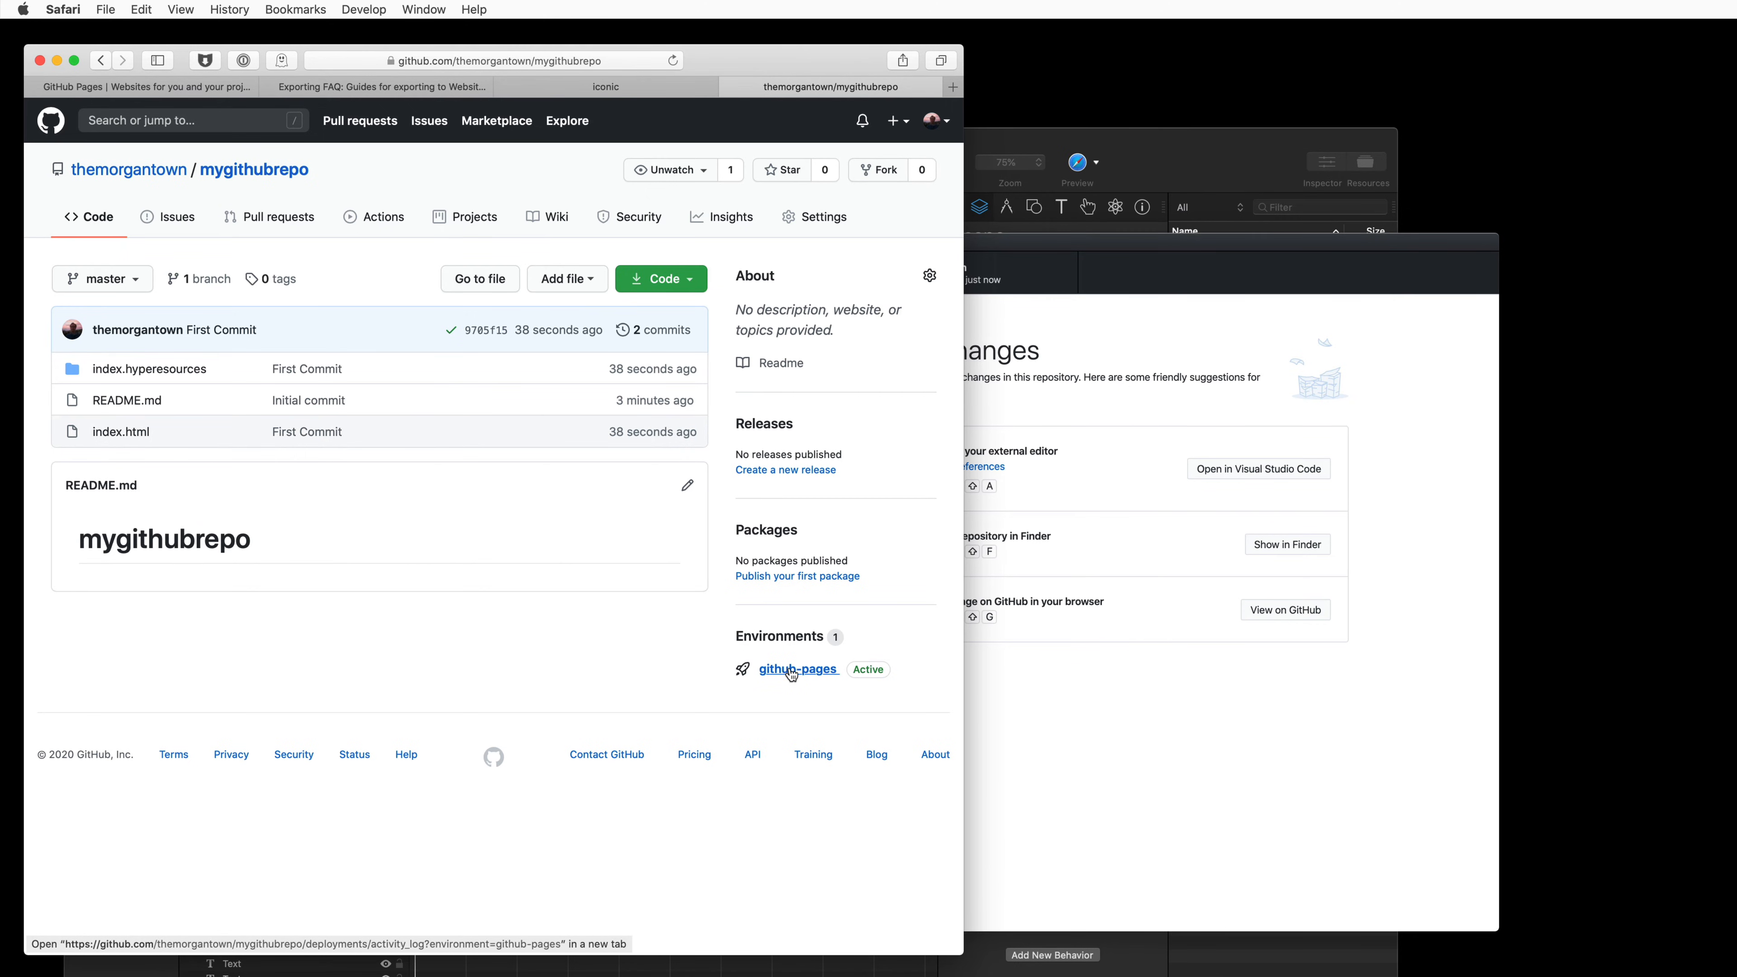
- View the newest github-pages deployment live and start its Touch to Start scene
click(796, 669)
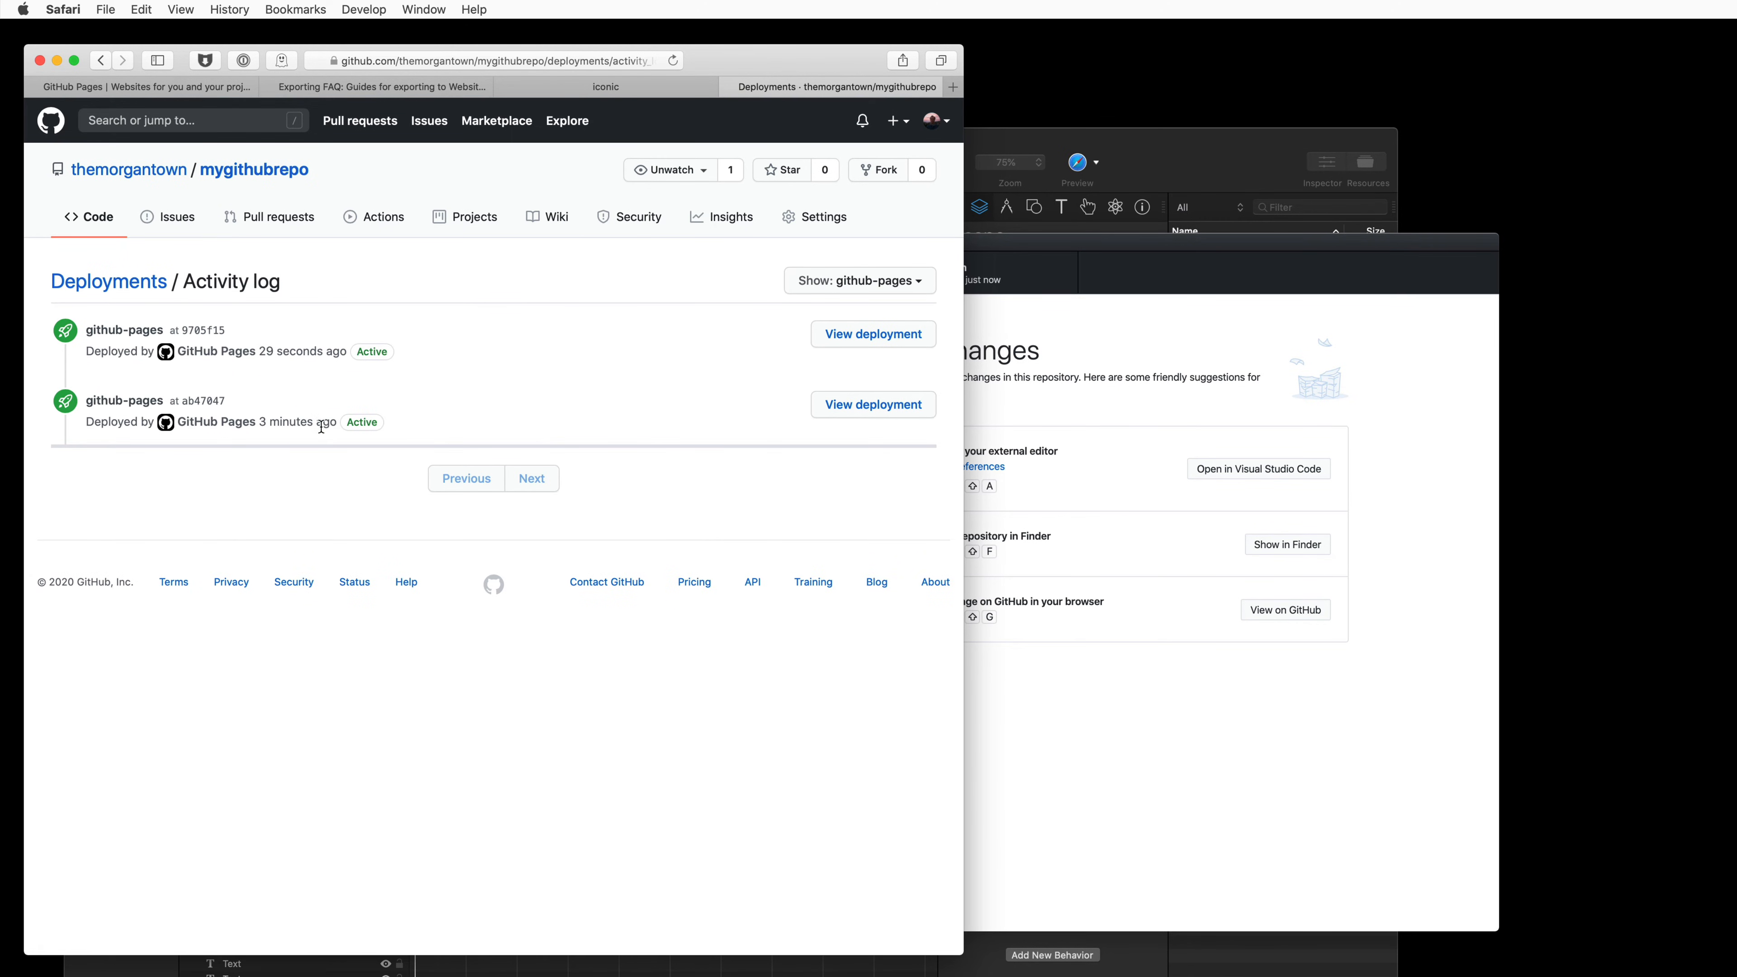
mouse_move(267, 342)
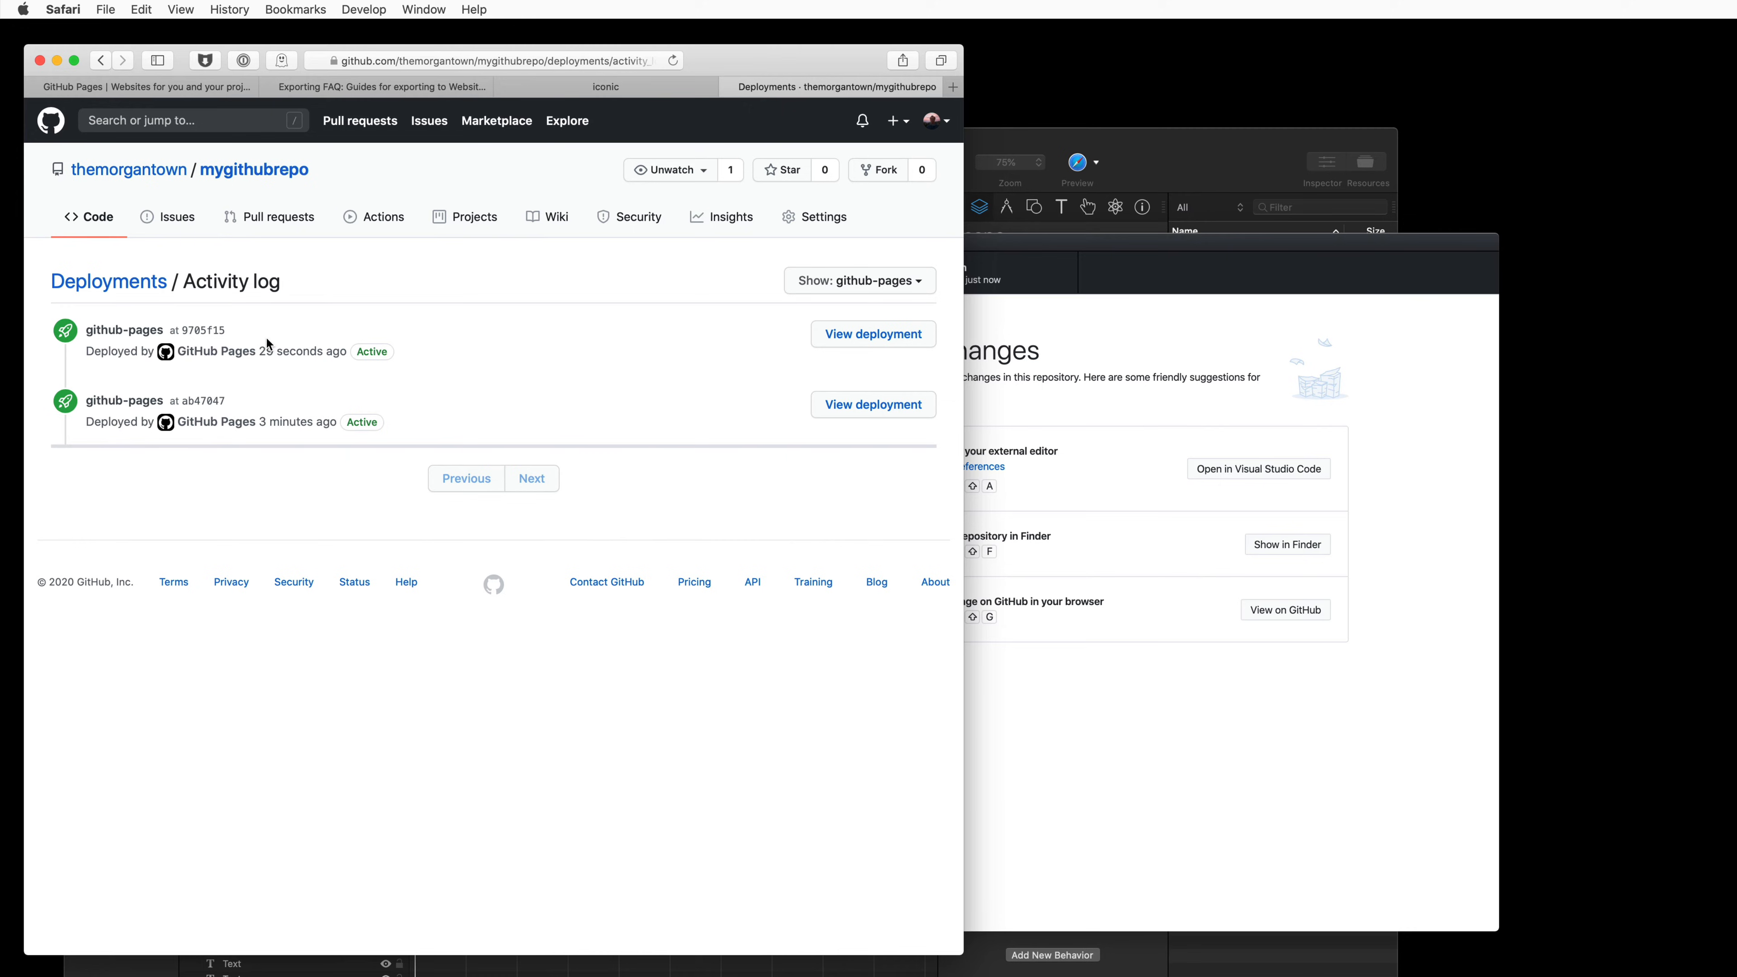
mouse_move(883, 336)
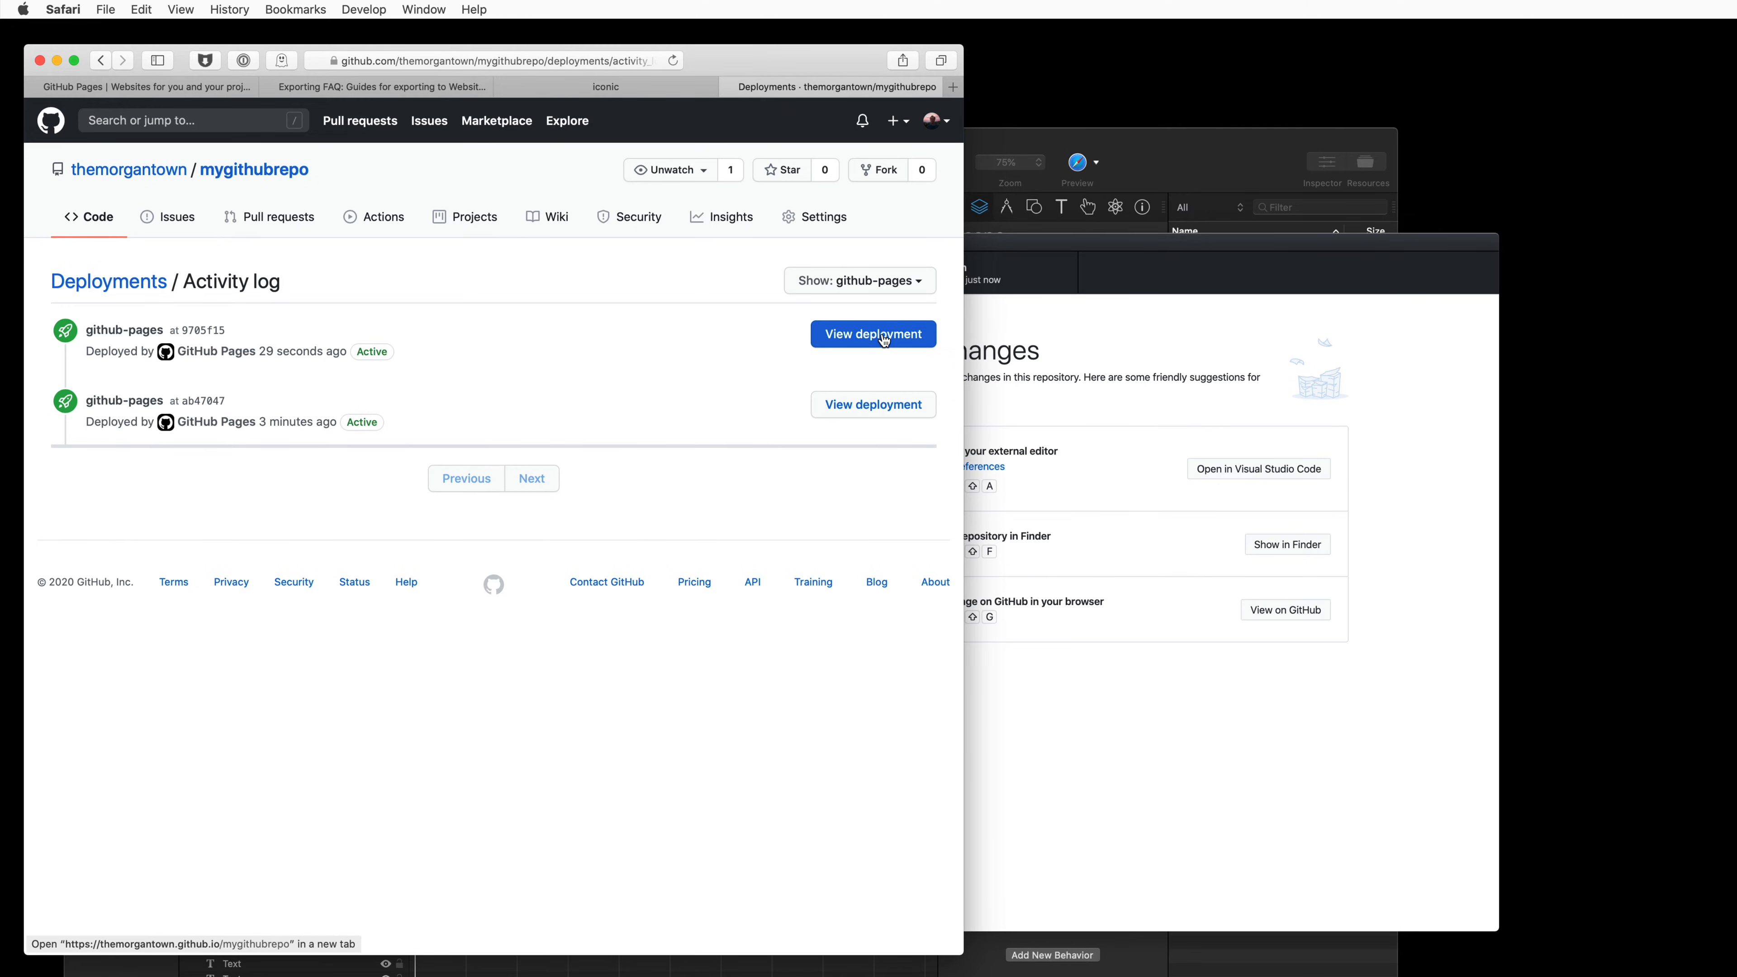
click(874, 334)
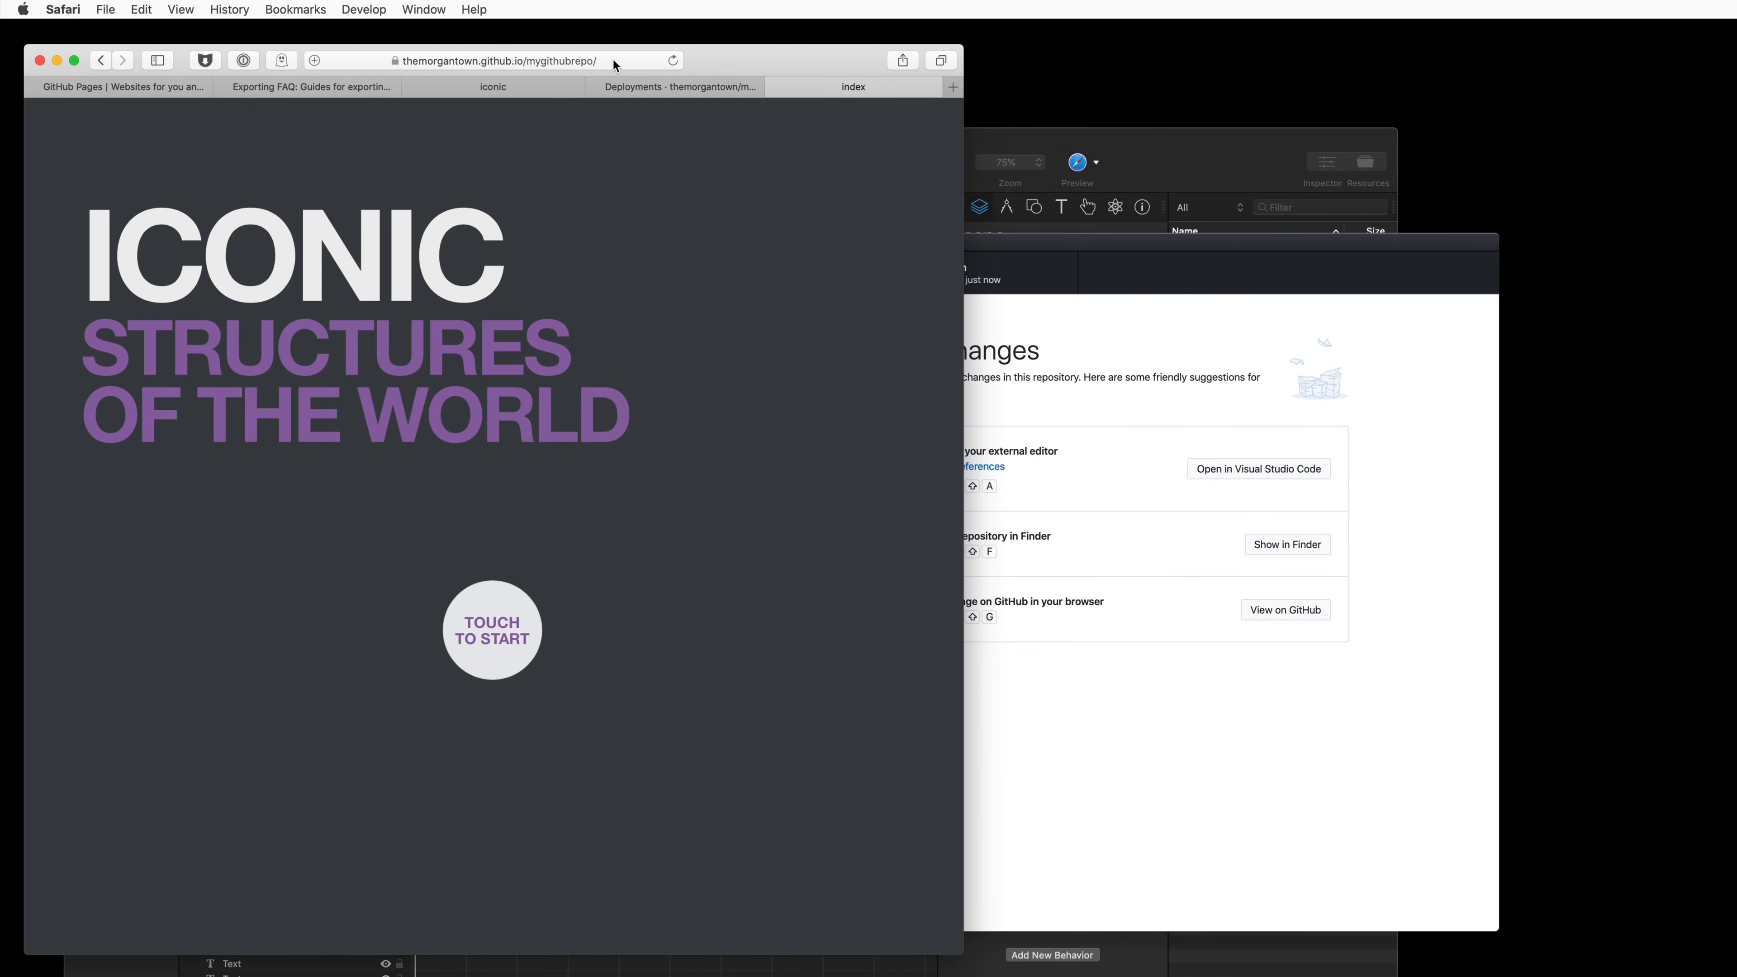
mouse_move(622, 66)
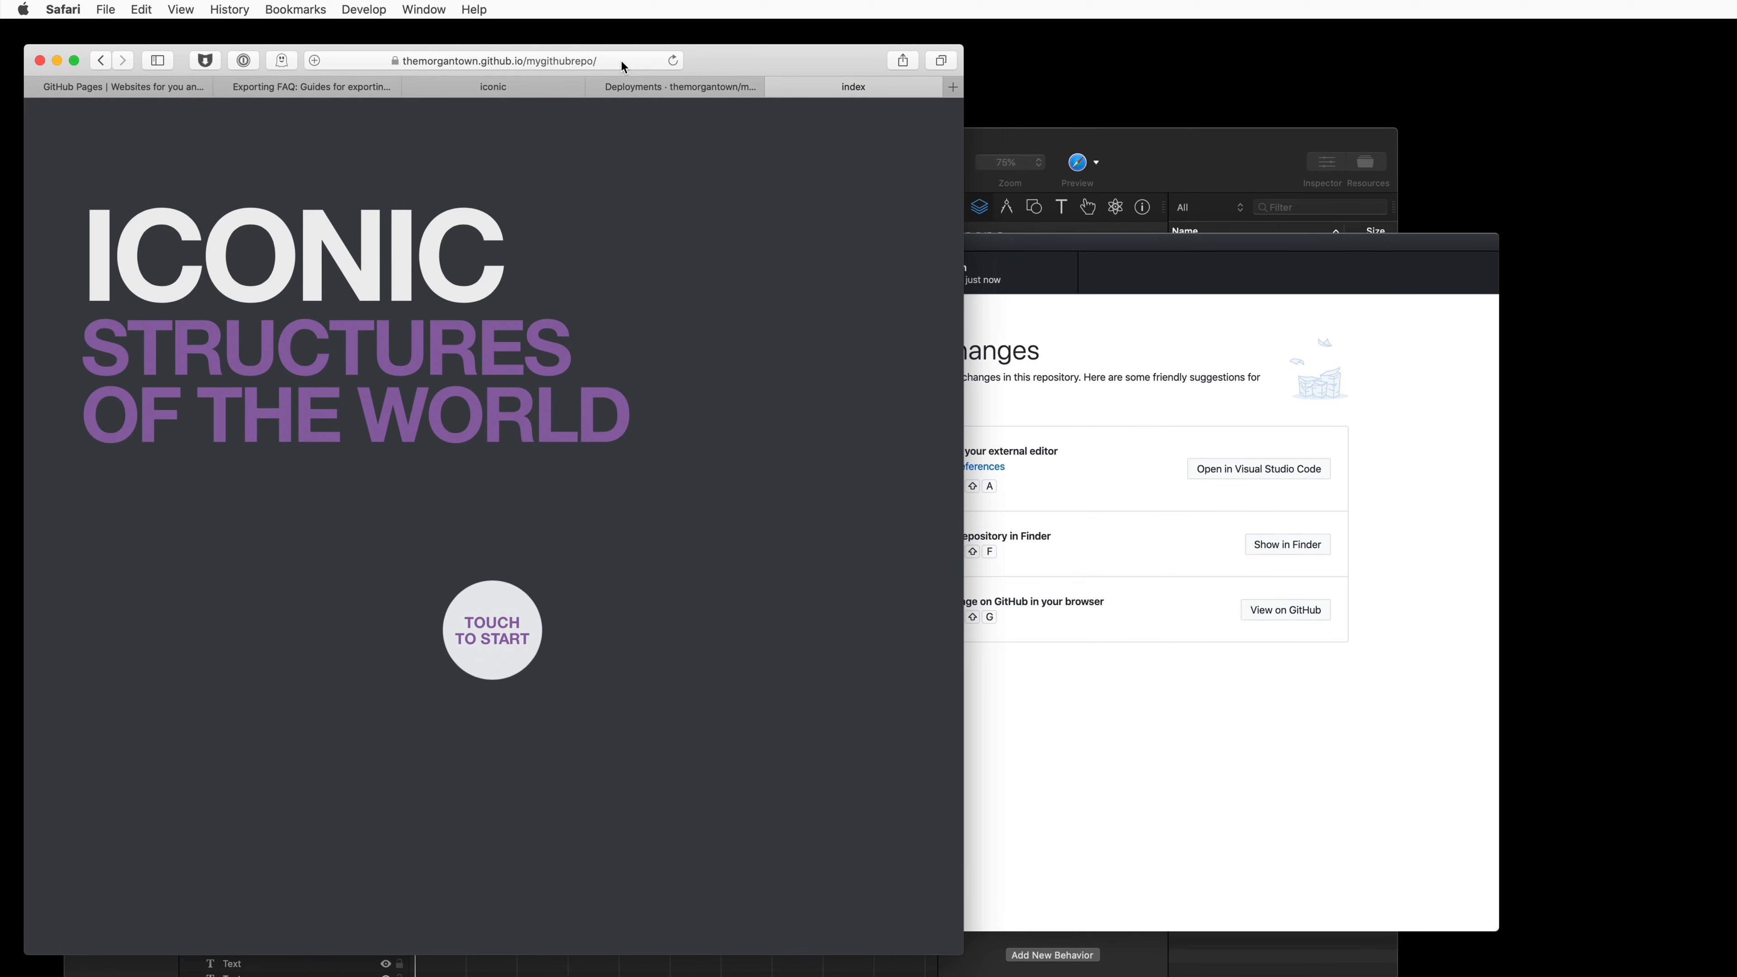
click(490, 629)
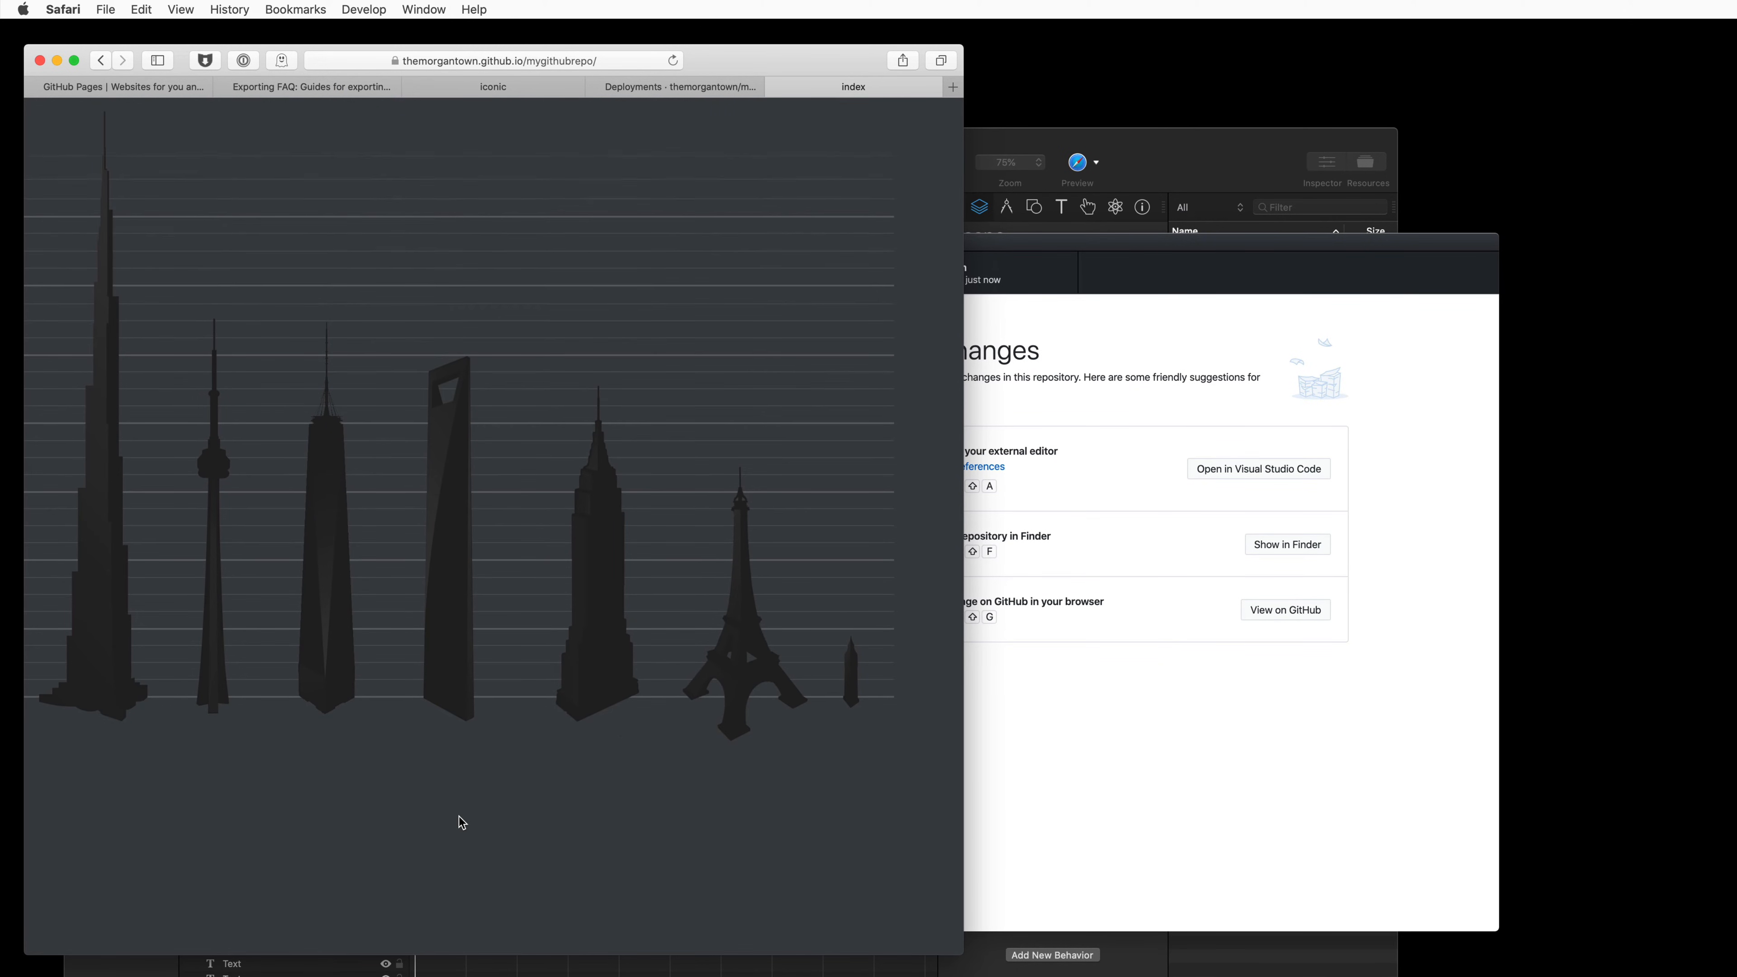
mouse_move(508, 147)
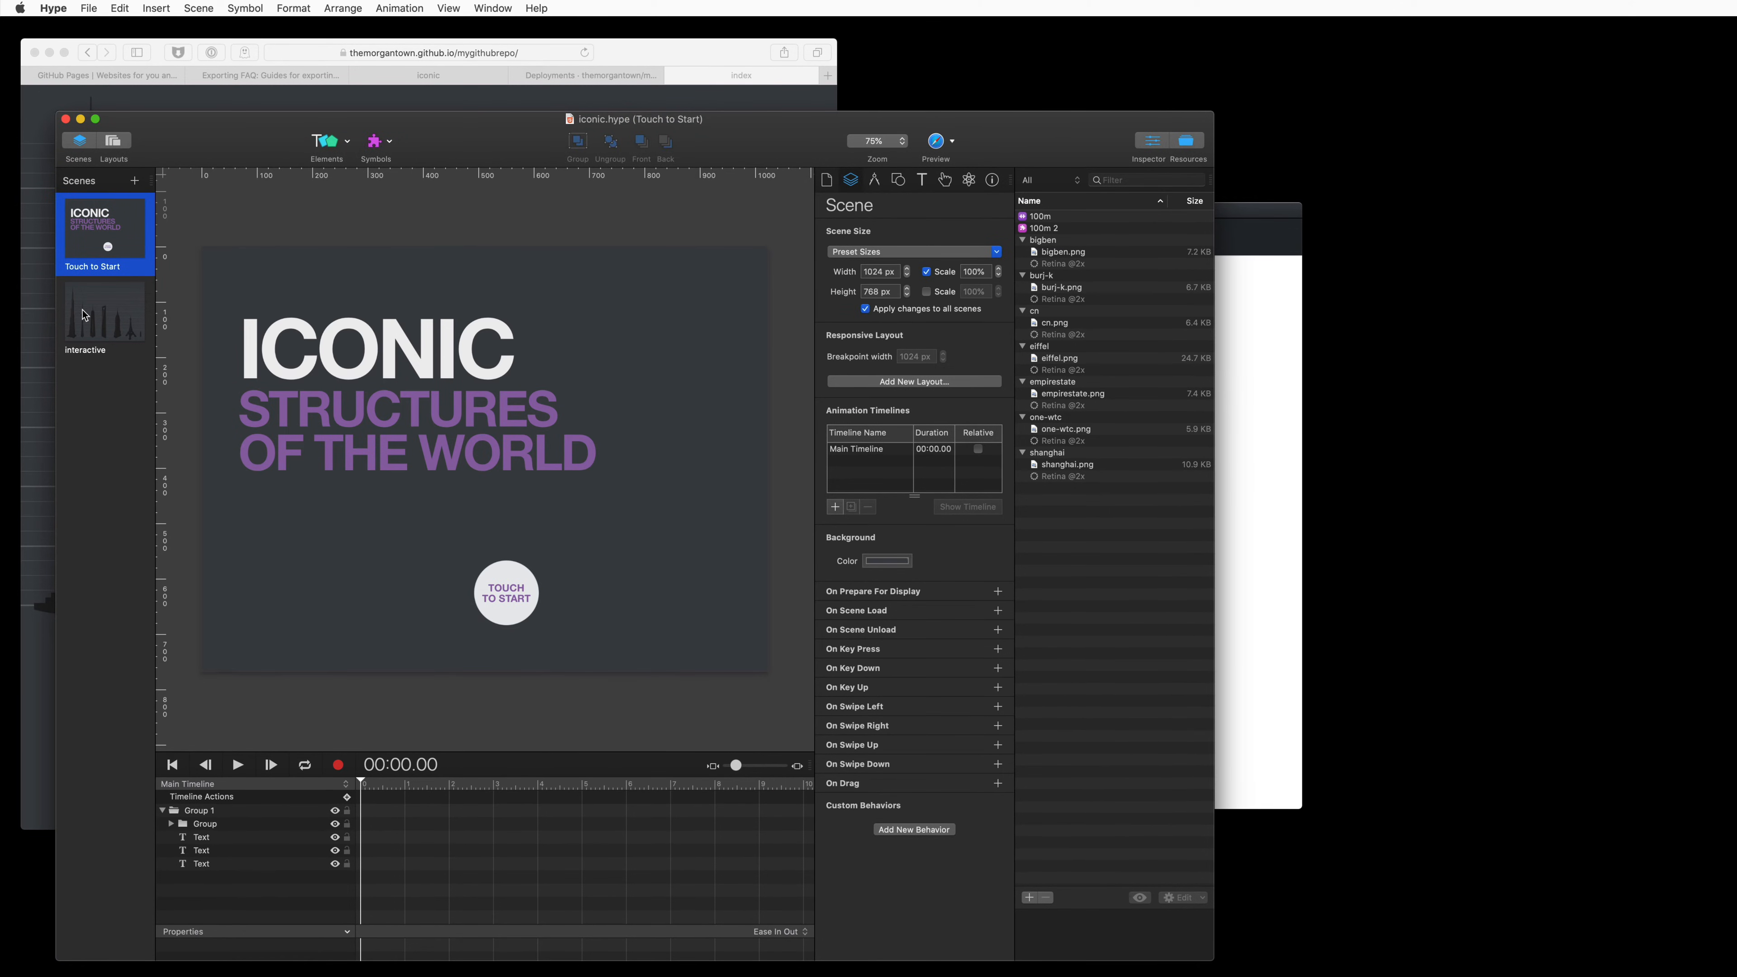
- Remove the Eiffel Tower from the interactive skyline scene
click(105, 312)
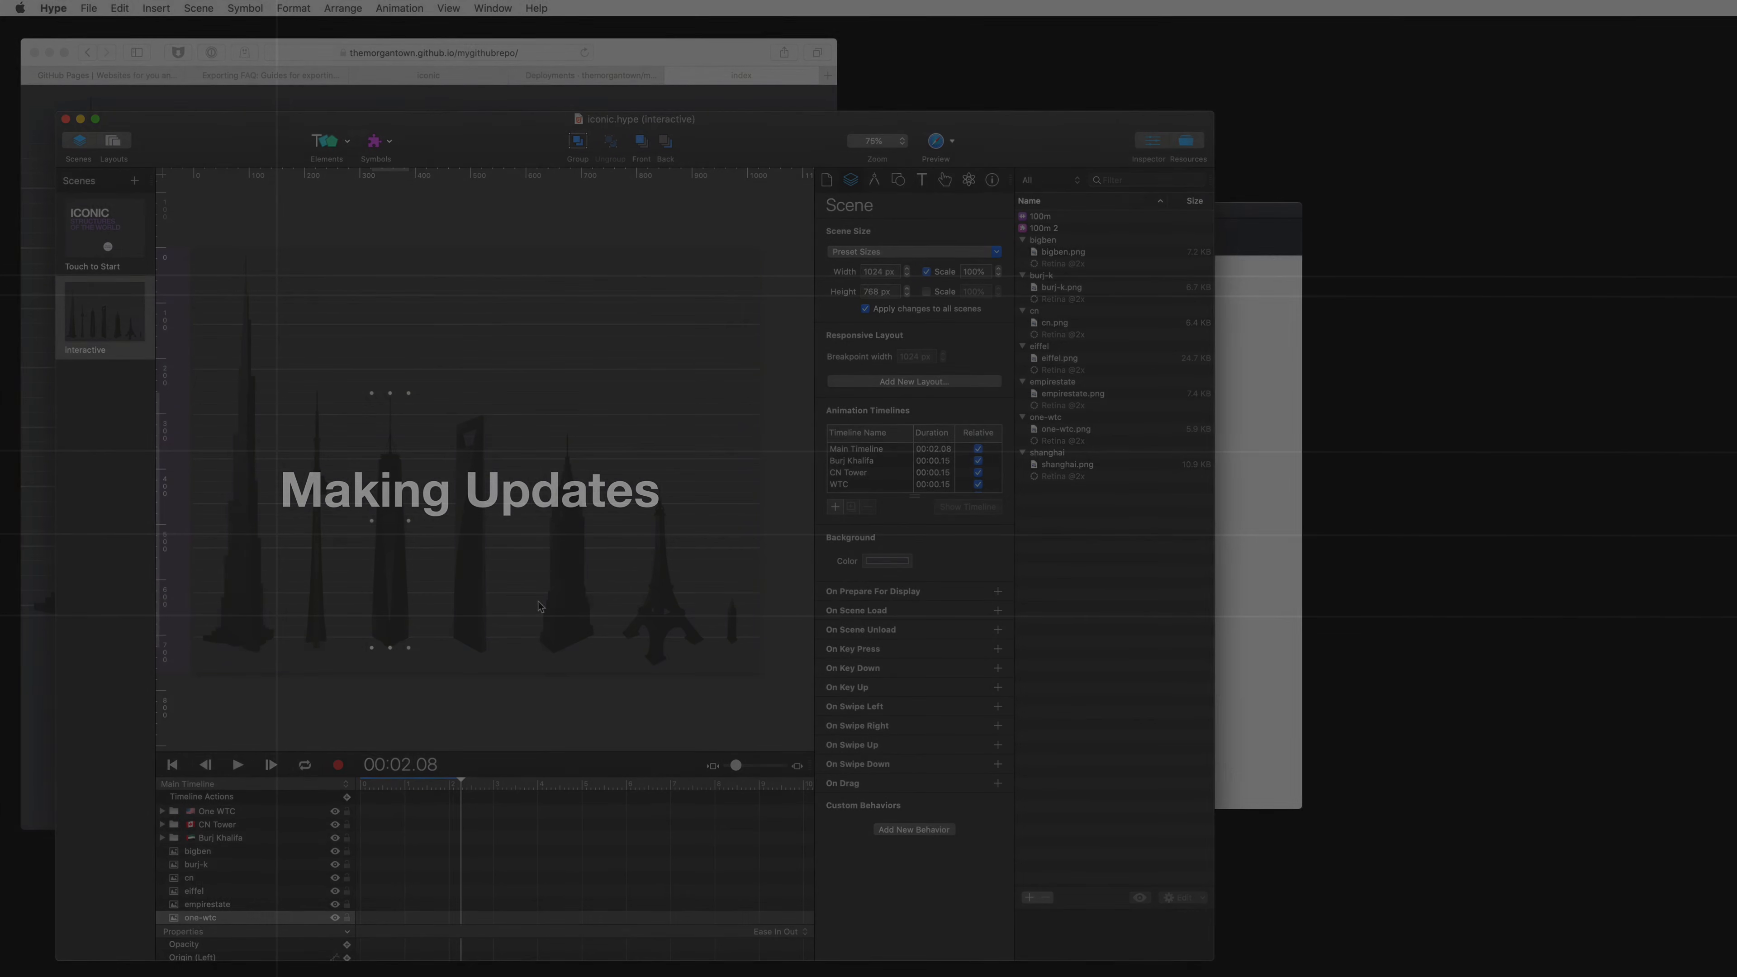
click(658, 628)
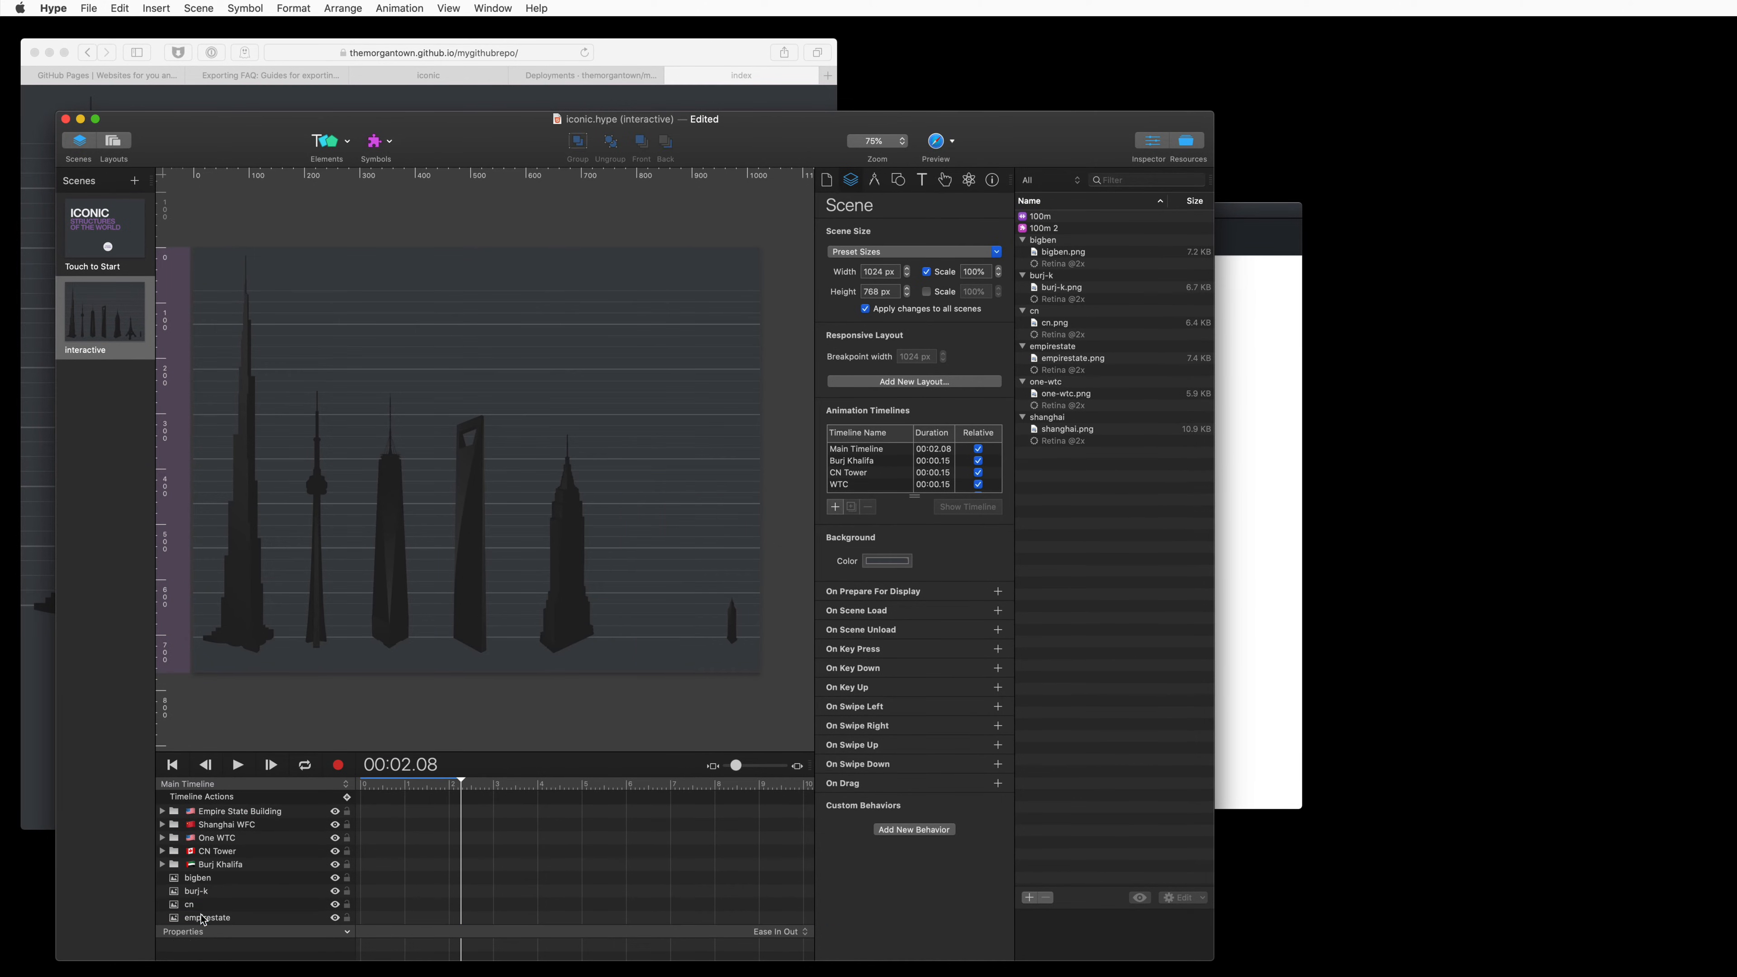
- Re-export as HTML5 over the existing index.html in mygithubrepo
click(89, 8)
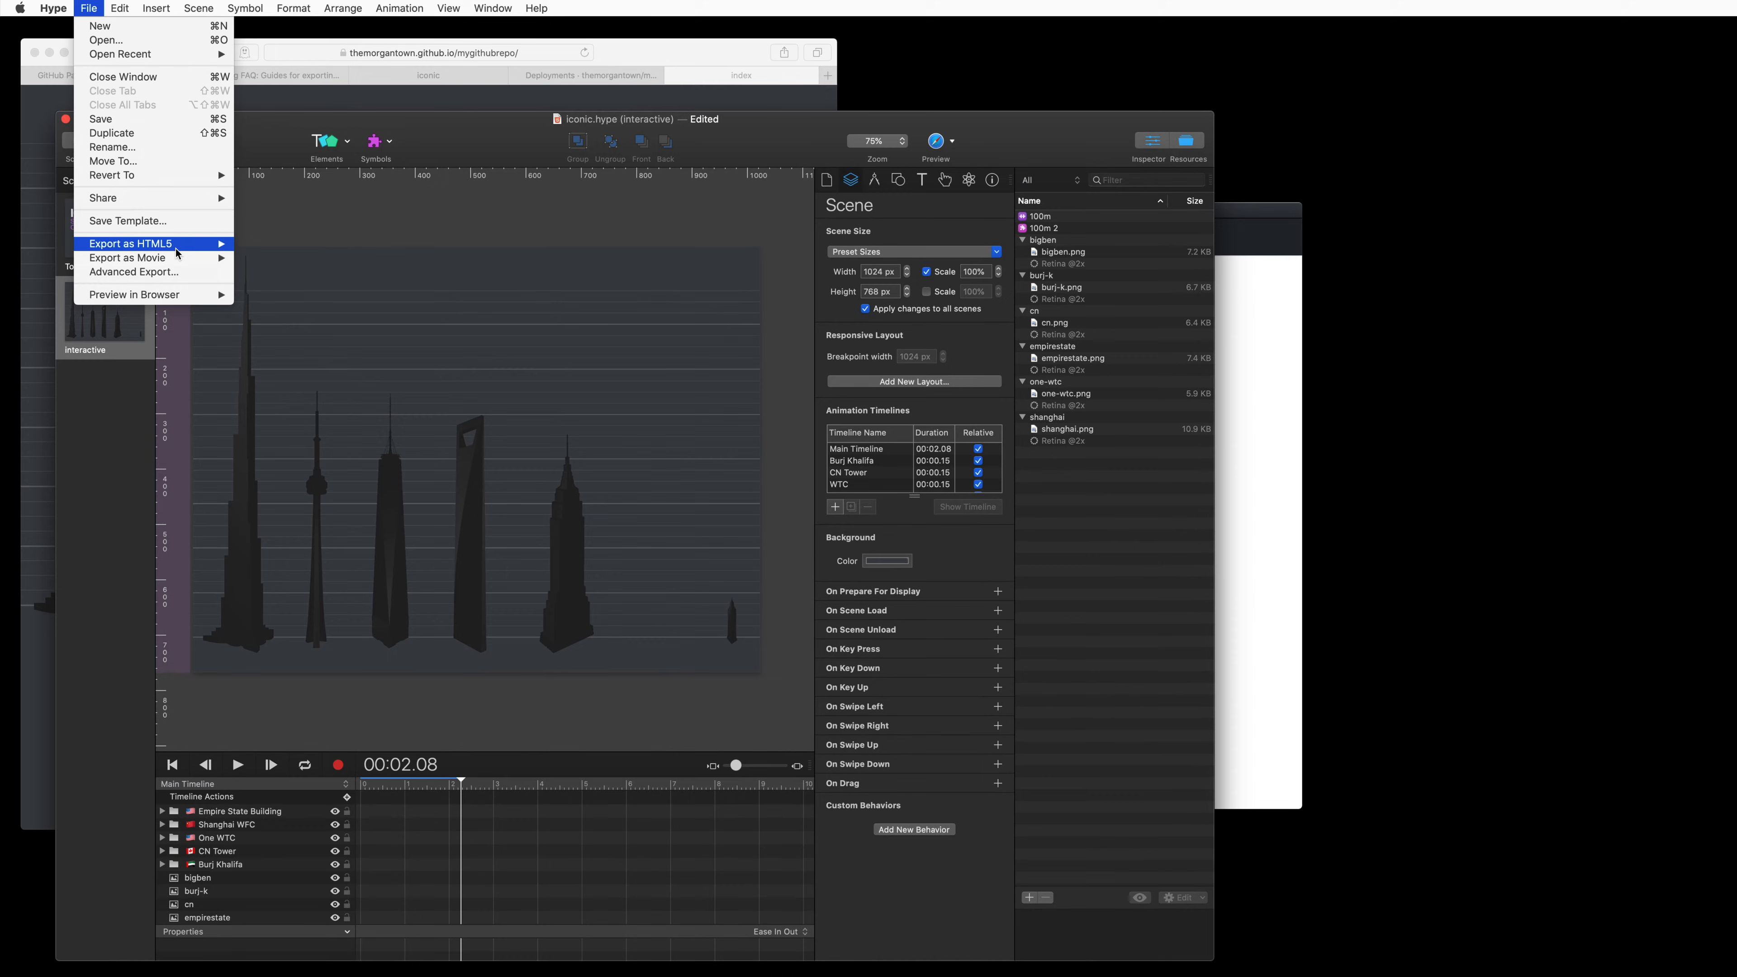
click(130, 244)
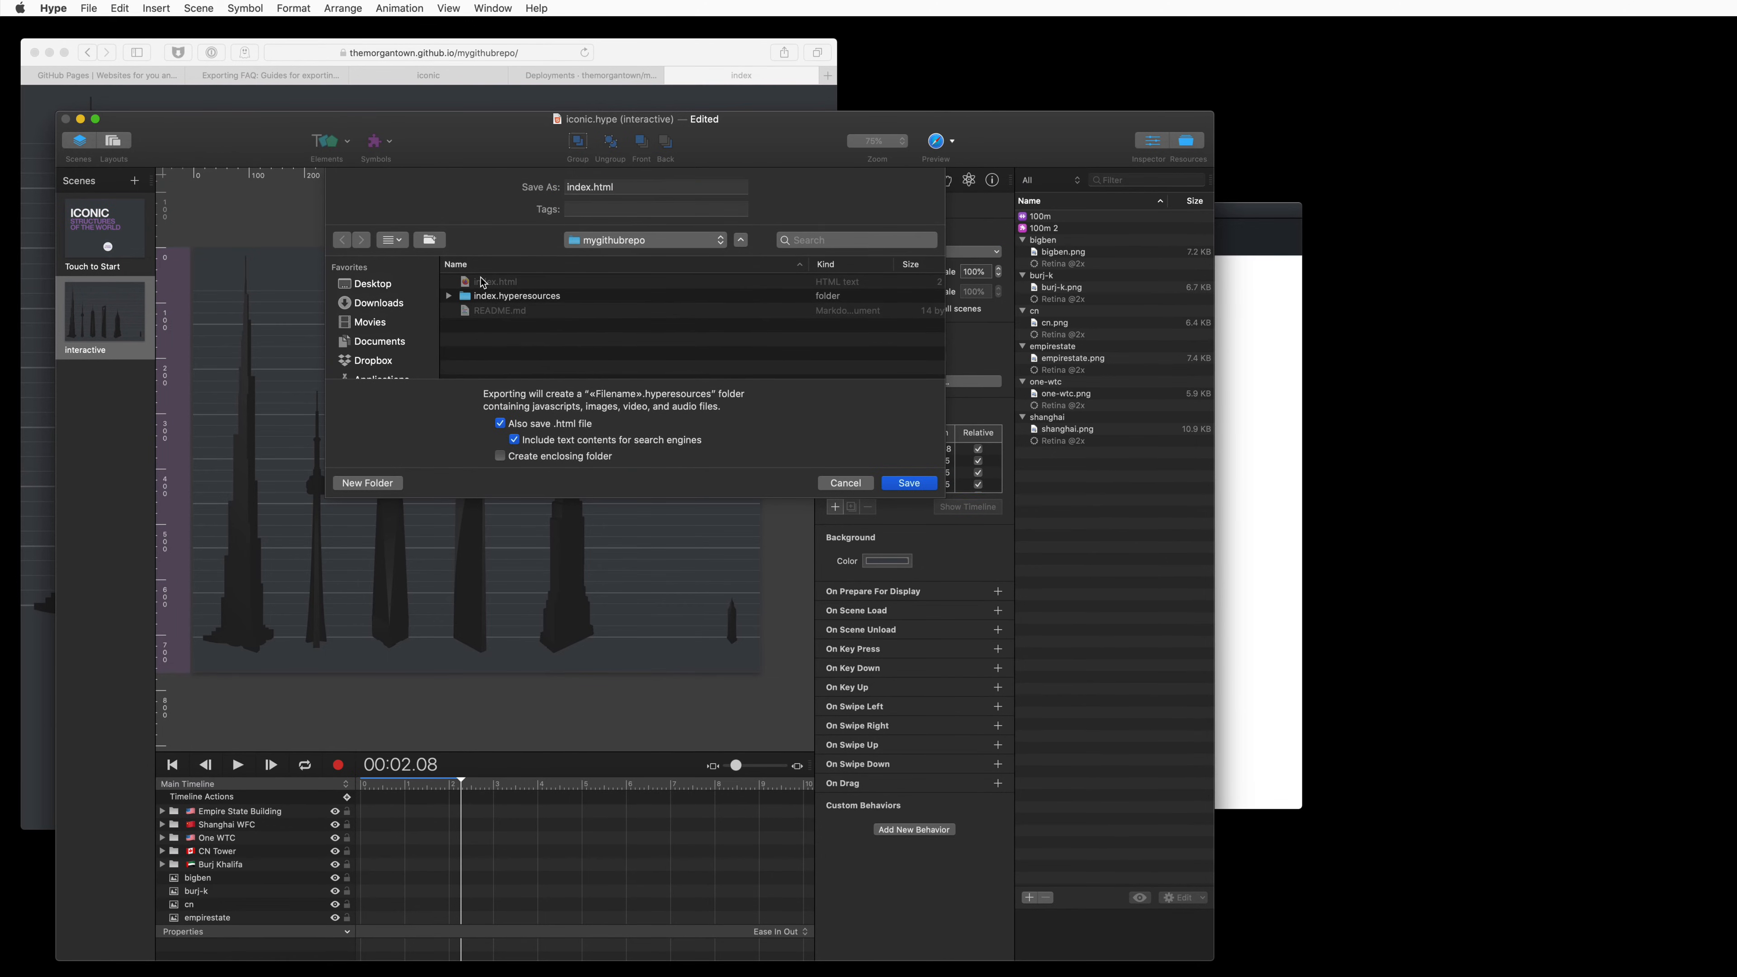
click(655, 187)
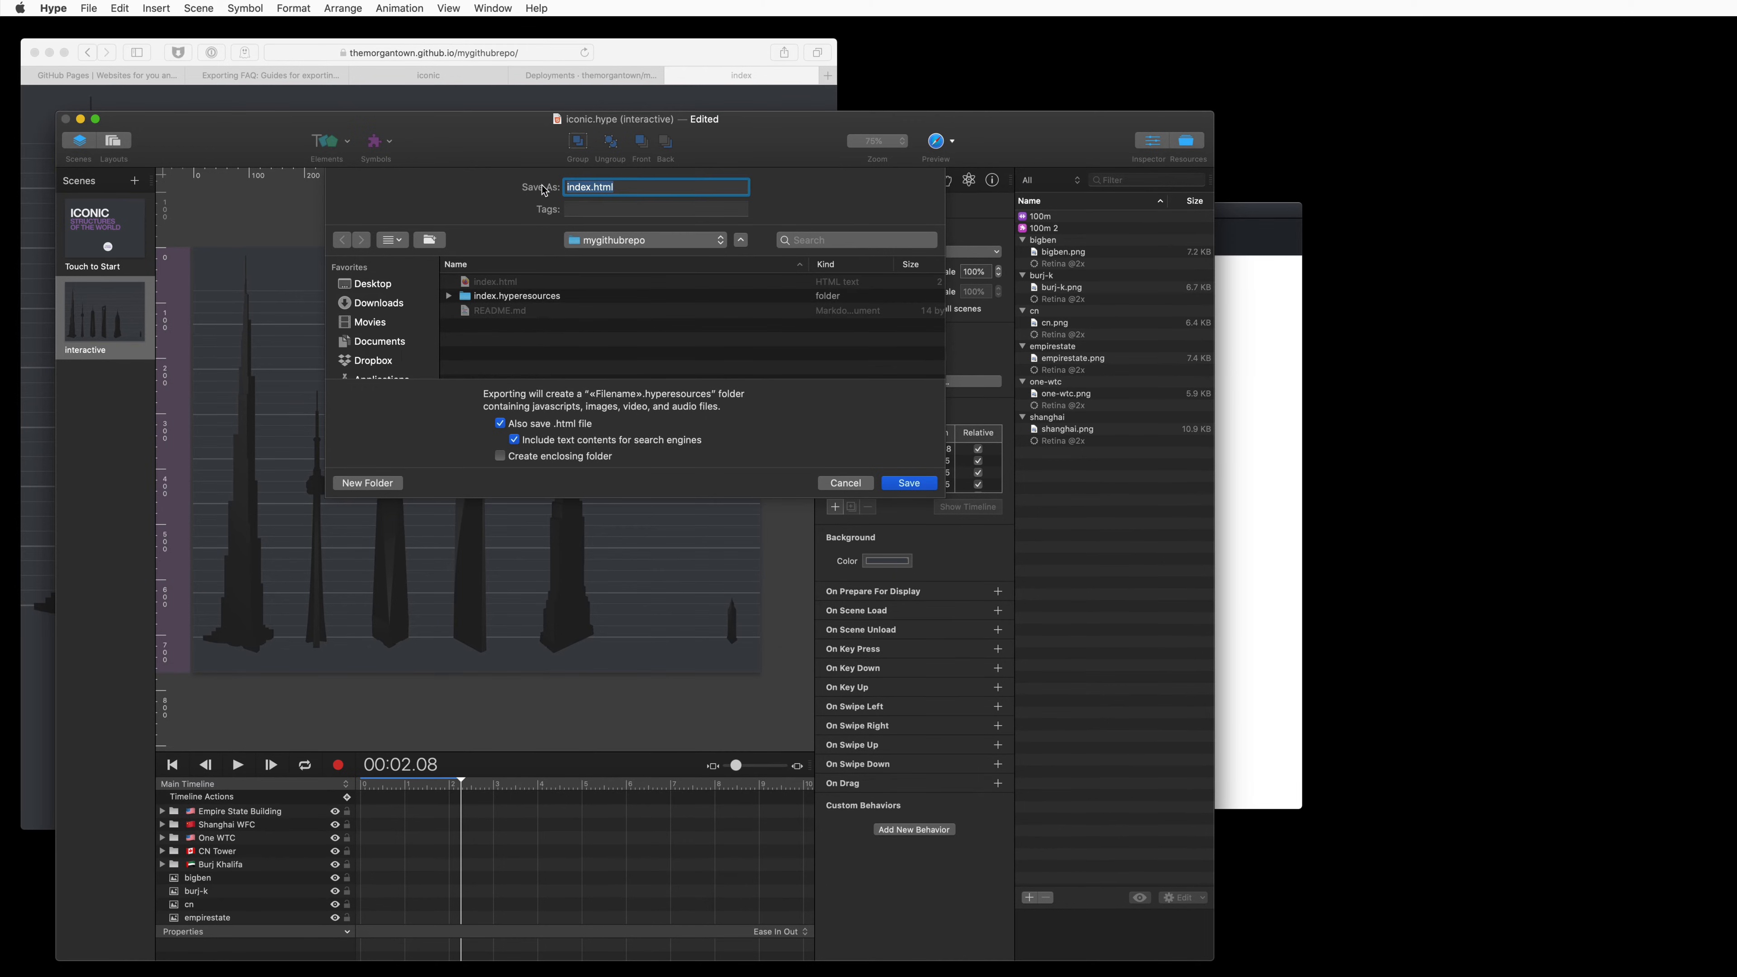
click(909, 483)
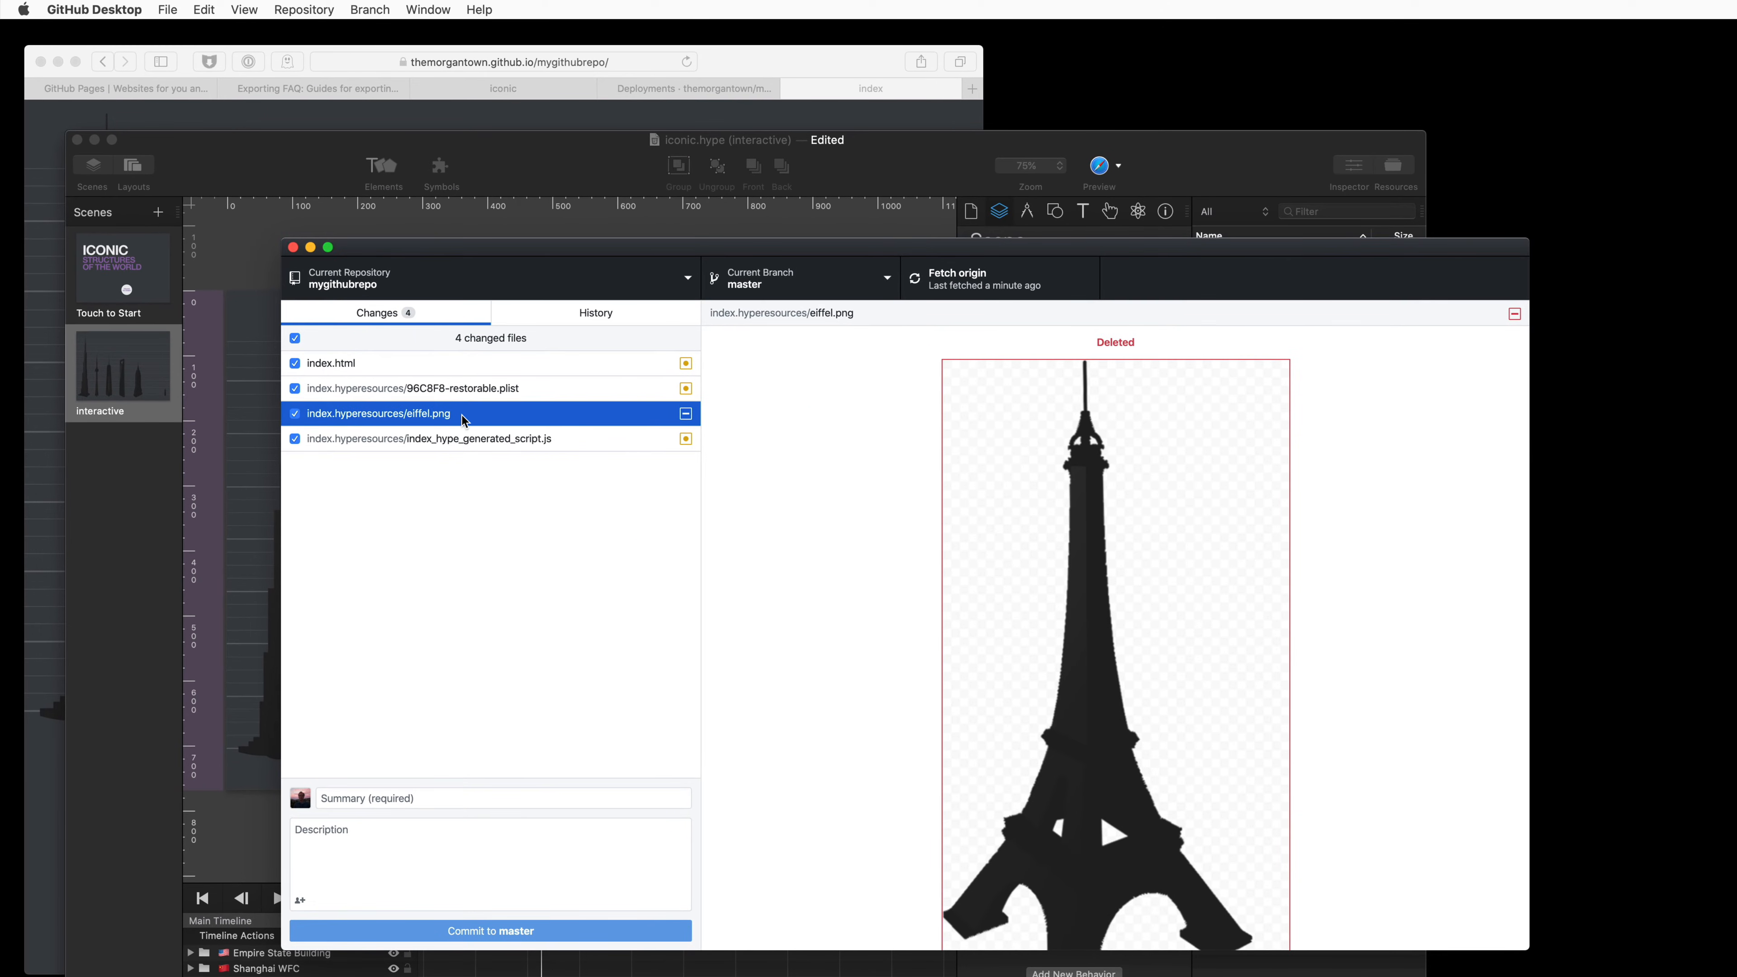
mouse_move(480, 421)
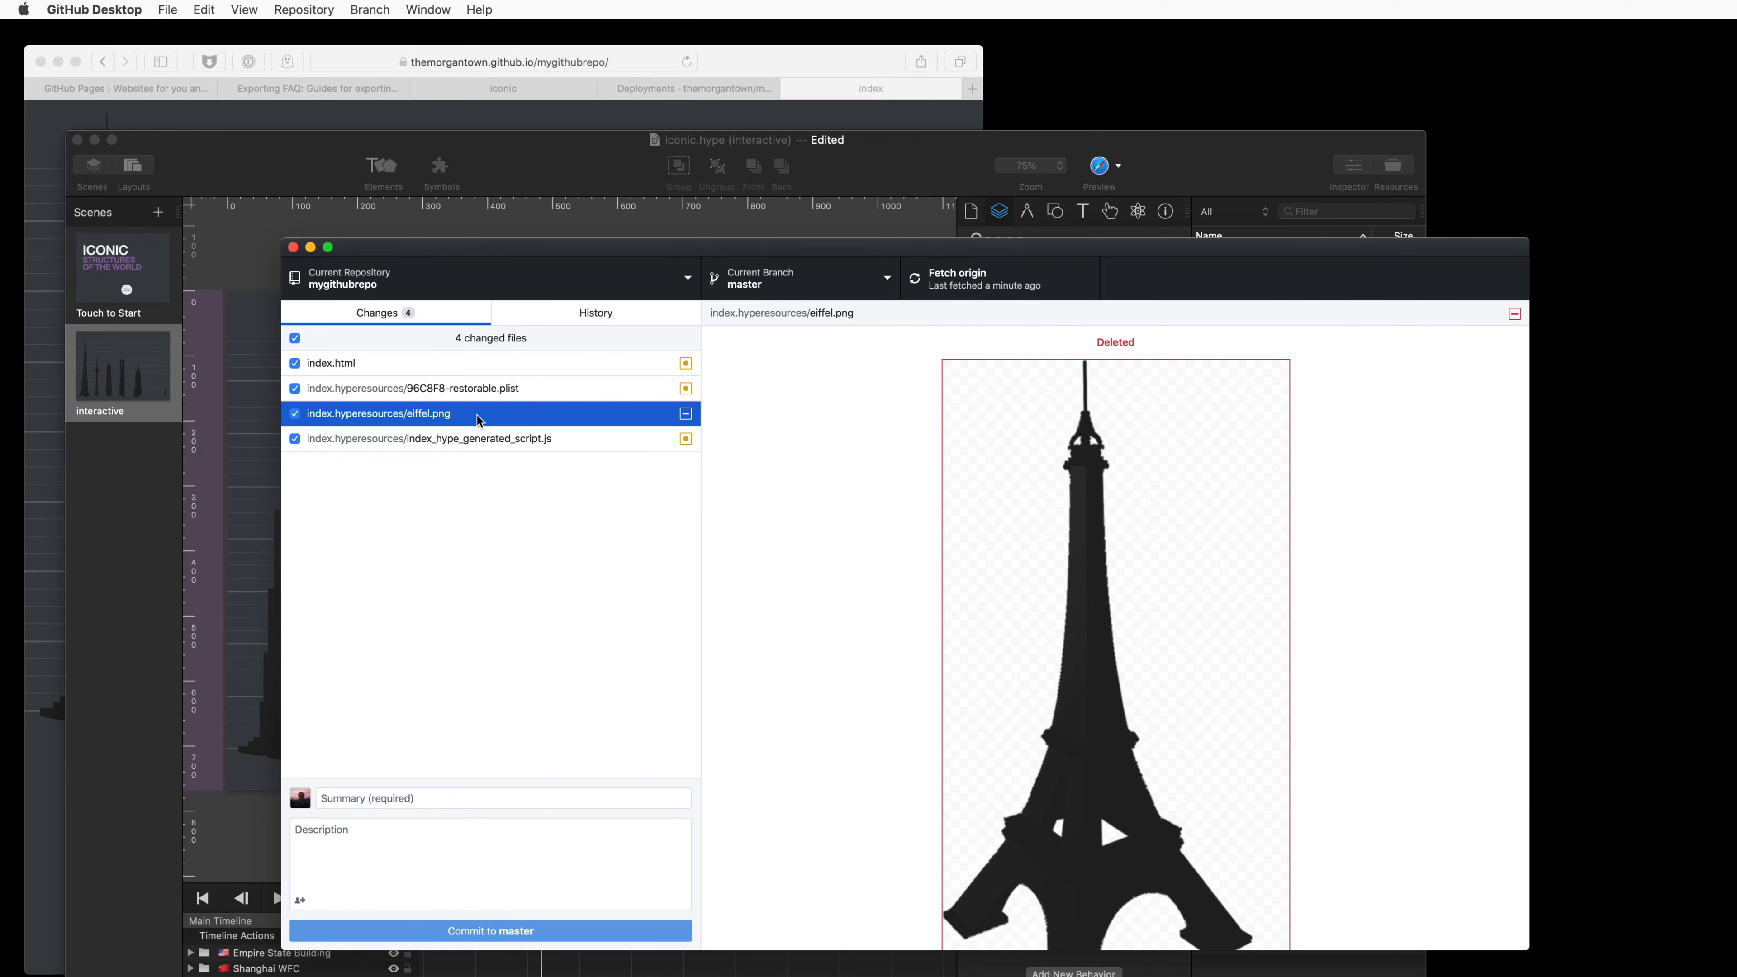
- Review the changes to the restorable plist file and index.html in the Changes list
click(413, 389)
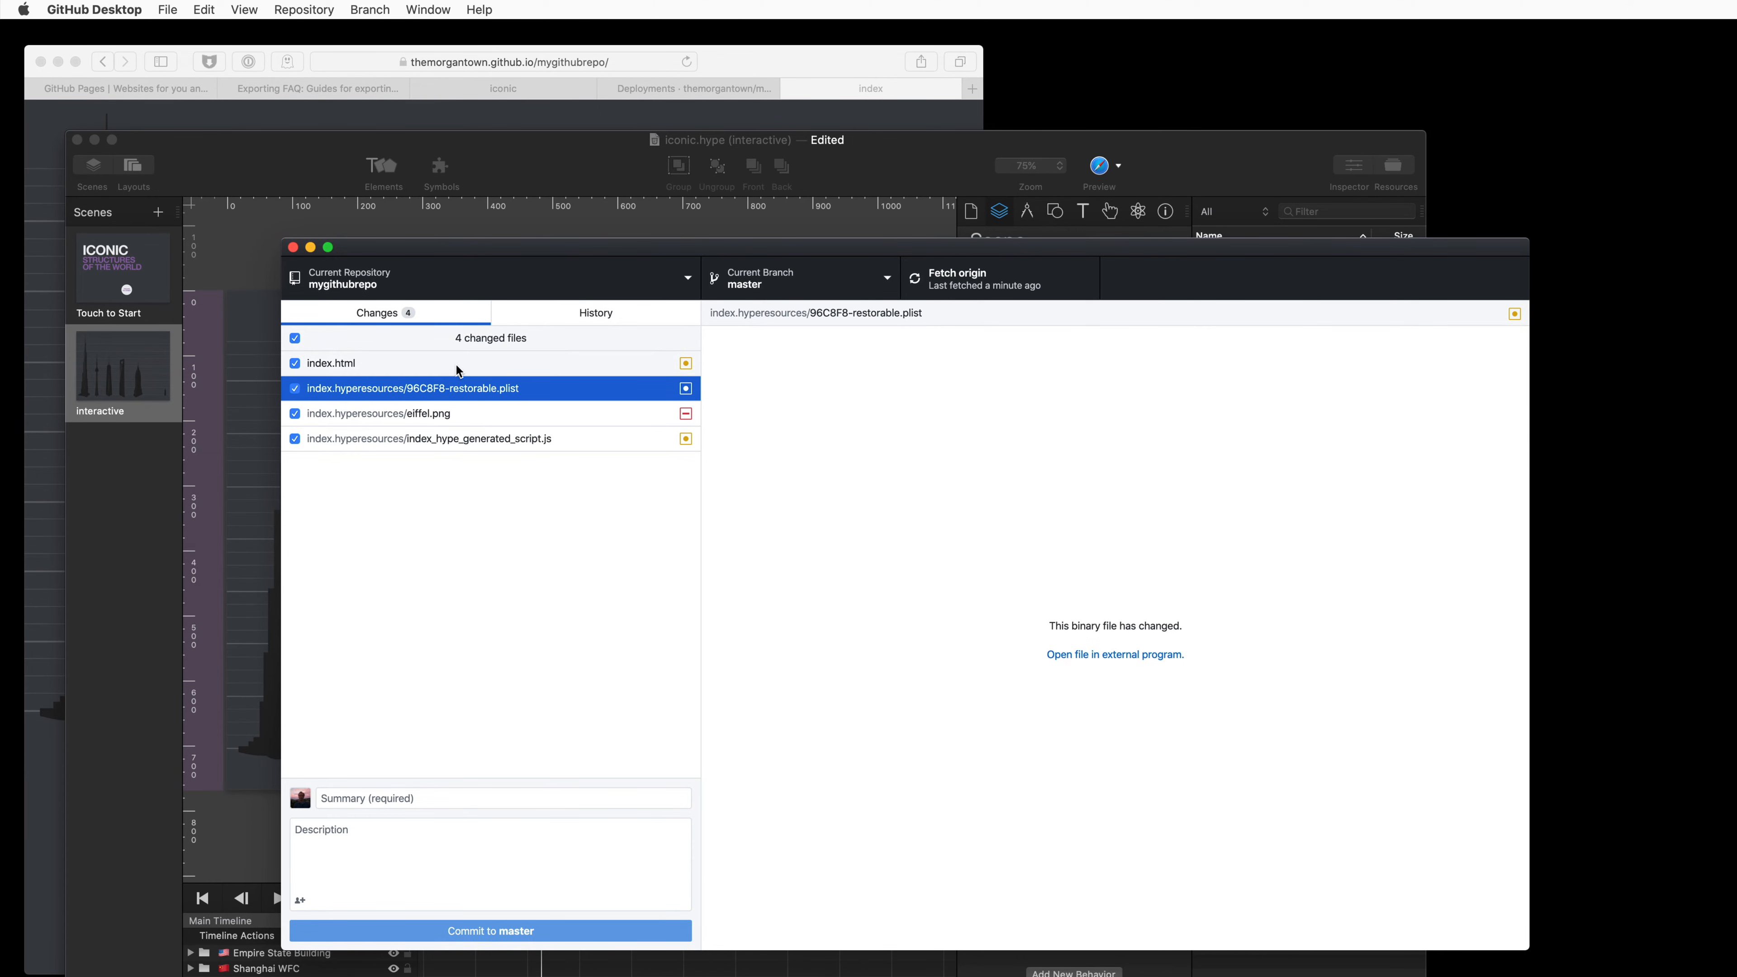
click(331, 363)
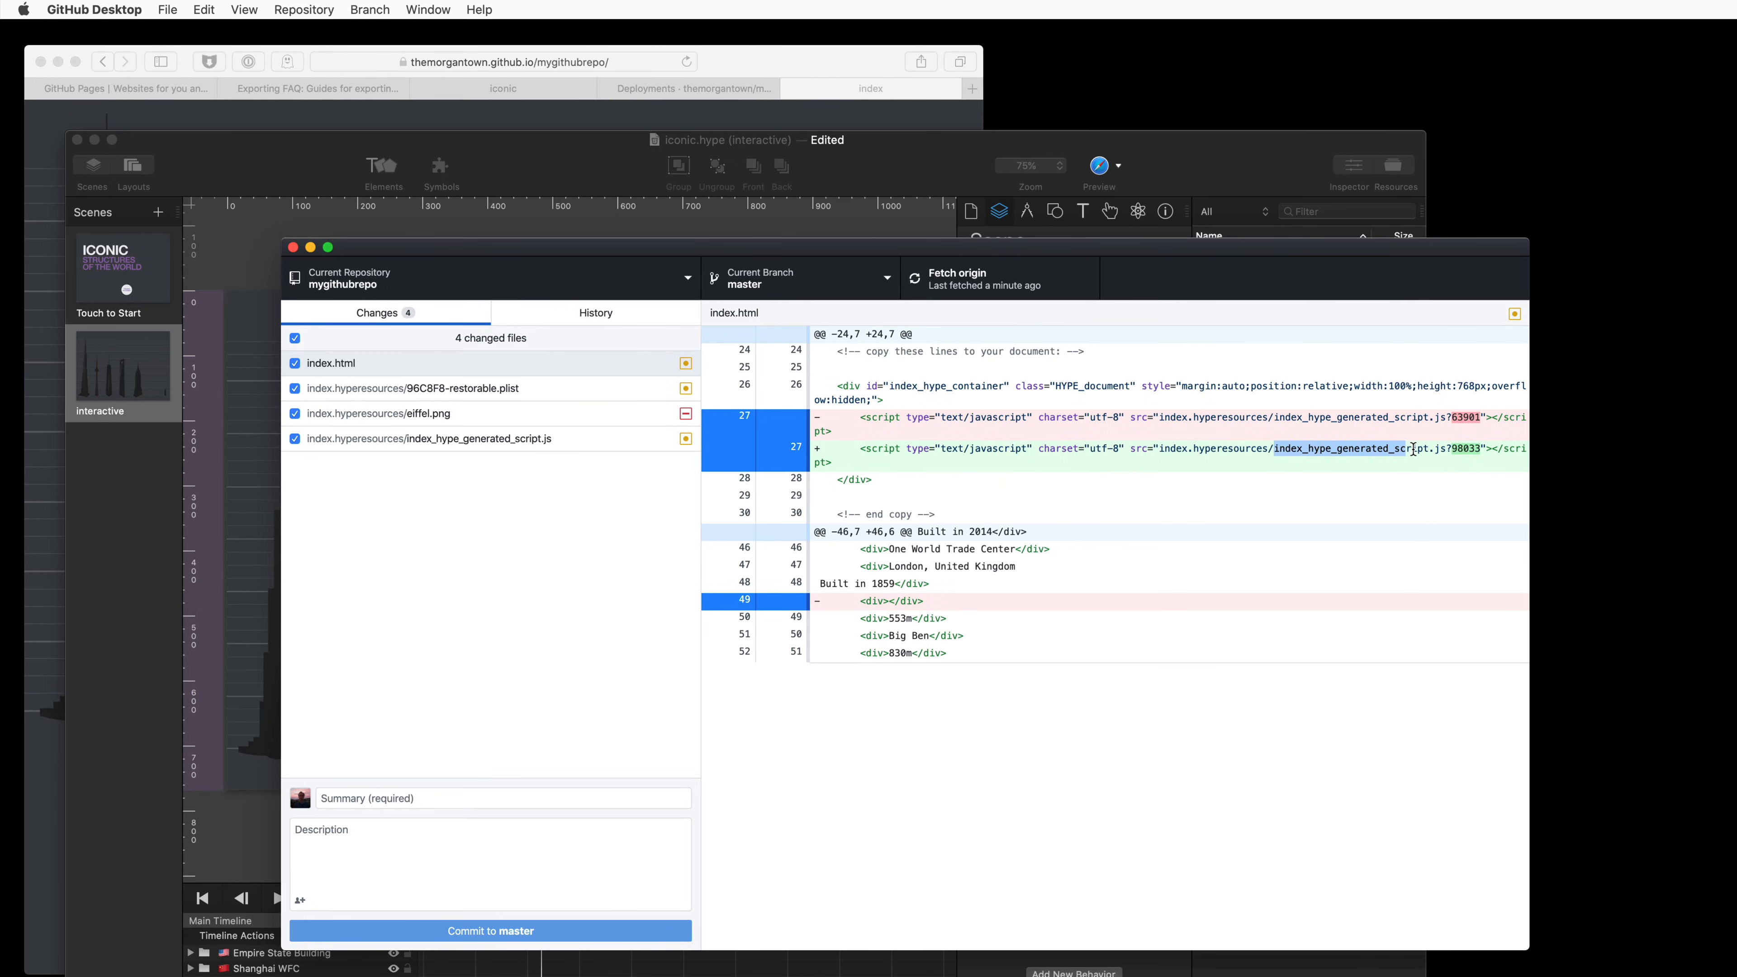
mouse_move(1319, 468)
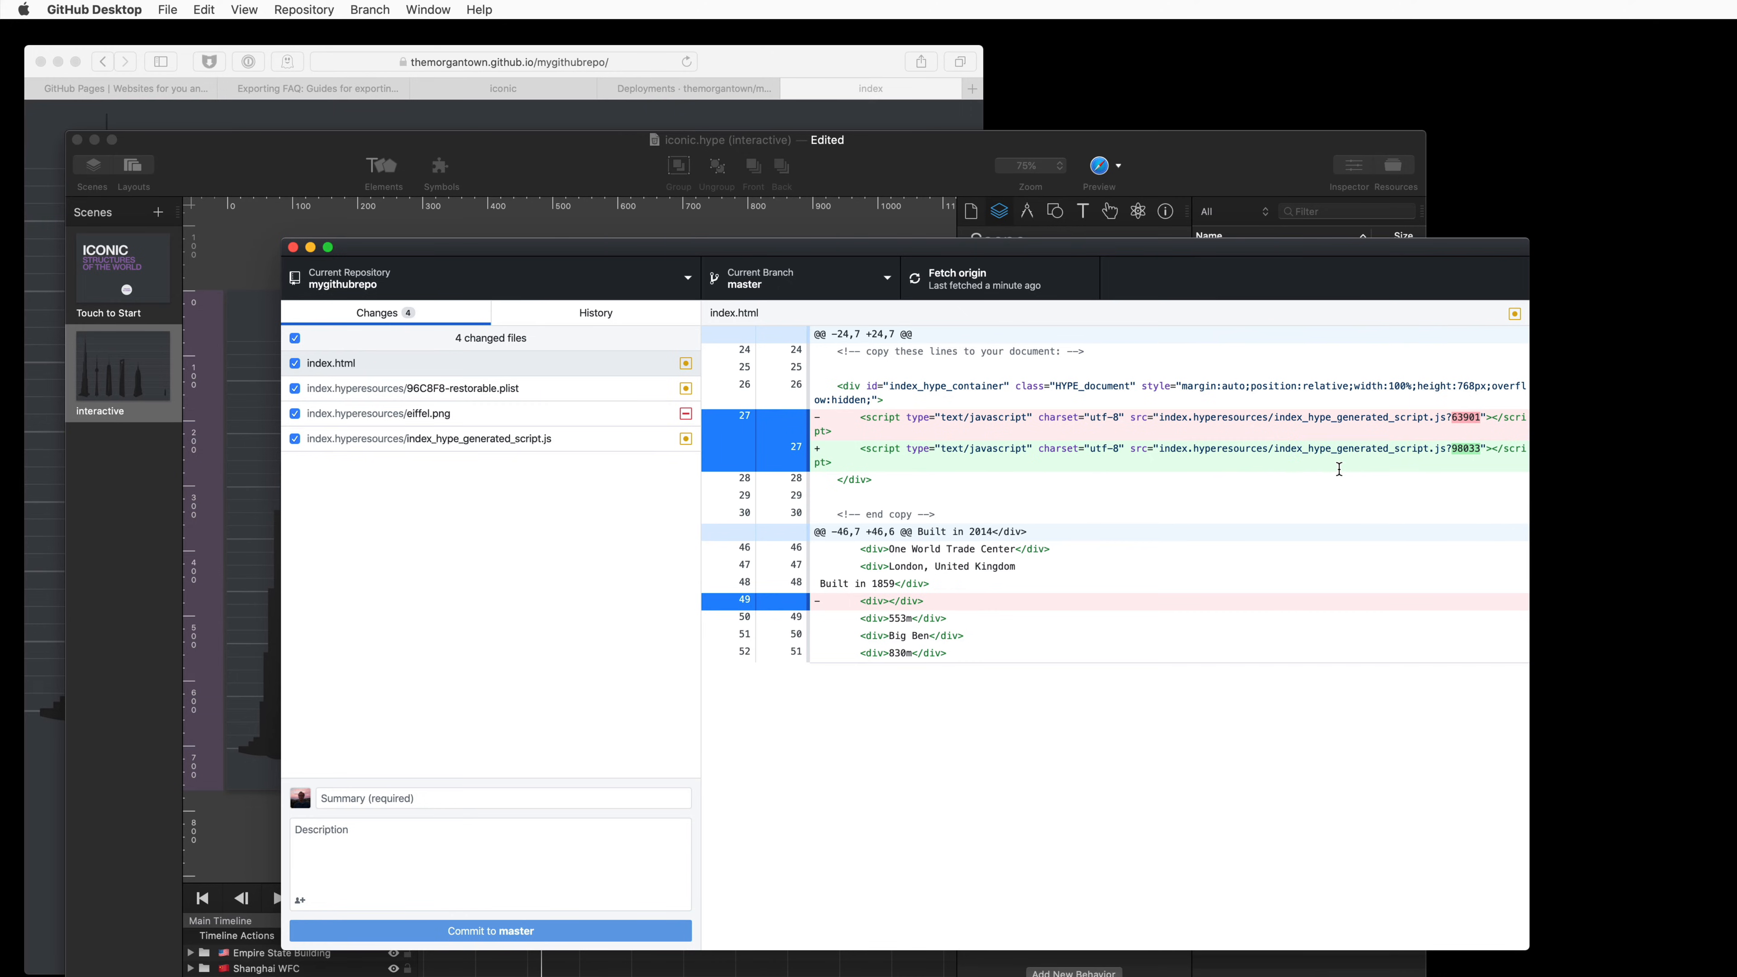
- Commit the four changed files to master with the summary "new commit"
click(512, 799)
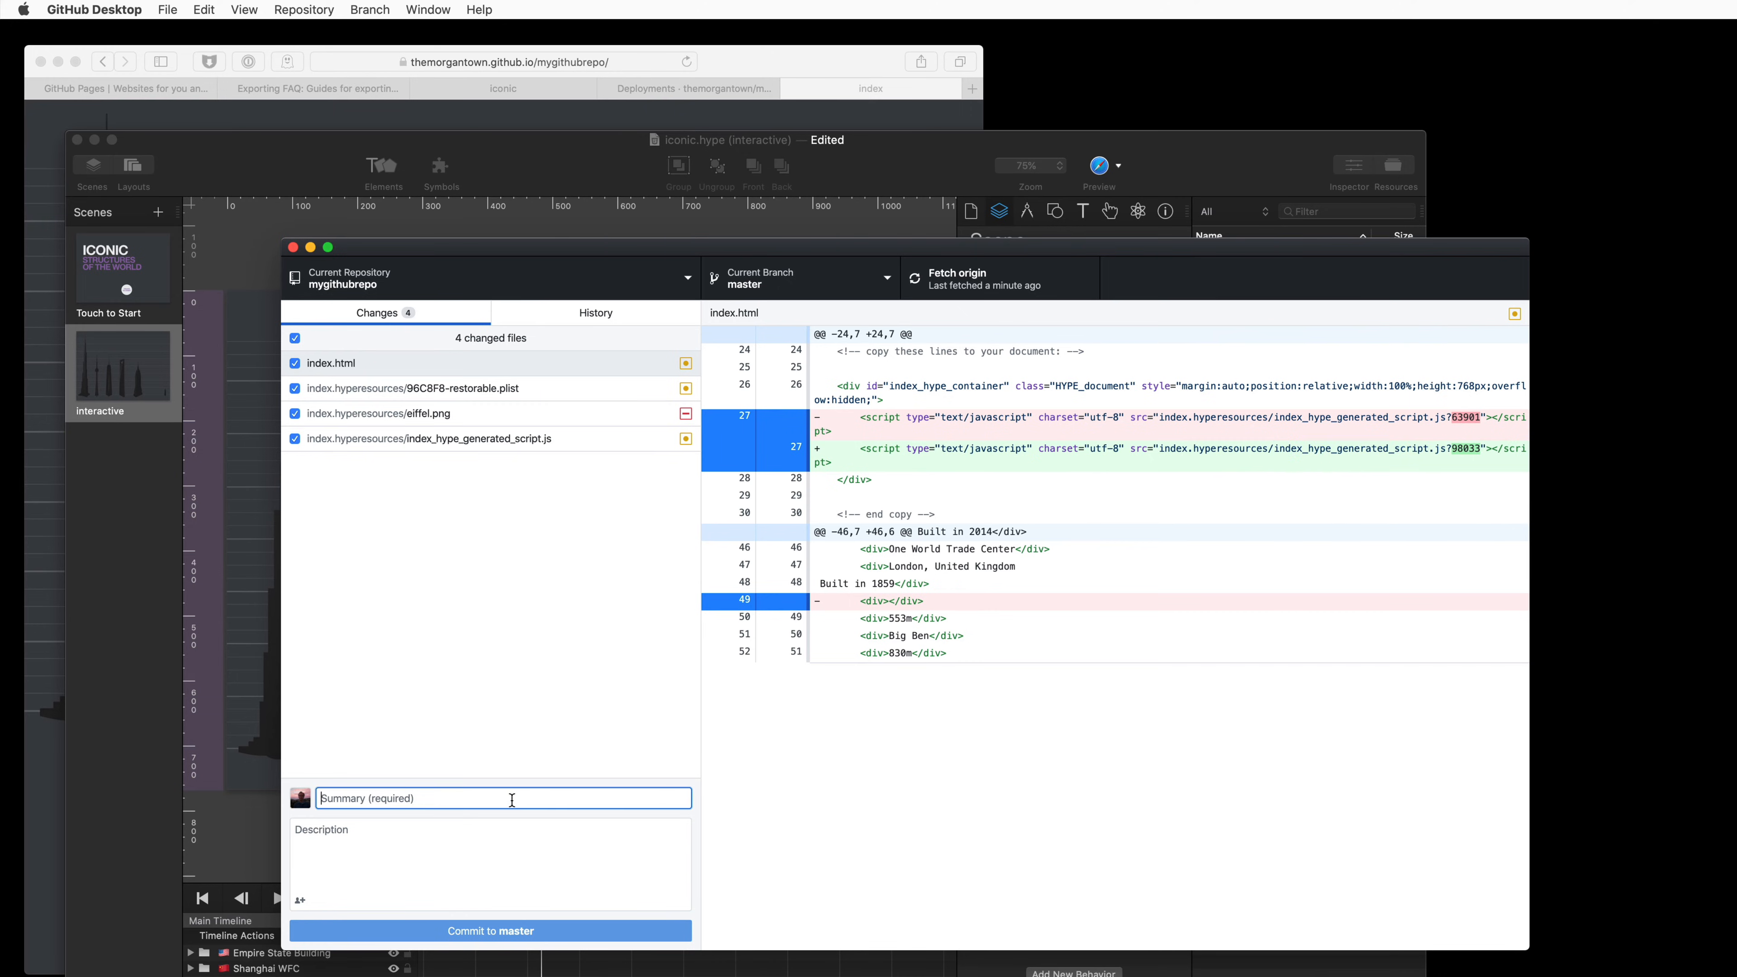
text(new)
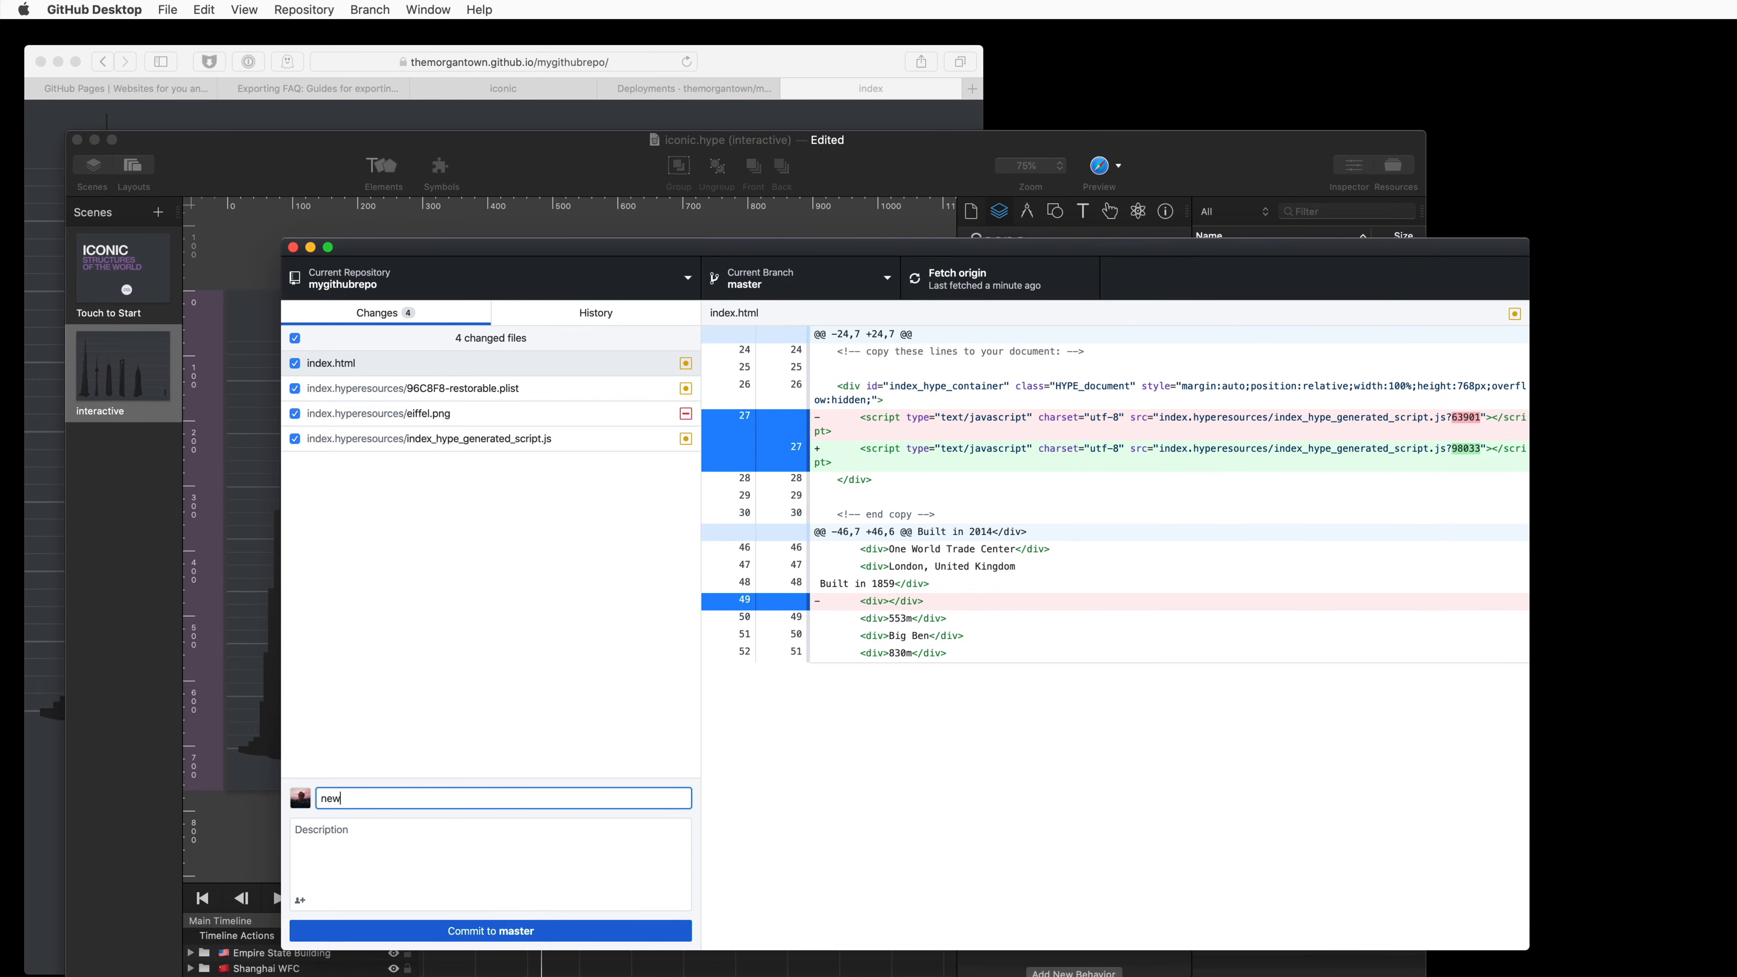
text(commit)
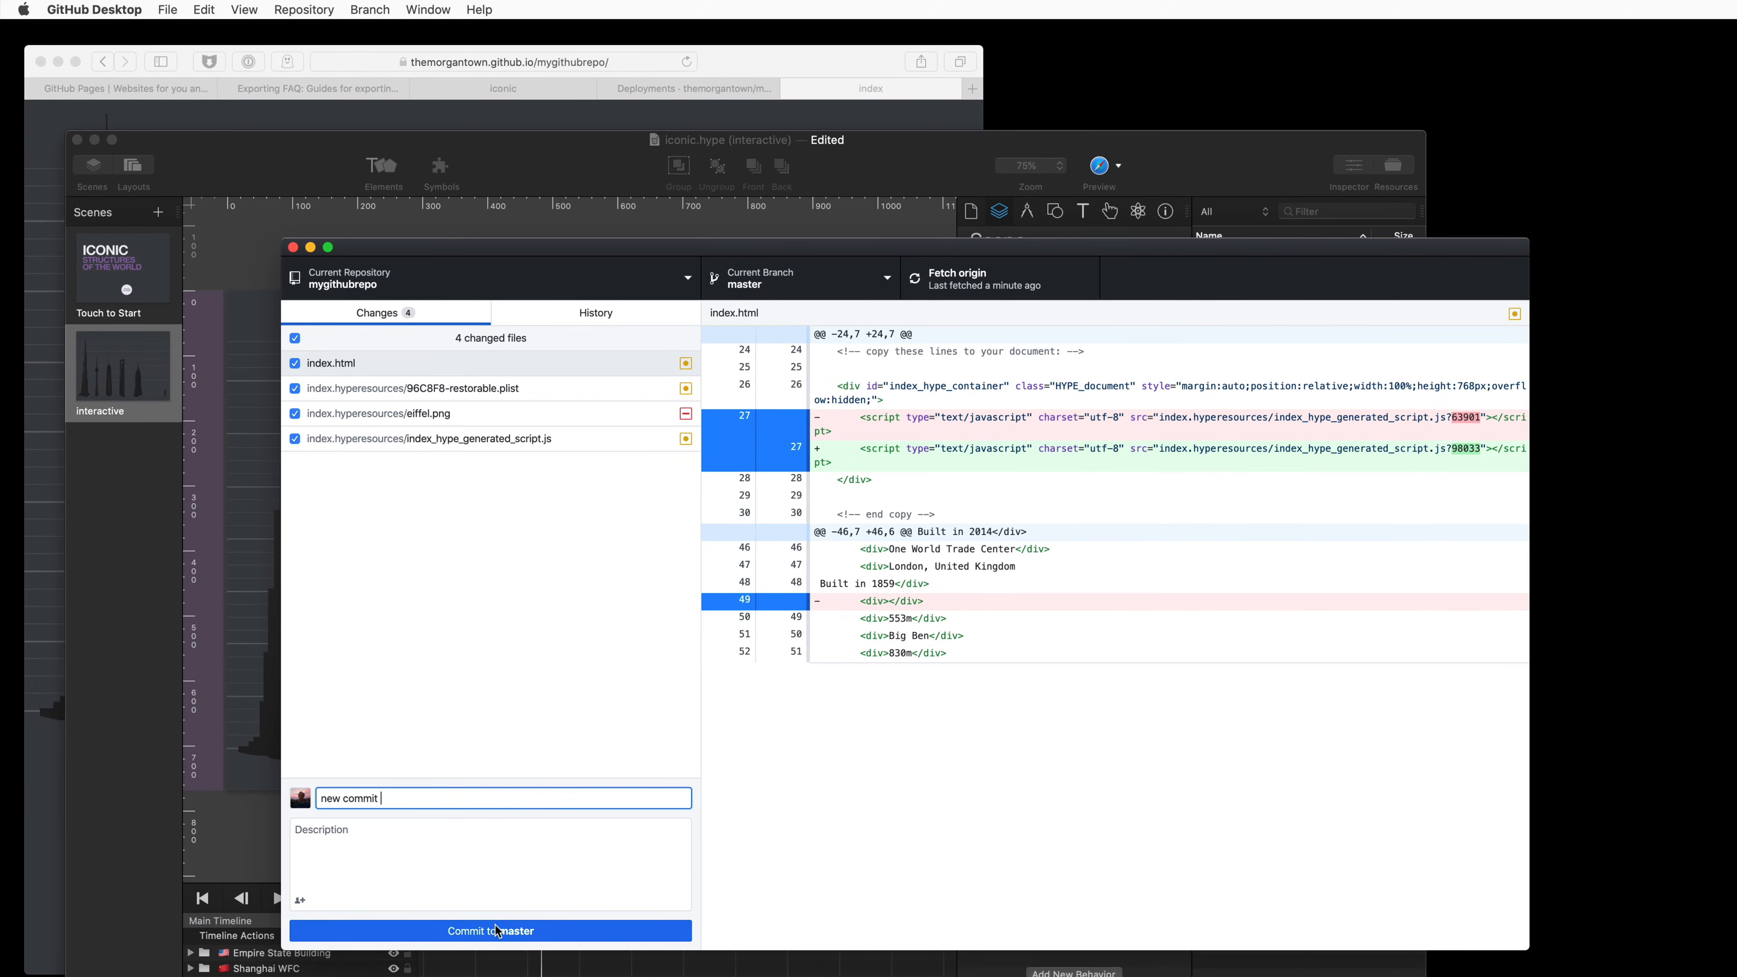
click(490, 931)
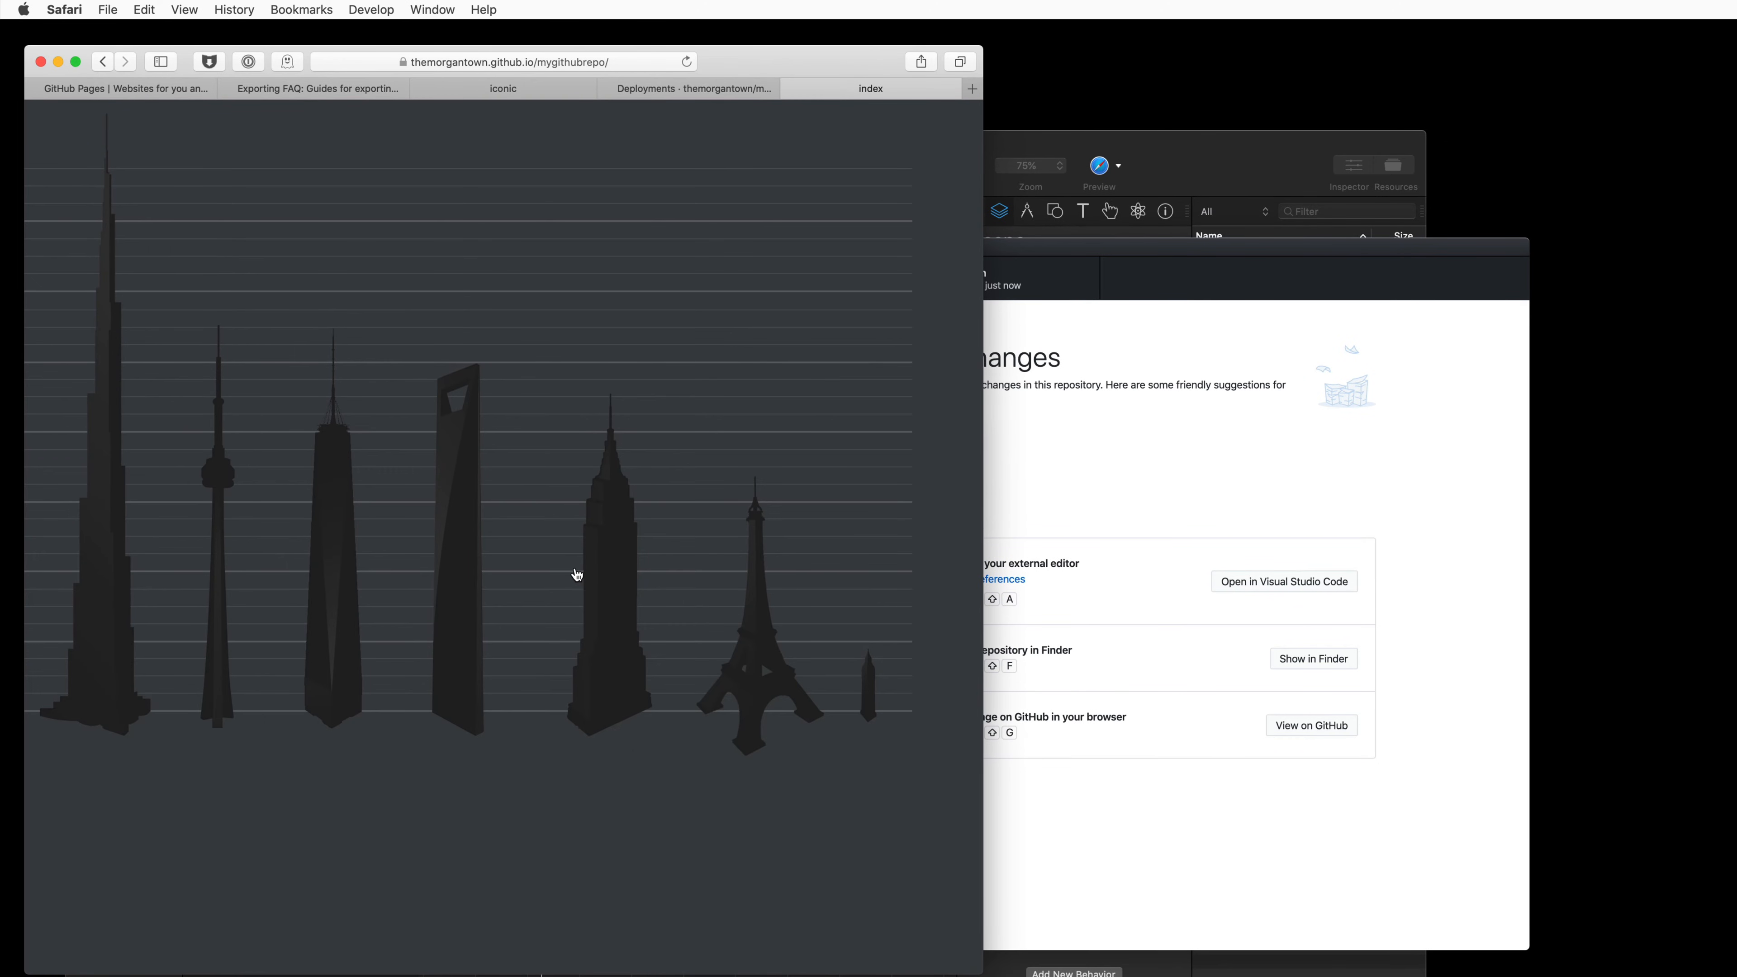
- Check the pushed commit on github.com, then start the hosted skyline scene without the Eiffel Tower
click(695, 88)
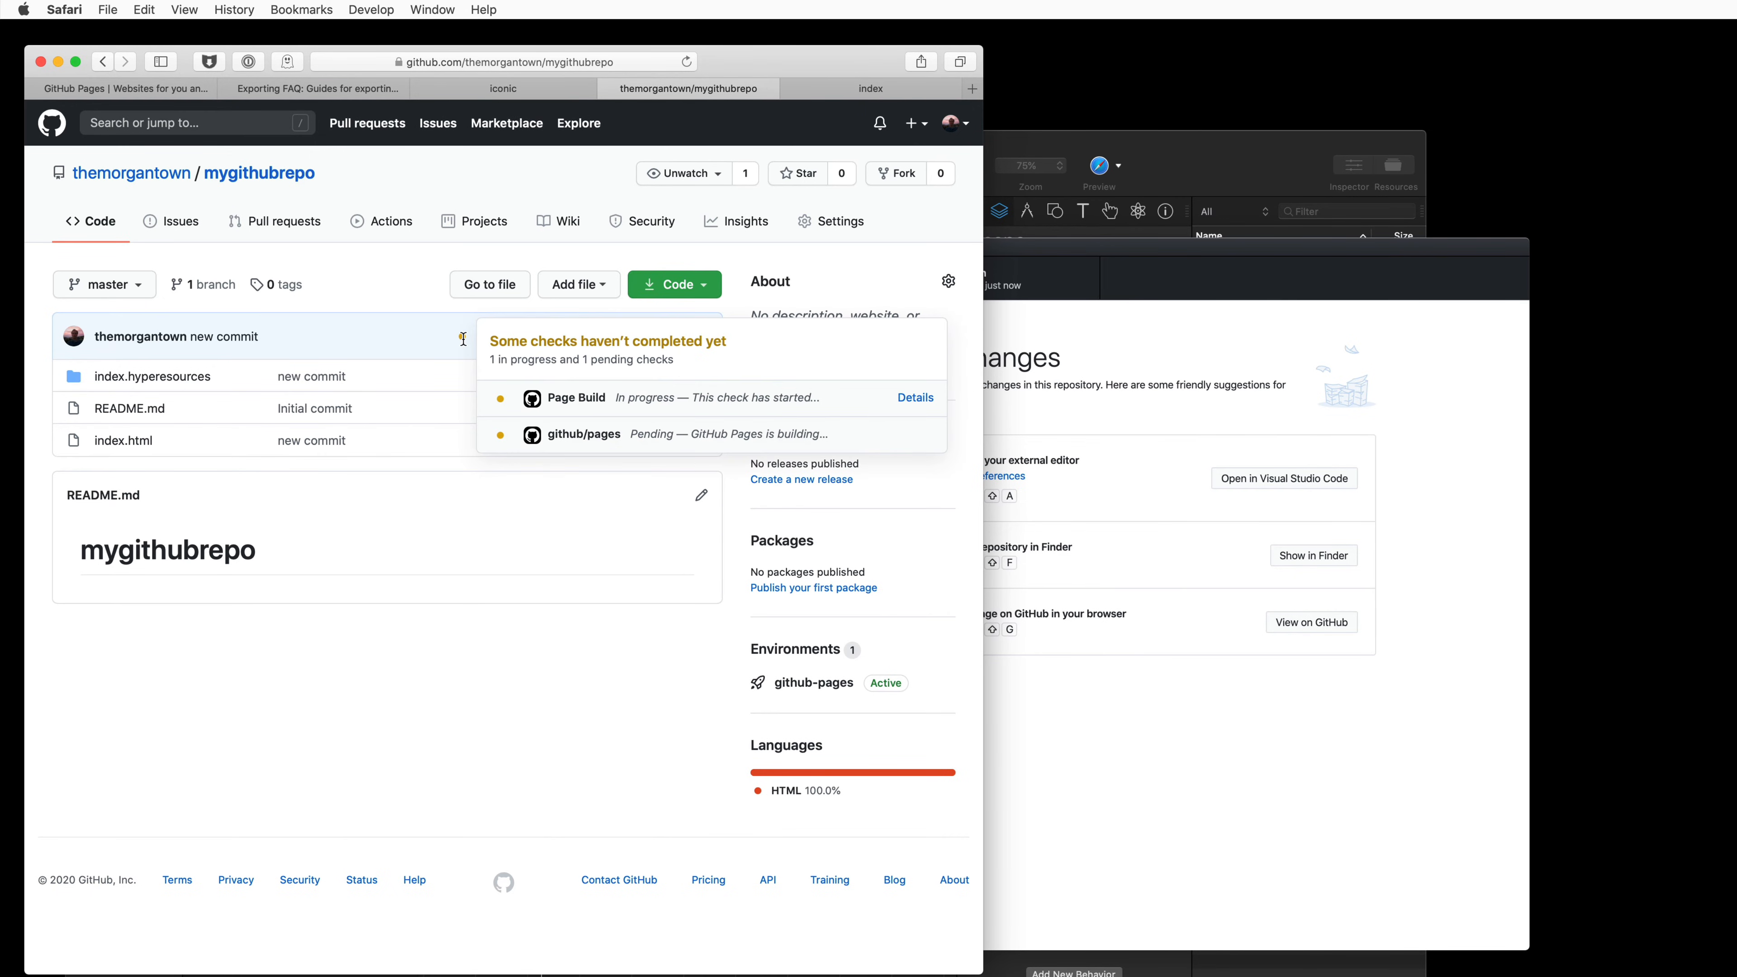
mouse_move(841, 379)
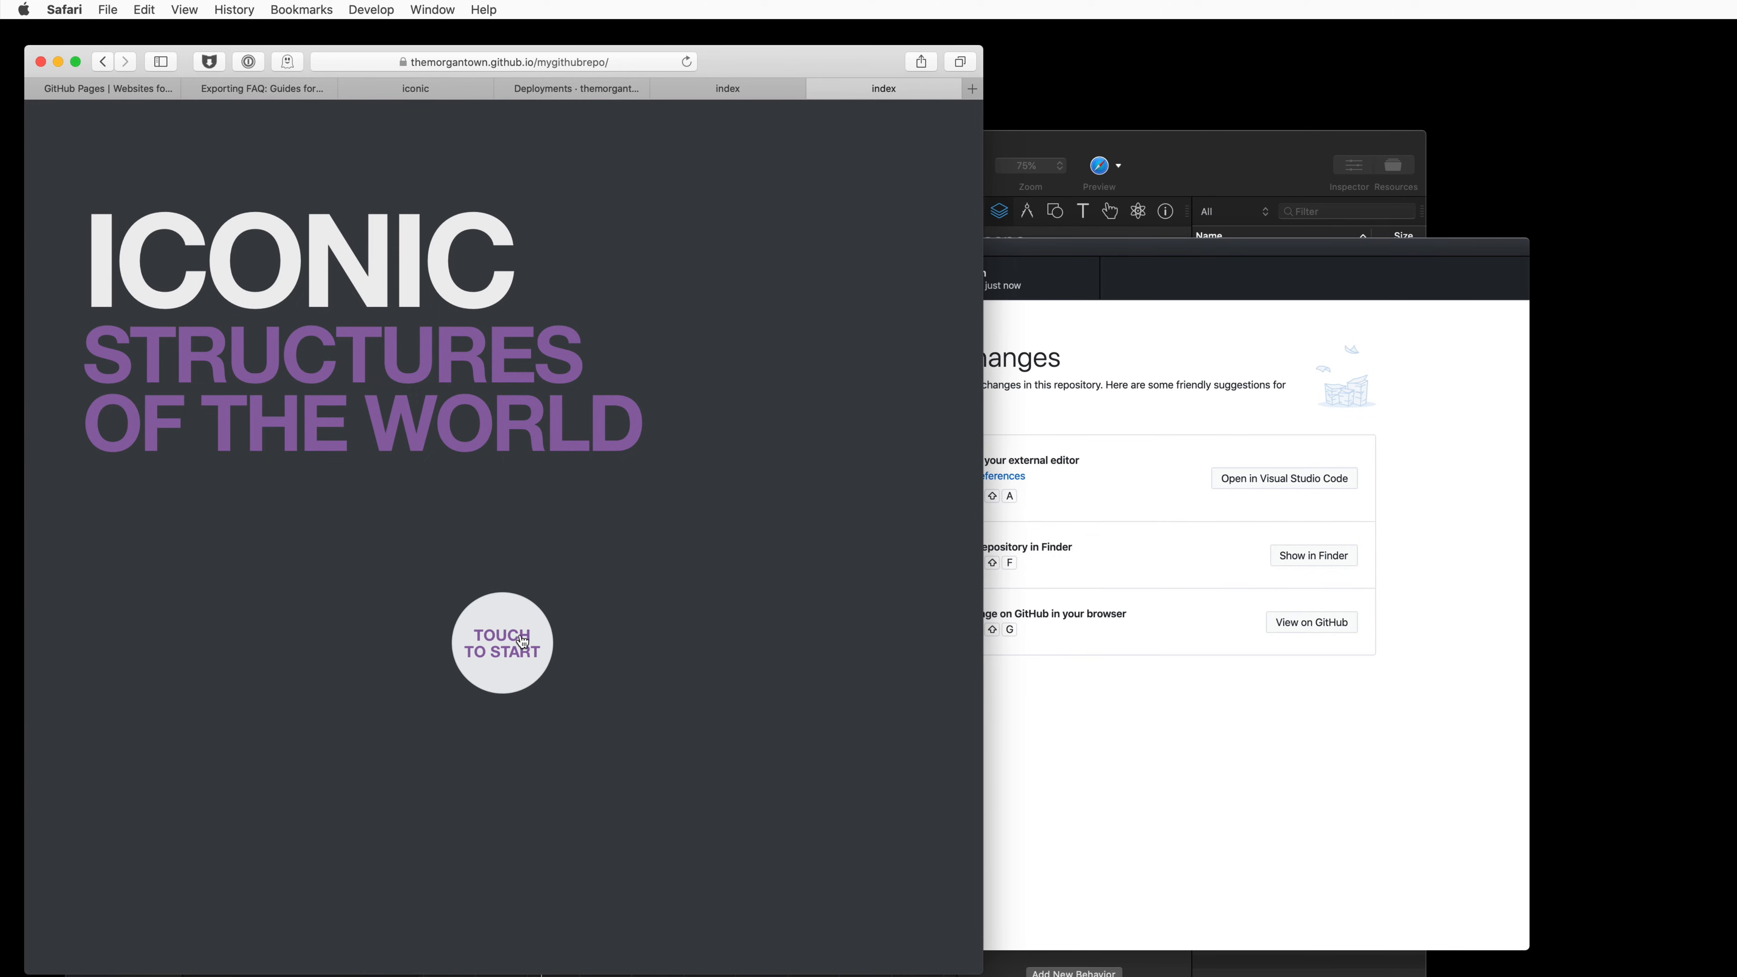
scroll(down, 3)
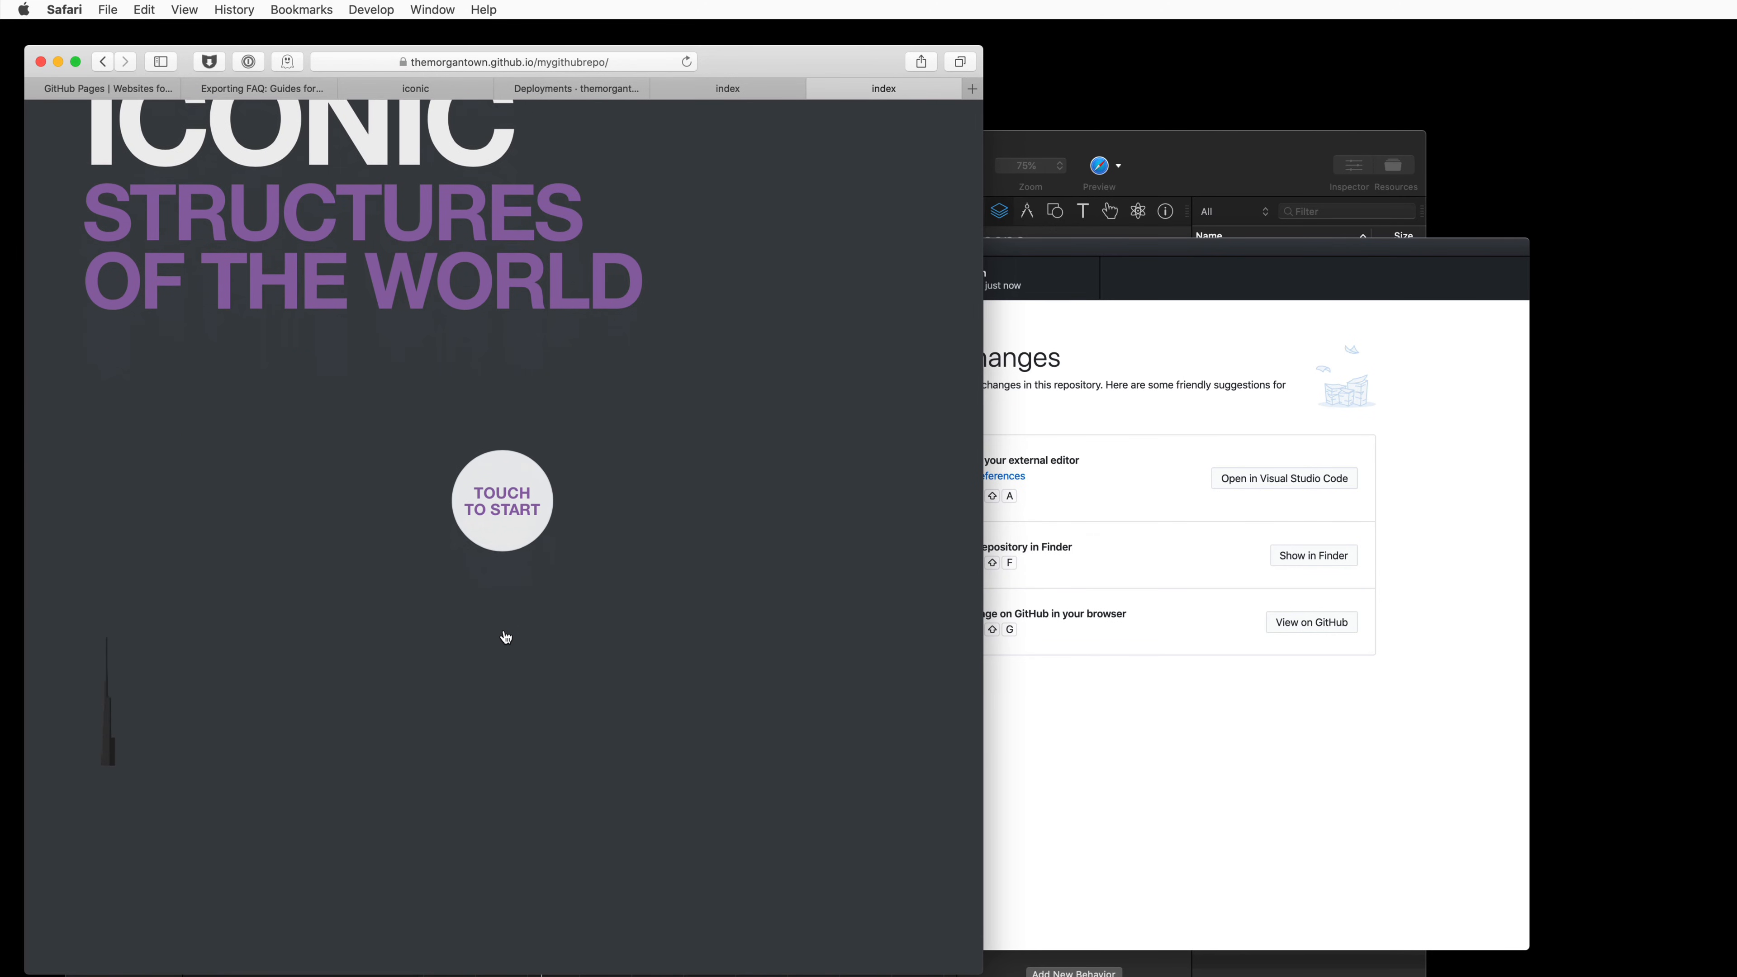
click(501, 501)
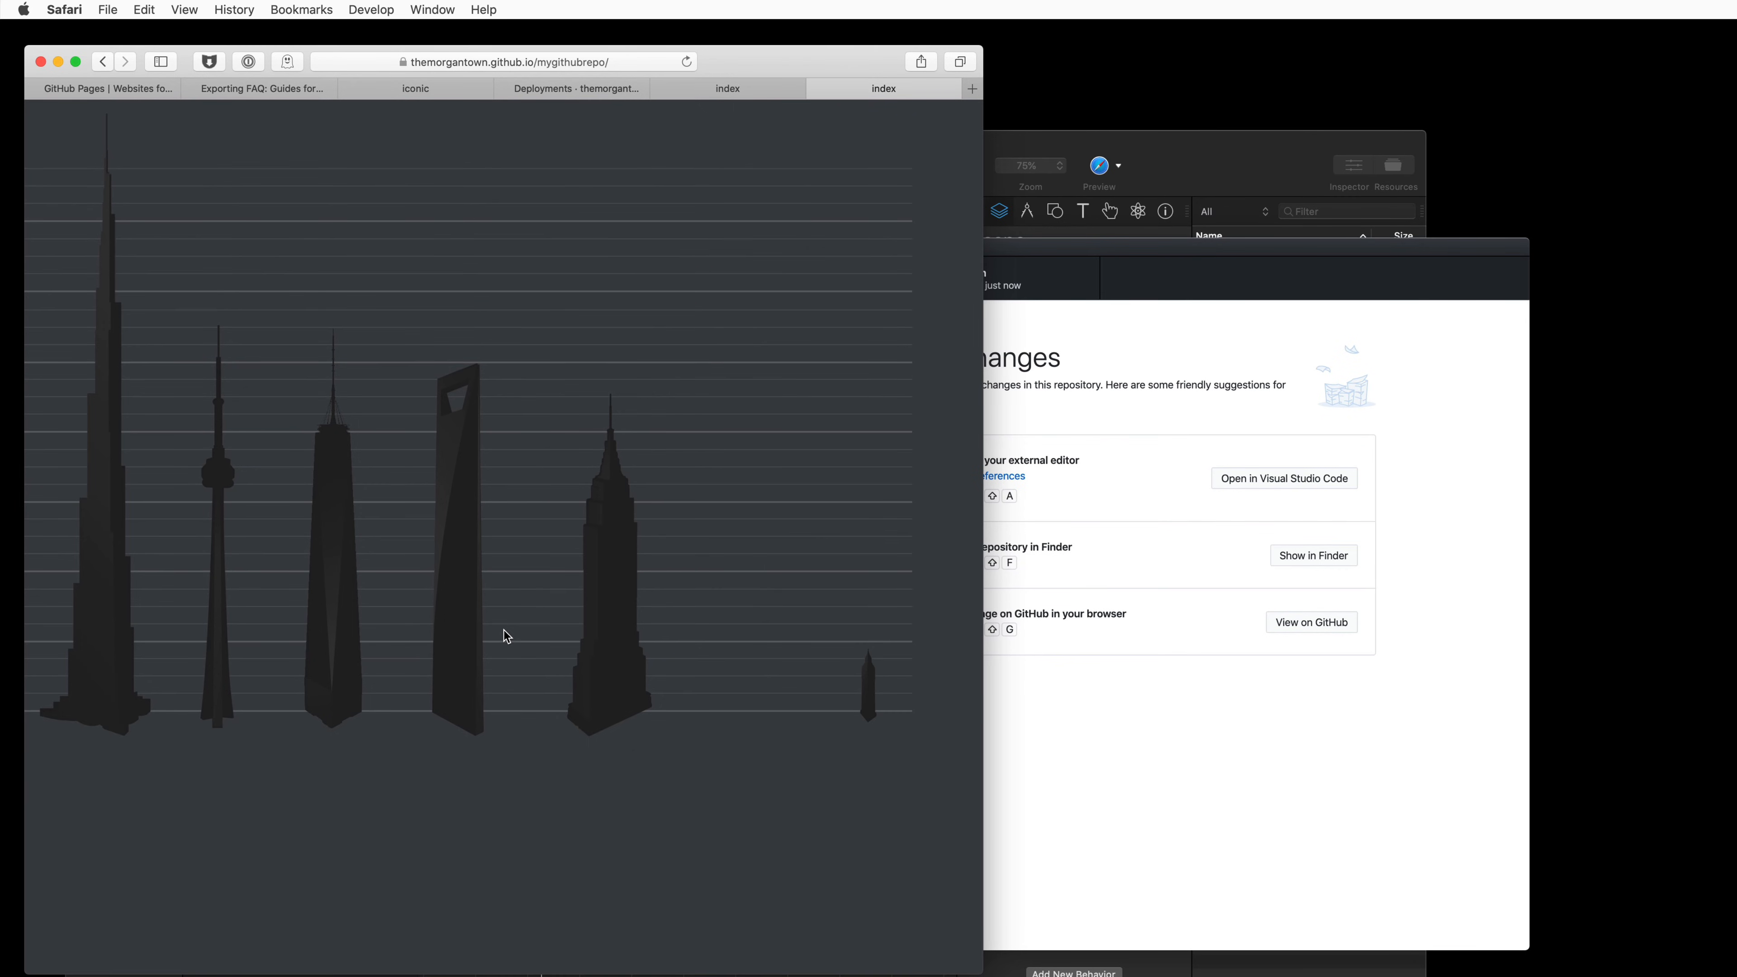
mouse_move(653, 632)
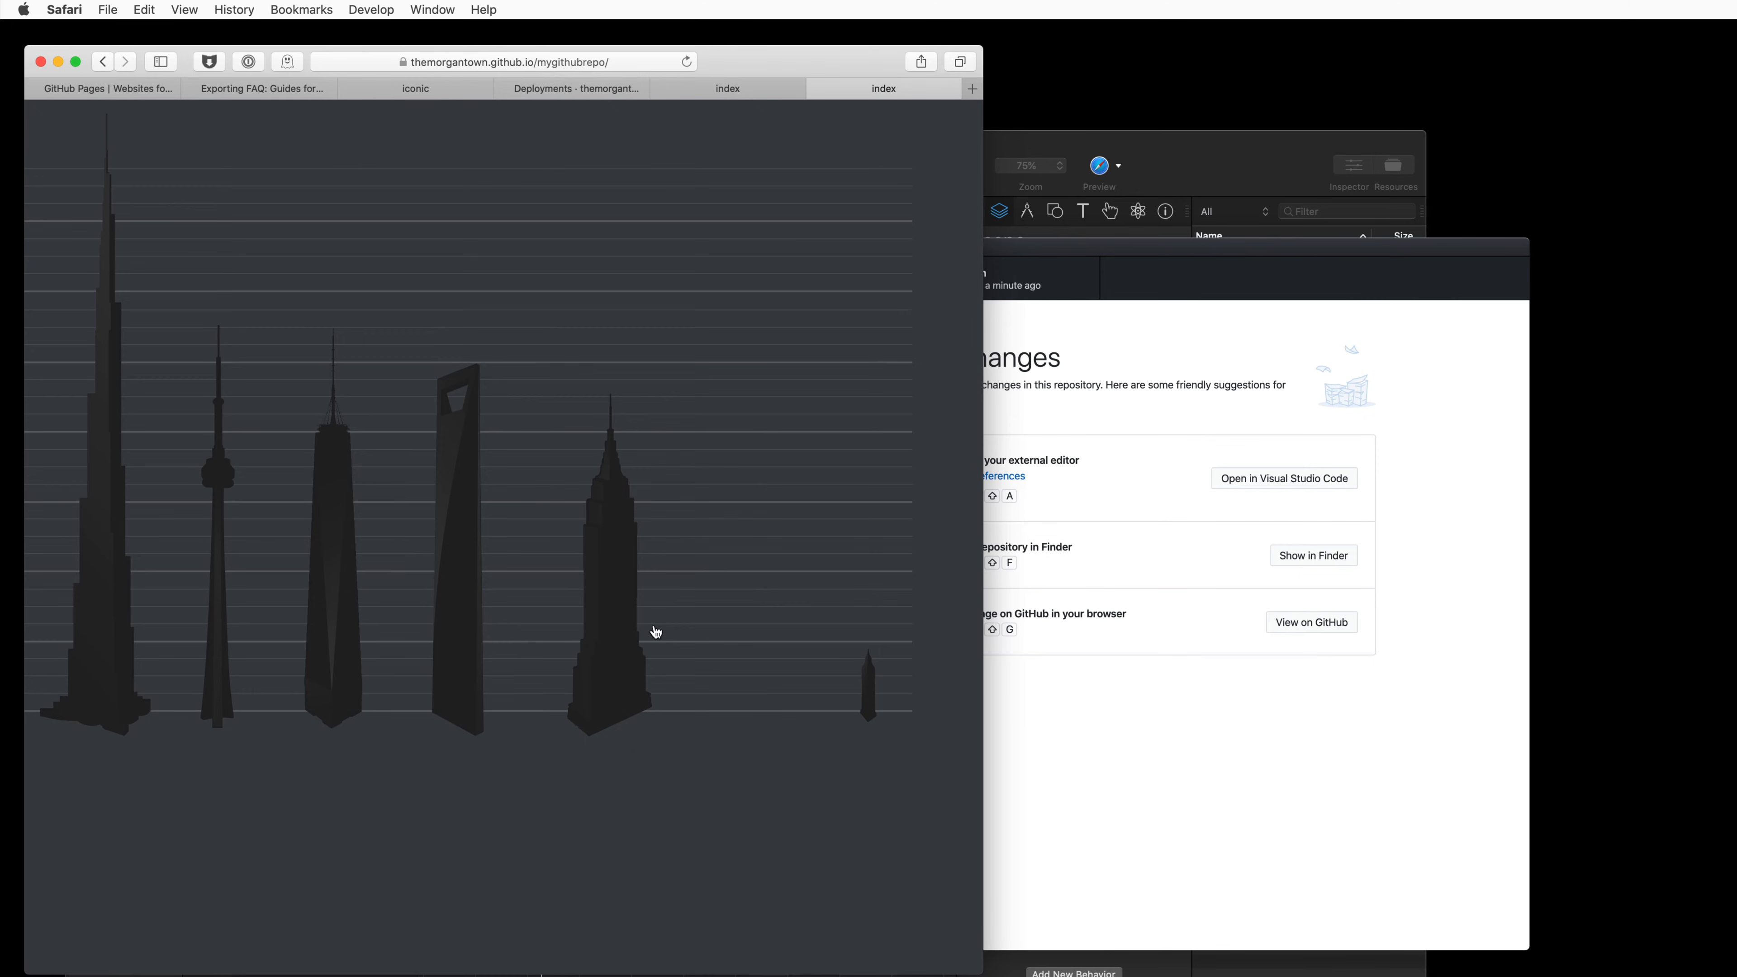
mouse_move(751, 727)
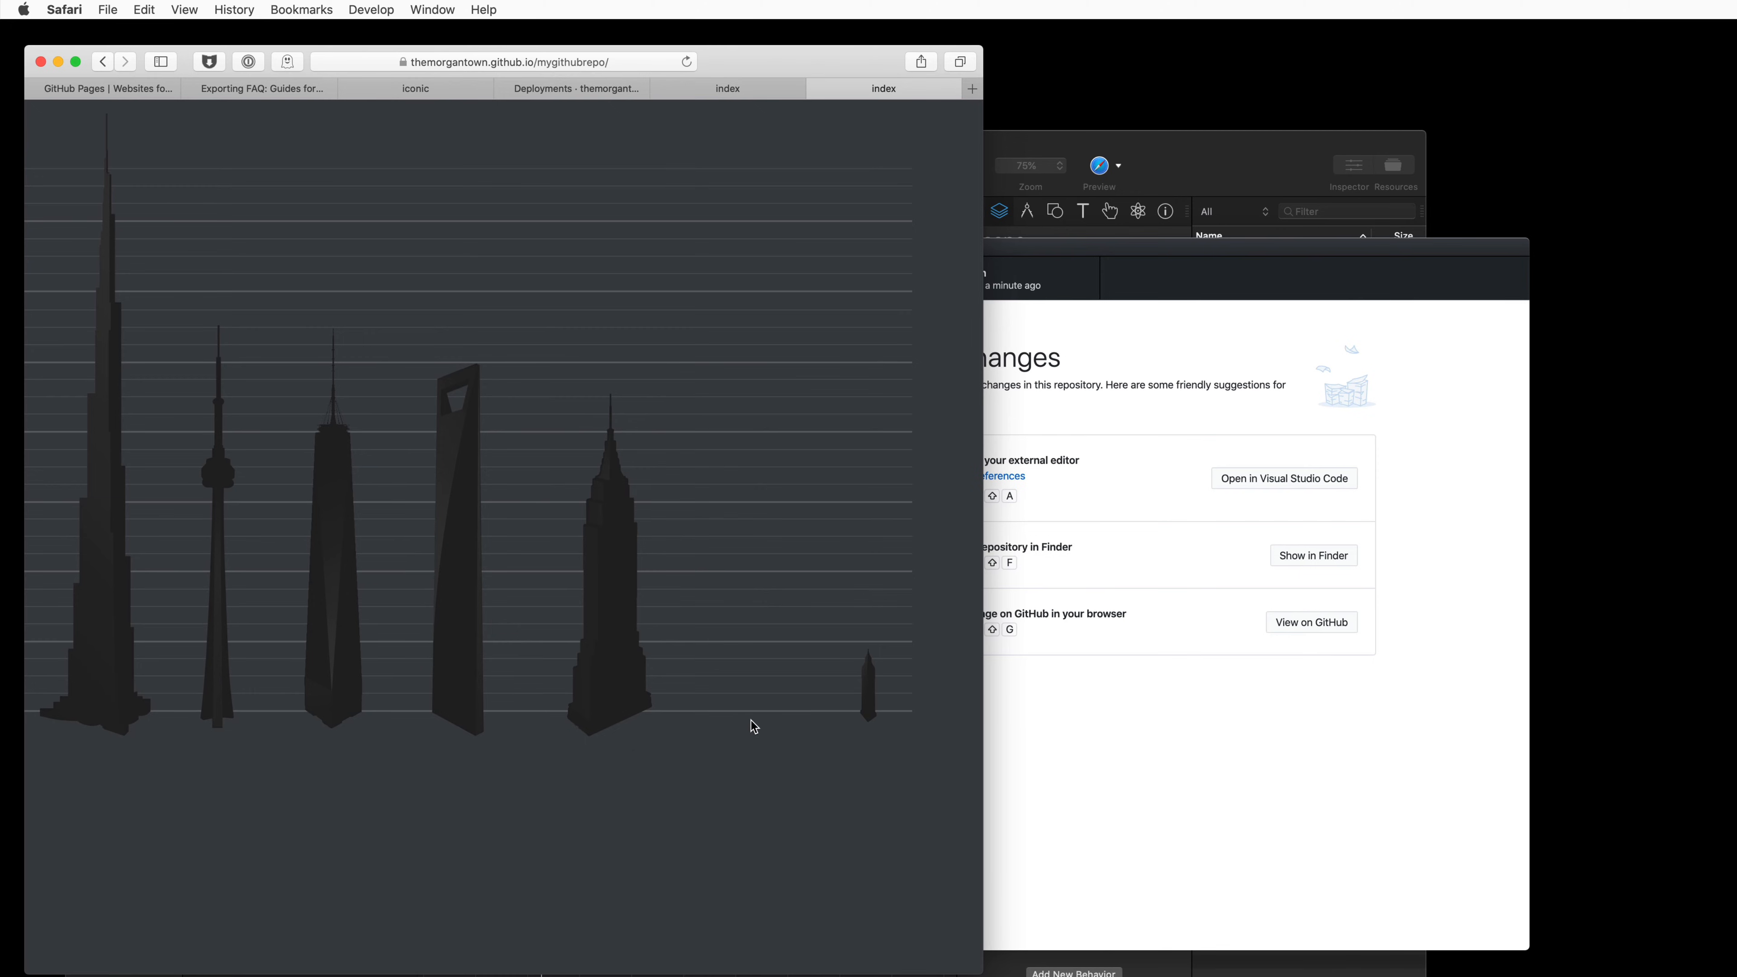
mouse_move(455, 483)
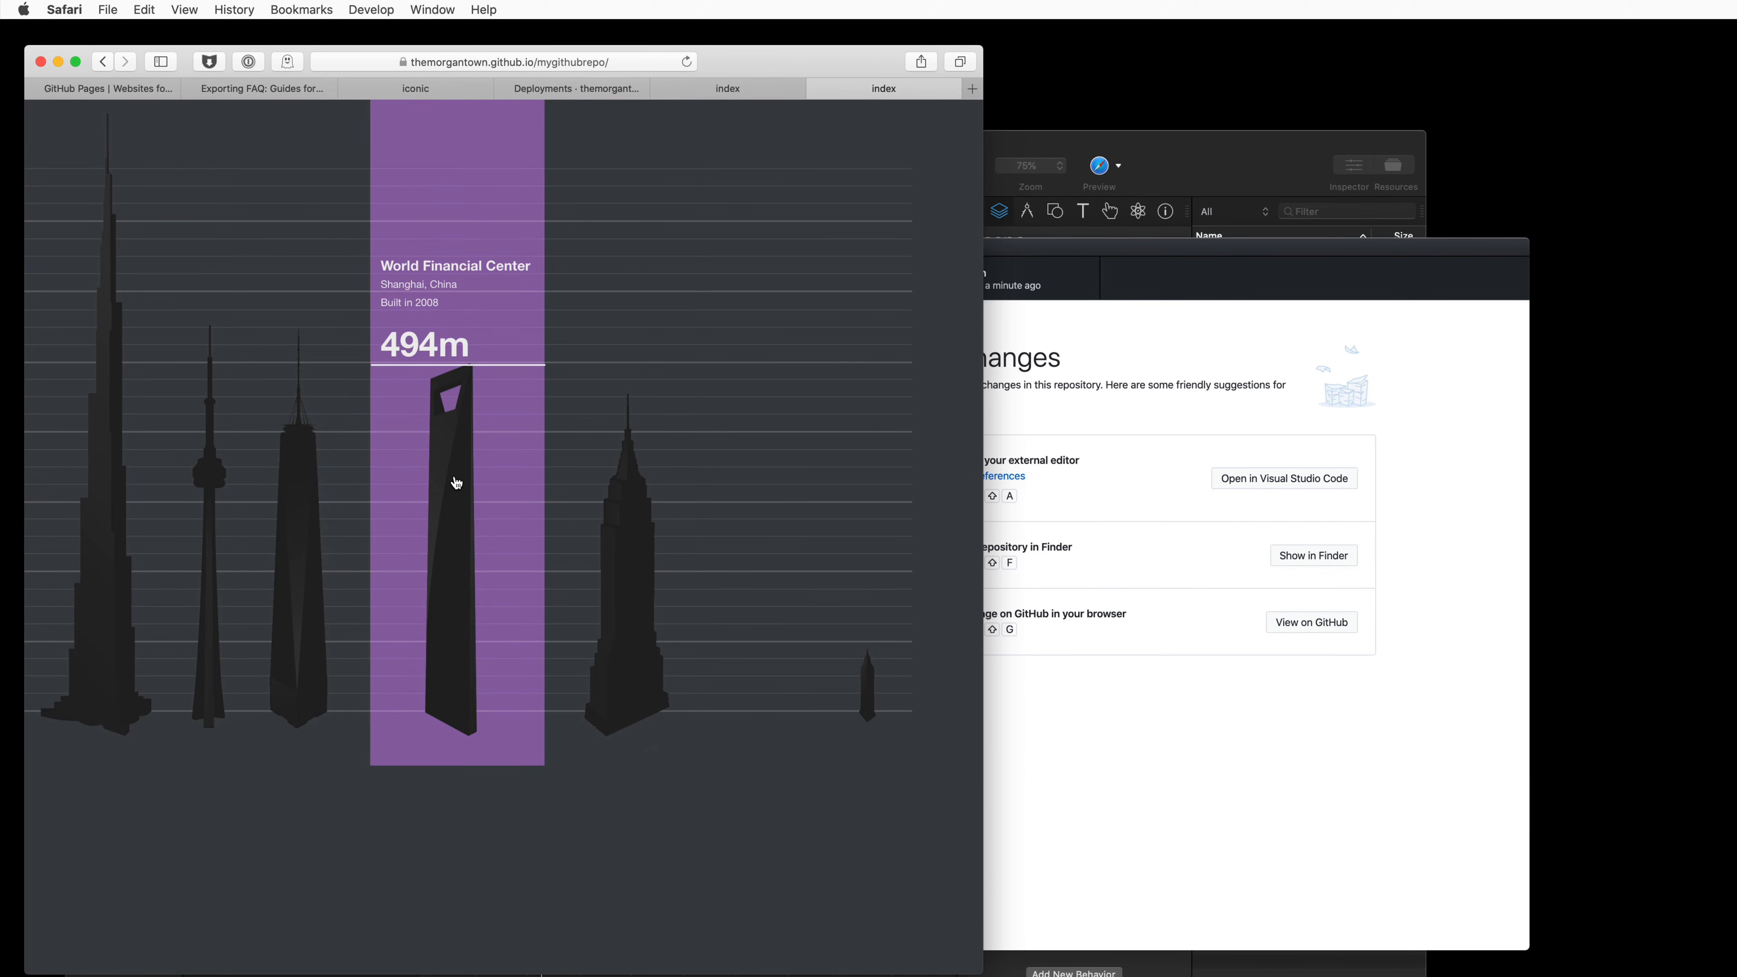
mouse_move(463, 491)
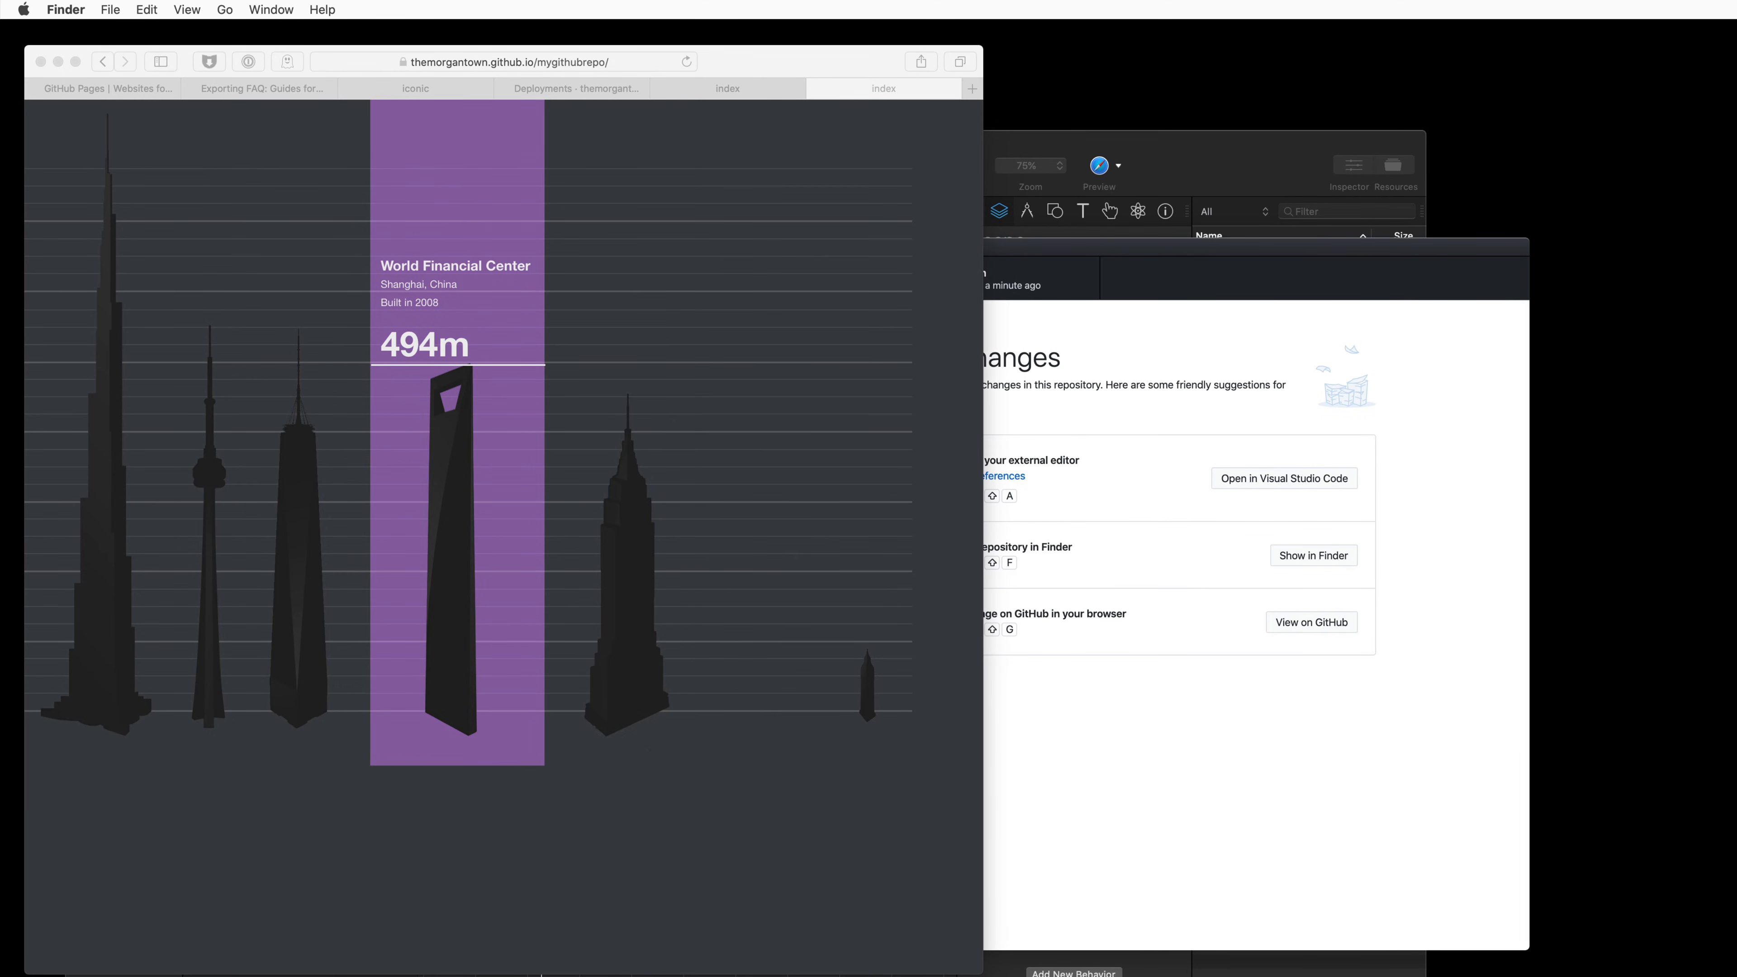
- Open index.html from the mygithubrepo folder in Tumult Whisk
click(1313, 555)
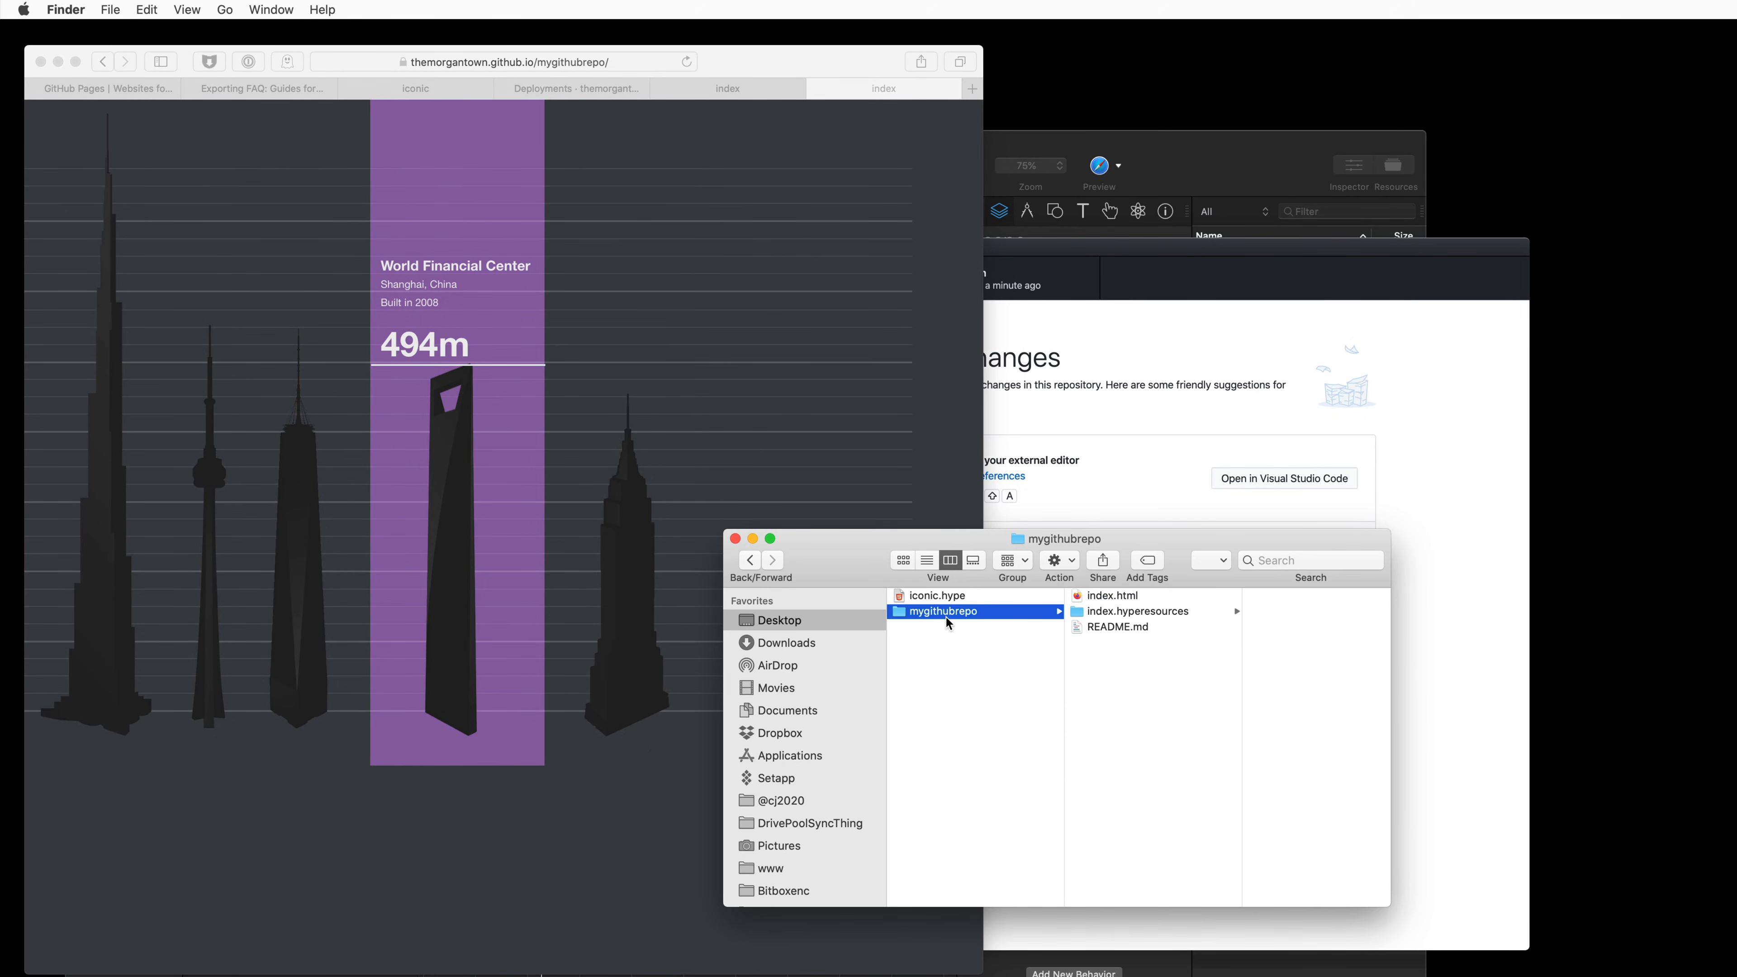
click(1113, 596)
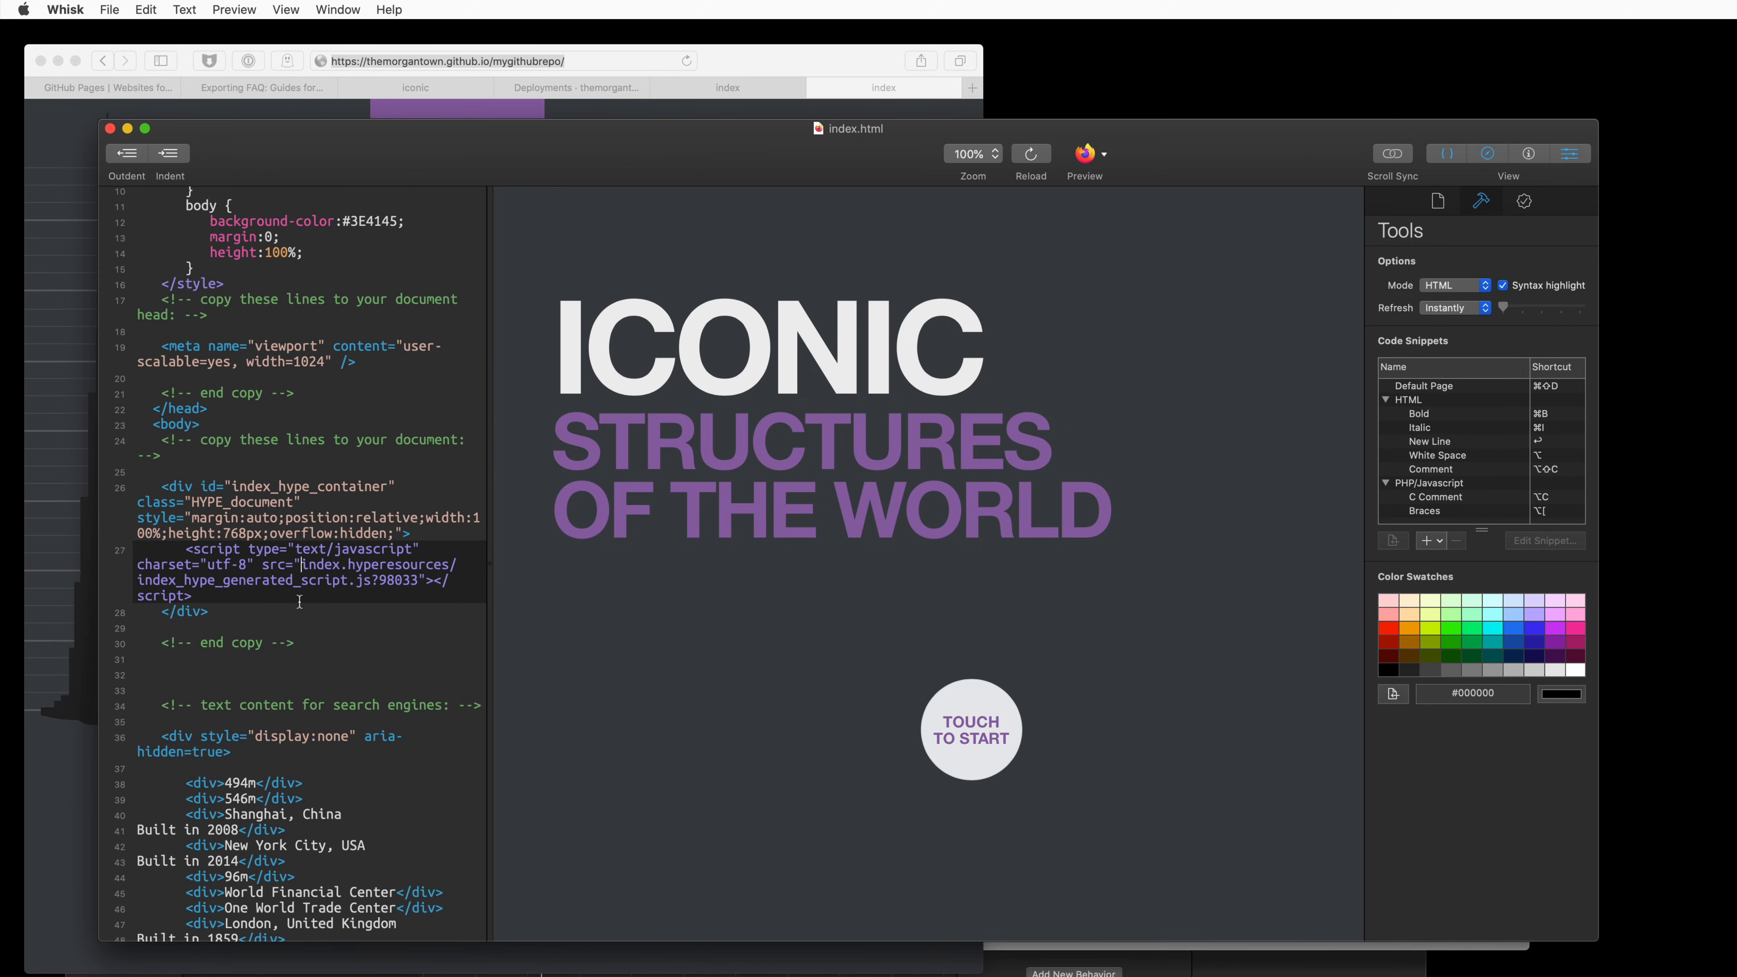
text(https://themorgantown.github.io/mygithubrepo/)
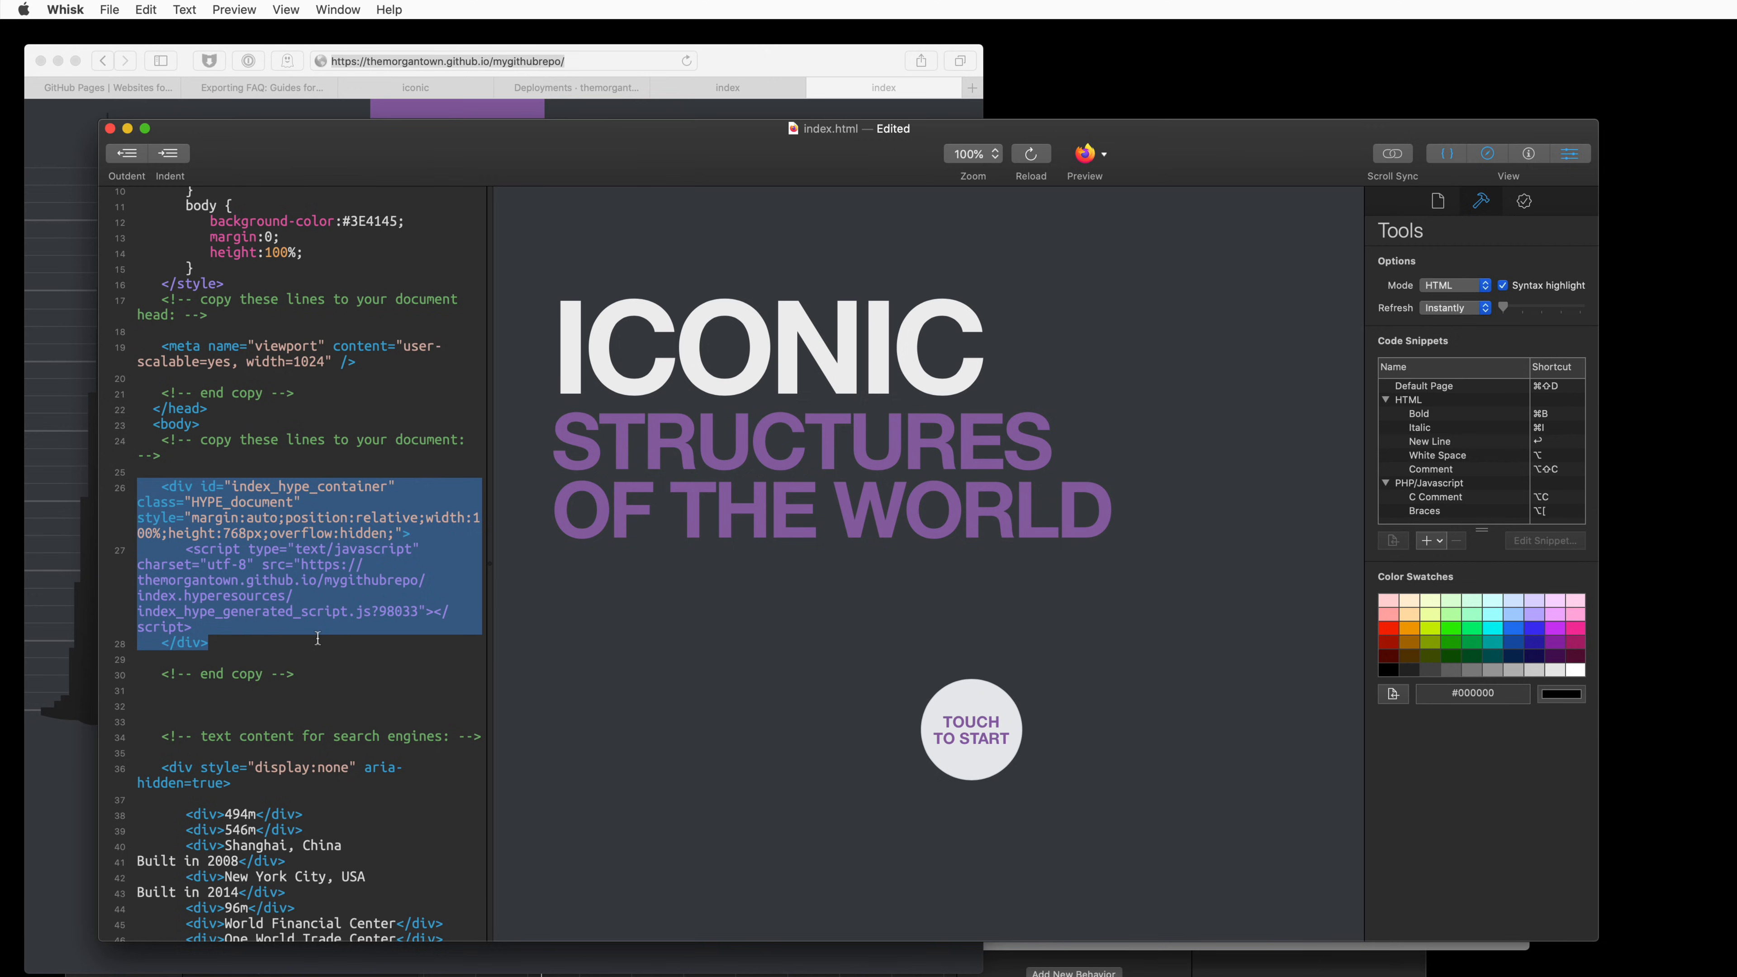
click(350, 633)
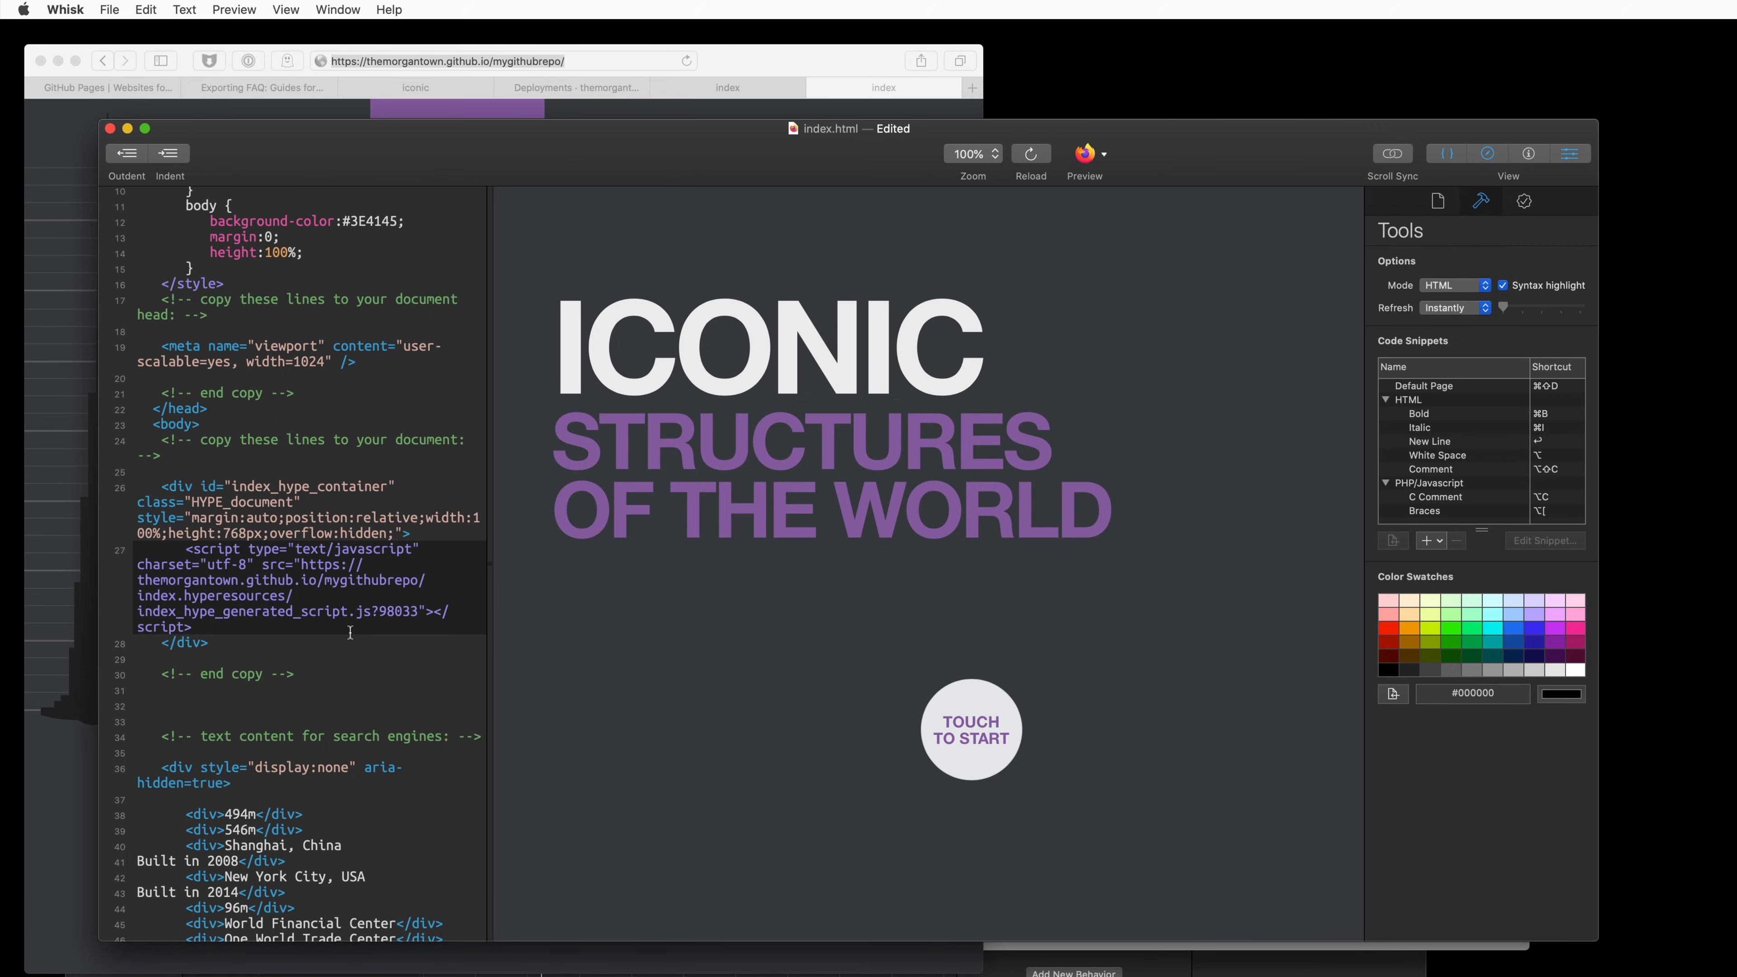
double_click(396, 610)
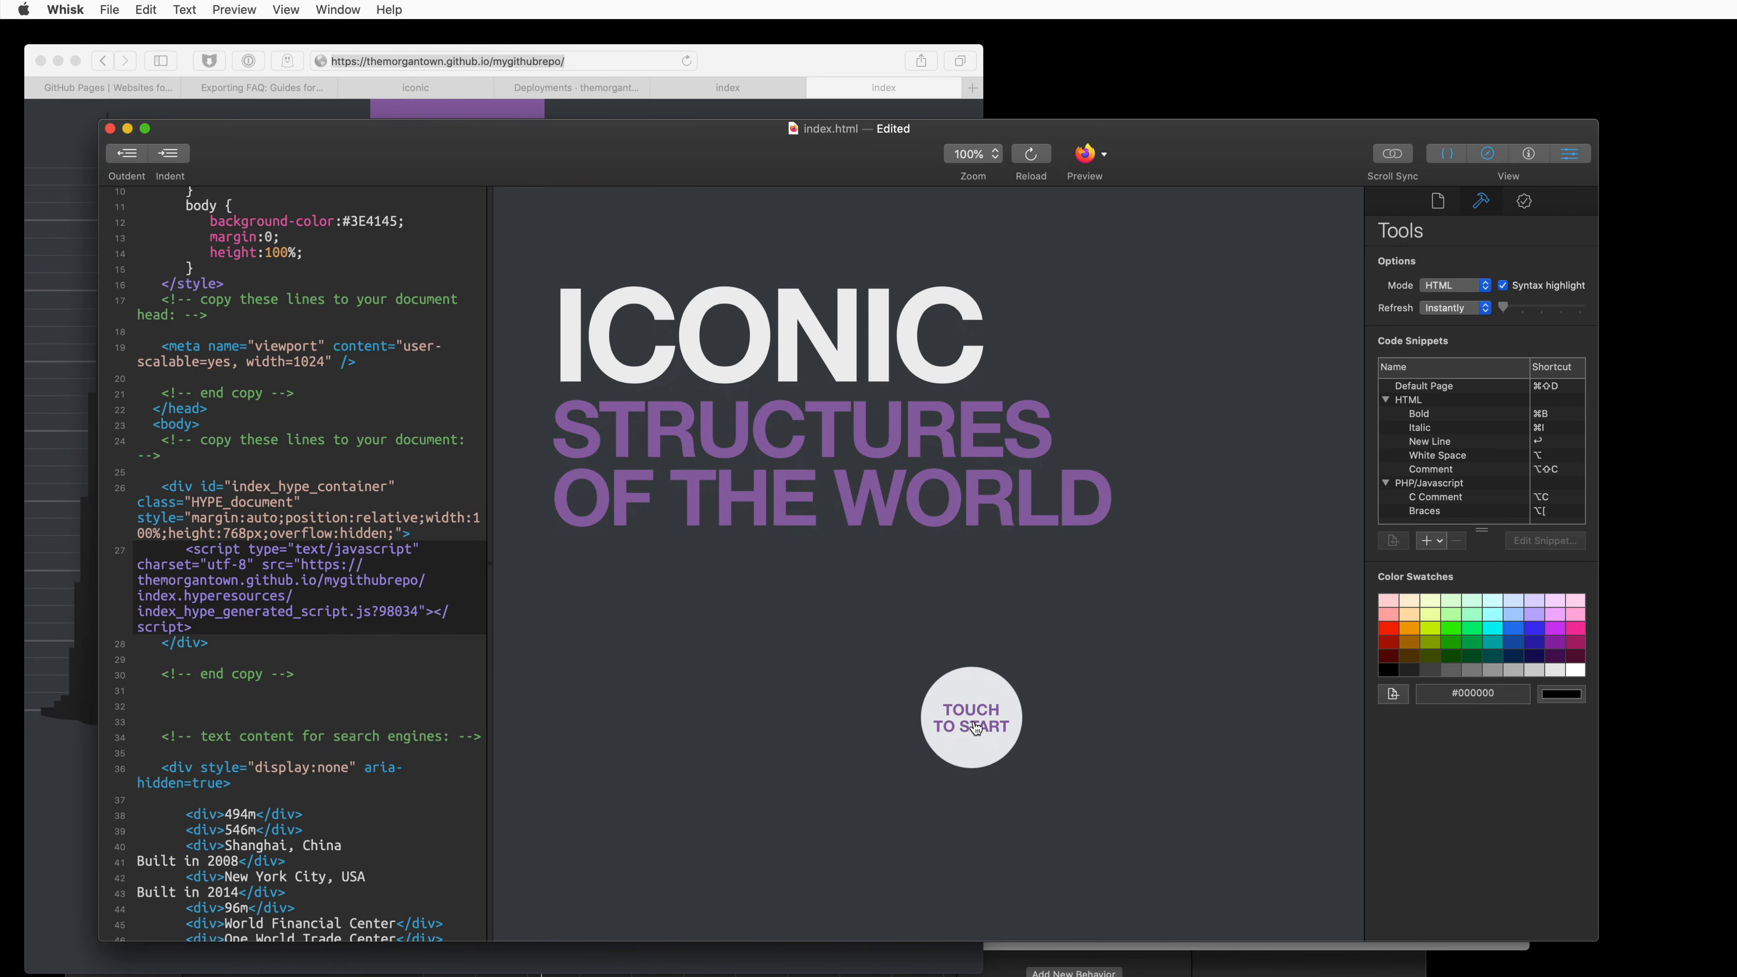
click(974, 727)
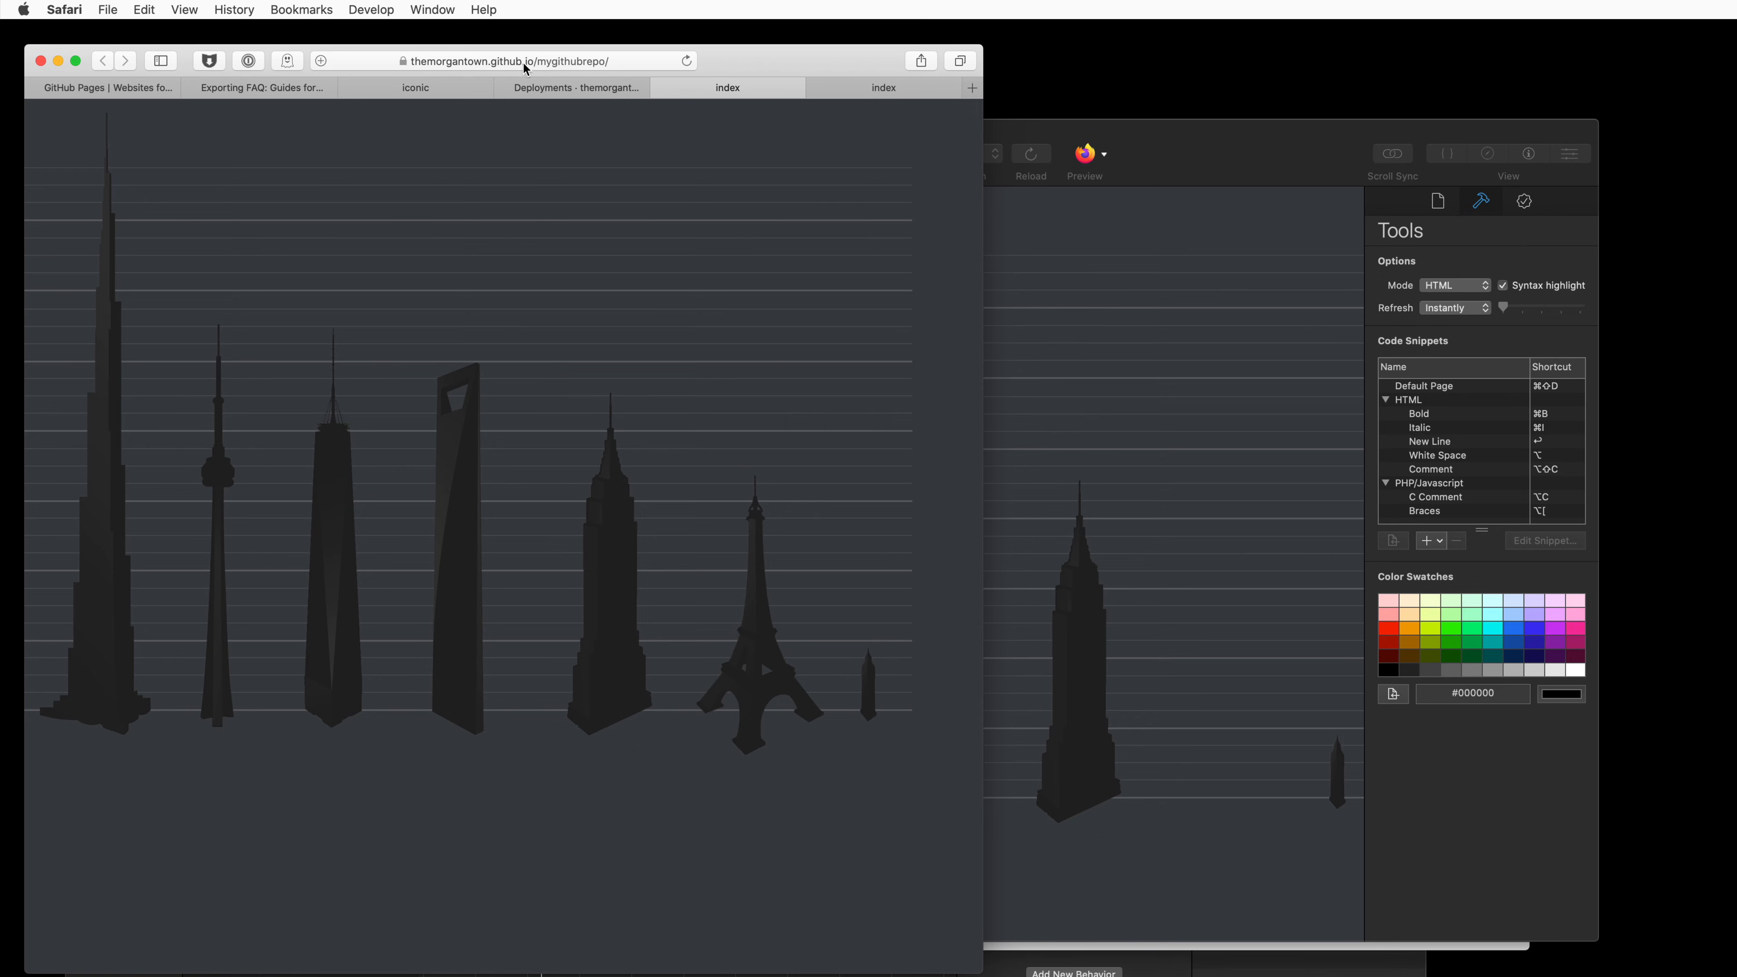
mouse_move(540, 68)
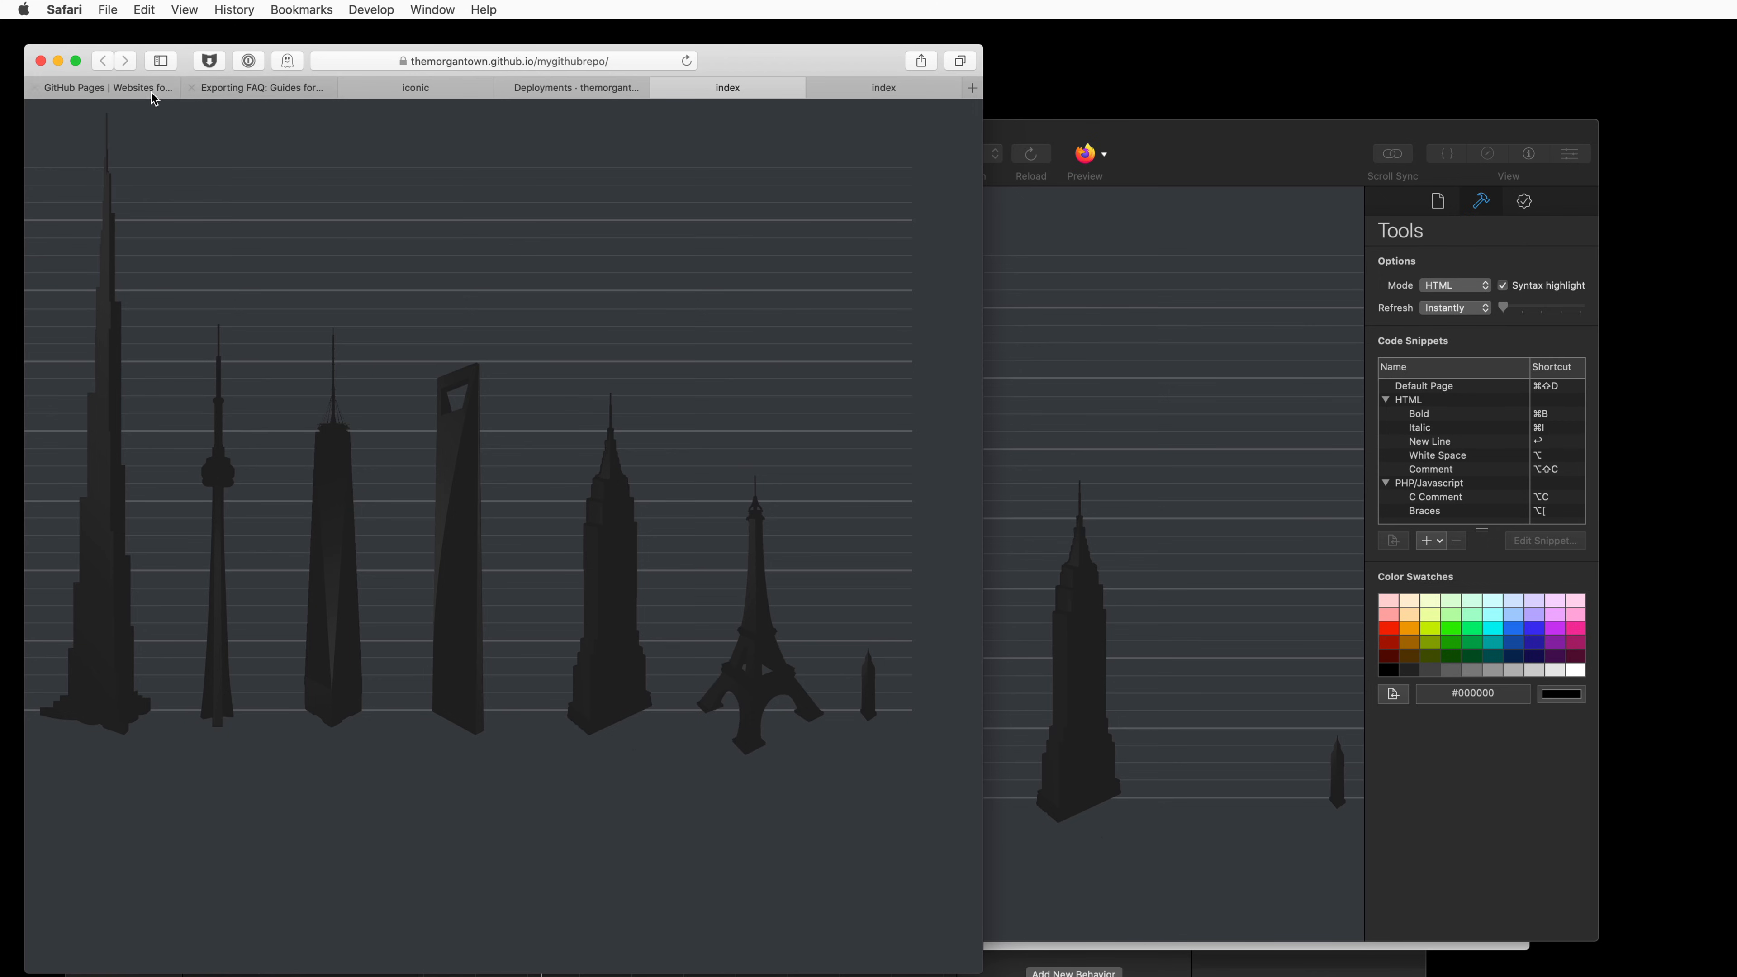
- Switch Safari to the "GitHub Pages | Websites for you and your projects" site
click(104, 88)
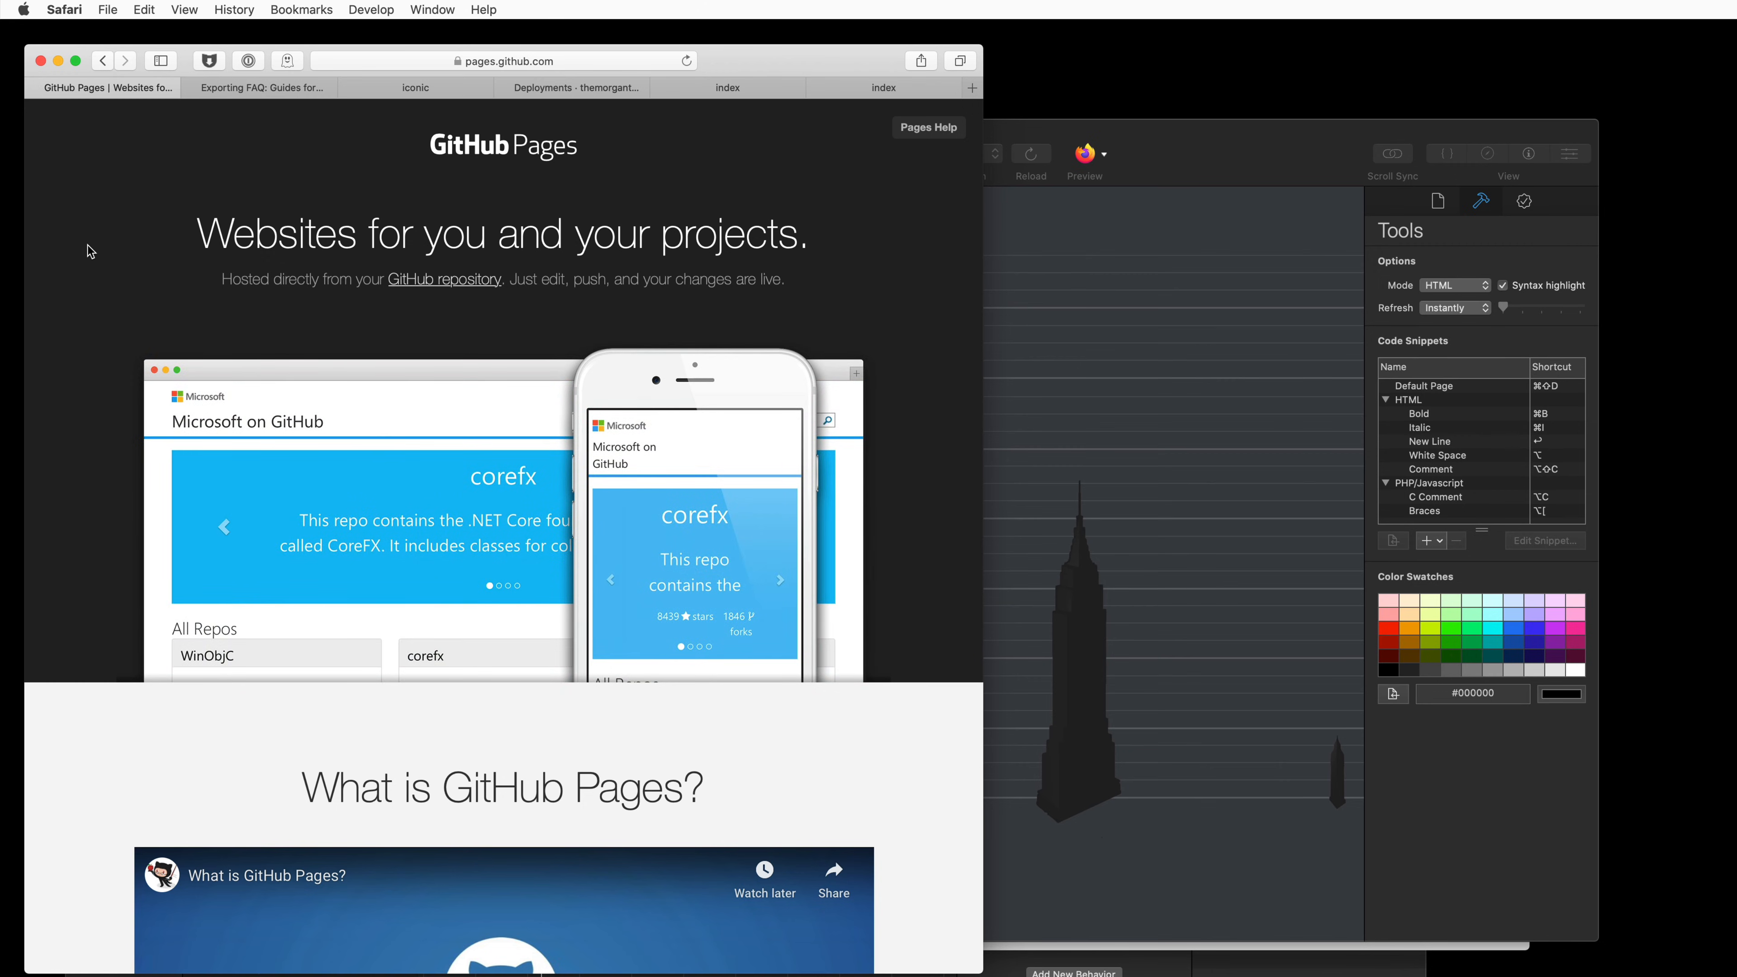